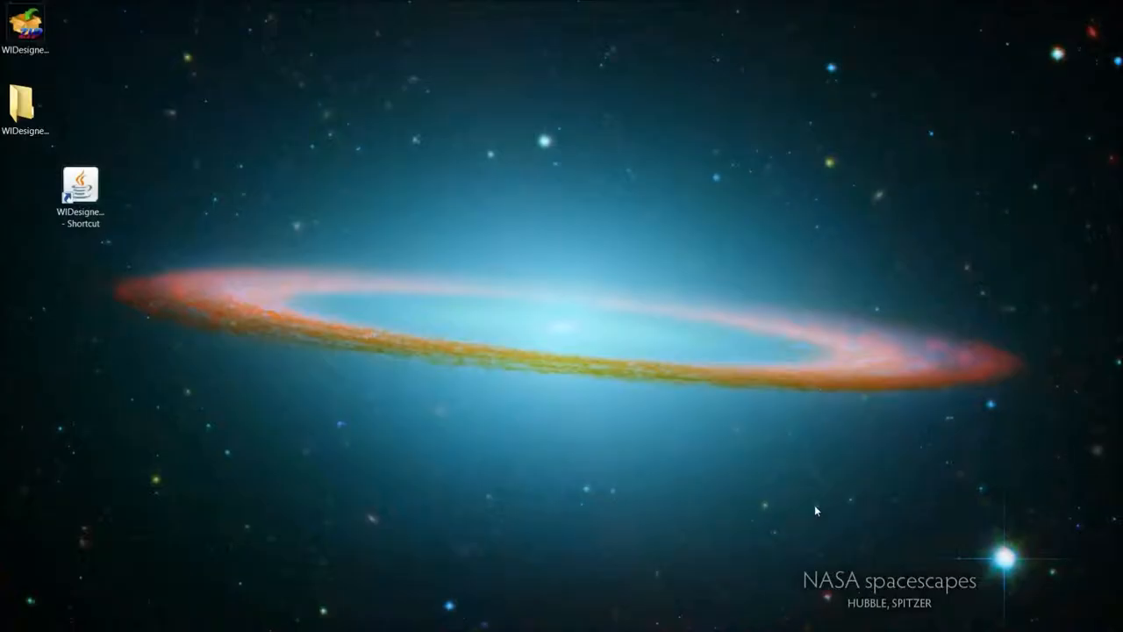
Launch Woodwind Instrument Designer from its desktop shortcut with the NAF study loaded.
{"action": "left_click", "coordinate": [80, 184]}
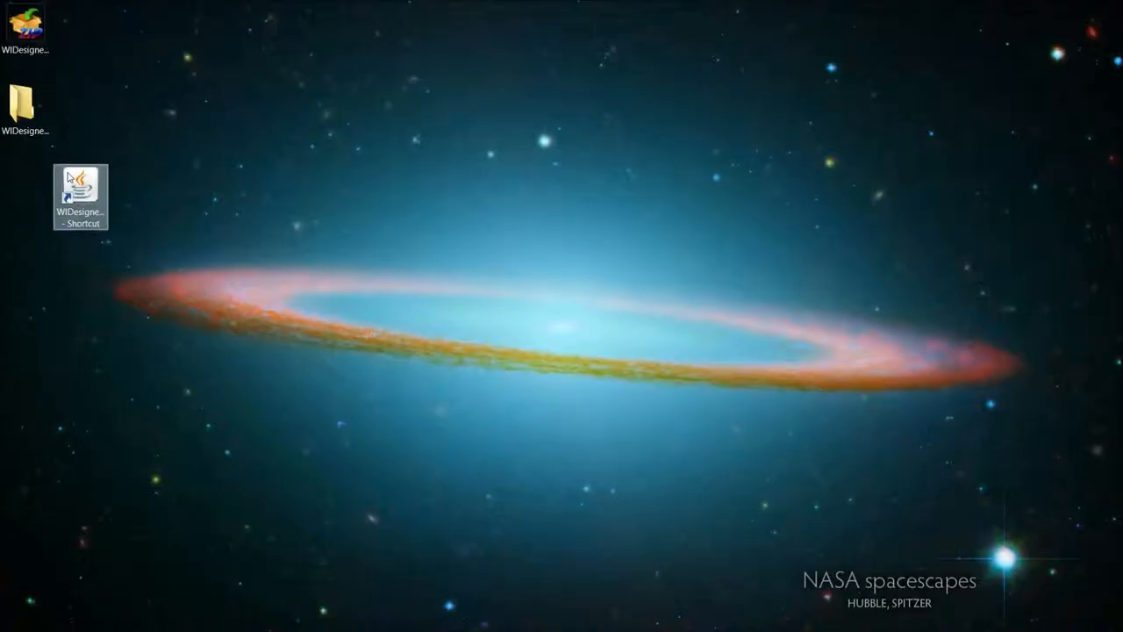
{"action": "double_click", "coordinate": [81, 186]}
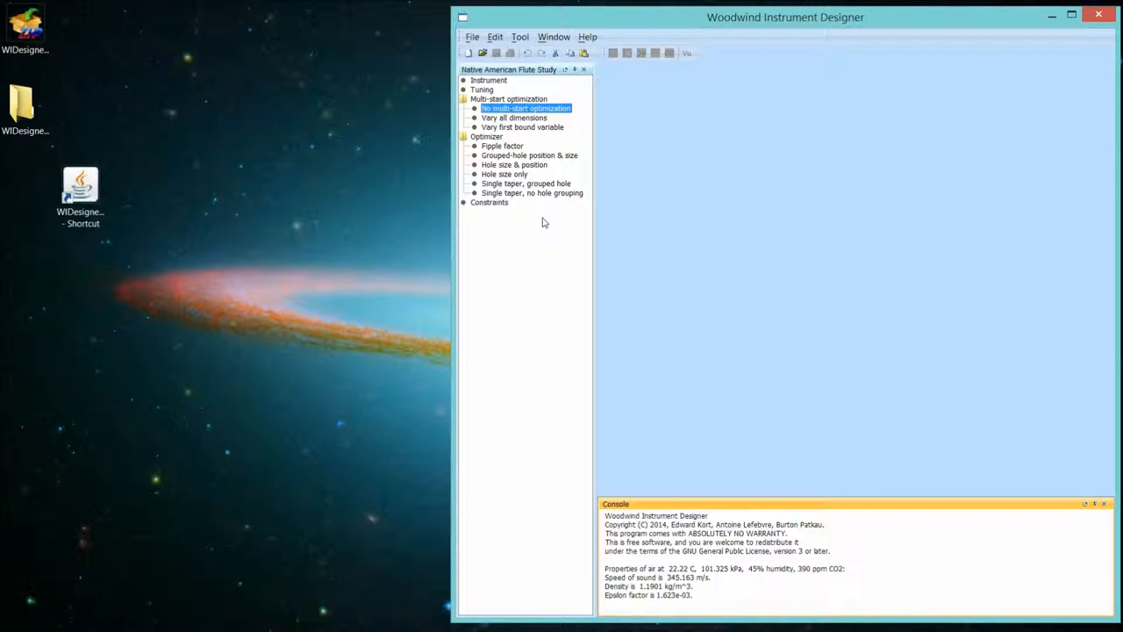
{"action": "mouse_move", "coordinate": [530, 209]}
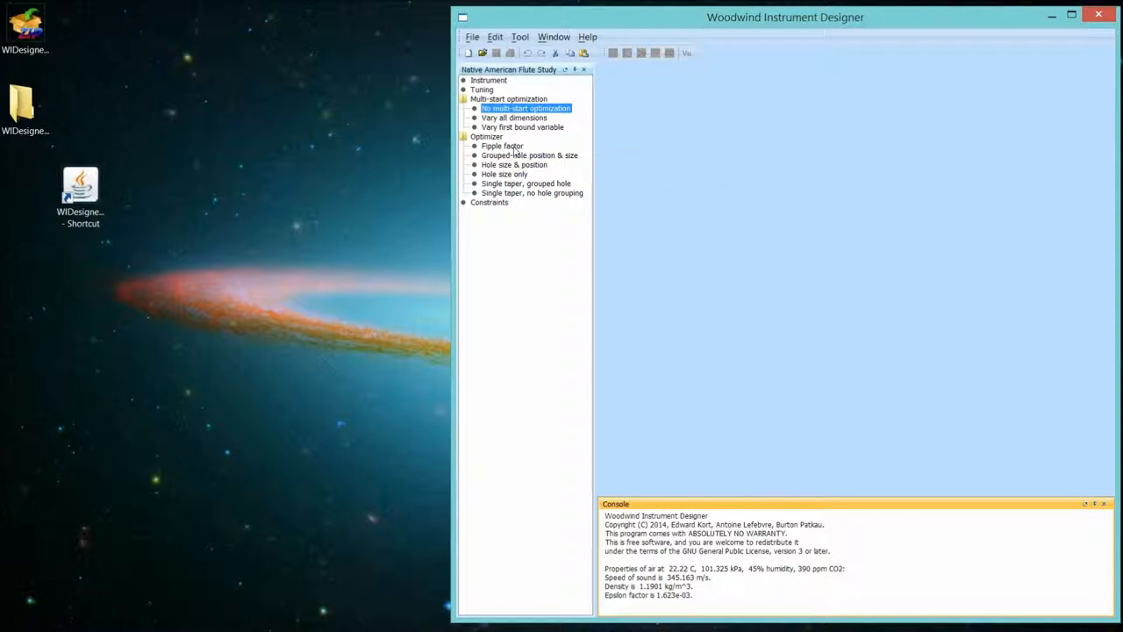
{"action": "mouse_move", "coordinate": [502, 146]}
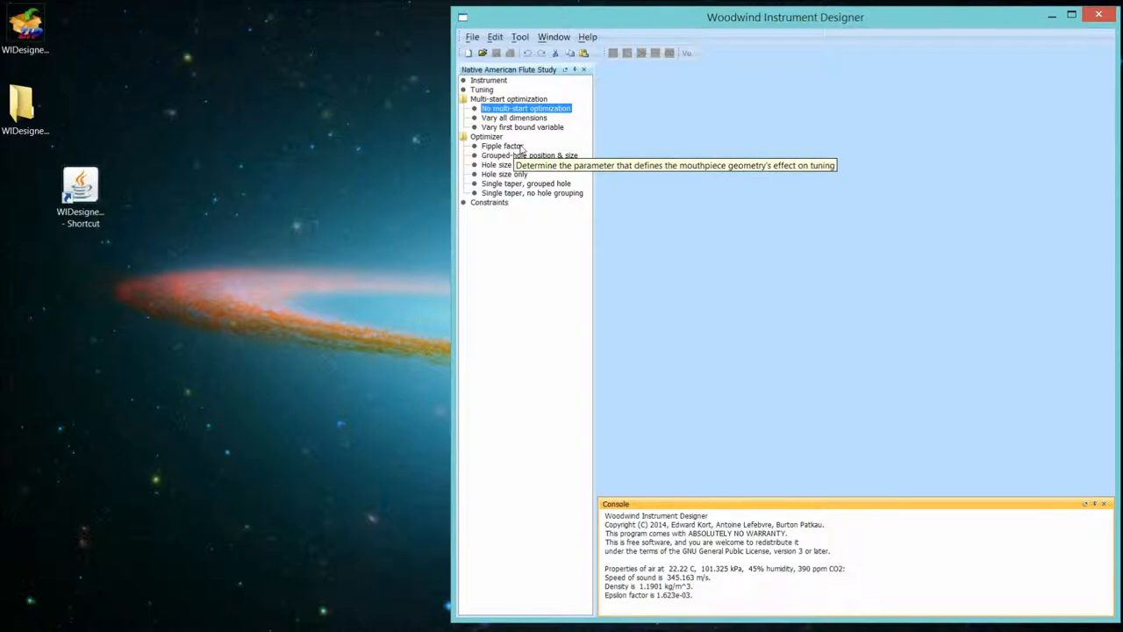
{"action": "mouse_move", "coordinate": [505, 174]}
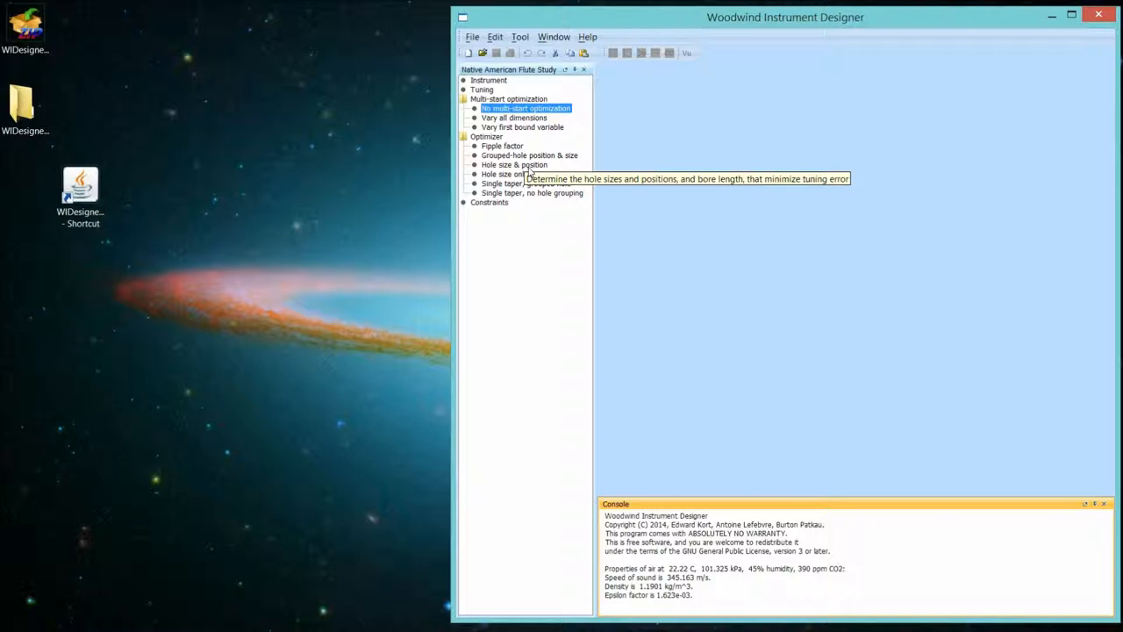
{"action": "mouse_move", "coordinate": [505, 184]}
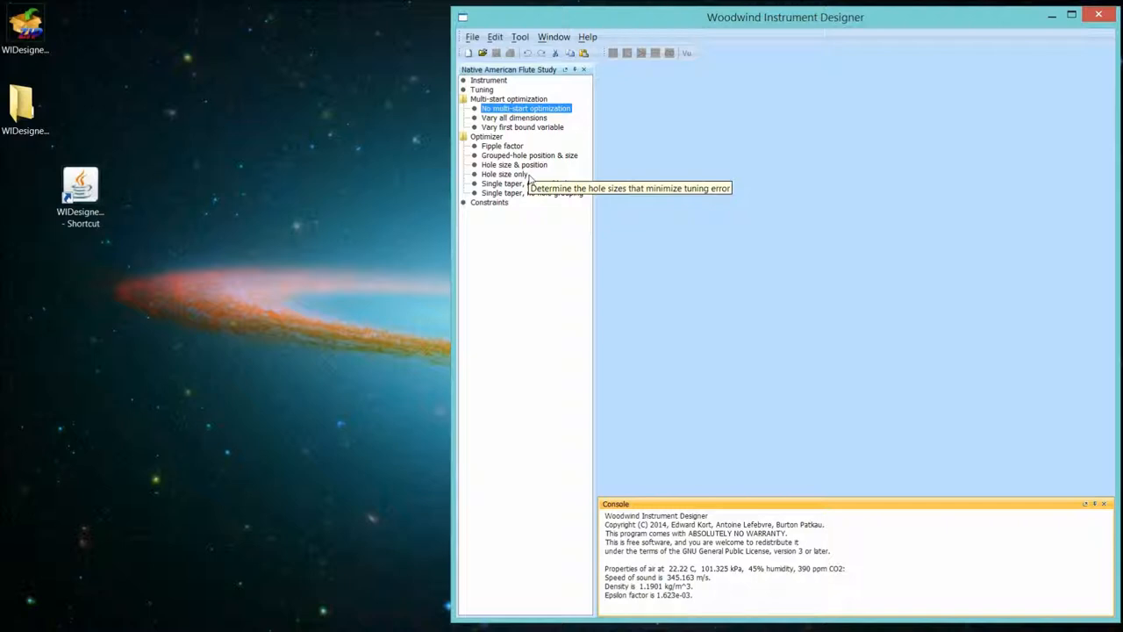
{"action": "mouse_move", "coordinate": [500, 85]}
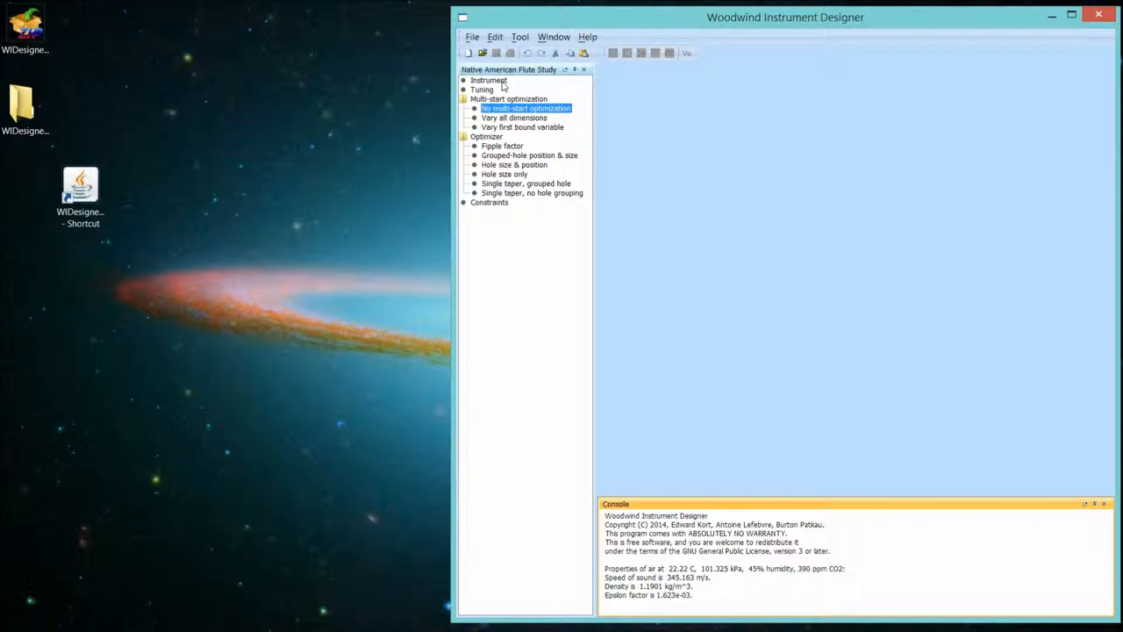
{"action": "mouse_move", "coordinate": [526, 92]}
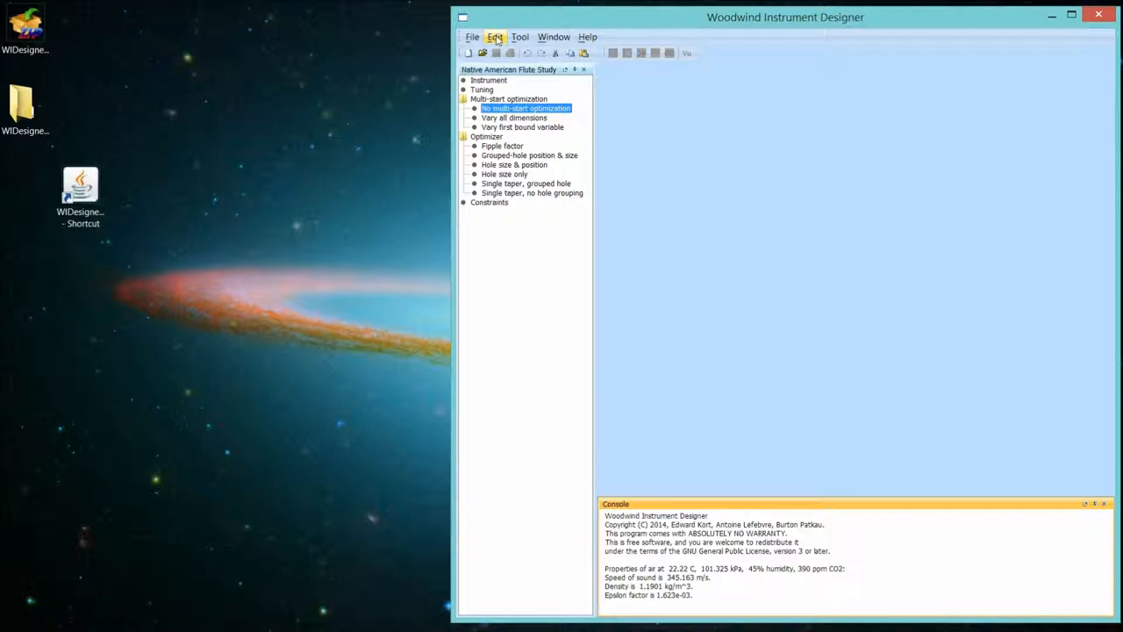
Show the General Study Options for the NAF study (22.22 °C, 45% humidity).
{"action": "left_click", "coordinate": [495, 37]}
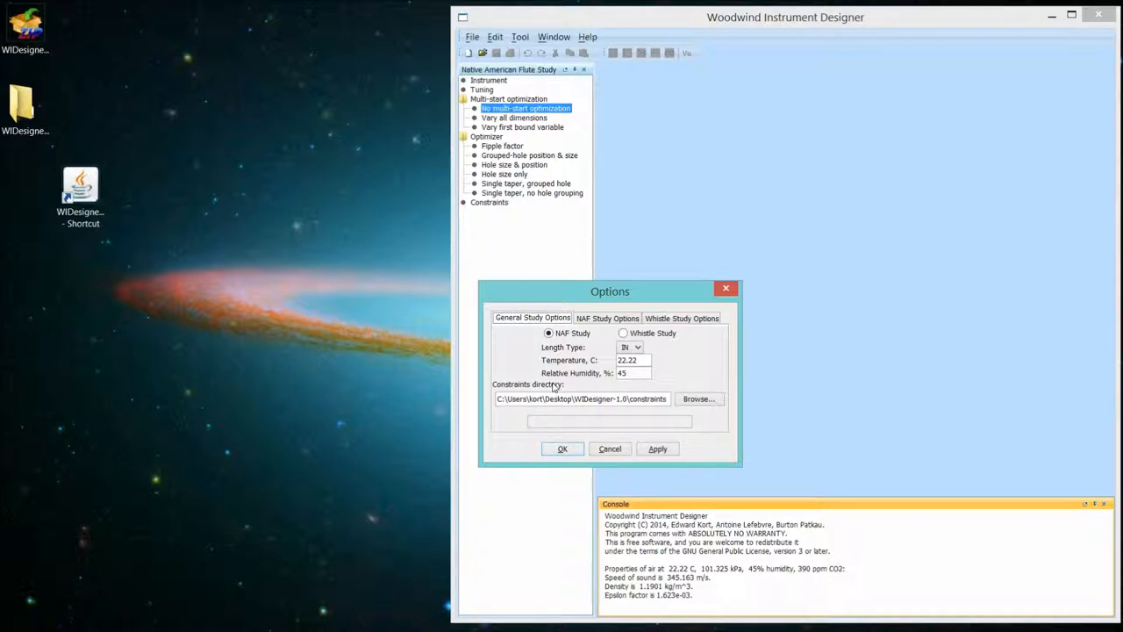
{"action": "mouse_move", "coordinate": [214, 191]}
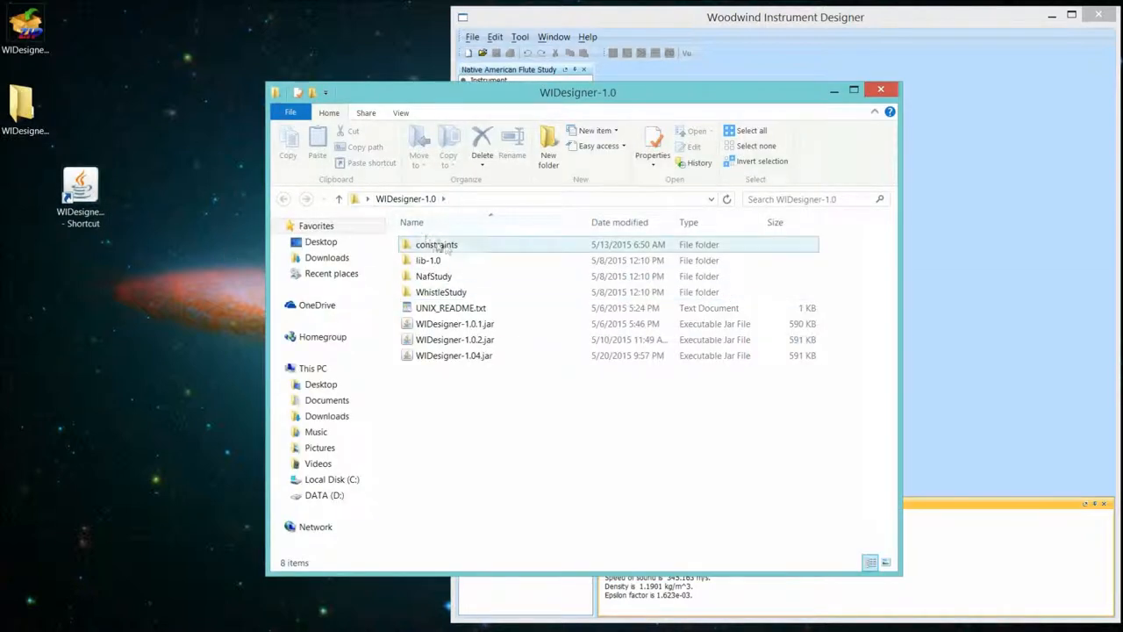
{"action": "mouse_move", "coordinate": [435, 243]}
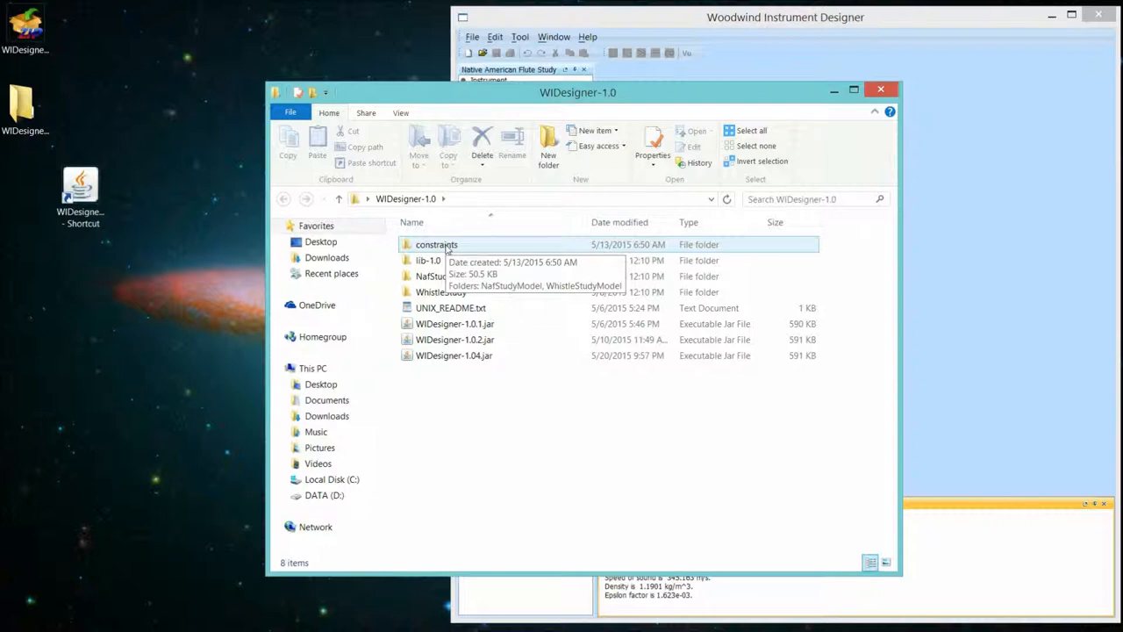
Browse into constraints > NafStudyModel and look over its objective-function folders.
{"action": "double_click", "coordinate": [435, 243]}
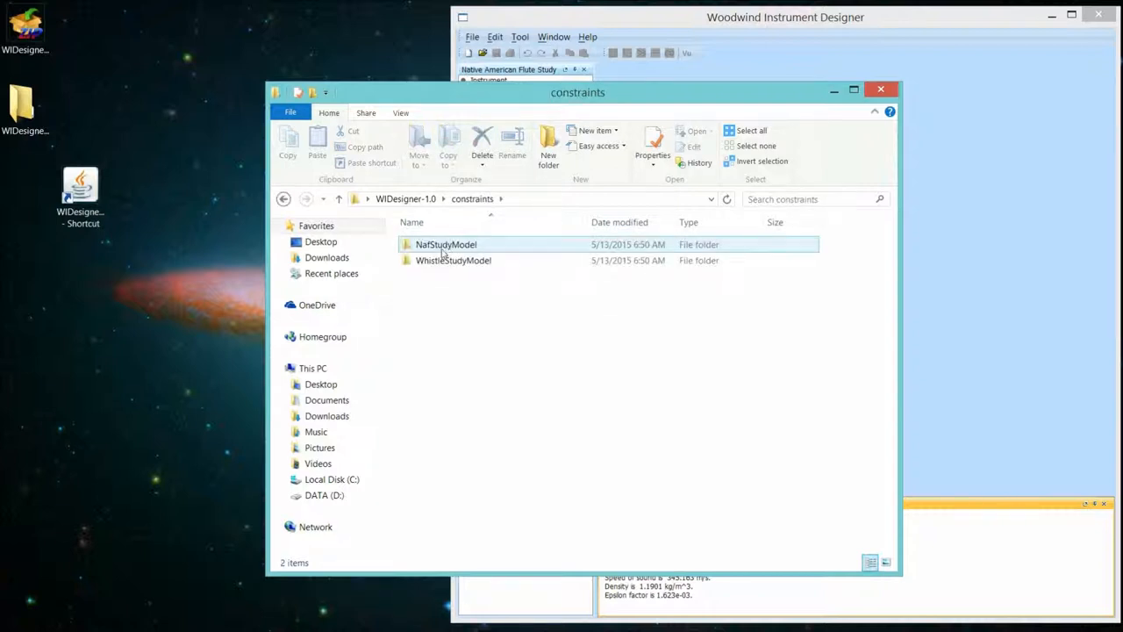
{"action": "left_click", "coordinate": [452, 260]}
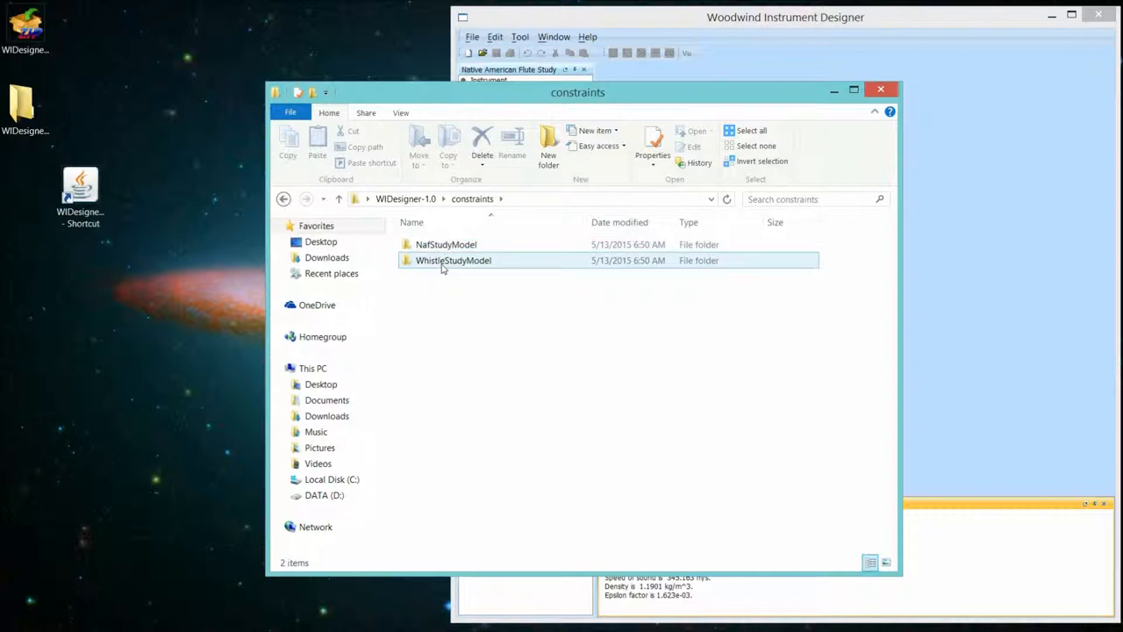
{"action": "left_click", "coordinate": [445, 244]}
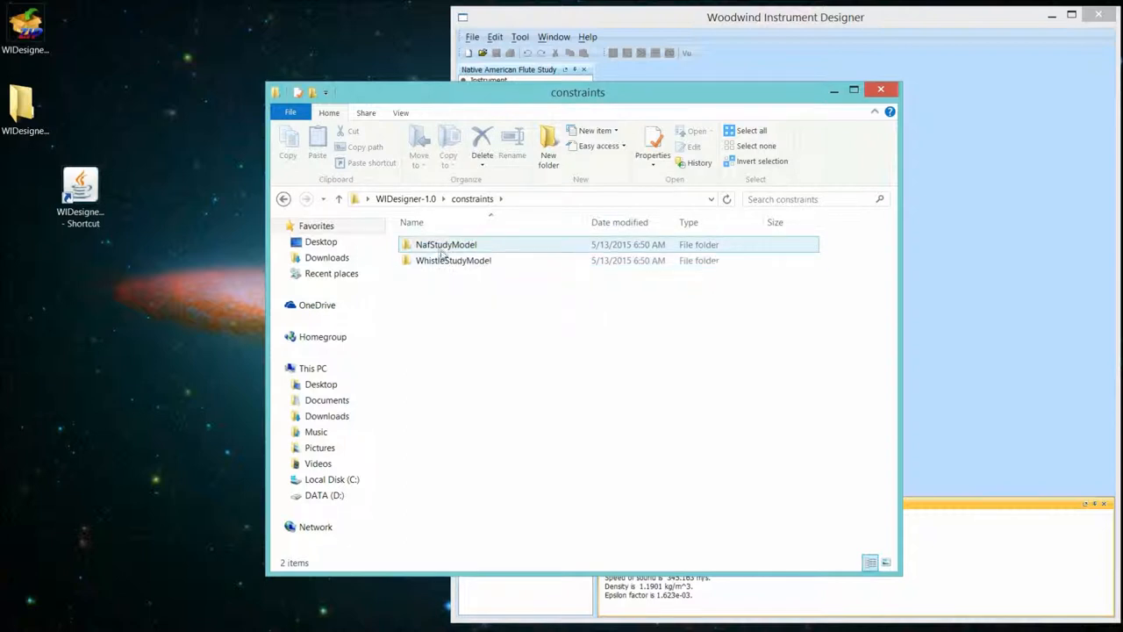
{"action": "double_click", "coordinate": [445, 244]}
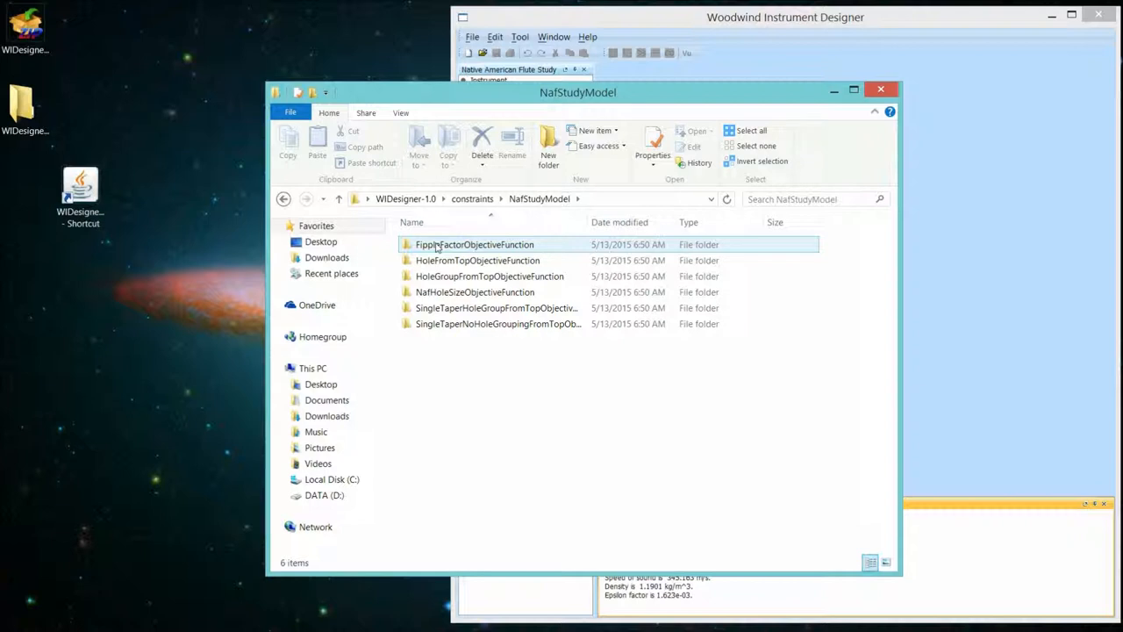
{"action": "left_click", "coordinate": [498, 323]}
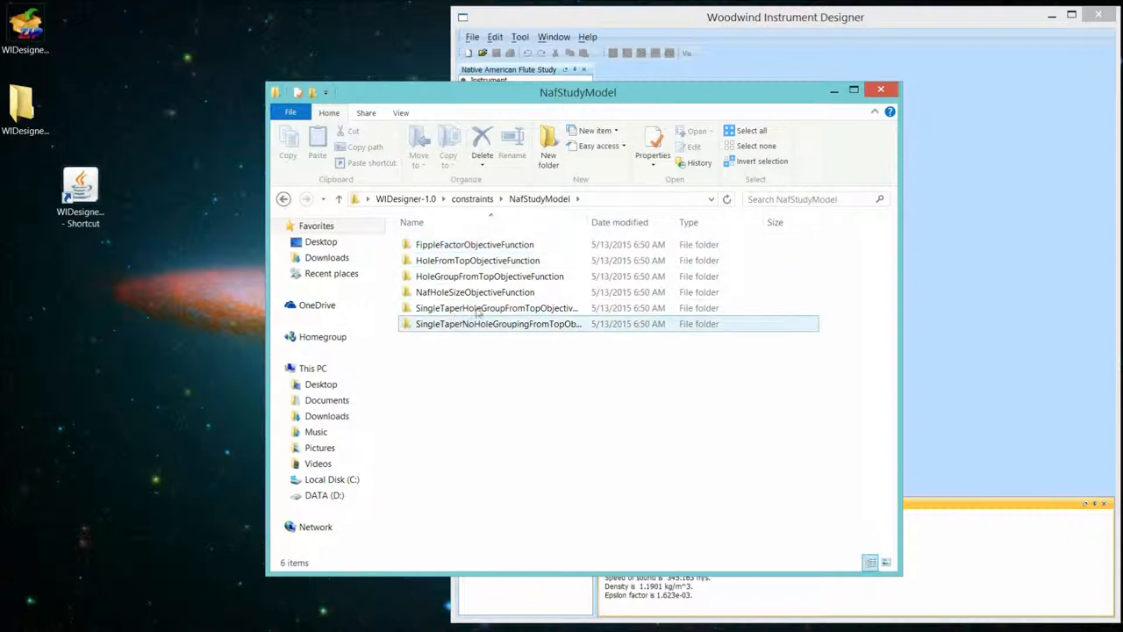
{"action": "left_click", "coordinate": [477, 260]}
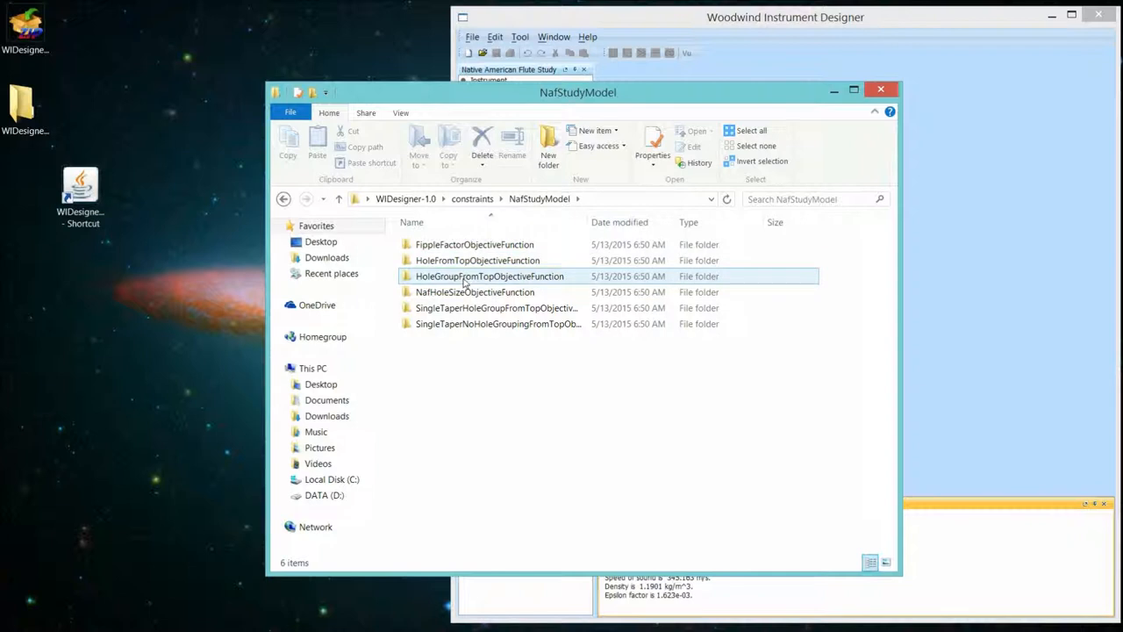
Go into HoleGroupFromTopObjectiveFunction and its subfolder 6.
{"action": "double_click", "coordinate": [489, 276]}
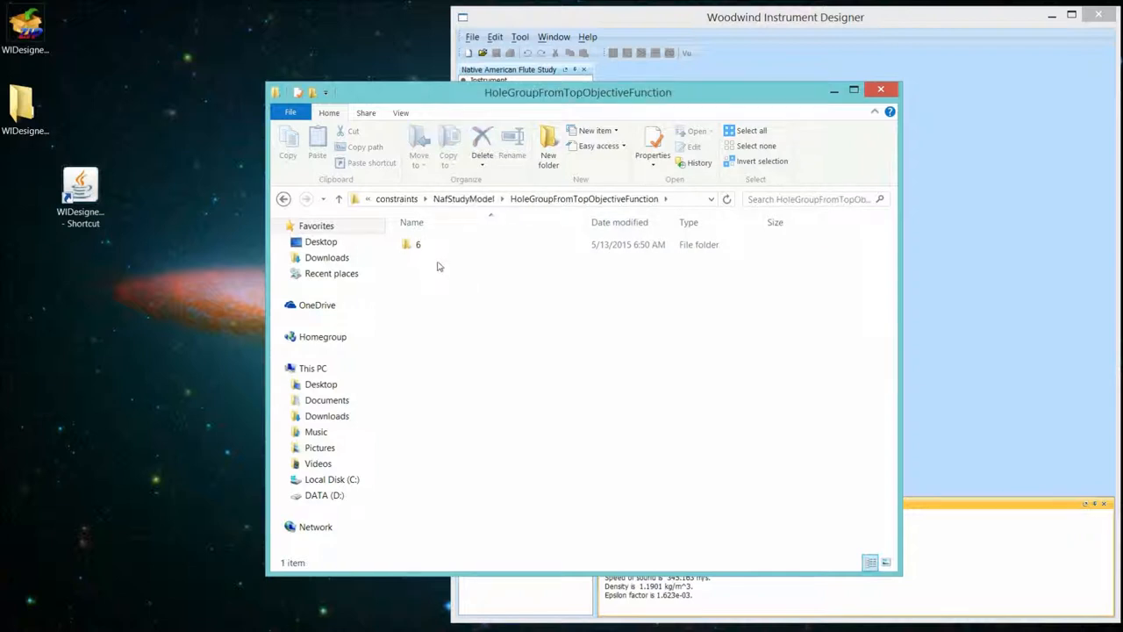
{"action": "left_click", "coordinate": [418, 243]}
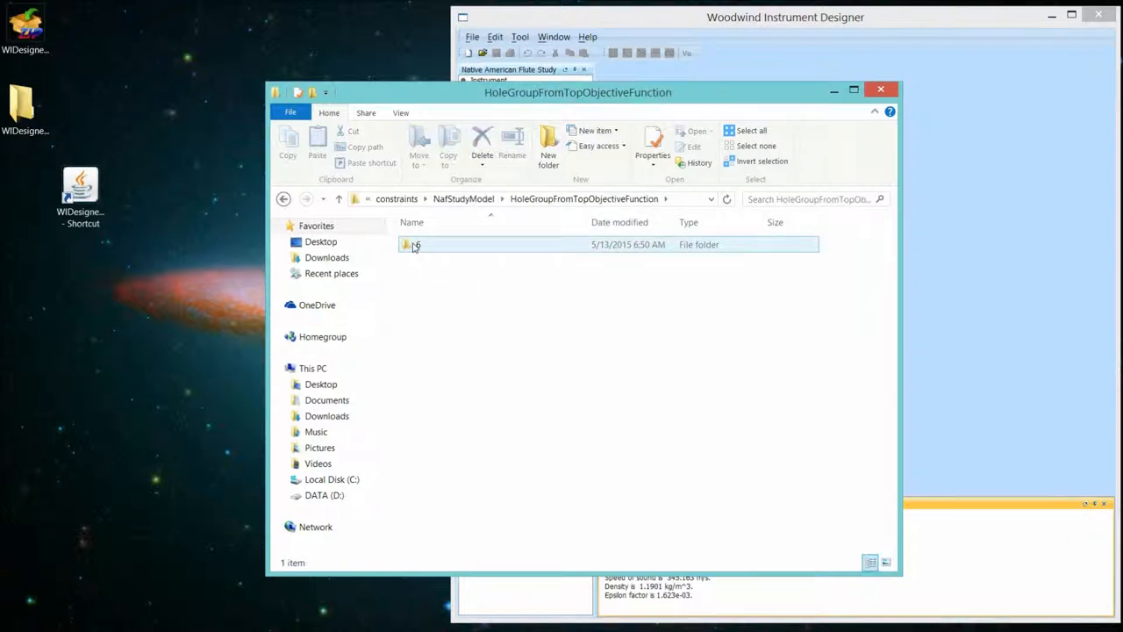
{"action": "left_click", "coordinate": [418, 244]}
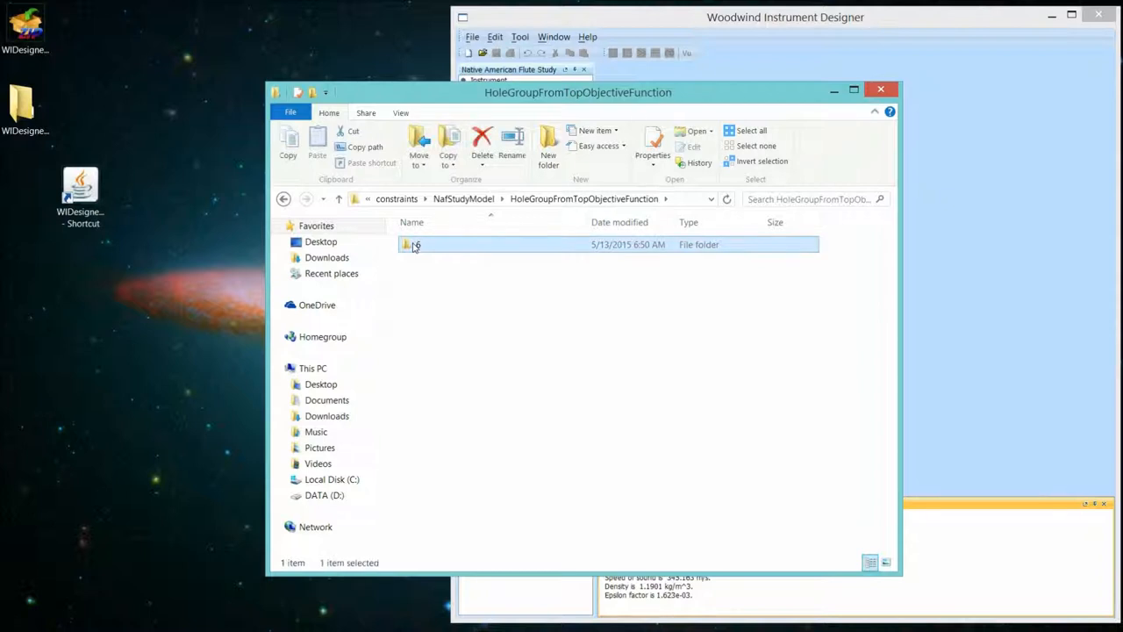
{"action": "double_click", "coordinate": [418, 244]}
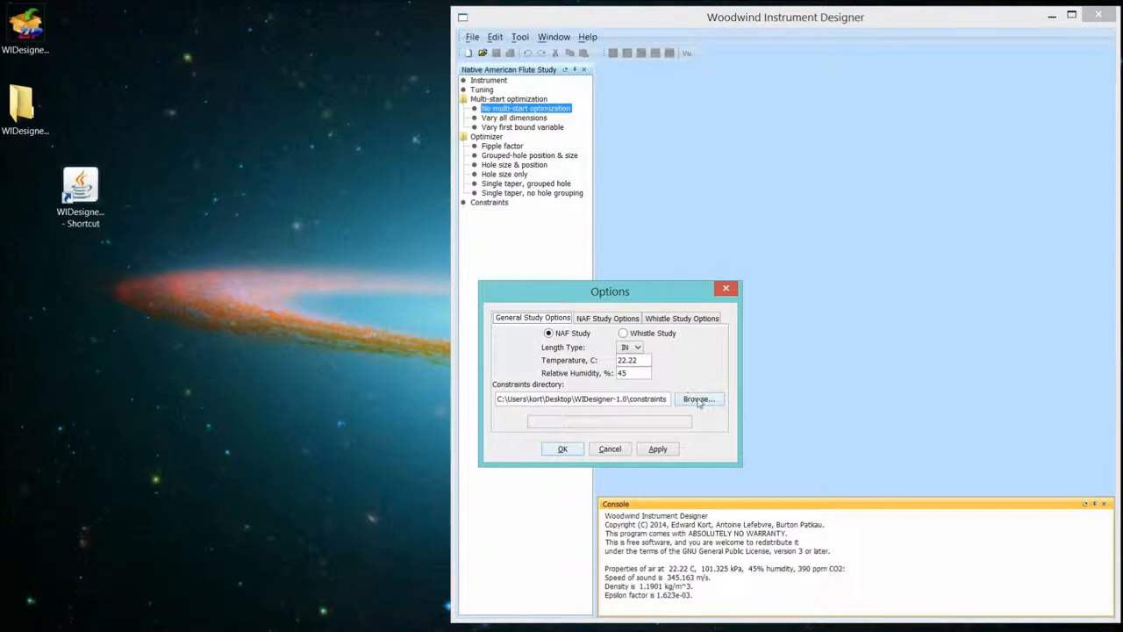
Re-pick Desktop > WIDesigner-1.0 > constraints as the constraints directory and accept the options.
{"action": "left_click", "coordinate": [699, 400]}
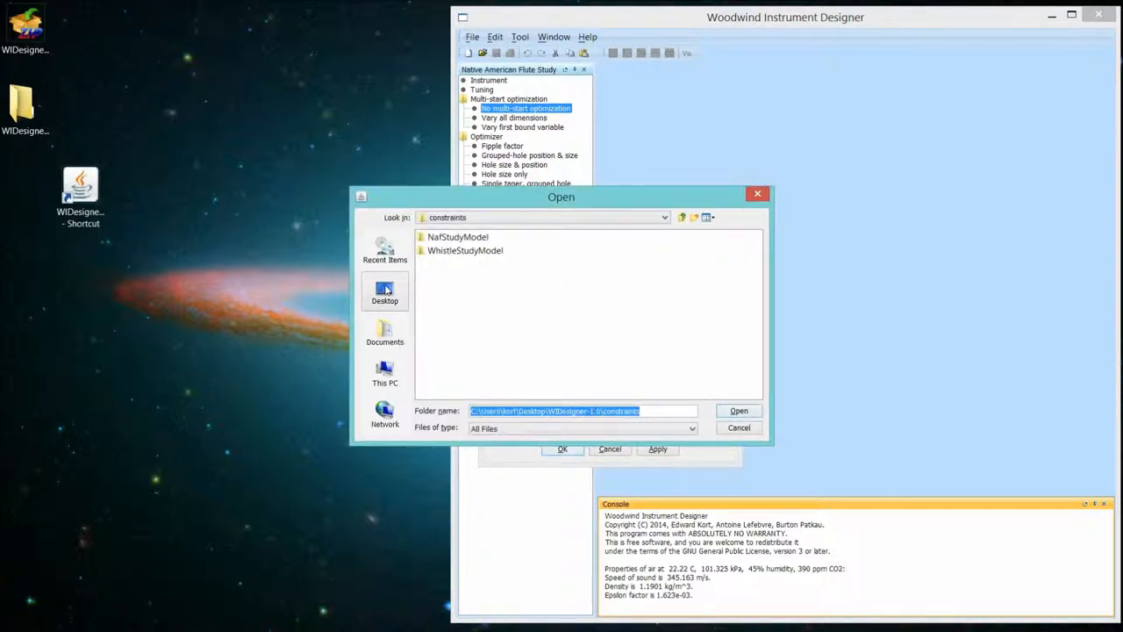
{"action": "left_click", "coordinate": [384, 291]}
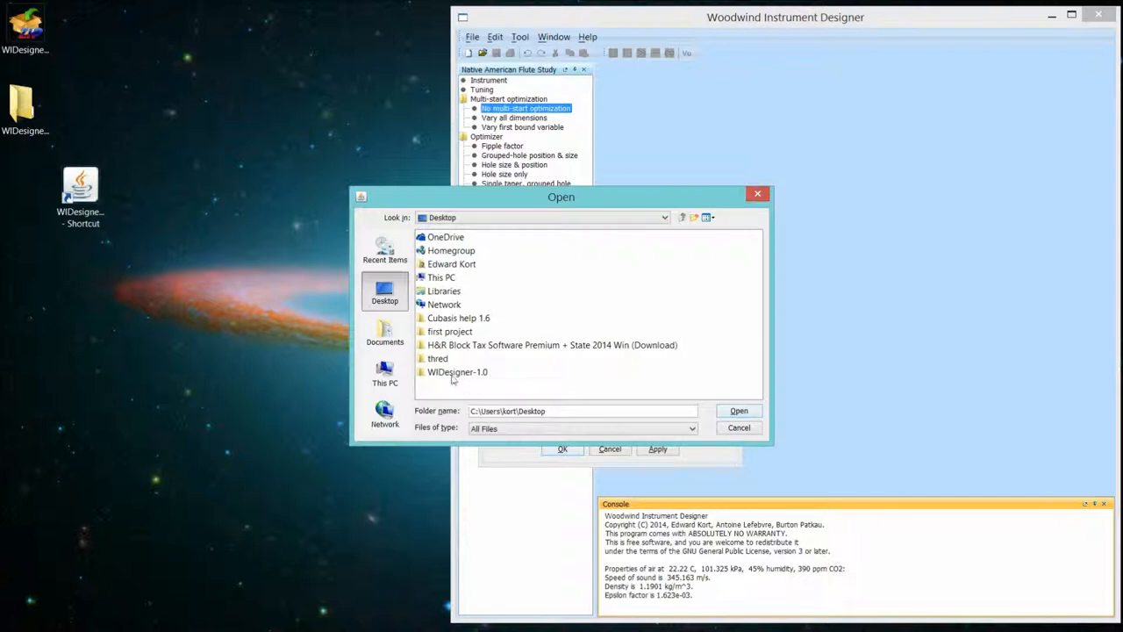
{"action": "double_click", "coordinate": [456, 372]}
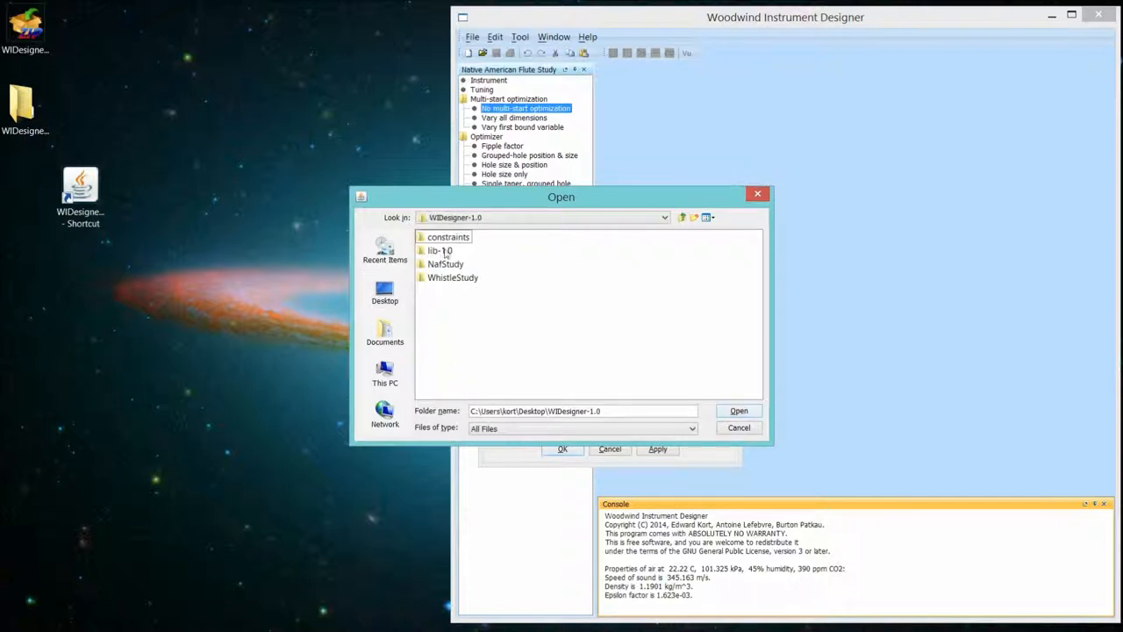
{"action": "left_click", "coordinate": [449, 235]}
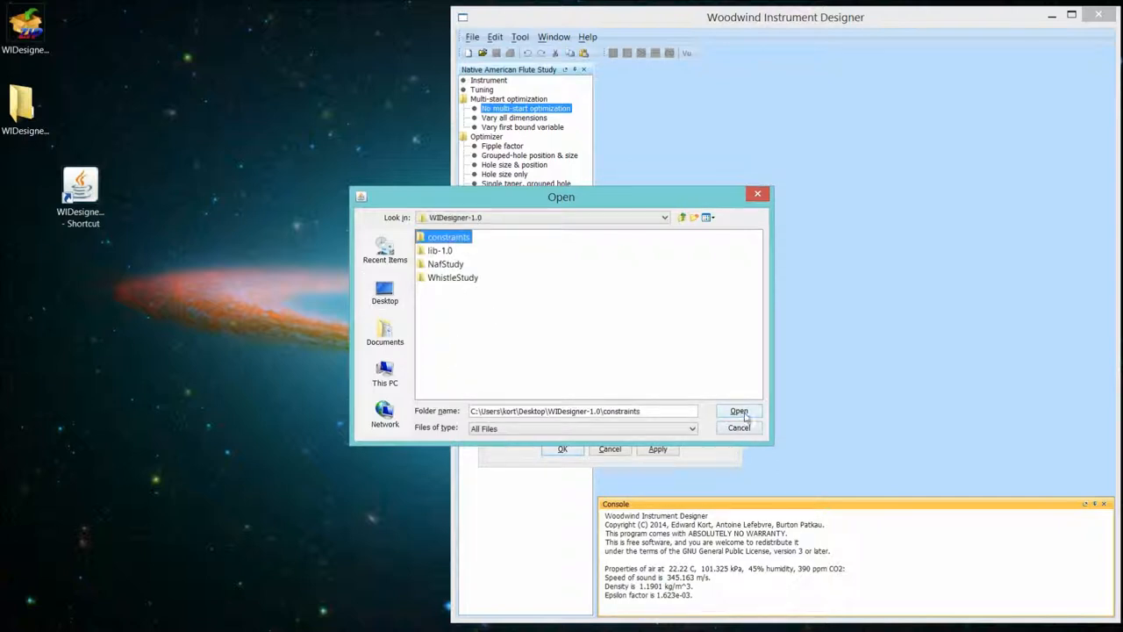
{"action": "left_click", "coordinate": [739, 410]}
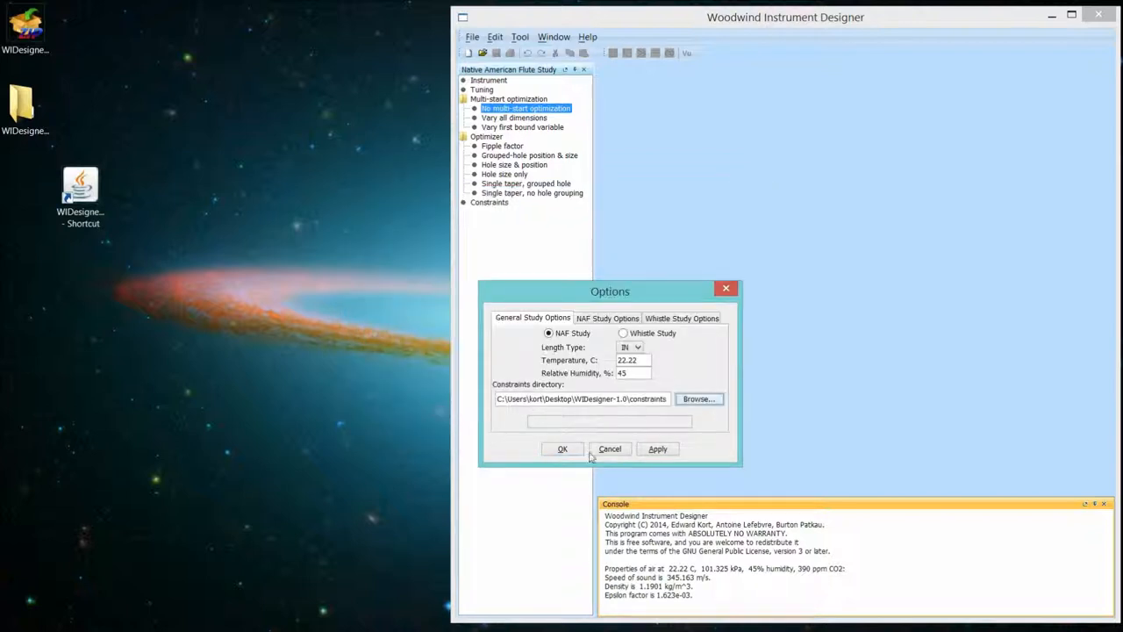
{"action": "left_click", "coordinate": [561, 449]}
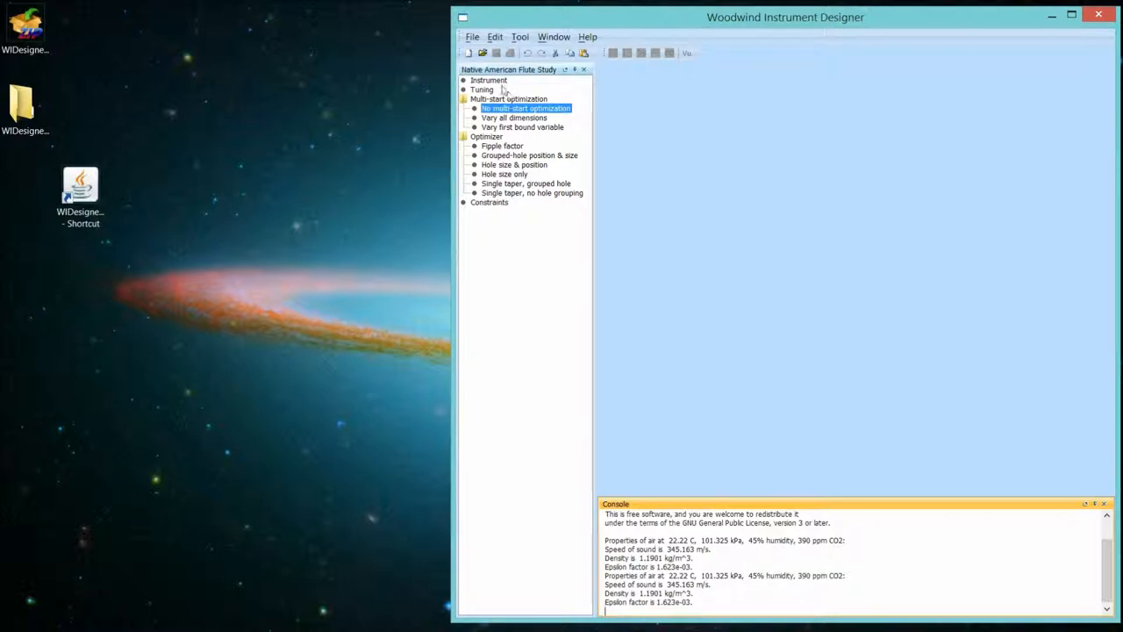
{"action": "mouse_move", "coordinate": [500, 88]}
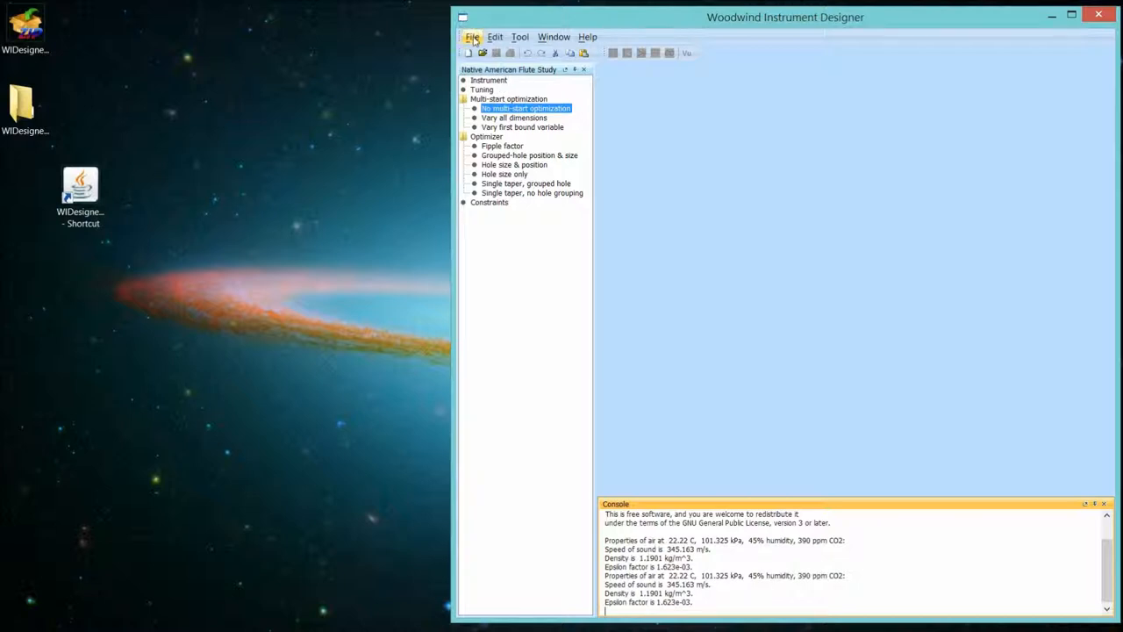
{"action": "left_click", "coordinate": [472, 37]}
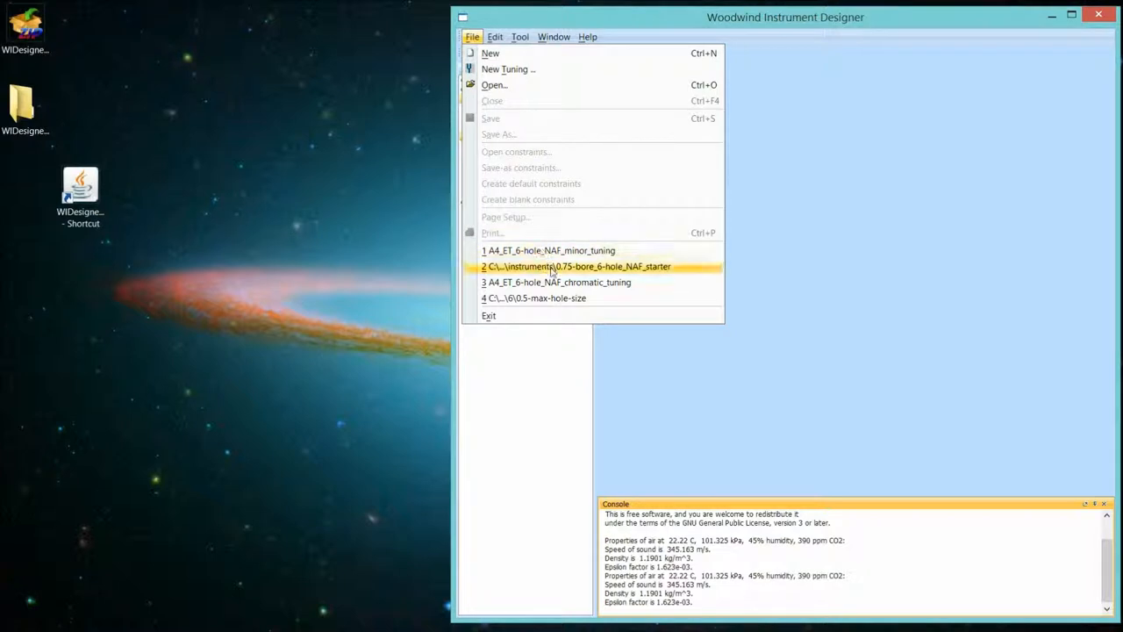
{"action": "left_click", "coordinate": [576, 267]}
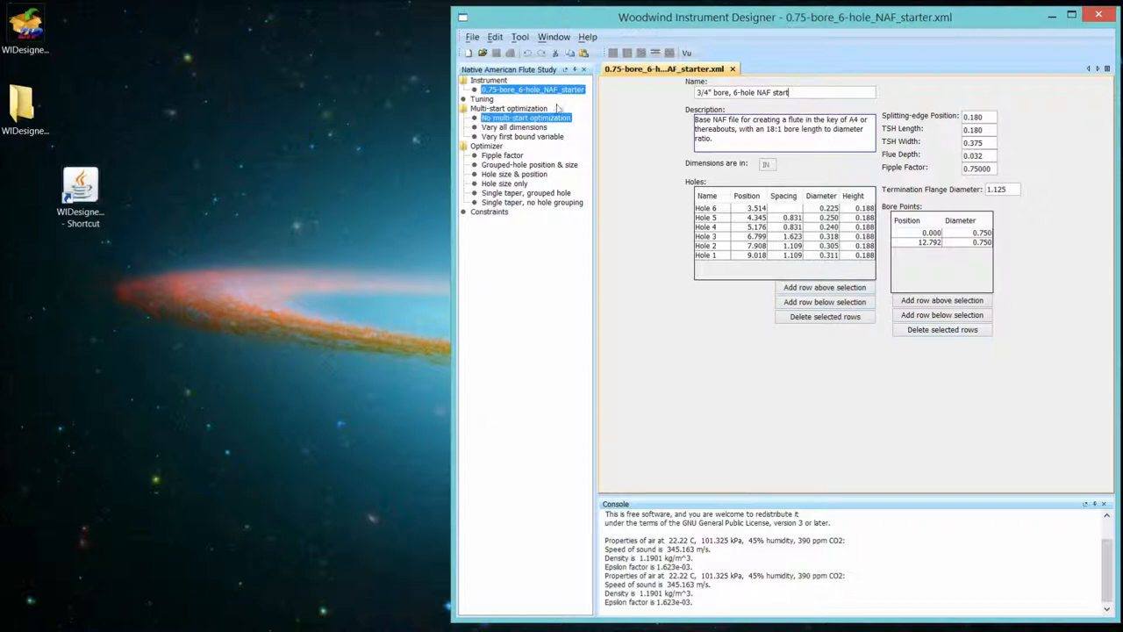
{"action": "mouse_move", "coordinate": [529, 164]}
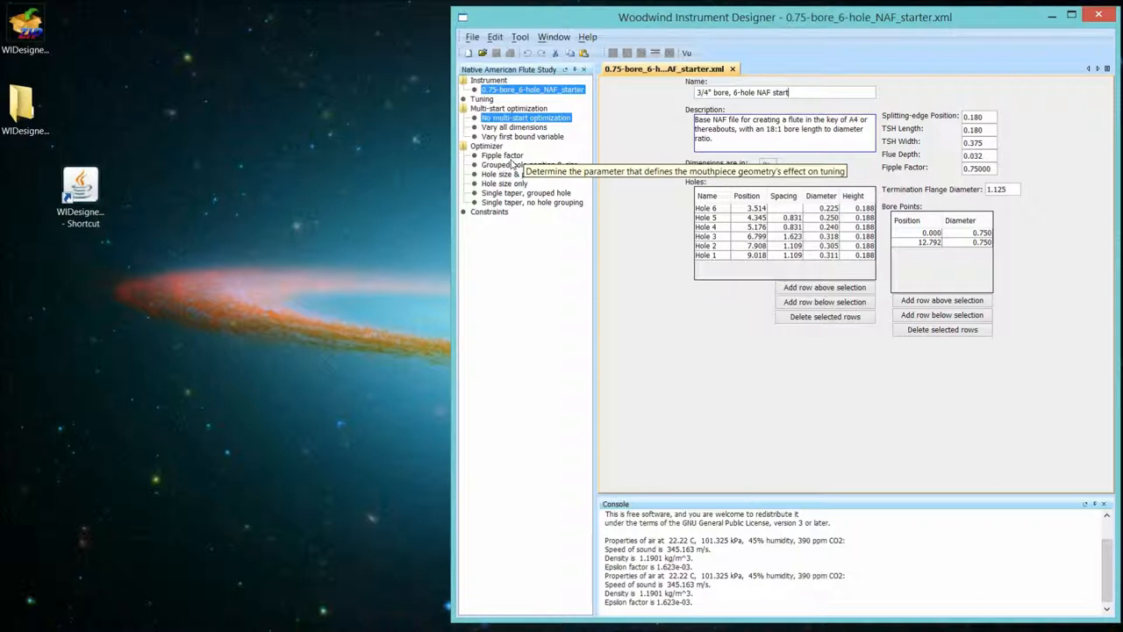
{"action": "mouse_move", "coordinate": [512, 165]}
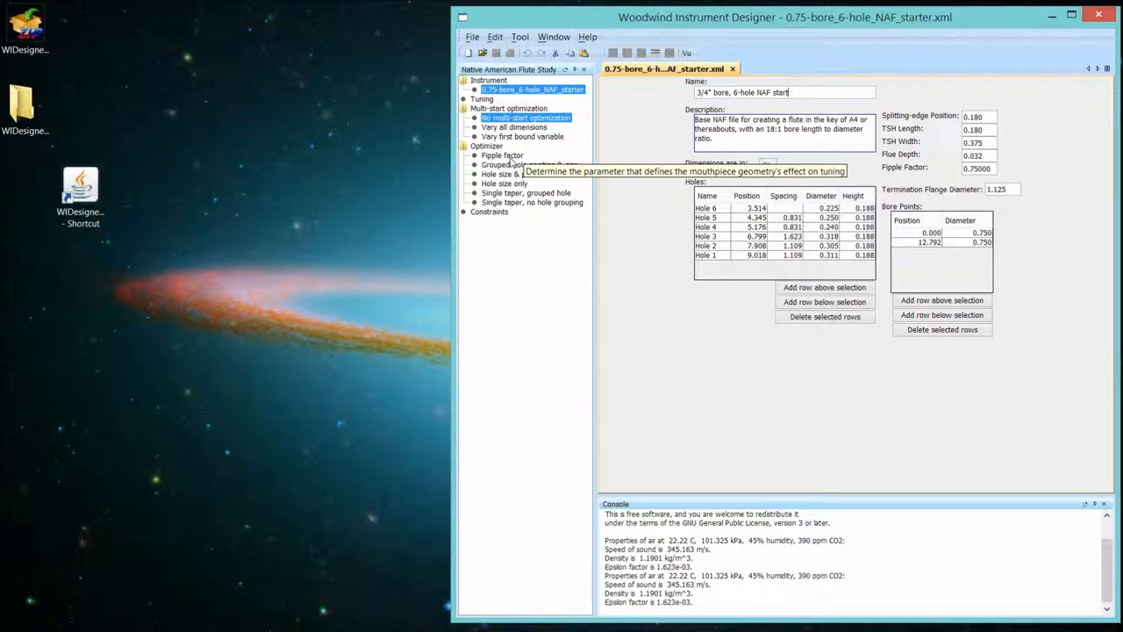
Select the Fipple factor optimizer and start browsing for an existing constraints file.
{"action": "left_click", "coordinate": [502, 155]}
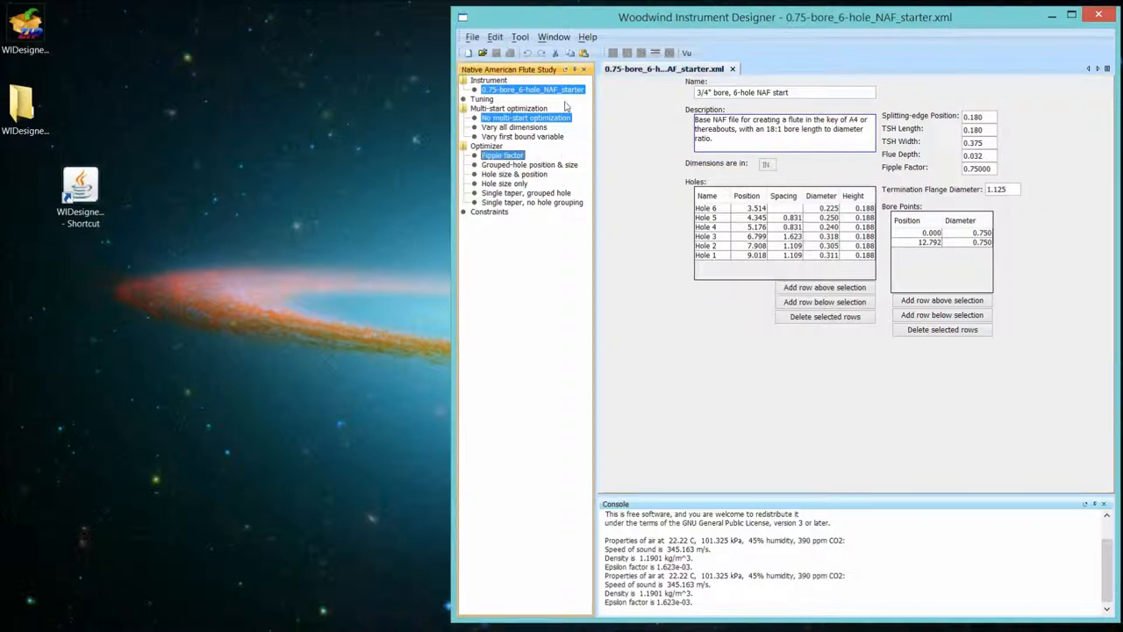
{"action": "left_click", "coordinate": [471, 37]}
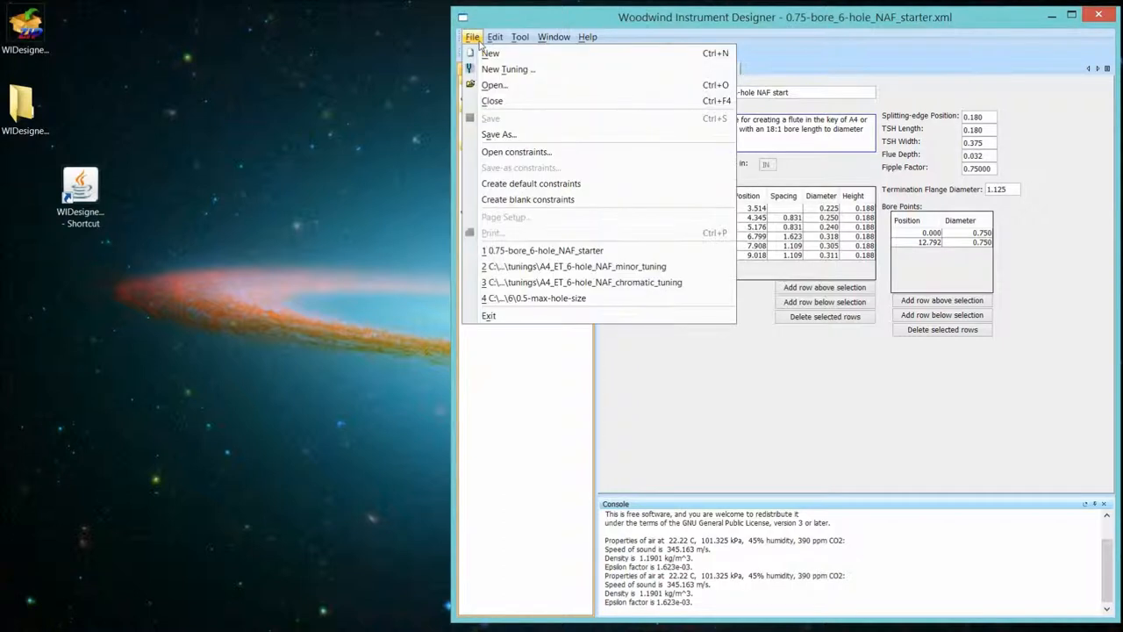
{"action": "mouse_move", "coordinate": [516, 151]}
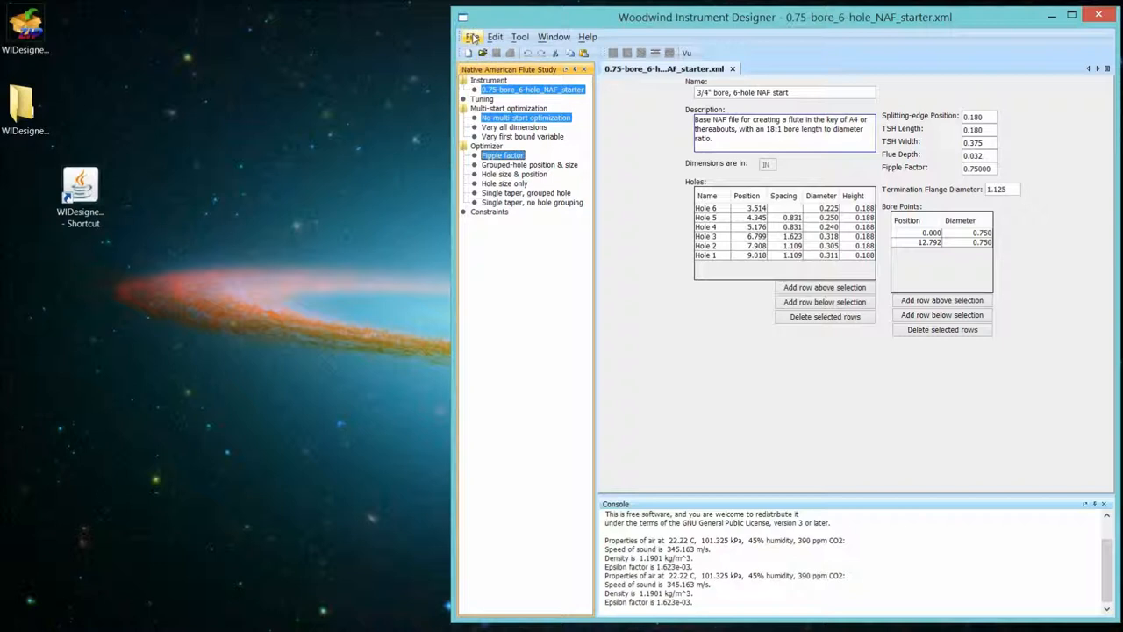
{"action": "left_click", "coordinate": [472, 37]}
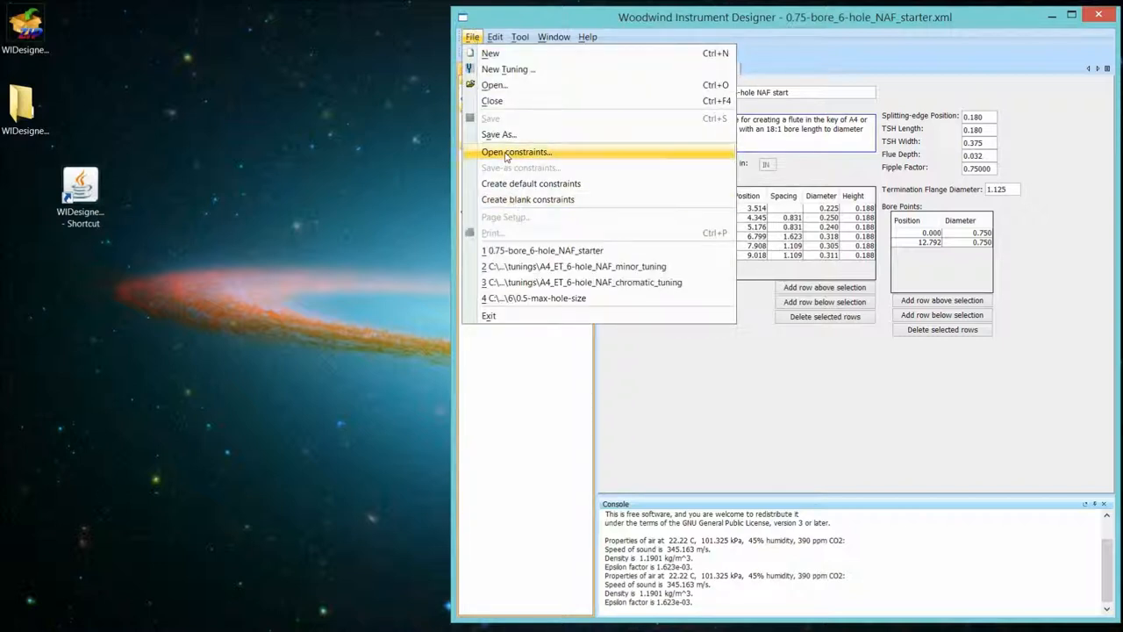
{"action": "mouse_move", "coordinate": [516, 184]}
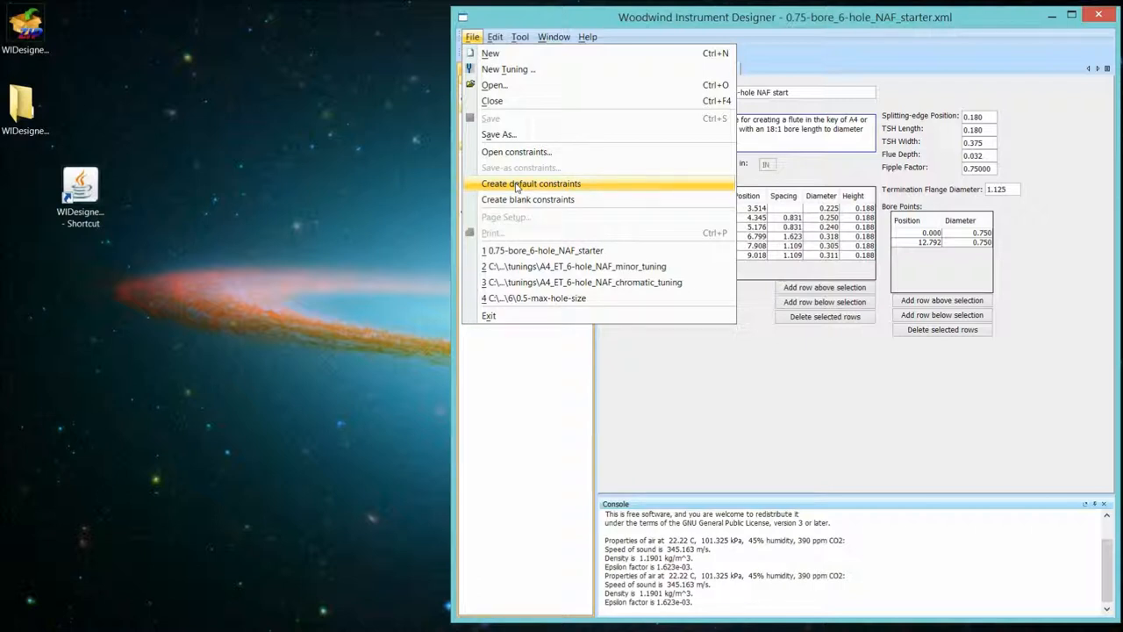
{"action": "mouse_move", "coordinate": [516, 150]}
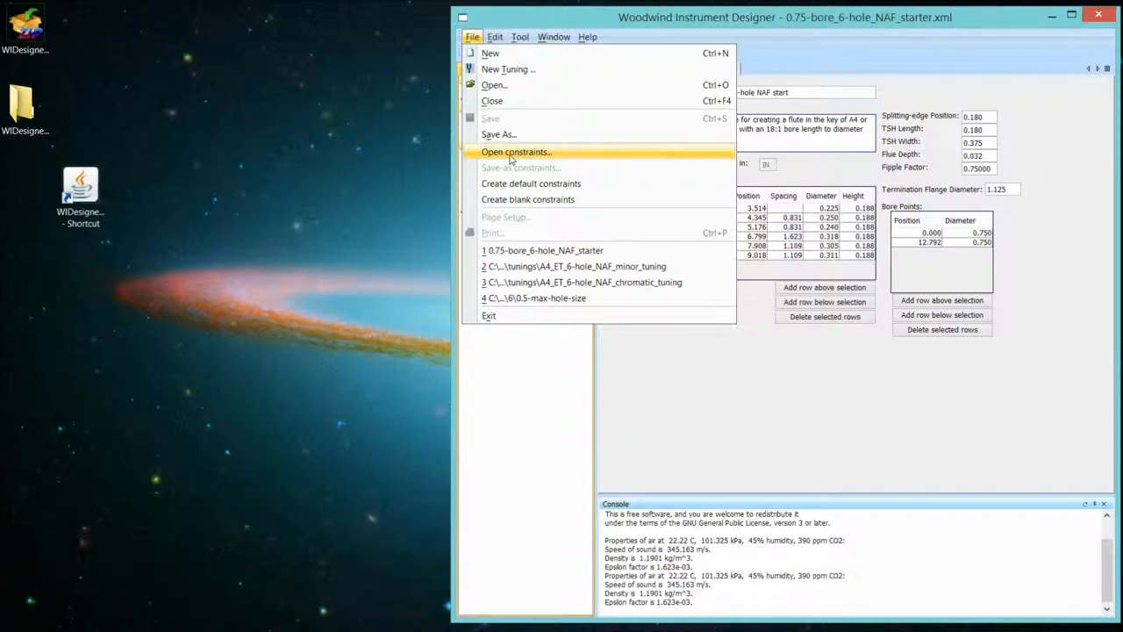
{"action": "left_click", "coordinate": [516, 150]}
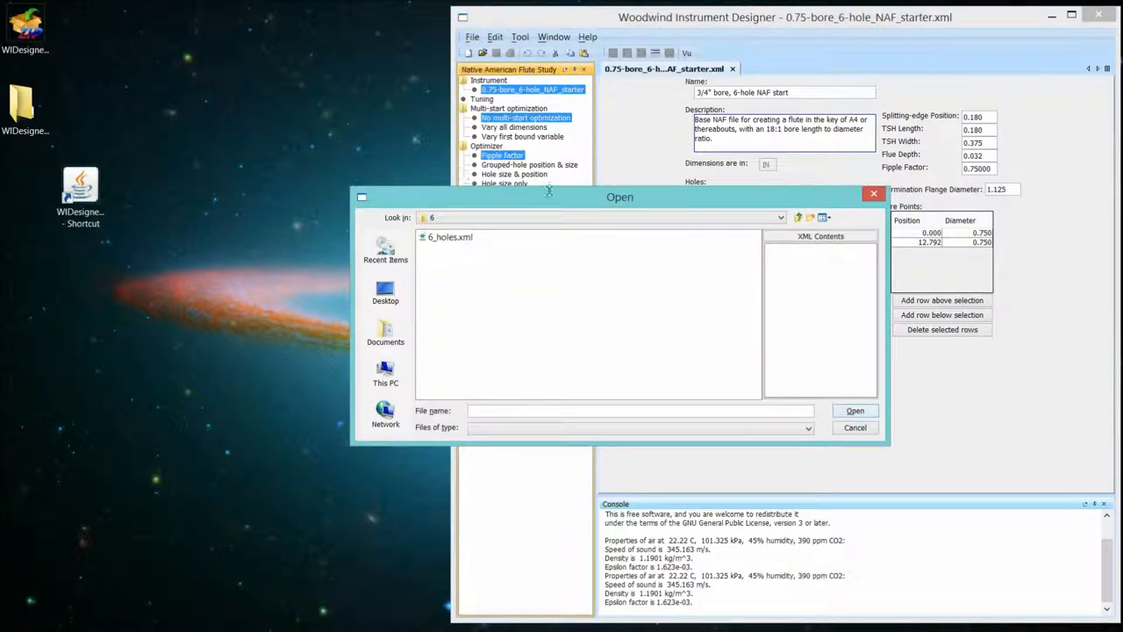
Navigate the NafStudyModel constraint folders into the FippleFactorObjectiveFunction subfolder.
{"action": "left_click", "coordinate": [778, 217]}
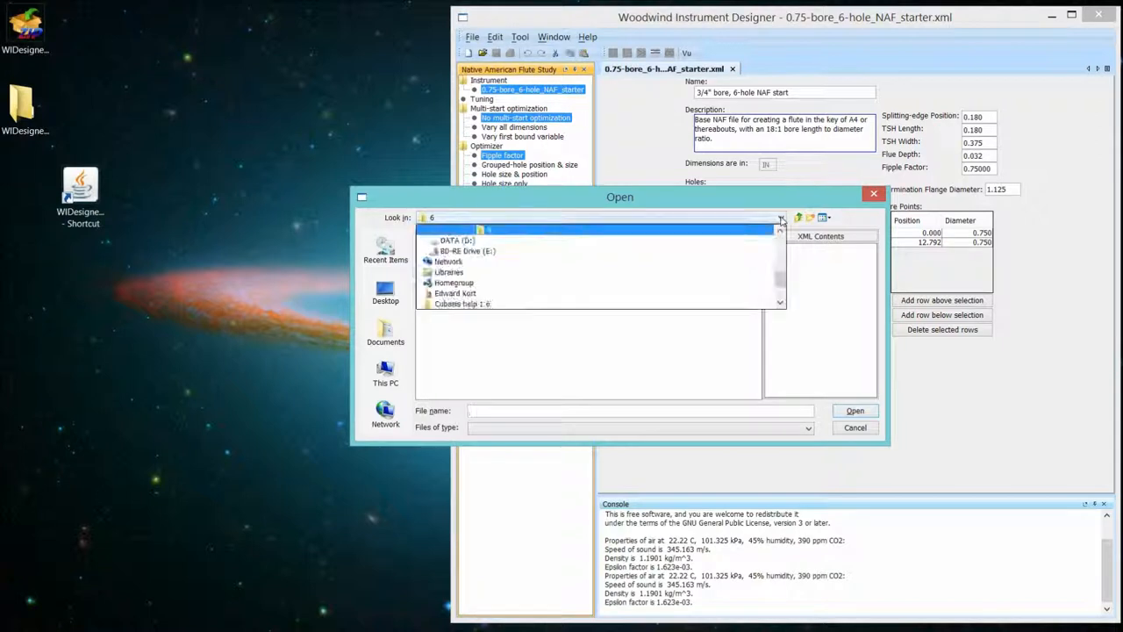
{"action": "left_click", "coordinate": [449, 271]}
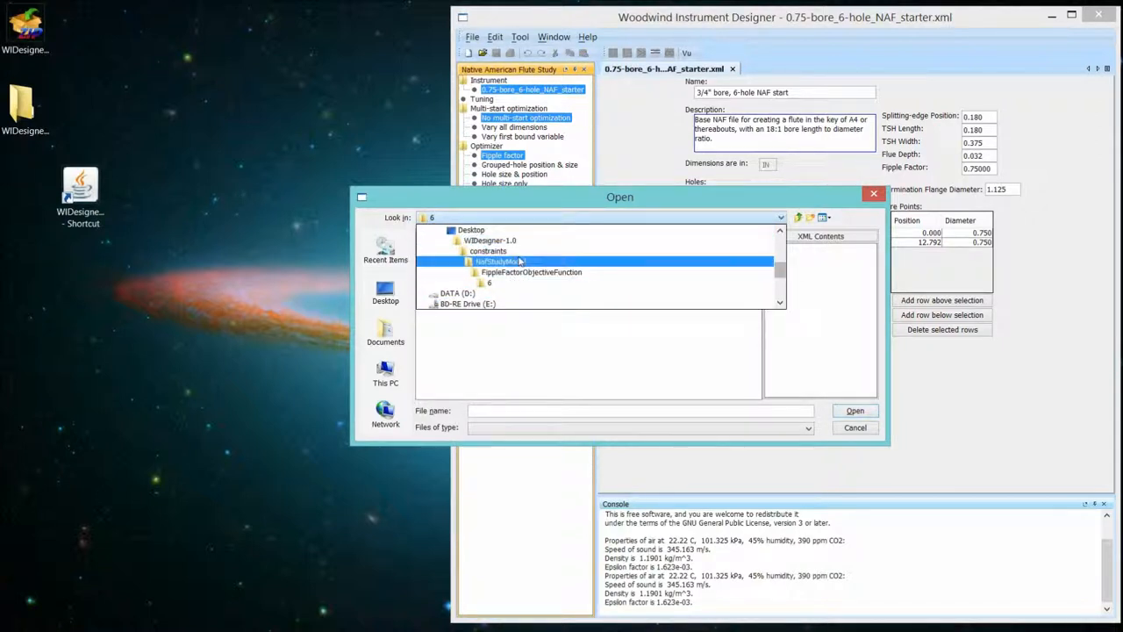
{"action": "left_click", "coordinate": [530, 272]}
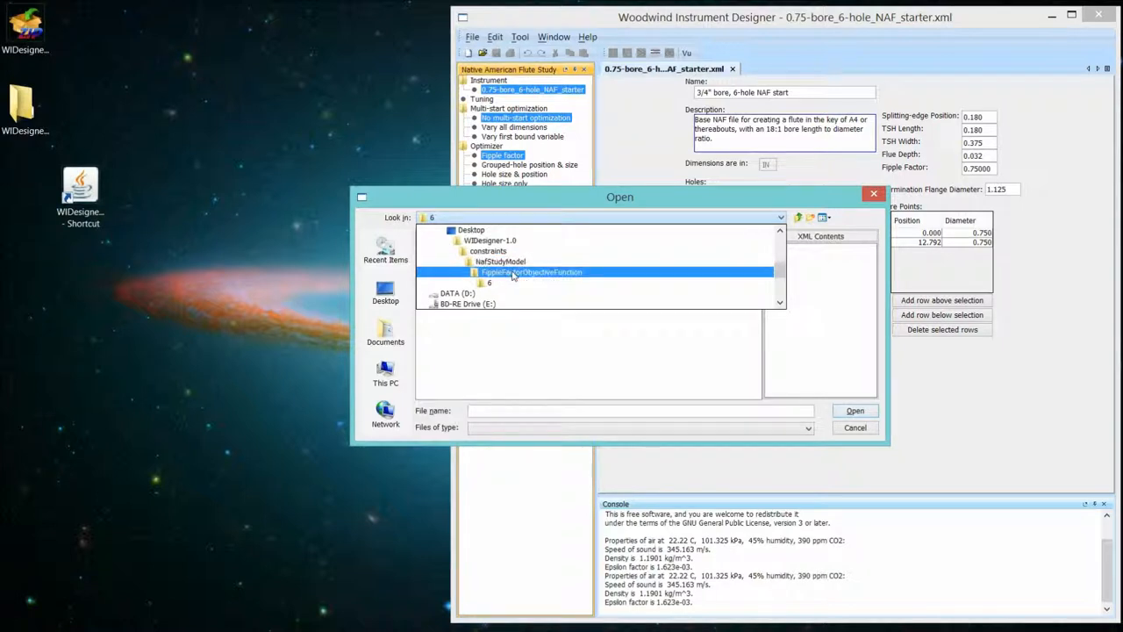
{"action": "left_click", "coordinate": [500, 262]}
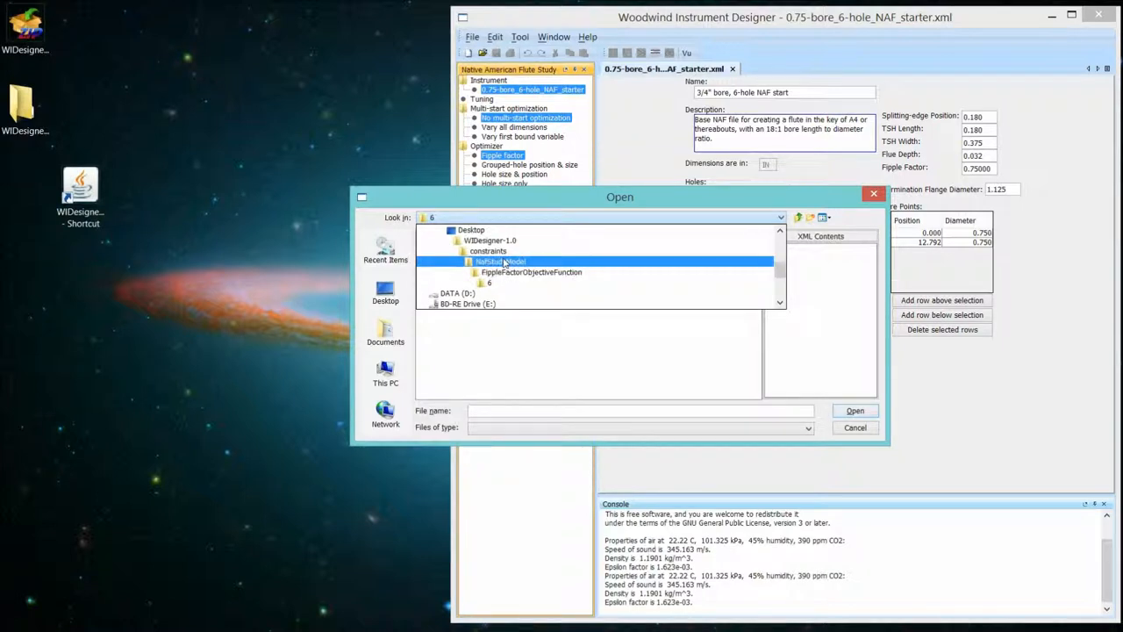
{"action": "left_click", "coordinate": [488, 283]}
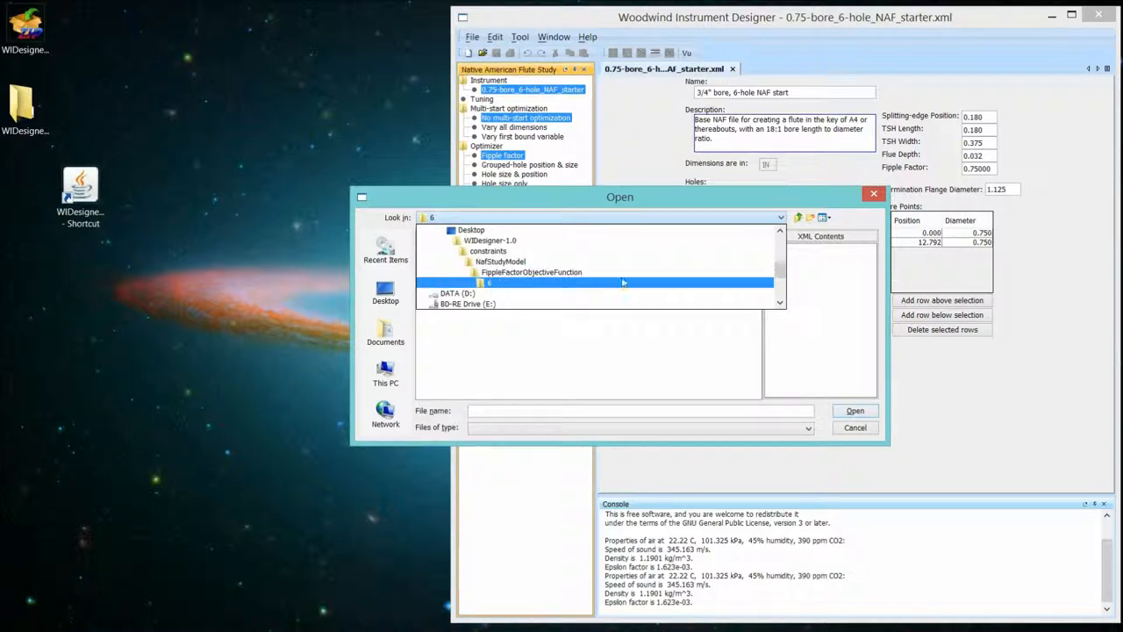
{"action": "double_click", "coordinate": [488, 282]}
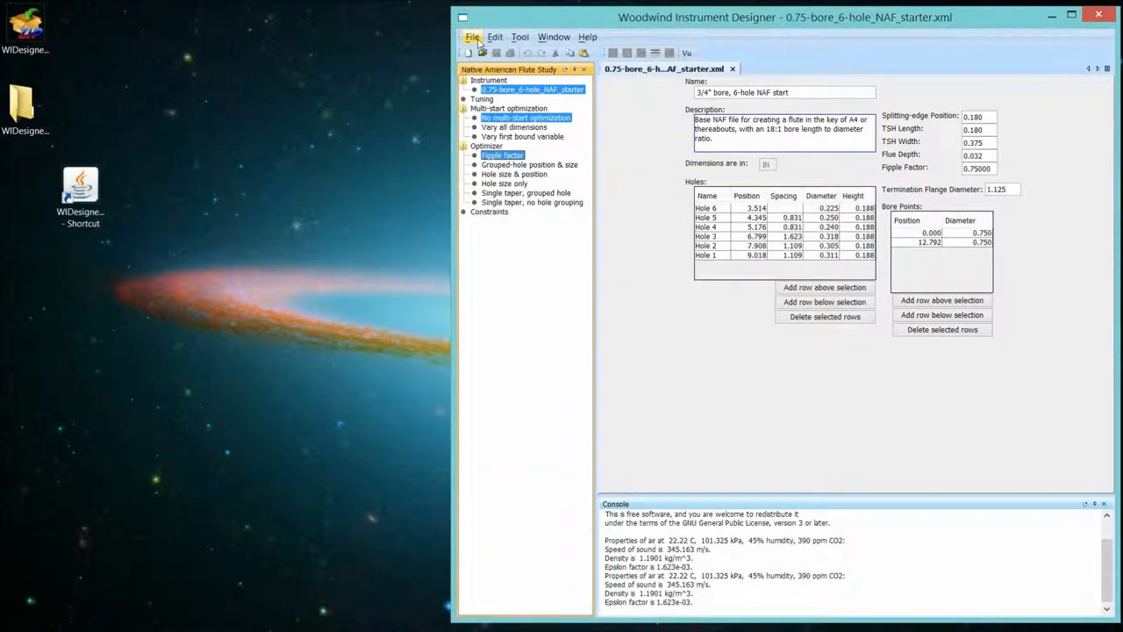
Create default constraints for Fipple factor, bounding the fipple factor 0.2 to 1.5.
{"action": "left_click", "coordinate": [473, 36]}
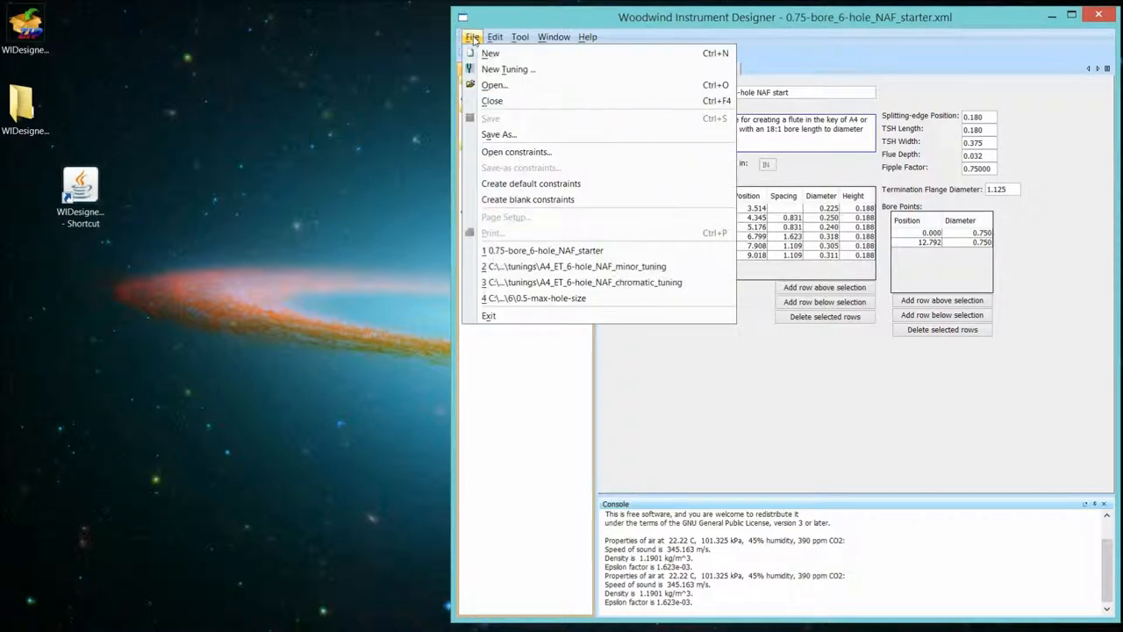
{"action": "mouse_move", "coordinate": [516, 151]}
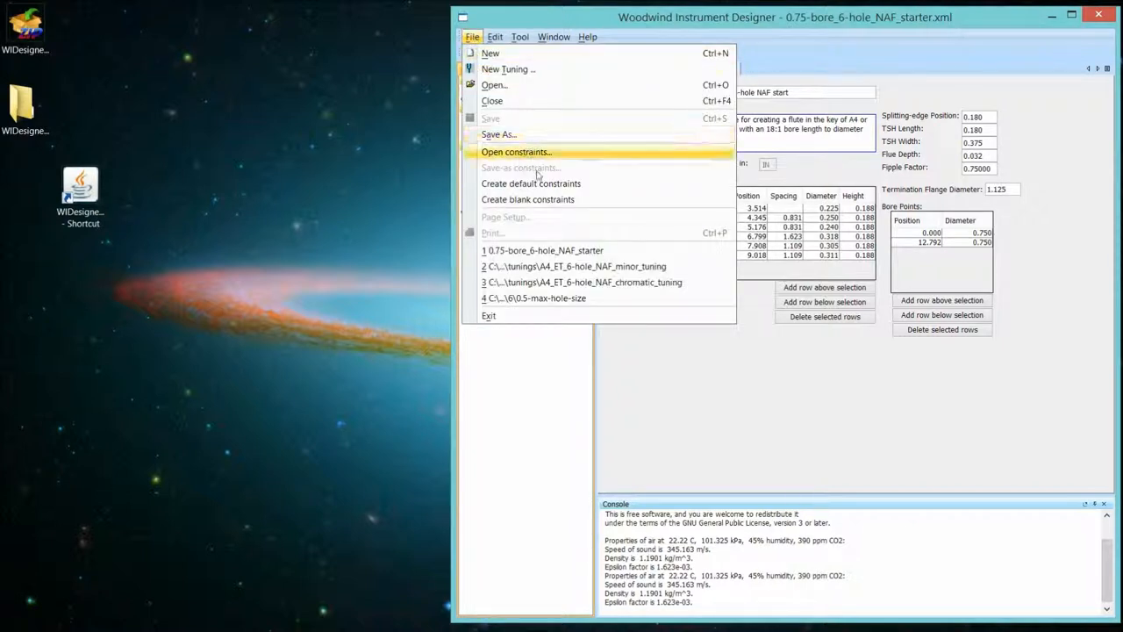
{"action": "mouse_move", "coordinate": [530, 184]}
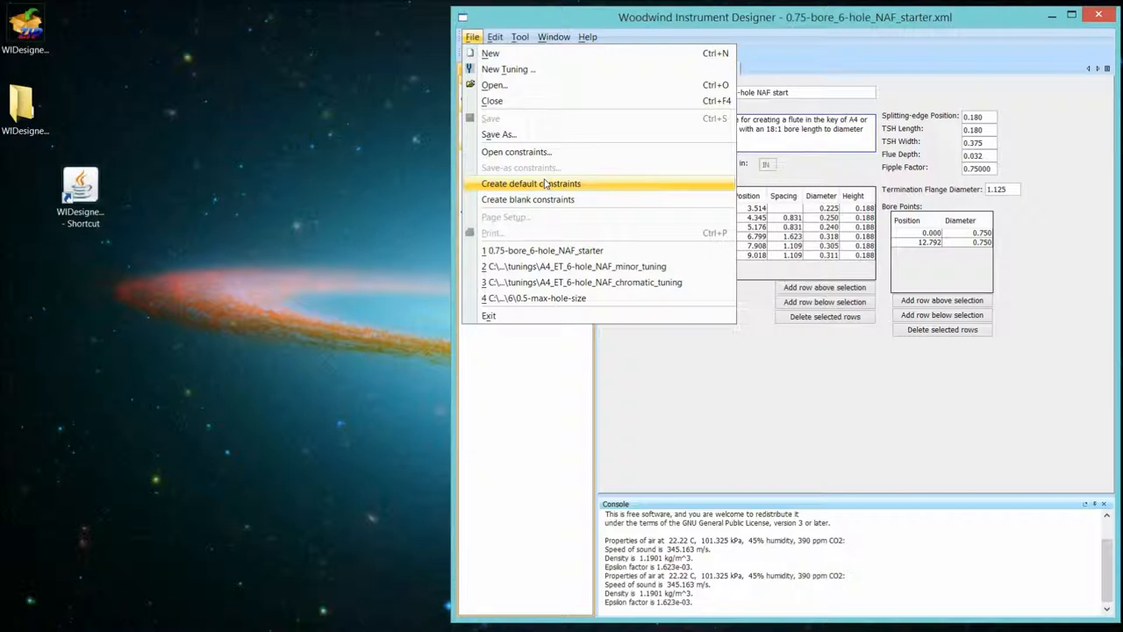
{"action": "mouse_move", "coordinate": [541, 433]}
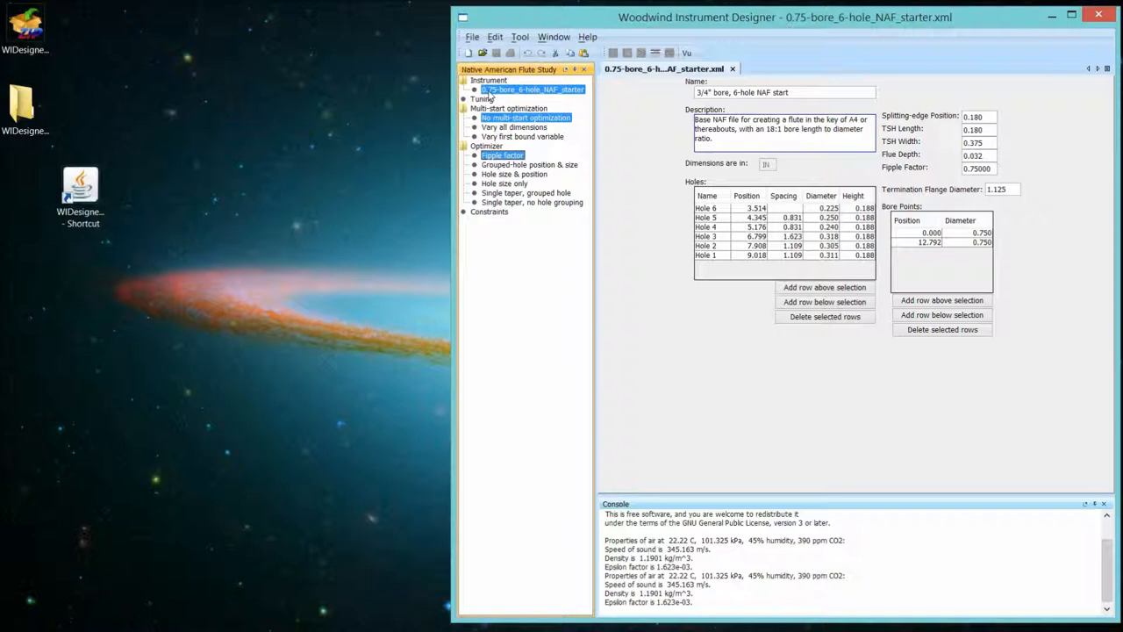
{"action": "mouse_move", "coordinate": [502, 154]}
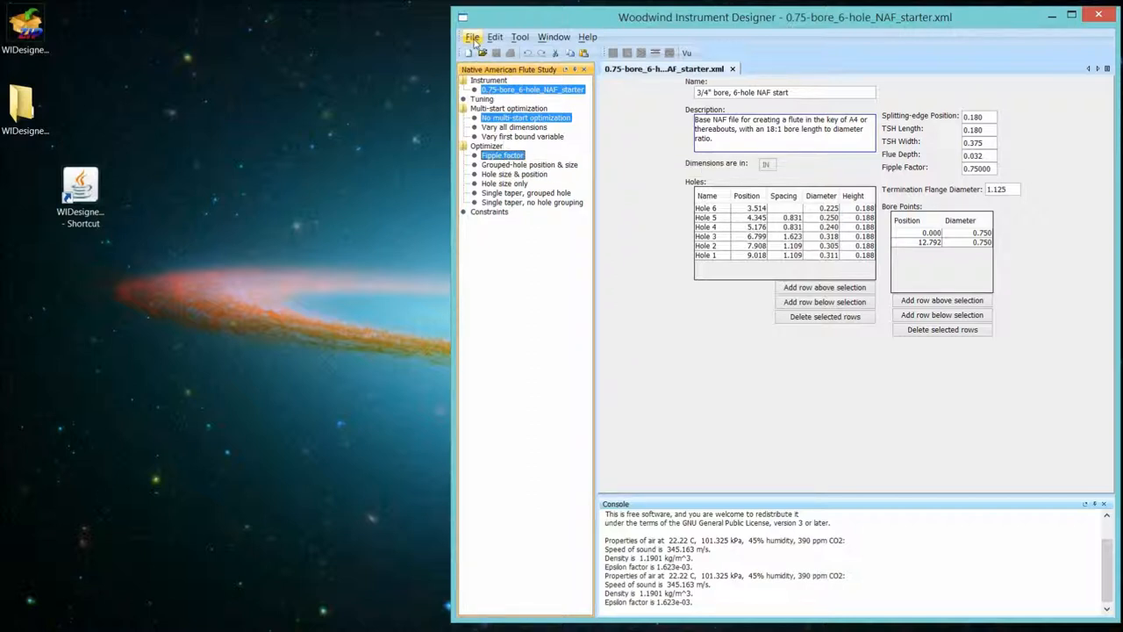
{"action": "left_click", "coordinate": [472, 37]}
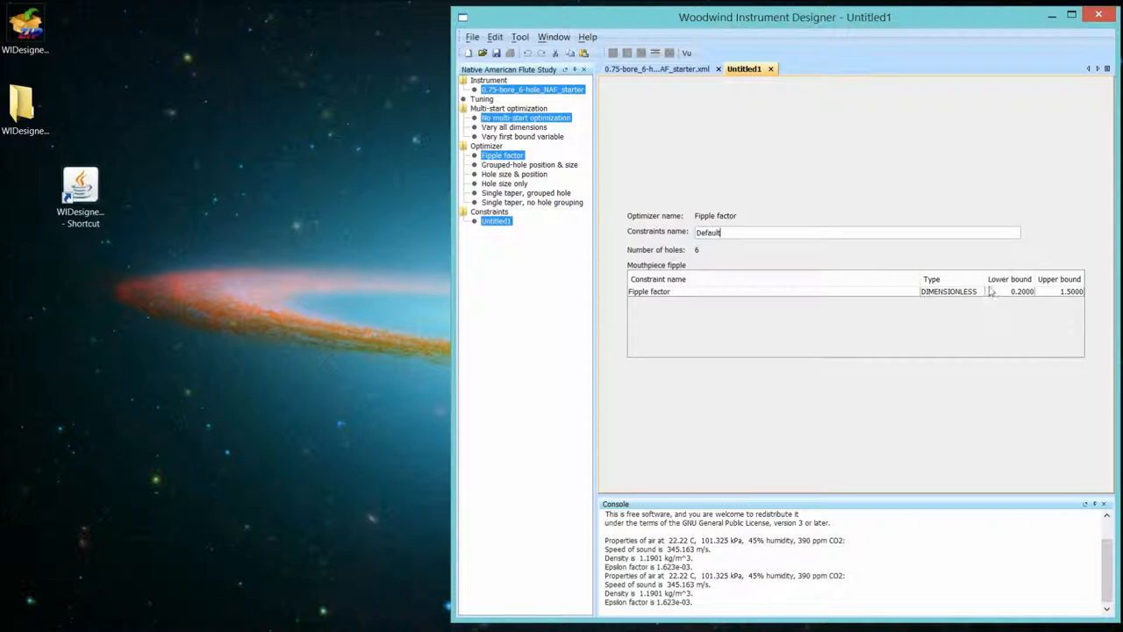
{"action": "mouse_move", "coordinate": [1109, 305]}
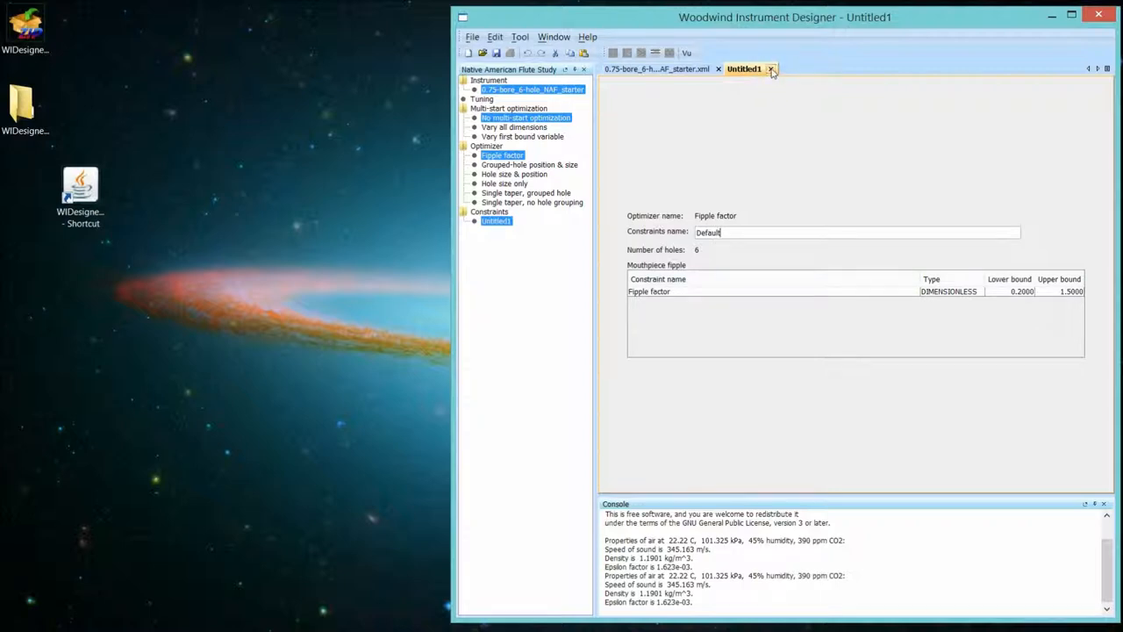
Close the default set and create a blank Fipple factor constraints set with 0.0 bounds.
{"action": "left_click", "coordinate": [472, 37]}
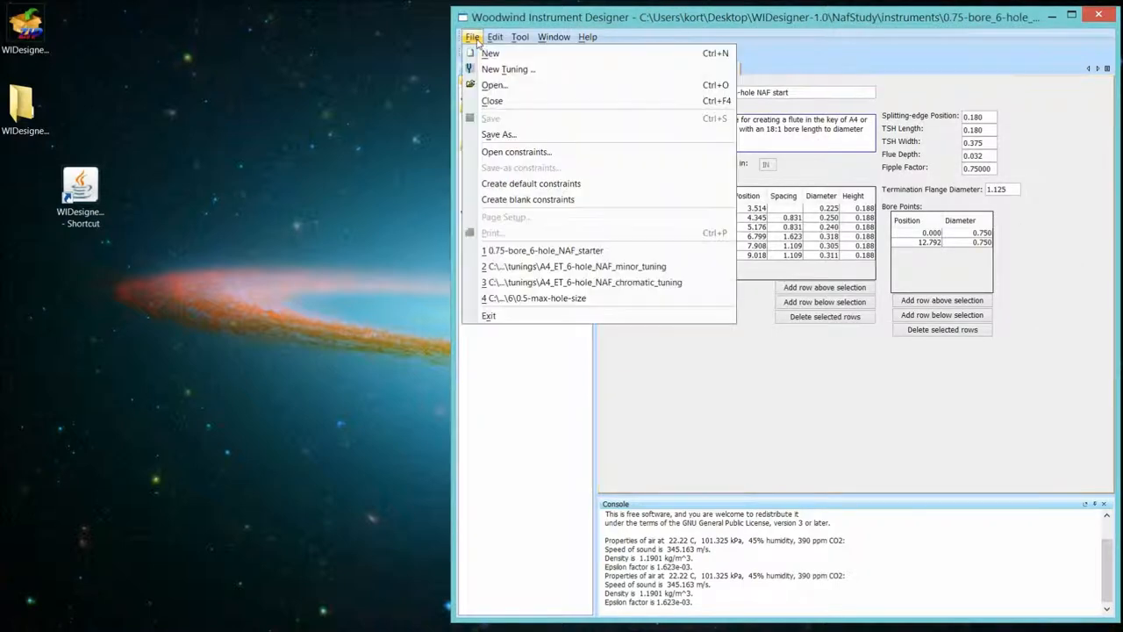
{"action": "mouse_move", "coordinate": [527, 200]}
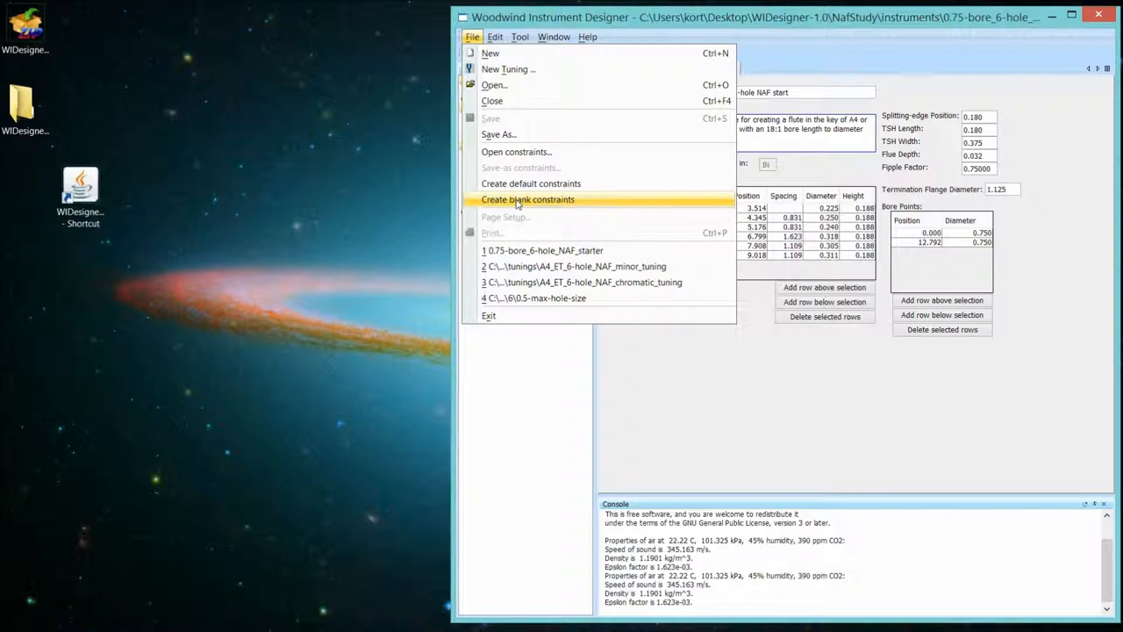
{"action": "left_click", "coordinate": [527, 200]}
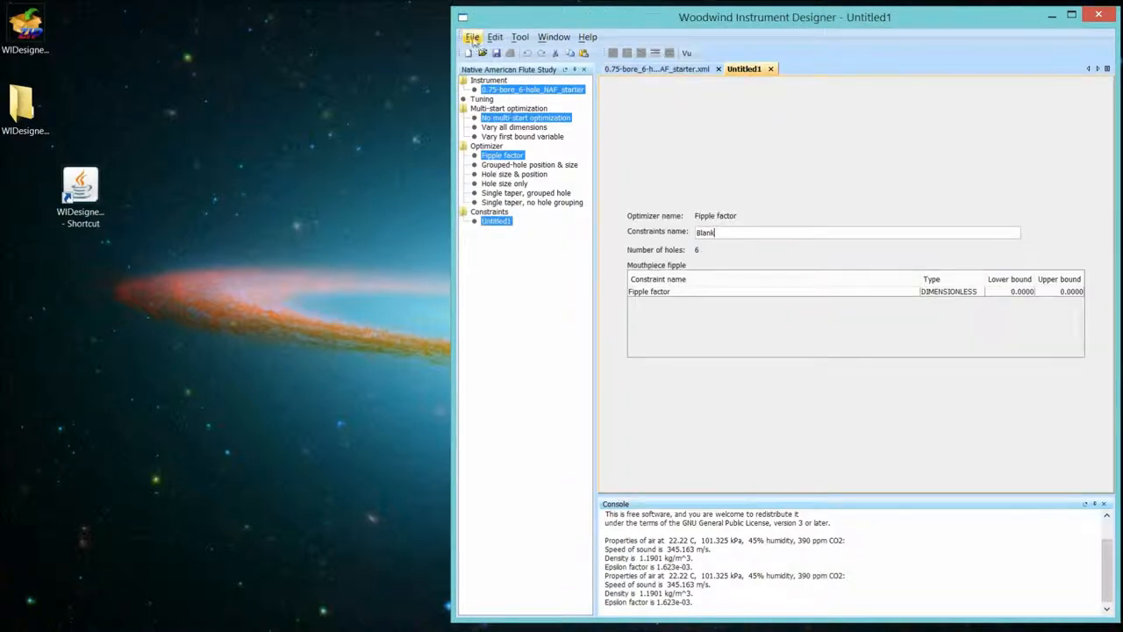
{"action": "left_click", "coordinate": [472, 37]}
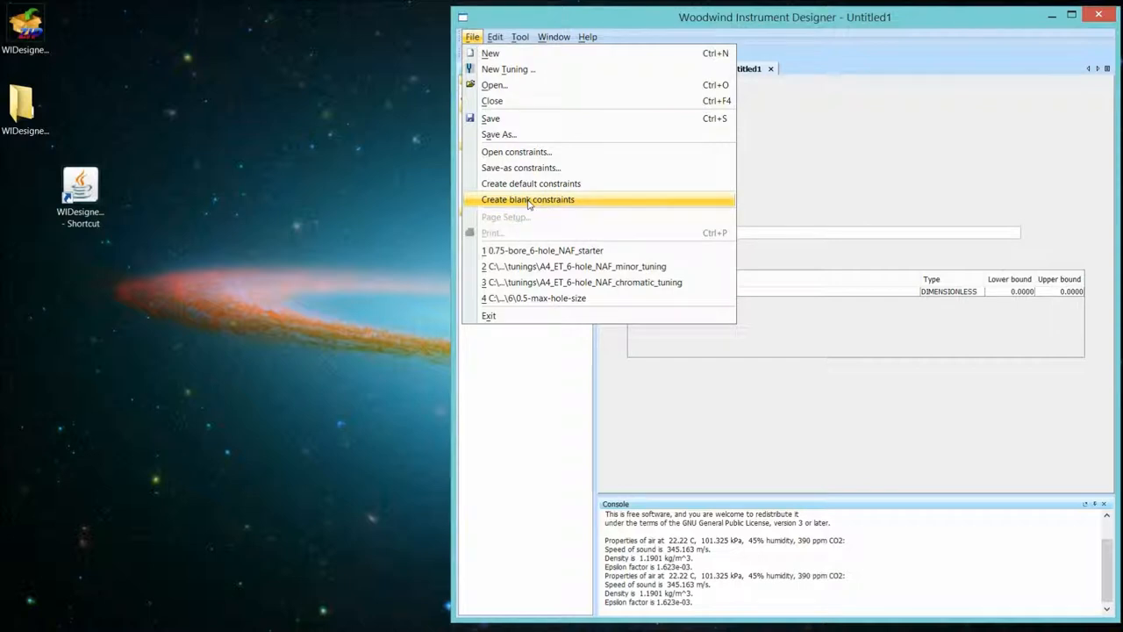
{"action": "left_click", "coordinate": [526, 200]}
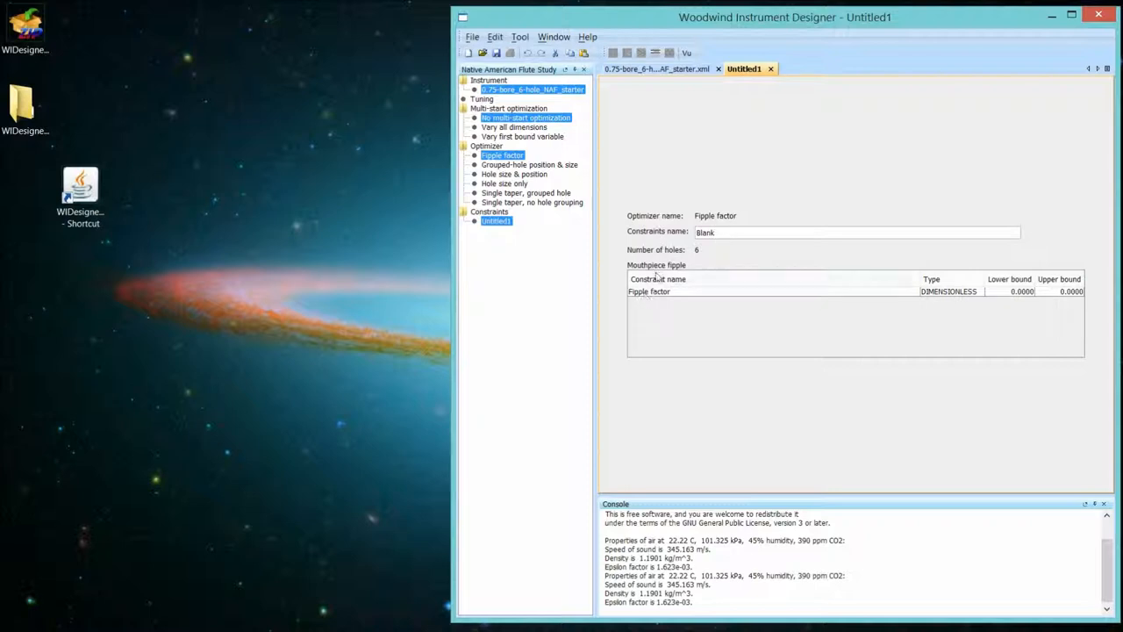
{"action": "mouse_move", "coordinate": [710, 324]}
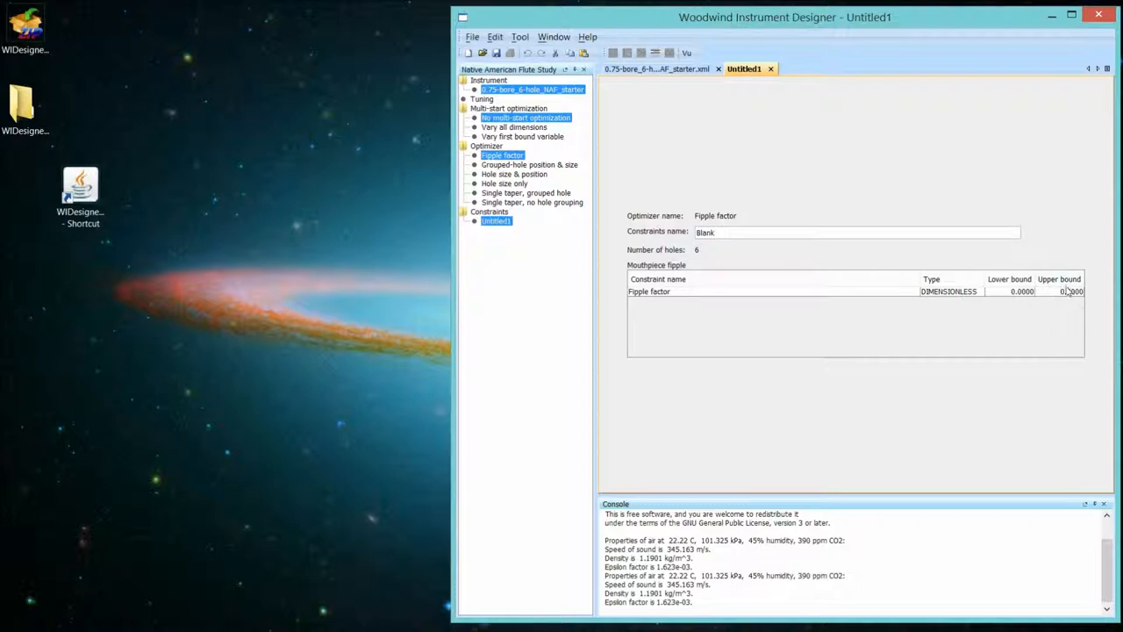
{"action": "mouse_move", "coordinate": [772, 69]}
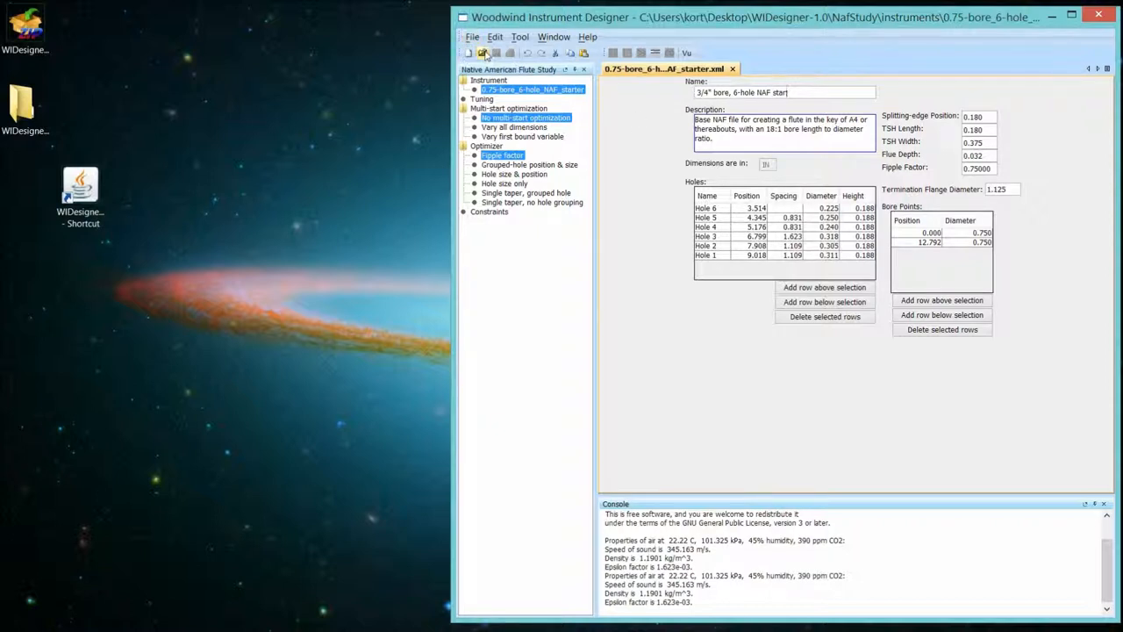
Close the blank constraints and cancel the tuning-file chooser, leaving the NAF starter.
{"action": "left_click", "coordinate": [484, 53]}
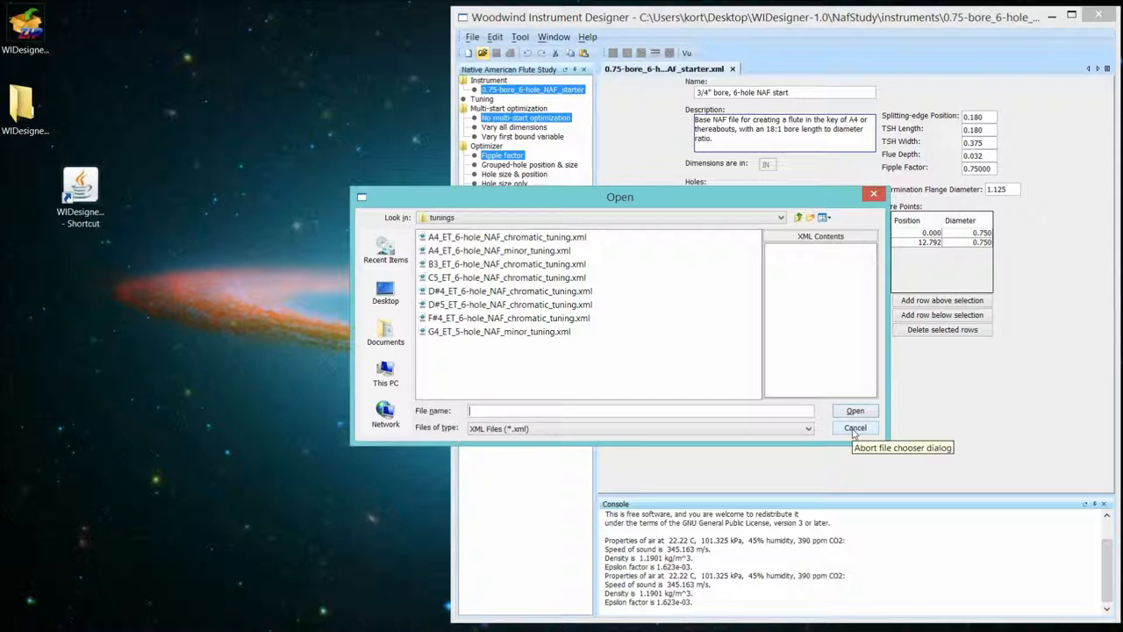
{"action": "left_click", "coordinate": [853, 428]}
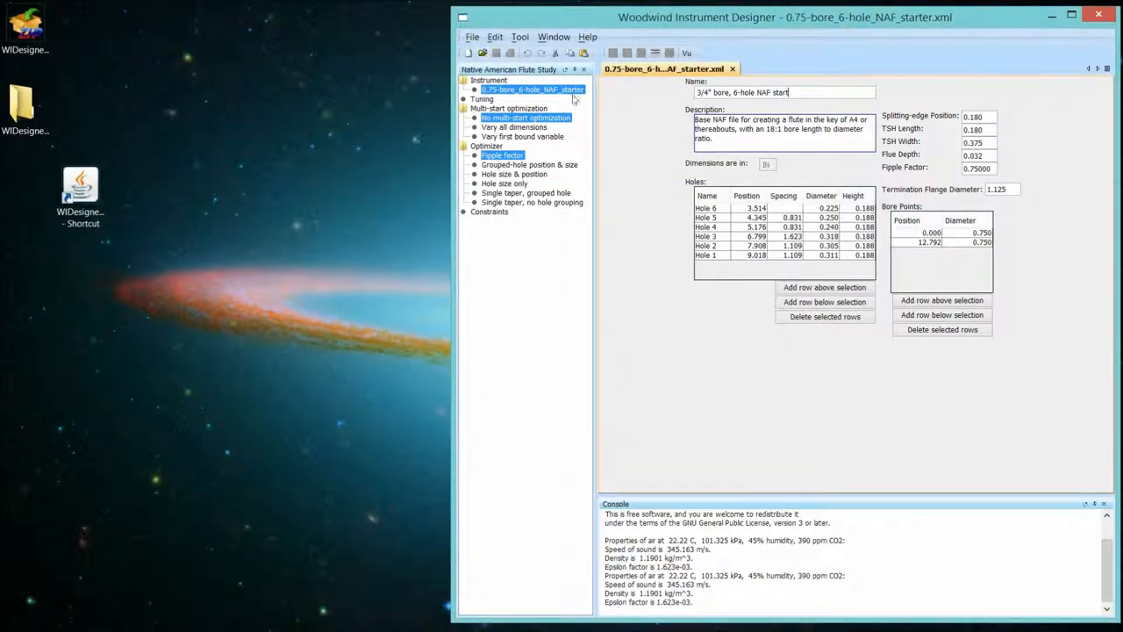
Open the saved 6_holes.xml constraints file and return to the starter instrument.
{"action": "left_click", "coordinate": [472, 37]}
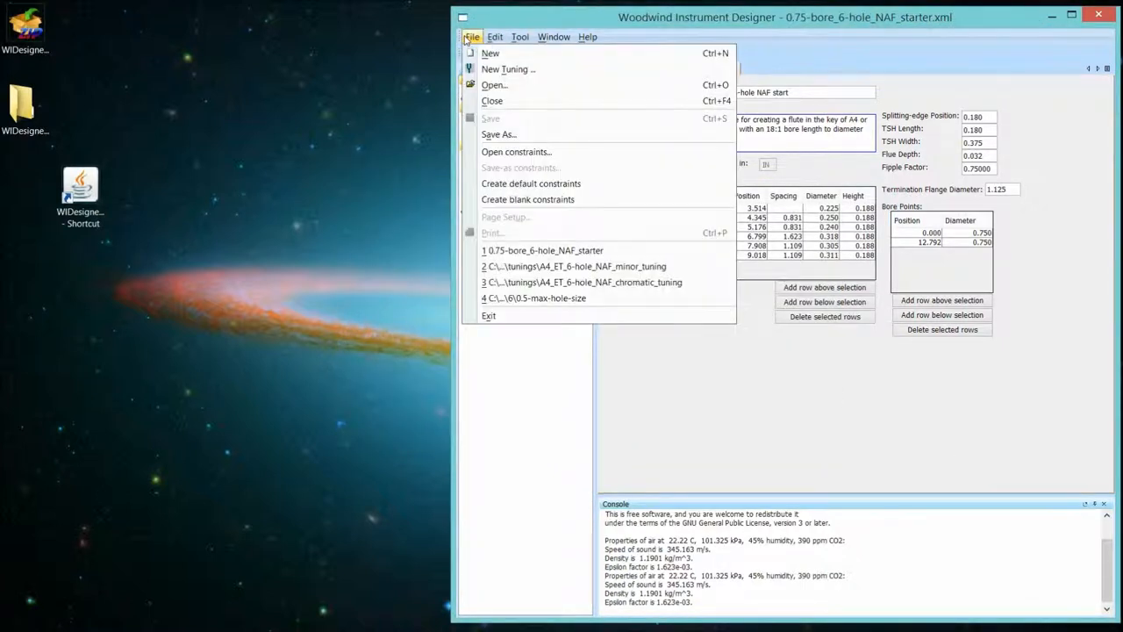
{"action": "mouse_move", "coordinate": [516, 151]}
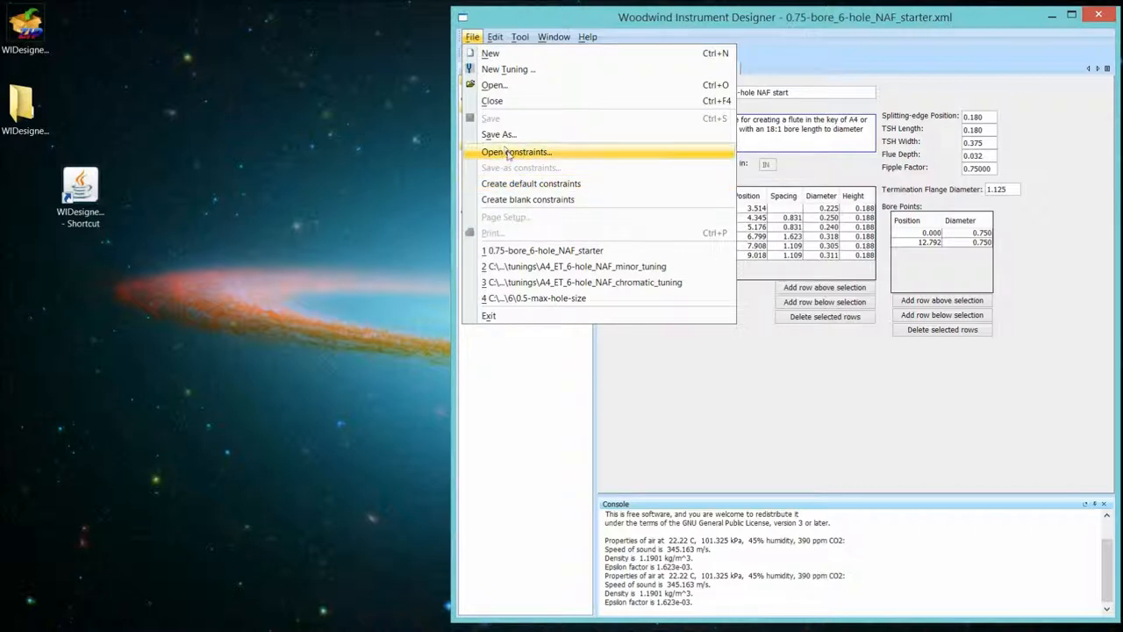
{"action": "left_click", "coordinate": [516, 151]}
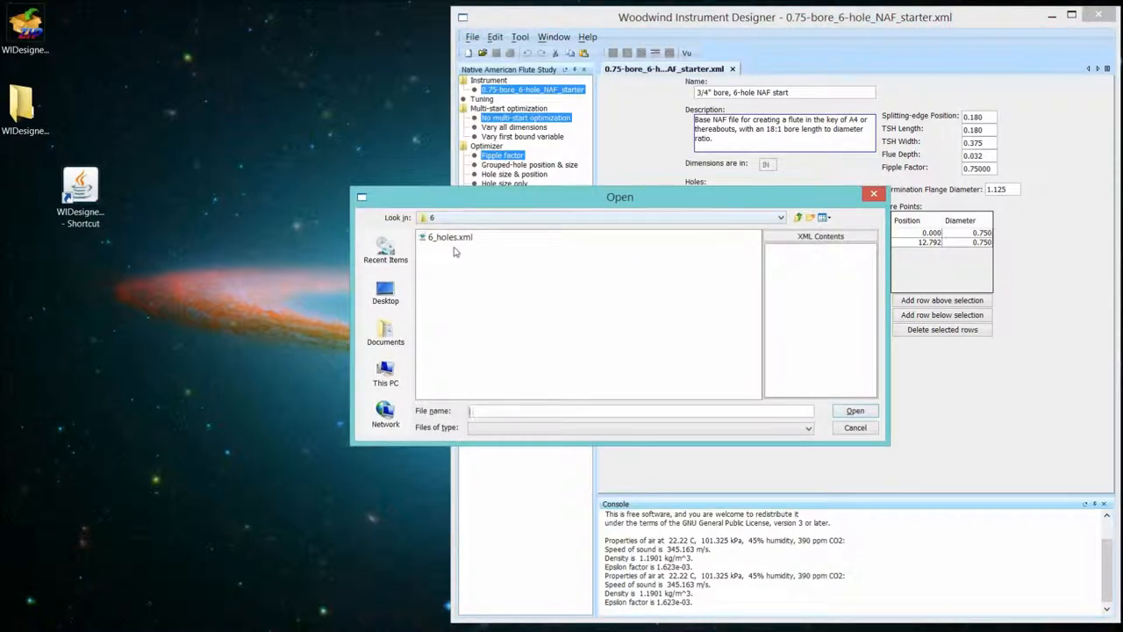
{"action": "double_click", "coordinate": [449, 237]}
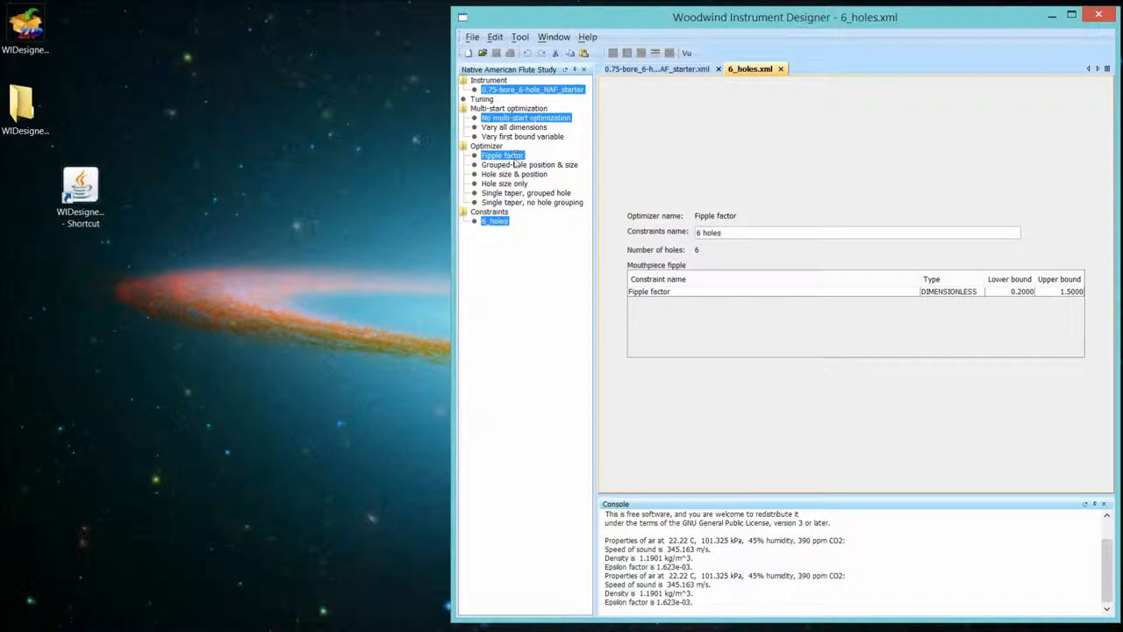
{"action": "mouse_move", "coordinate": [621, 291]}
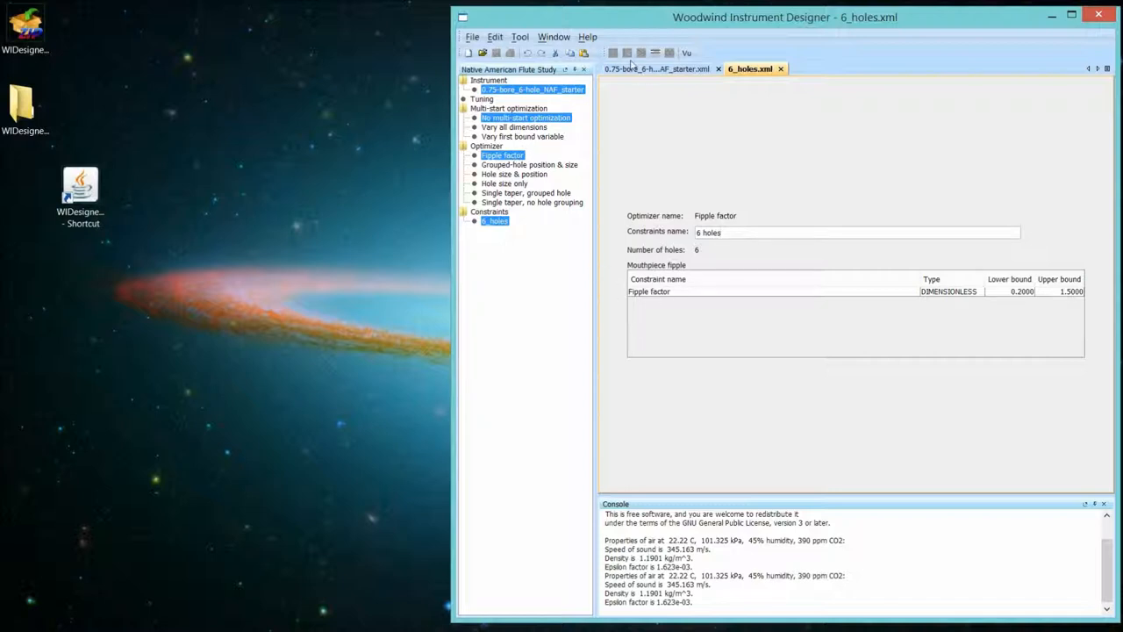
{"action": "left_click", "coordinate": [656, 68]}
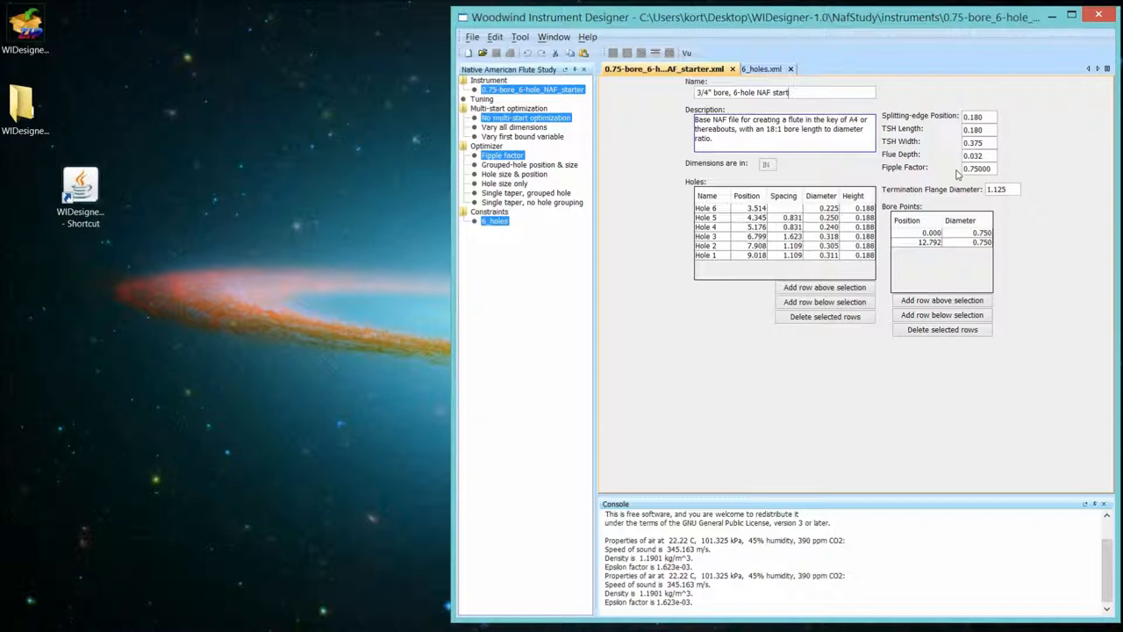
{"action": "mouse_move", "coordinate": [946, 174]}
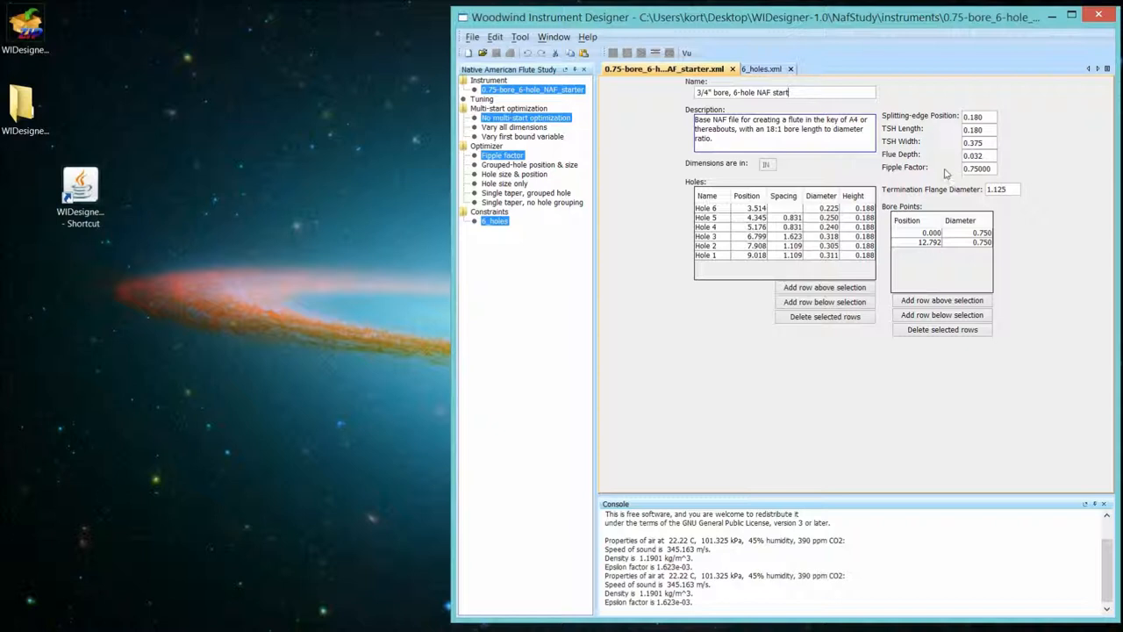
{"action": "mouse_move", "coordinate": [920, 172]}
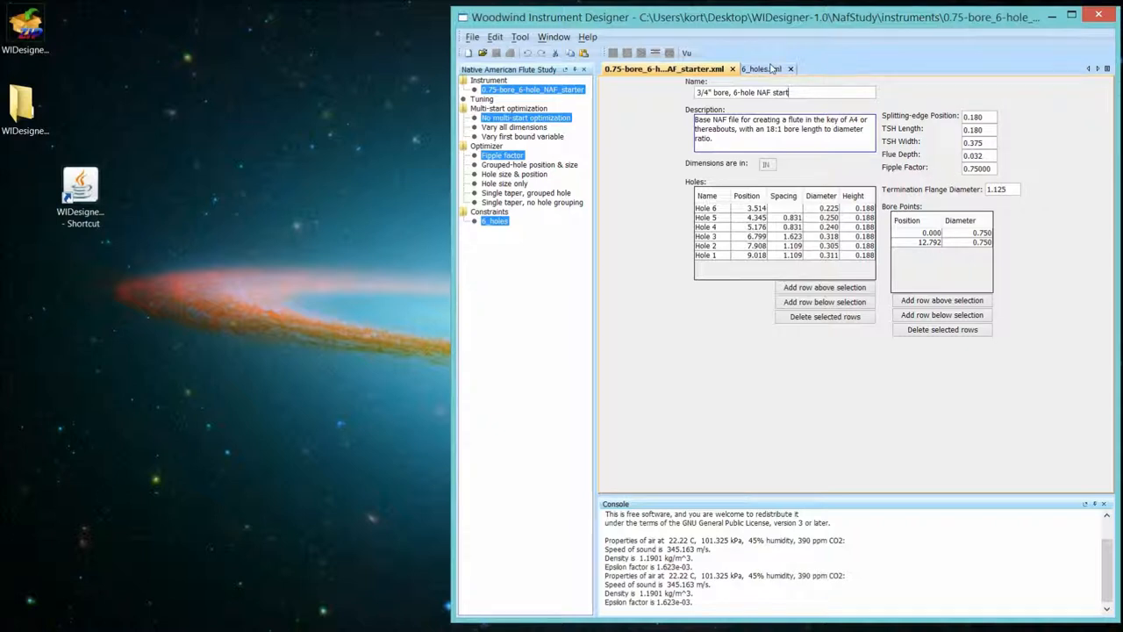
Switch back to the 6_holes.xml constraints showing fipple factor bounds 0.2000–1.5000.
{"action": "left_click", "coordinate": [756, 68]}
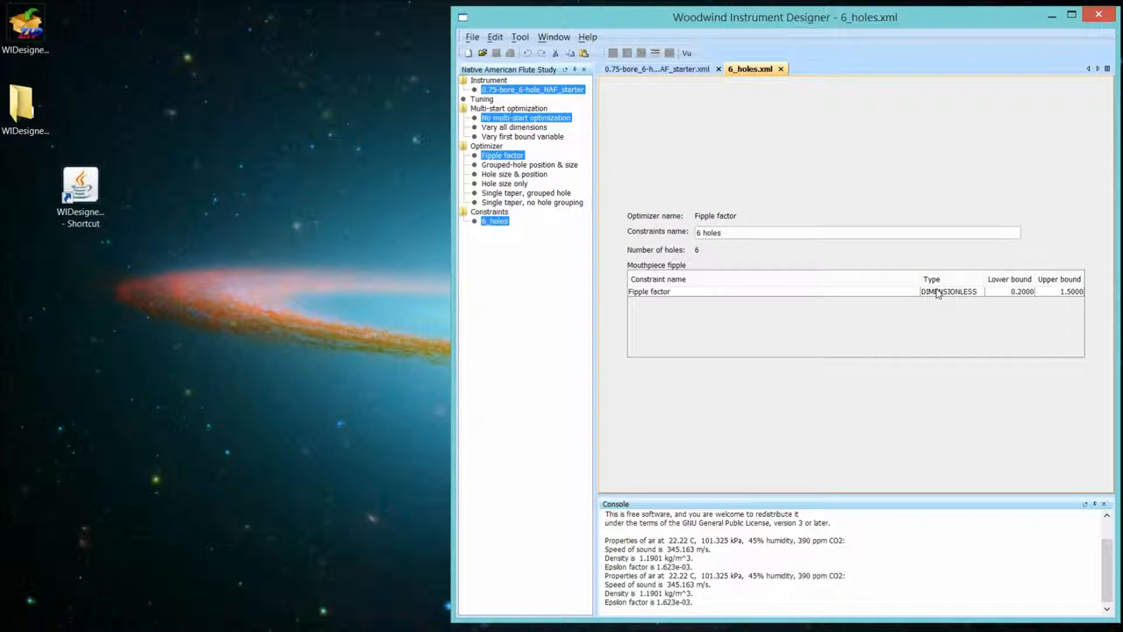
{"action": "mouse_move", "coordinate": [944, 307]}
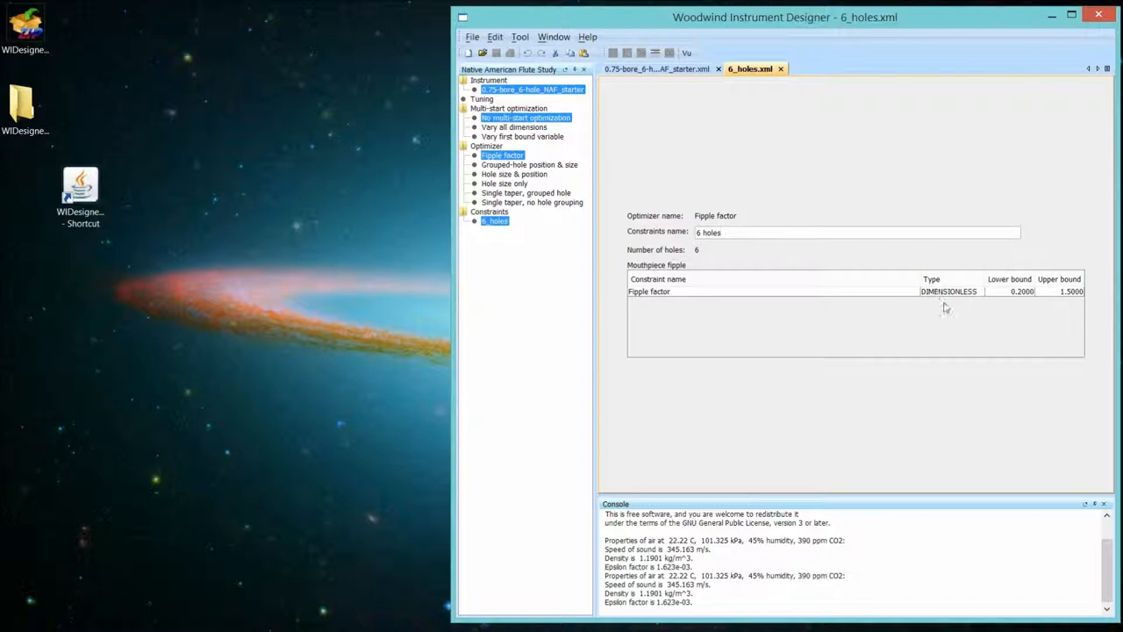
{"action": "mouse_move", "coordinate": [951, 297]}
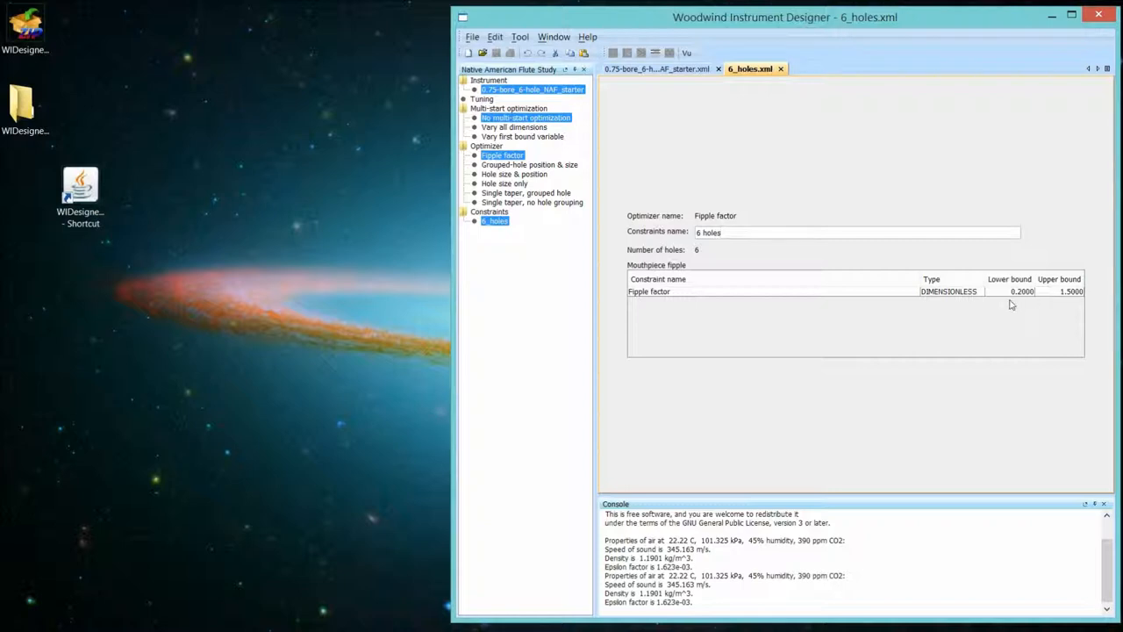
{"action": "mouse_move", "coordinate": [947, 310]}
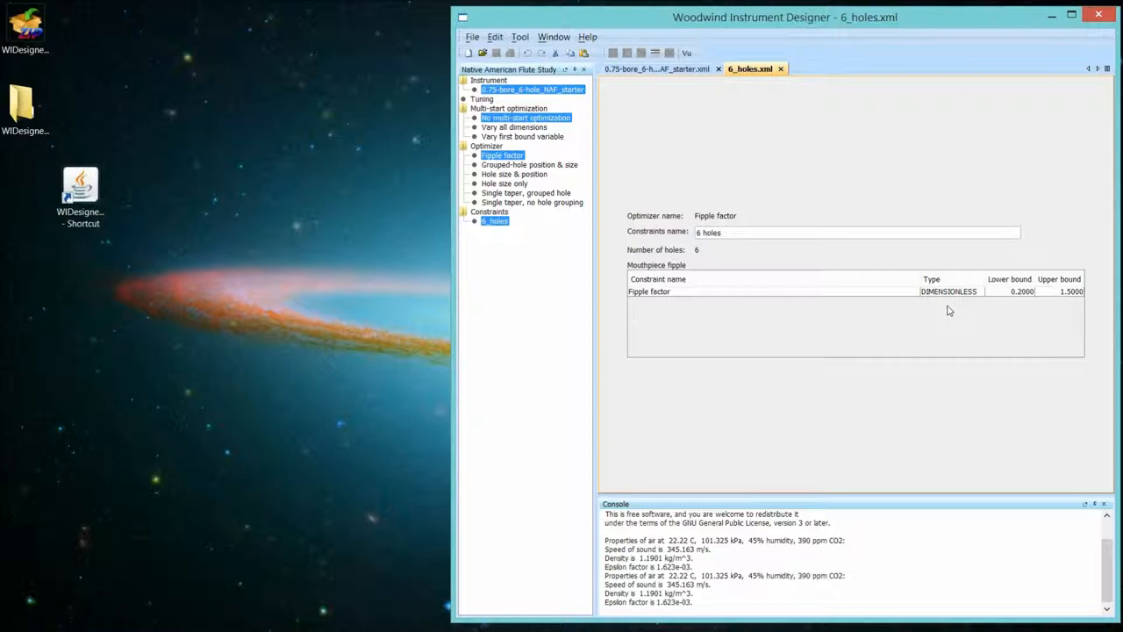
{"action": "mouse_move", "coordinate": [657, 298]}
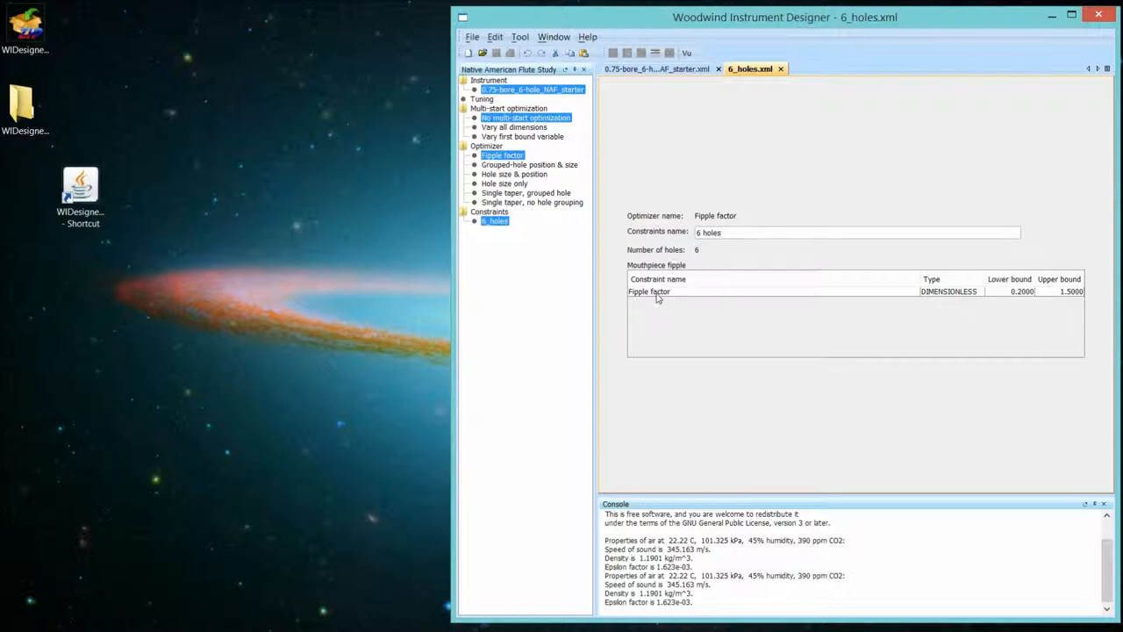
{"action": "mouse_move", "coordinate": [718, 256]}
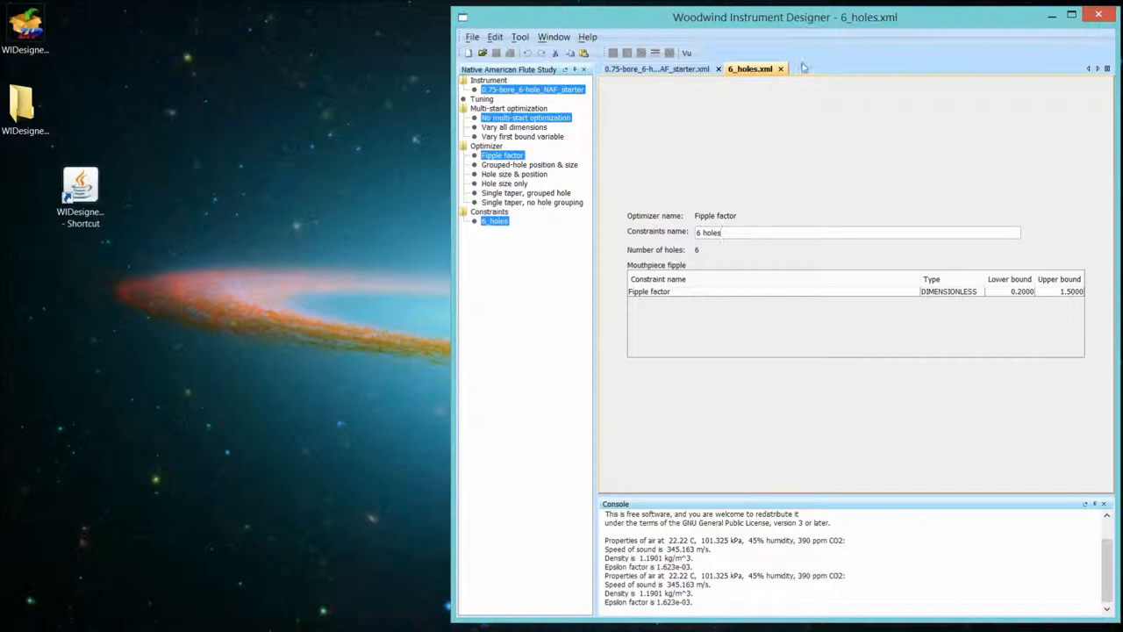
{"action": "mouse_move", "coordinate": [781, 68]}
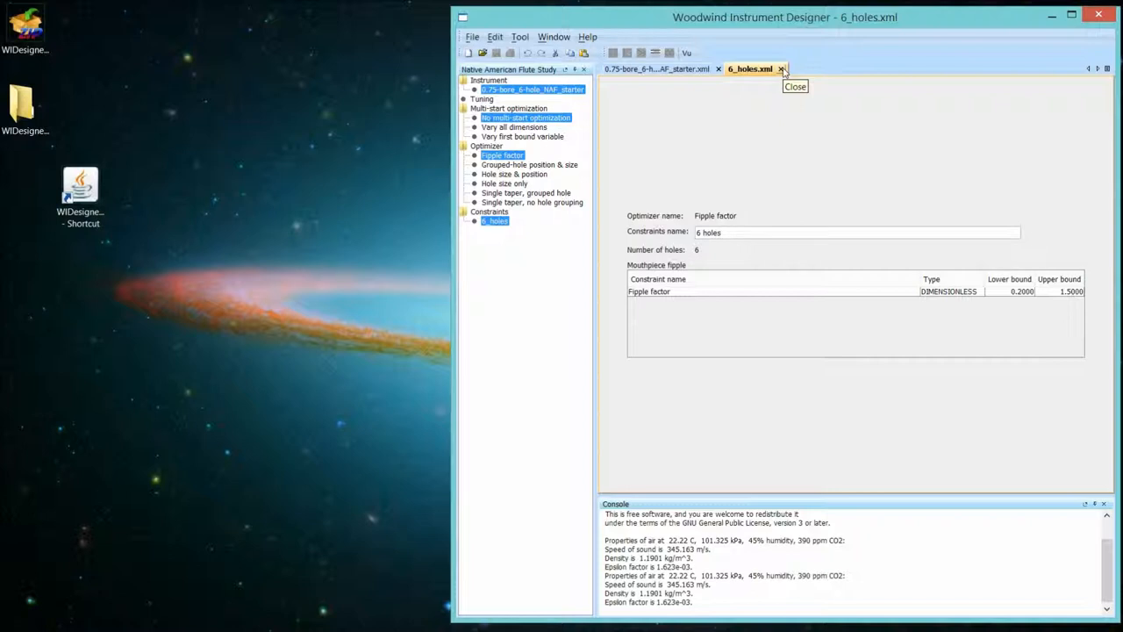
Close the 6_holes constraints document, leaving only the 0.75-bore 6-hole NAF starter open.
{"action": "left_click", "coordinate": [780, 69]}
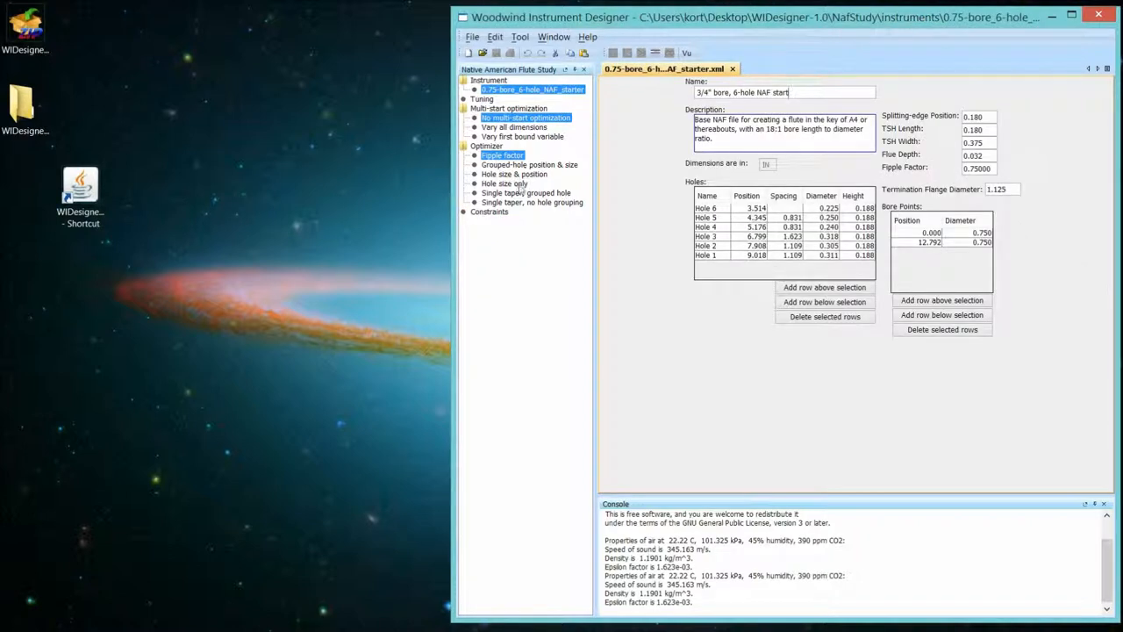
{"action": "mouse_move", "coordinate": [505, 184]}
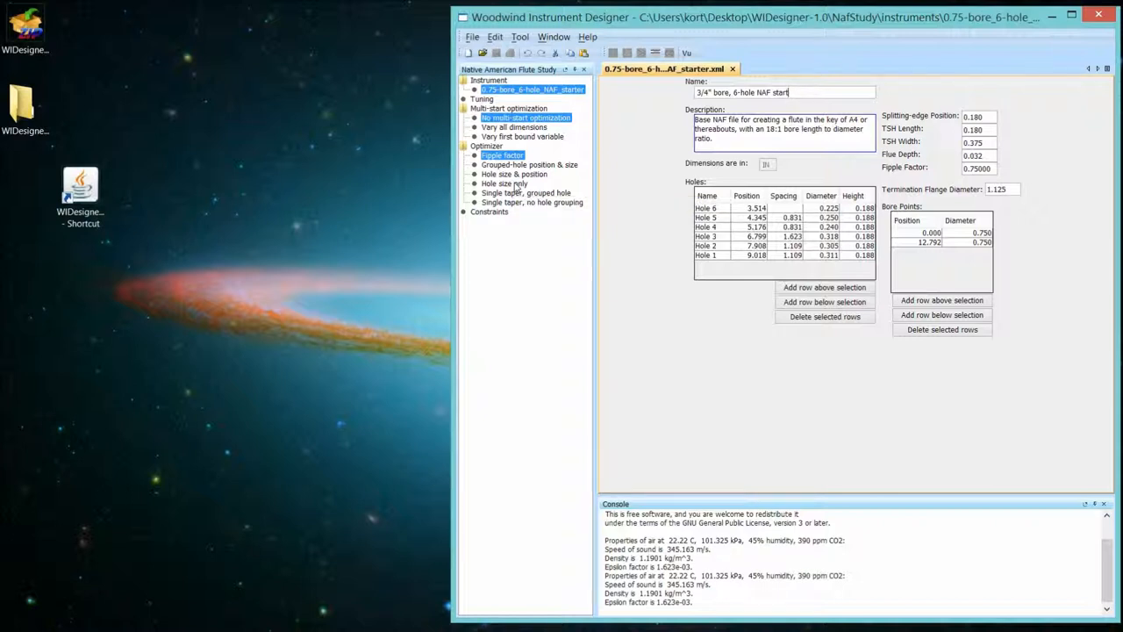
Choose the Hole size only optimizer and load the 0.5-max-hole-size.xml constraints file.
{"action": "left_click", "coordinate": [501, 184]}
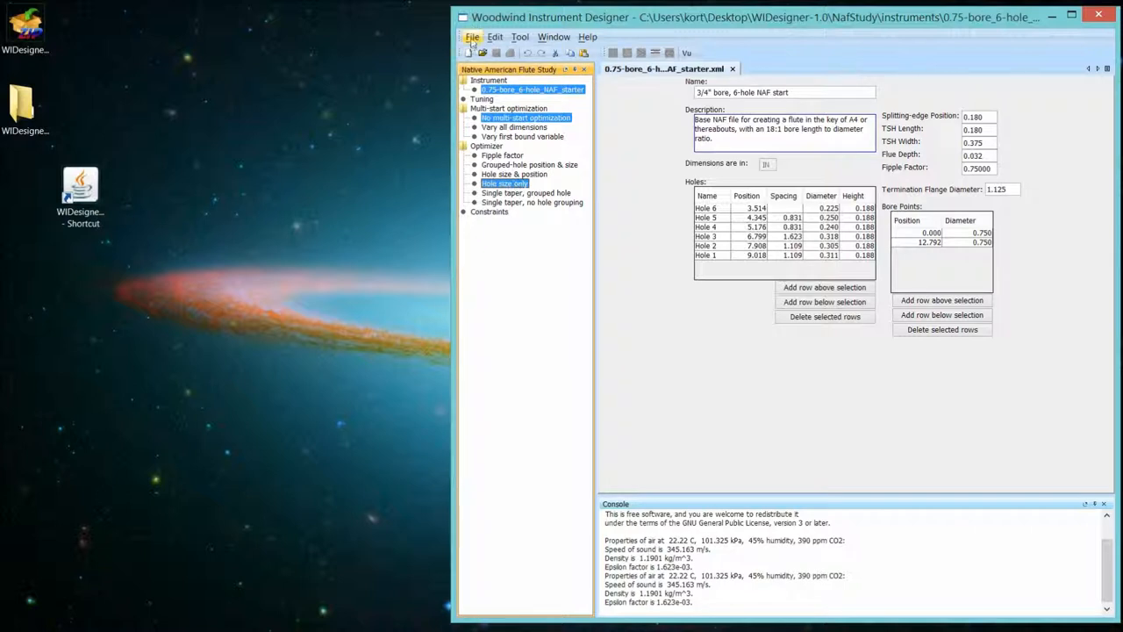
{"action": "left_click", "coordinate": [472, 37]}
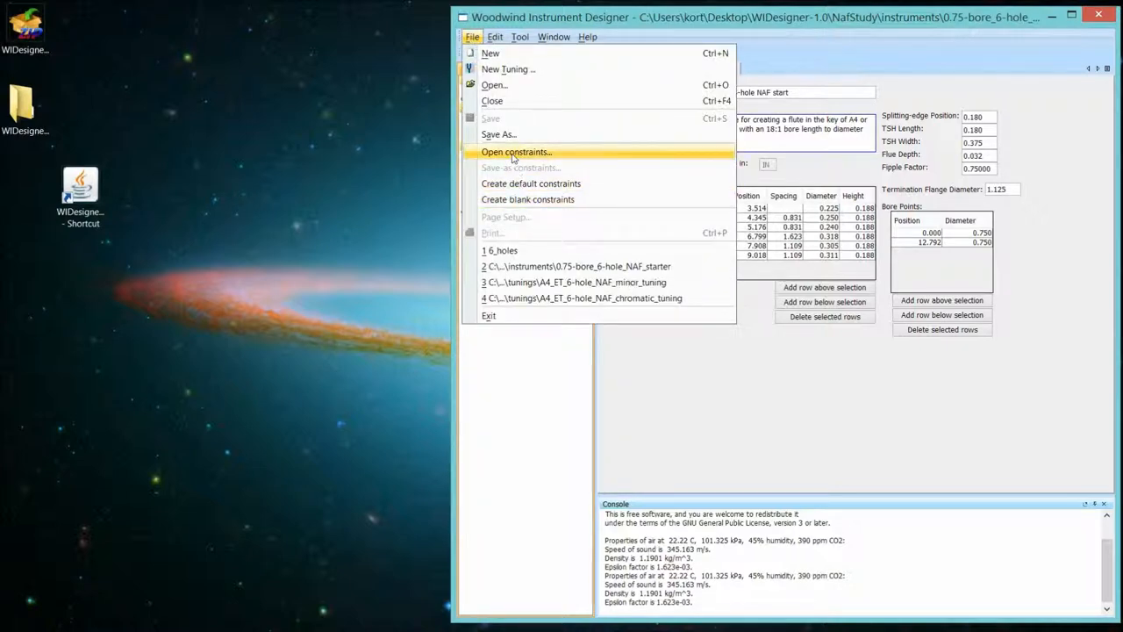
{"action": "left_click", "coordinate": [516, 151]}
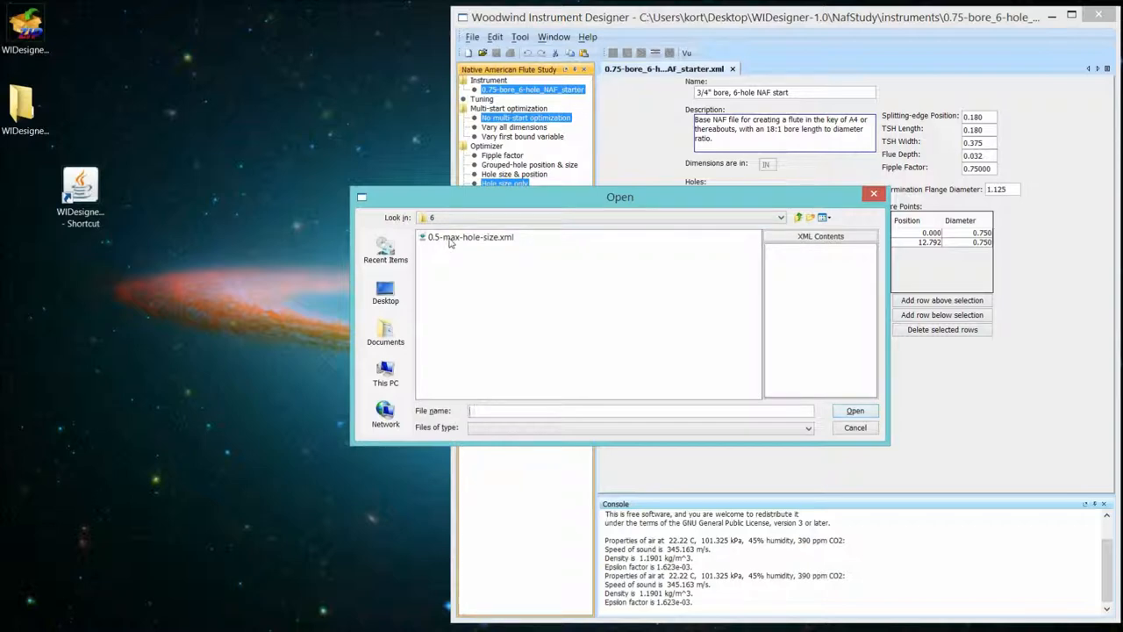
{"action": "double_click", "coordinate": [470, 236]}
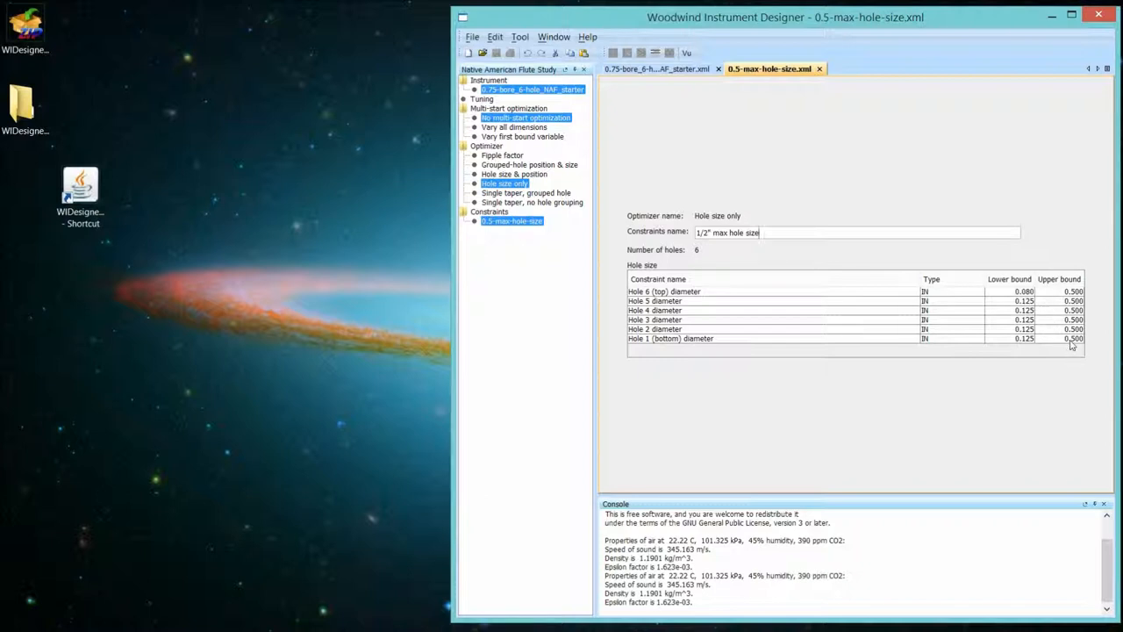
{"action": "mouse_move", "coordinate": [807, 351]}
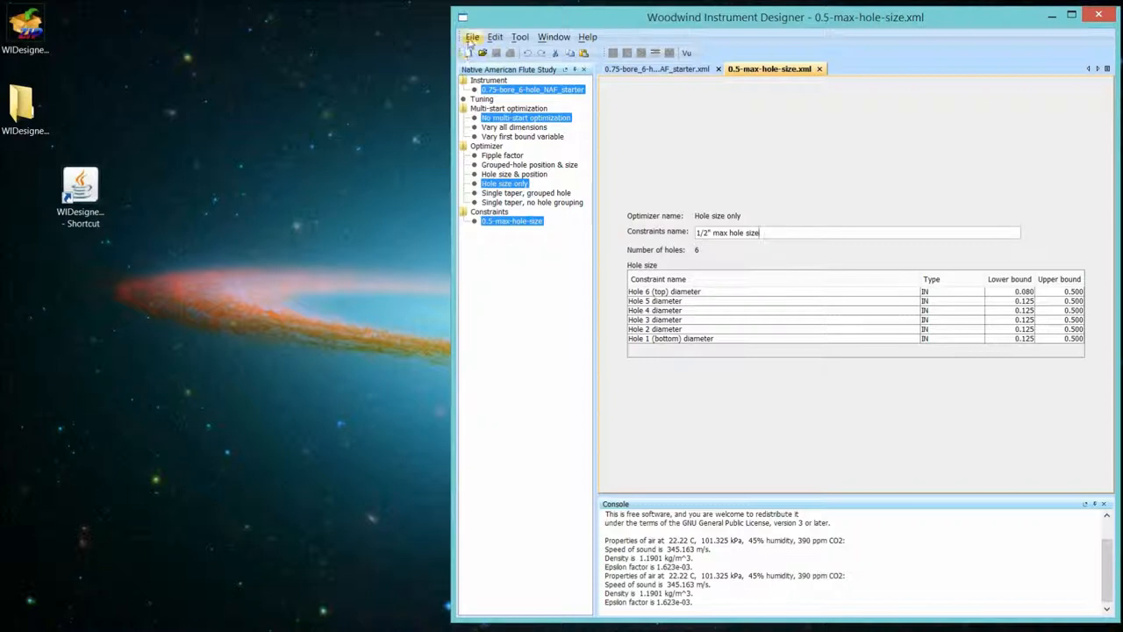
Glance at the File menu, then return to the 0.75-bore starter instrument tab.
{"action": "left_click", "coordinate": [472, 37]}
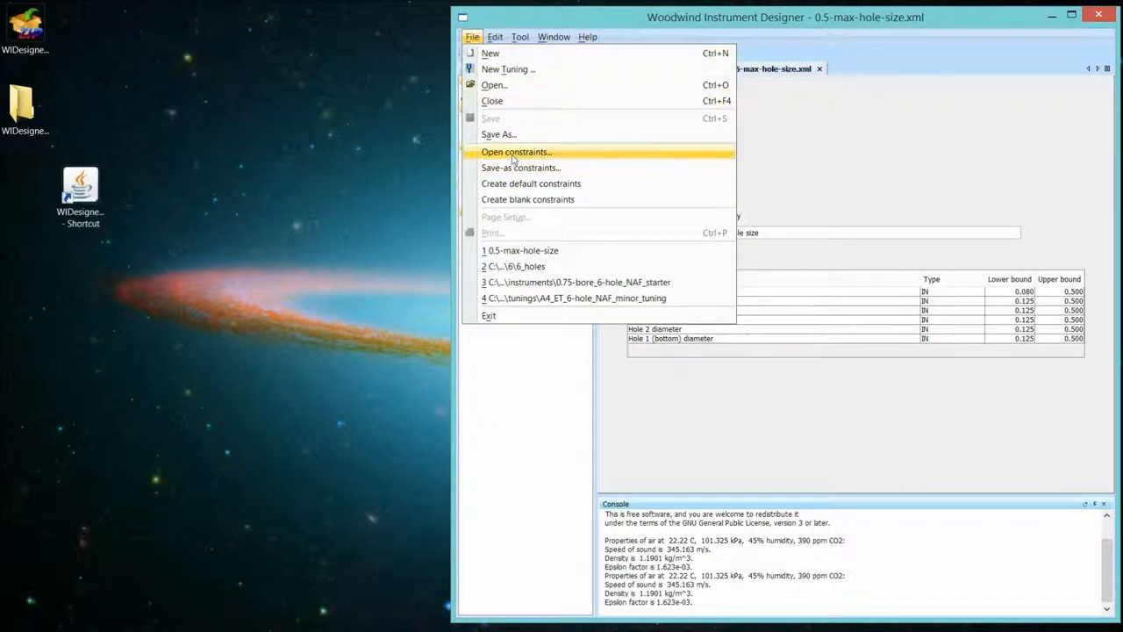
{"action": "mouse_move", "coordinate": [517, 184]}
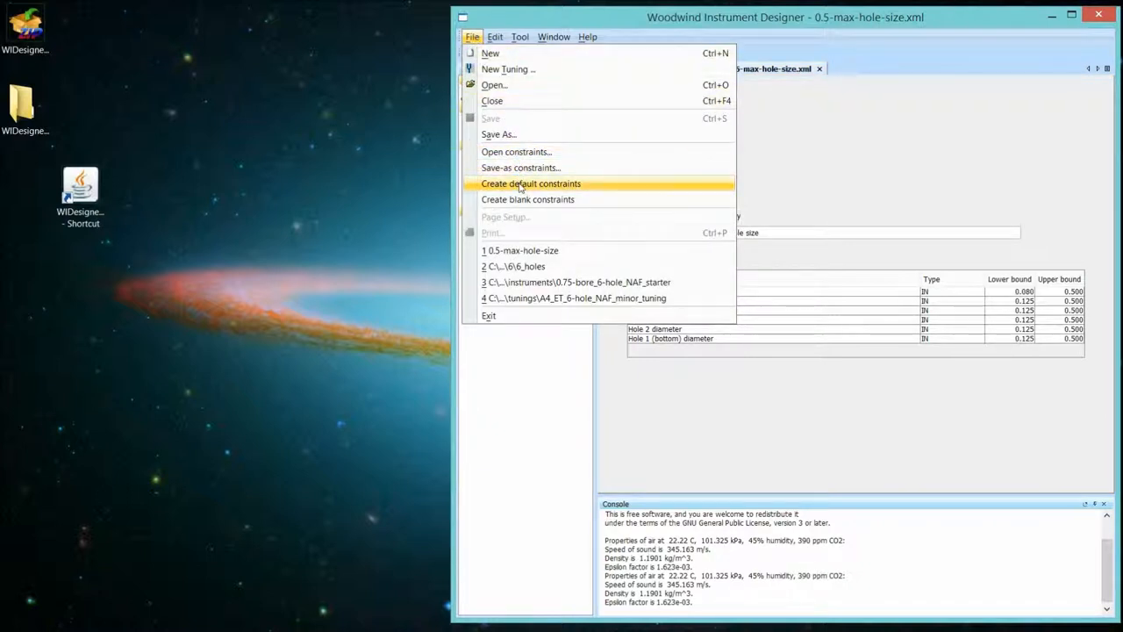
{"action": "mouse_move", "coordinate": [527, 200]}
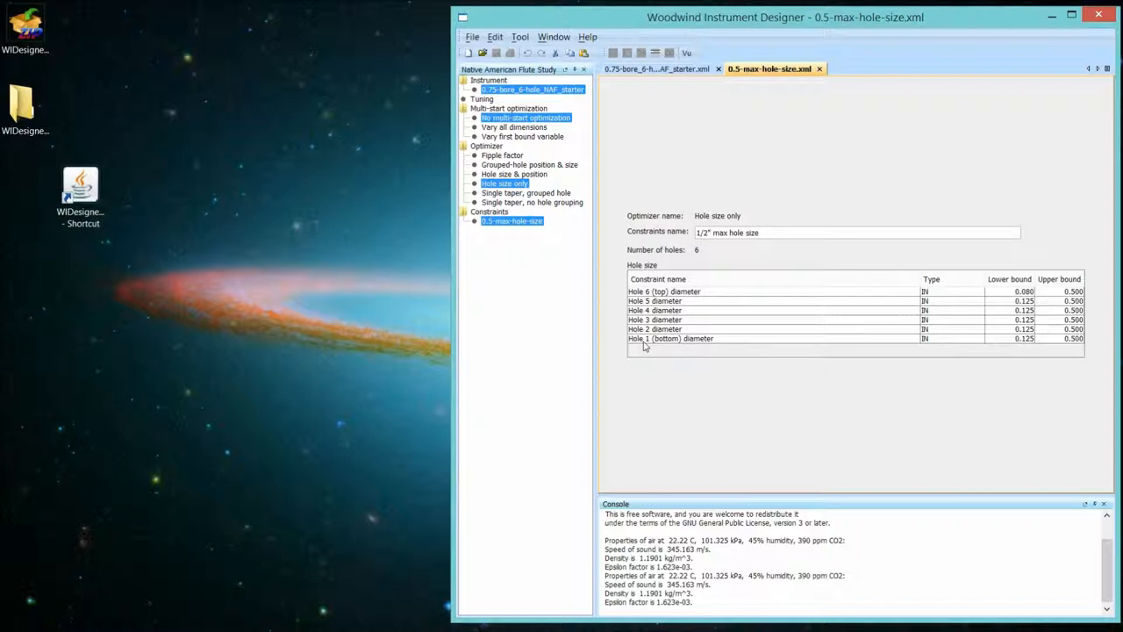
{"action": "mouse_move", "coordinate": [579, 209]}
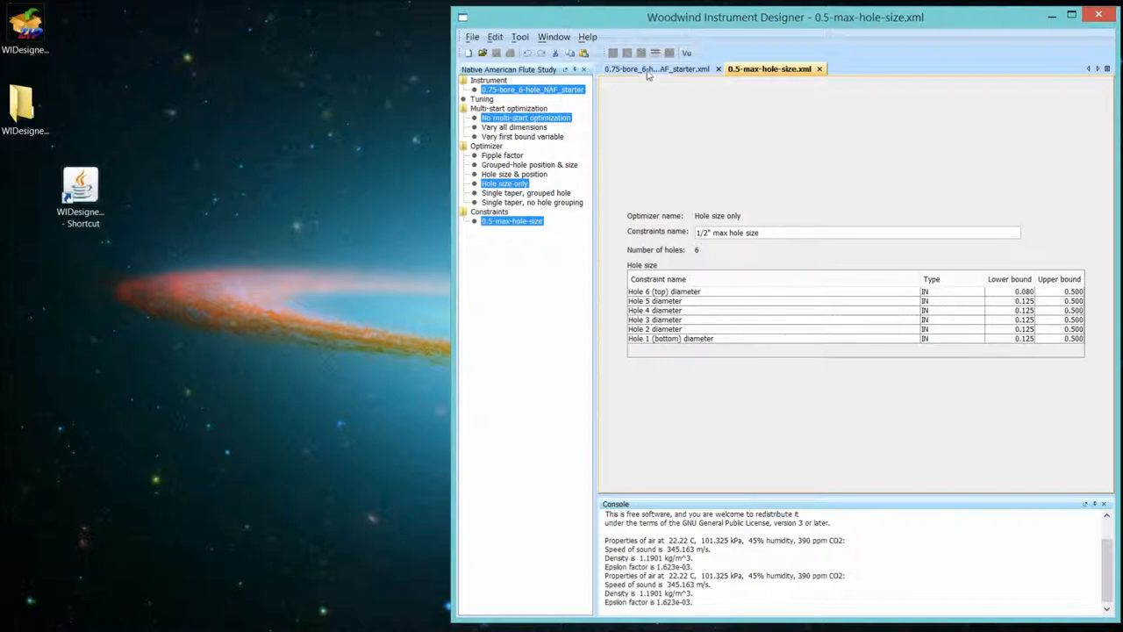
{"action": "left_click", "coordinate": [656, 68]}
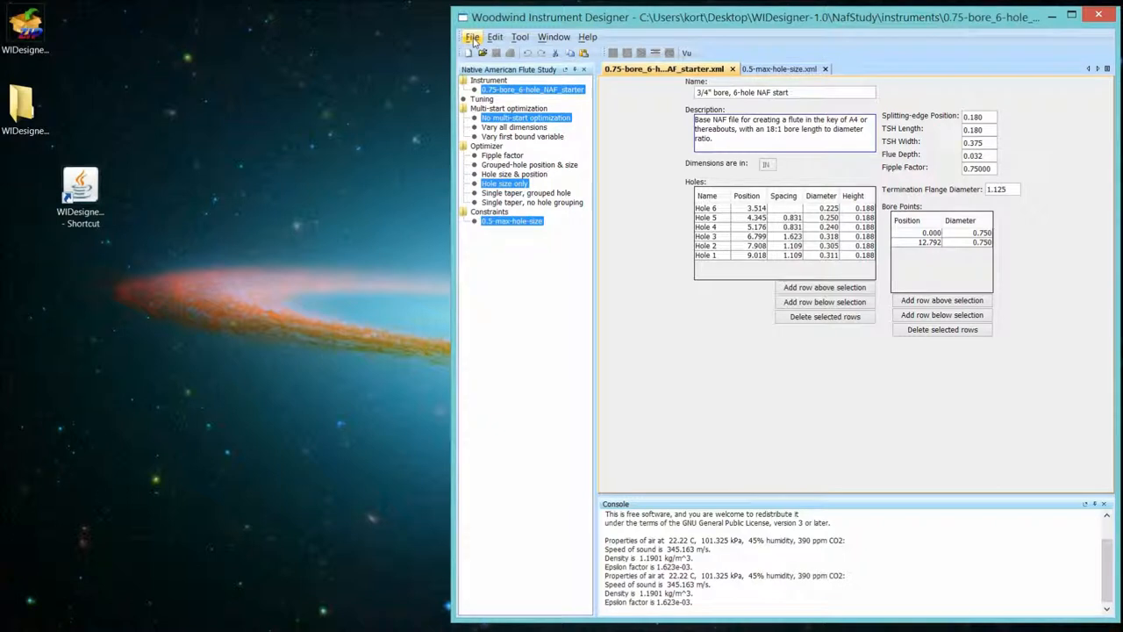
Select the Hole 5 row, then display the 0.5-max-hole-size constraint set with its six diameter bounds.
{"action": "left_click", "coordinate": [472, 37]}
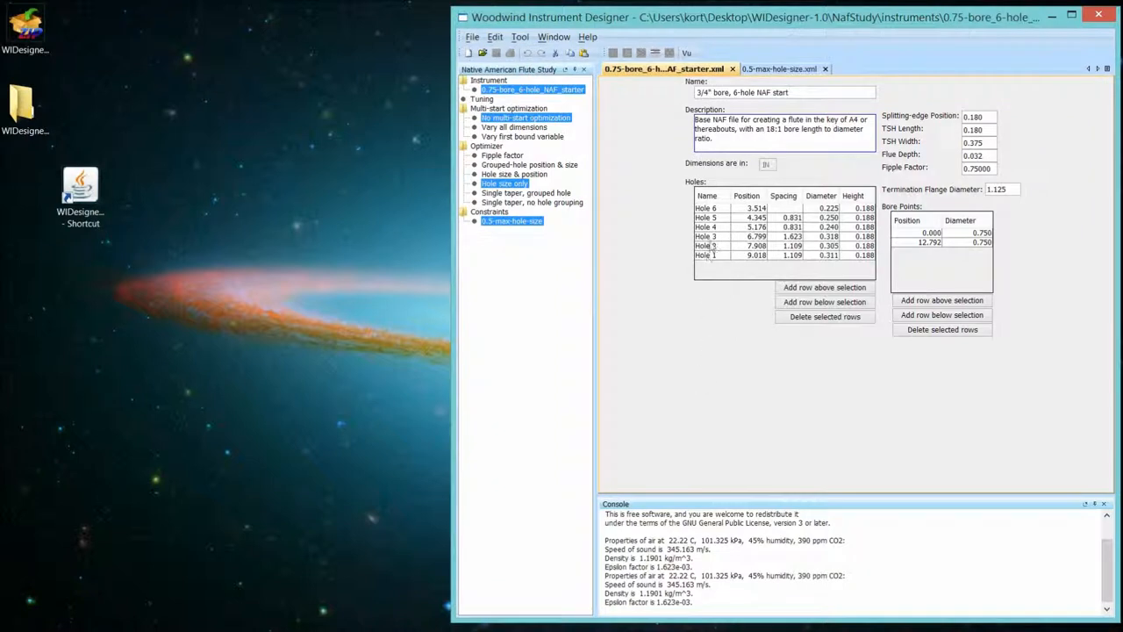
{"action": "left_click", "coordinate": [707, 207]}
{"action": "type", "text": "to"}
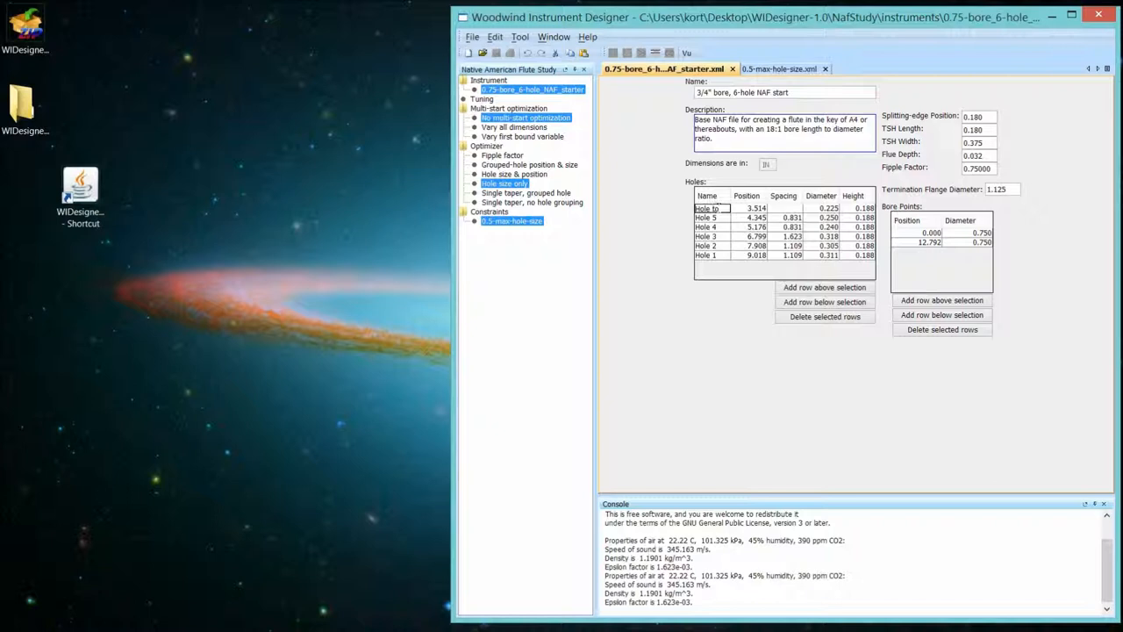
{"action": "left_click", "coordinate": [709, 218]}
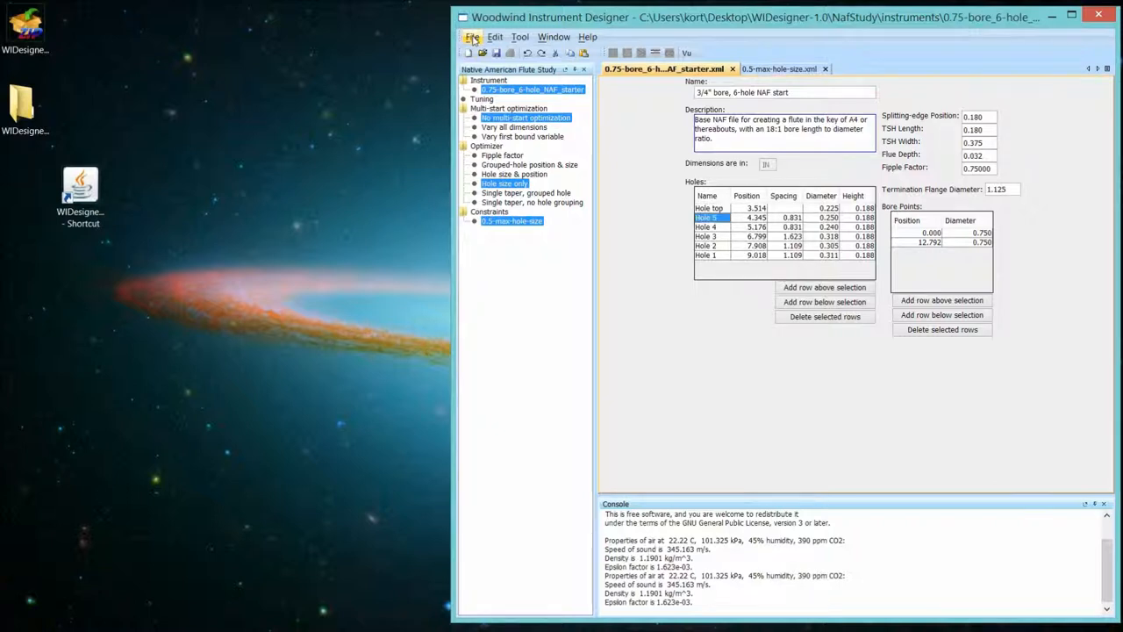
{"action": "left_click", "coordinate": [472, 37]}
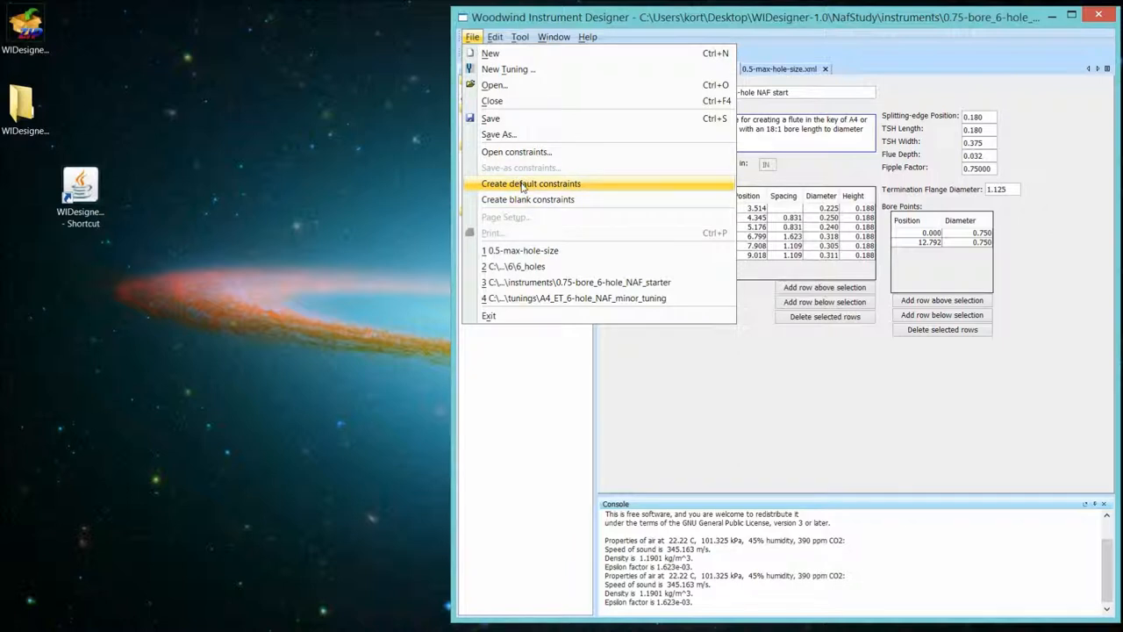
{"action": "left_click", "coordinate": [530, 184]}
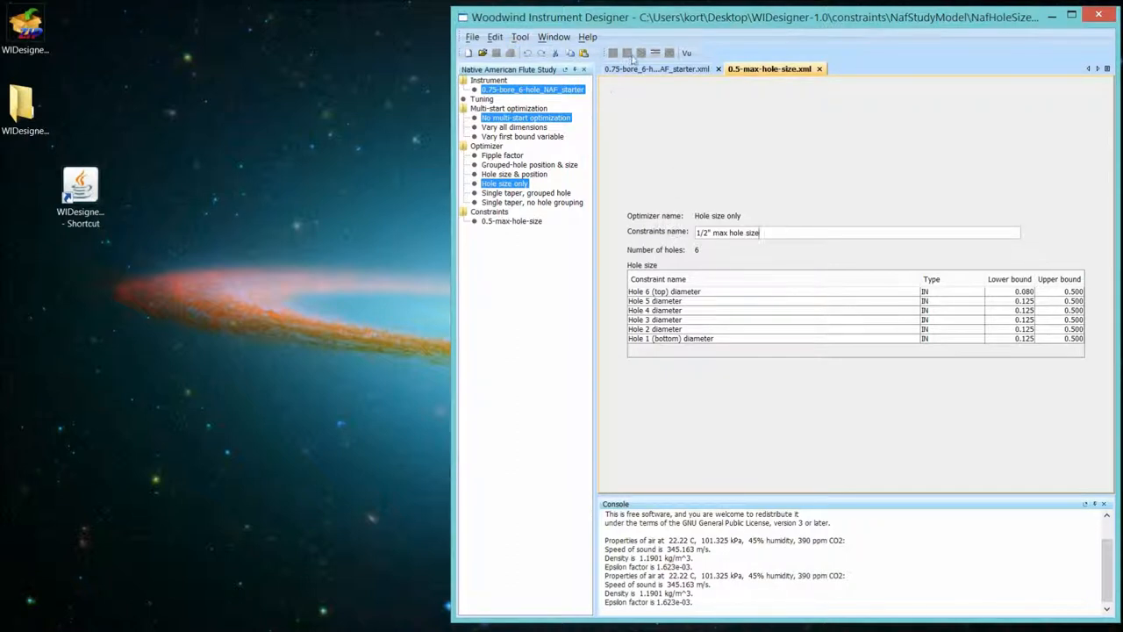
{"action": "mouse_move", "coordinate": [640, 53]}
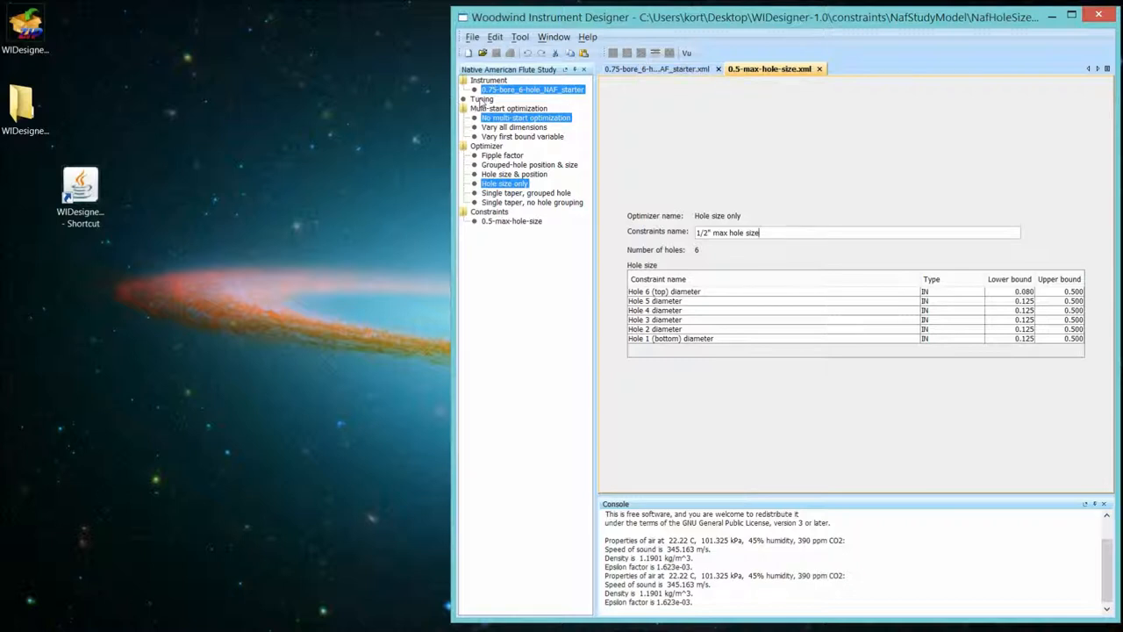
Reopen the recent A4_ET_6-hole_NAF_minor_tuning file and scroll through its fingering list.
{"action": "left_click", "coordinate": [474, 37]}
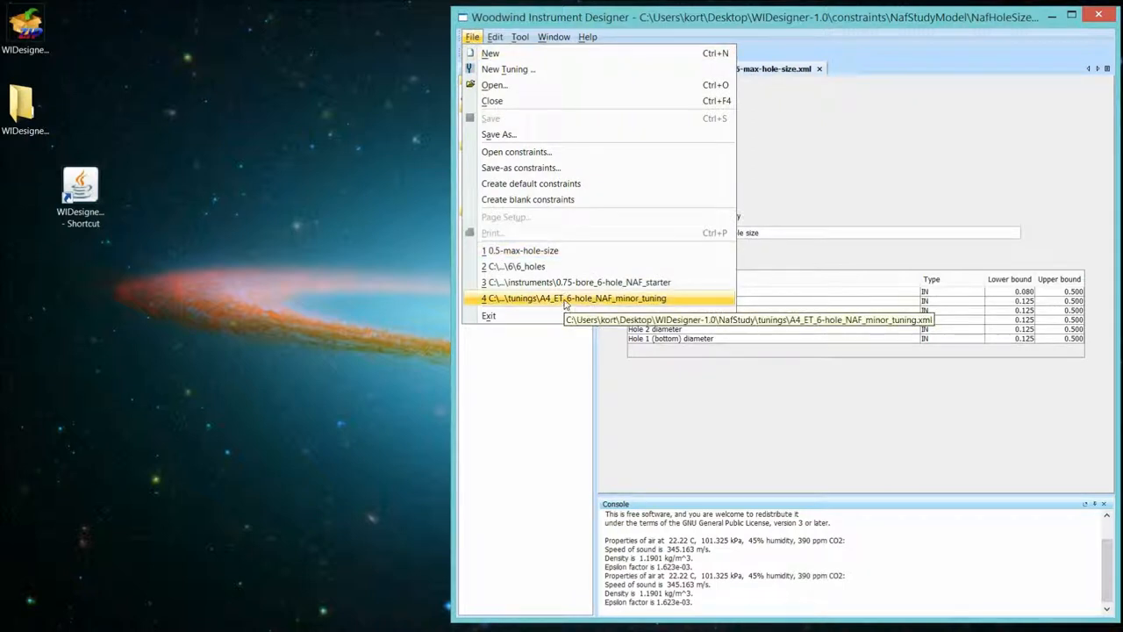
{"action": "left_click", "coordinate": [572, 298]}
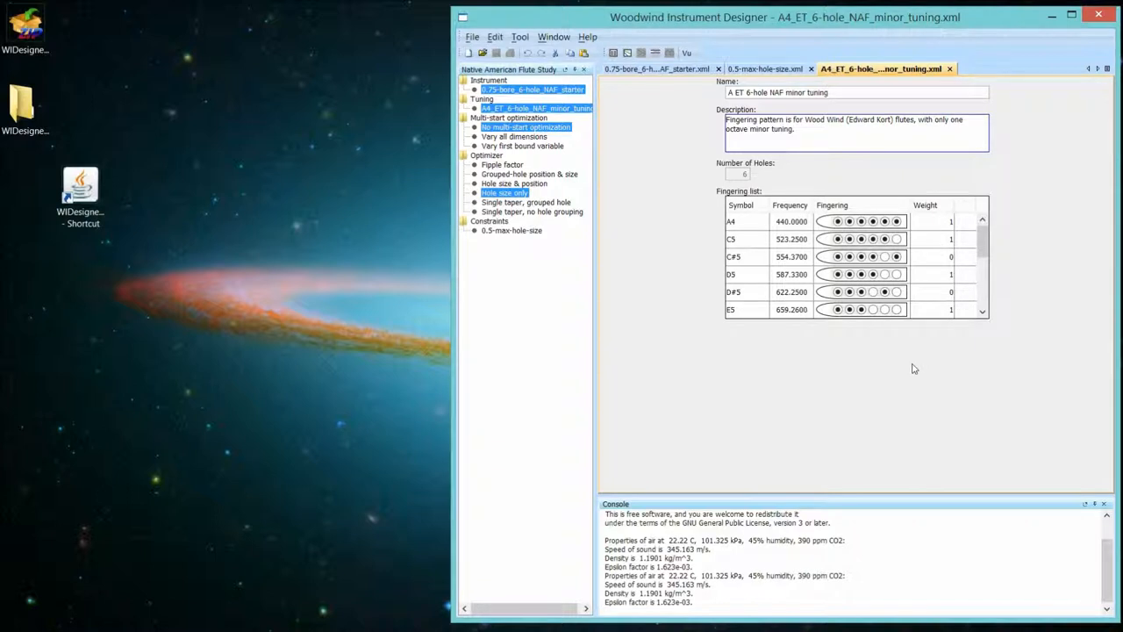
{"action": "mouse_move", "coordinate": [844, 407]}
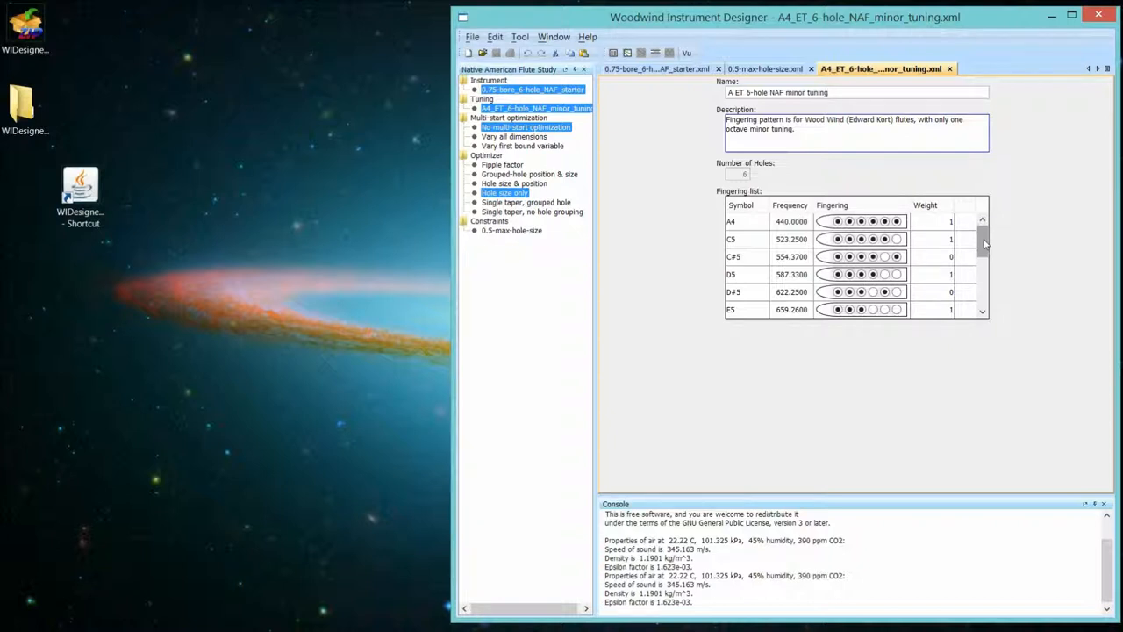
{"action": "scroll", "scroll_direction": "down", "scroll_amount": 3}
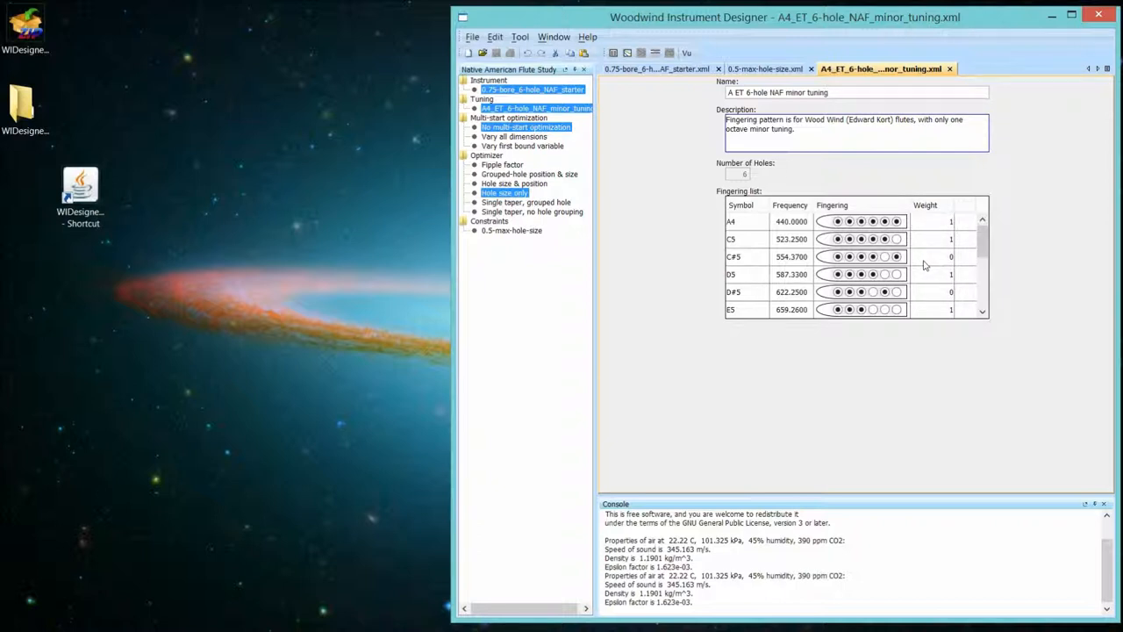
{"action": "mouse_move", "coordinate": [938, 263]}
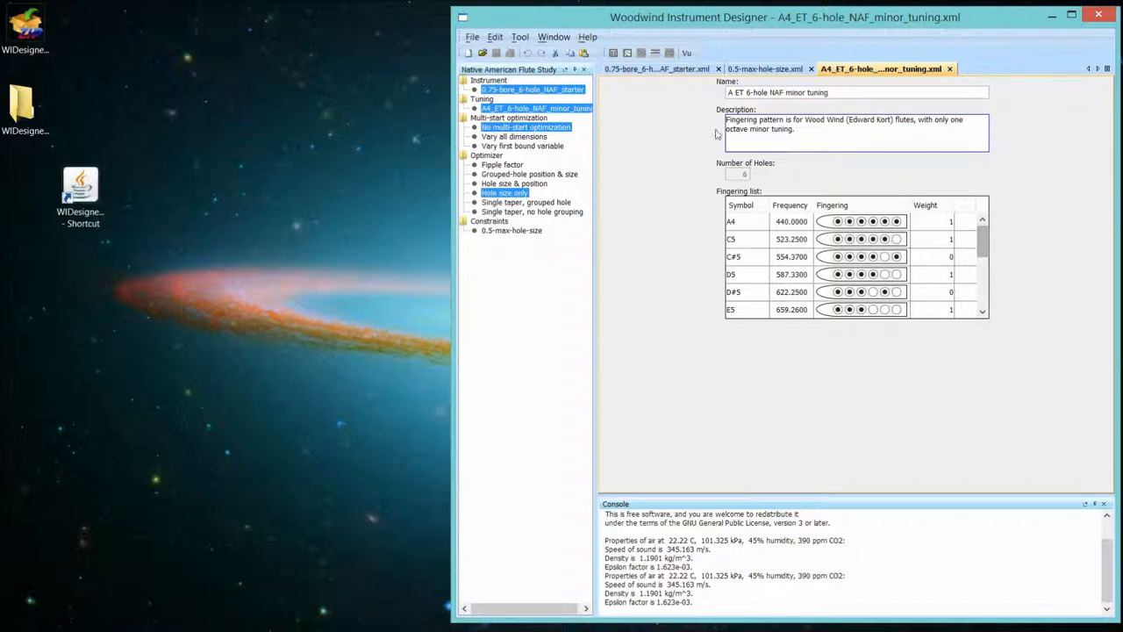
{"action": "mouse_move", "coordinate": [614, 53]}
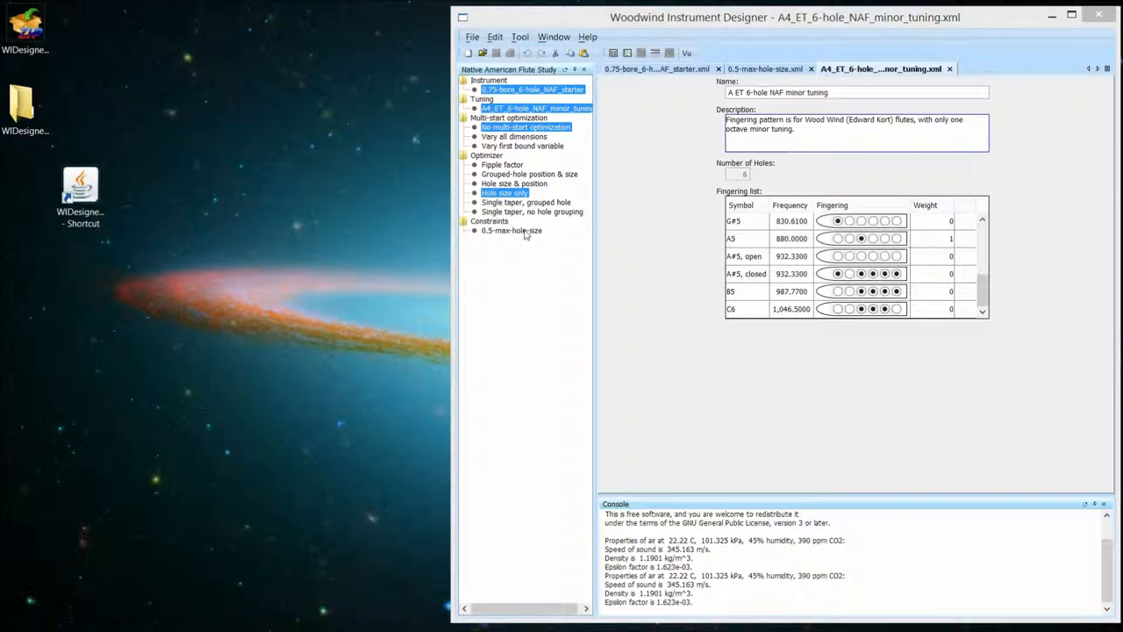
Run the Hole size only optimizer with 0.5-max-hole-size constraints and calculate Untitled1's tuning table.
{"action": "left_click", "coordinate": [512, 230]}
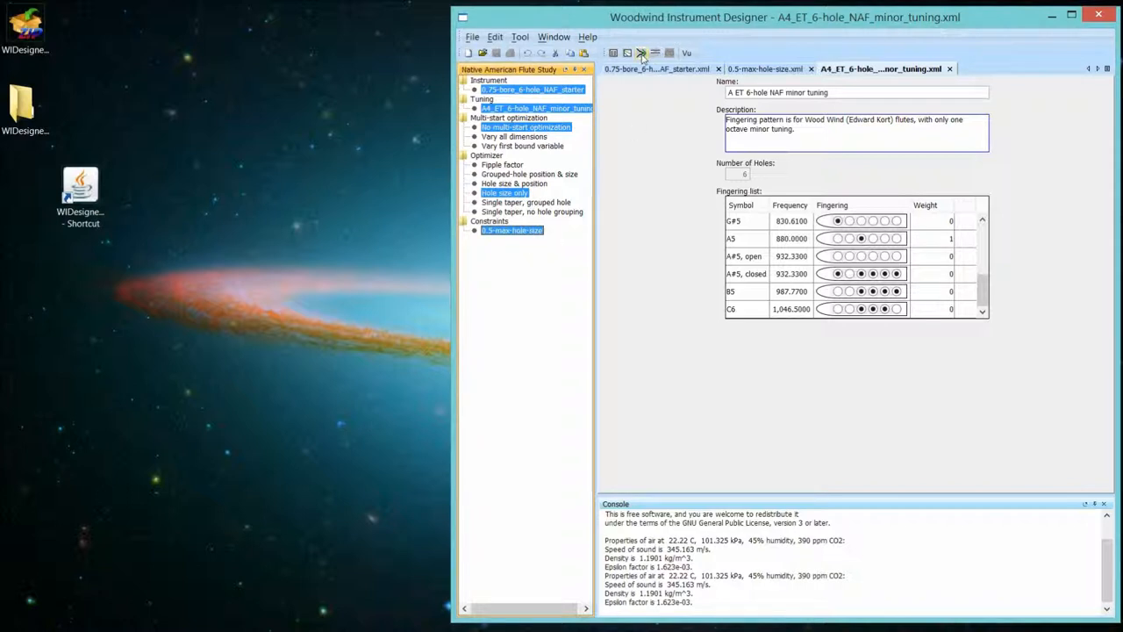
{"action": "mouse_move", "coordinate": [642, 53]}
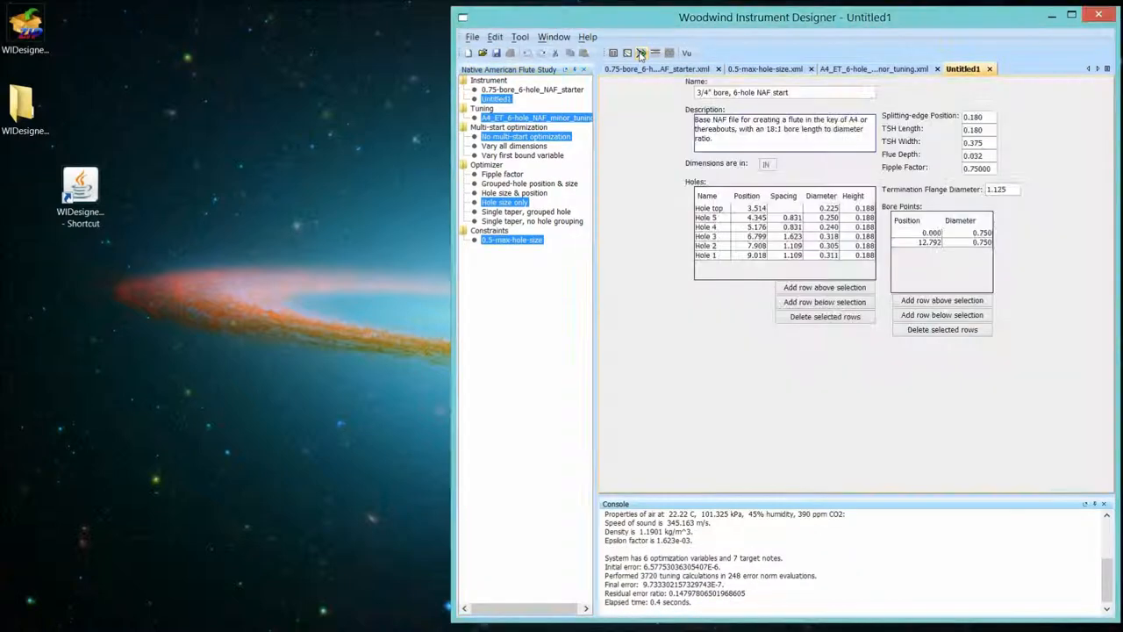
{"action": "left_click", "coordinate": [641, 52]}
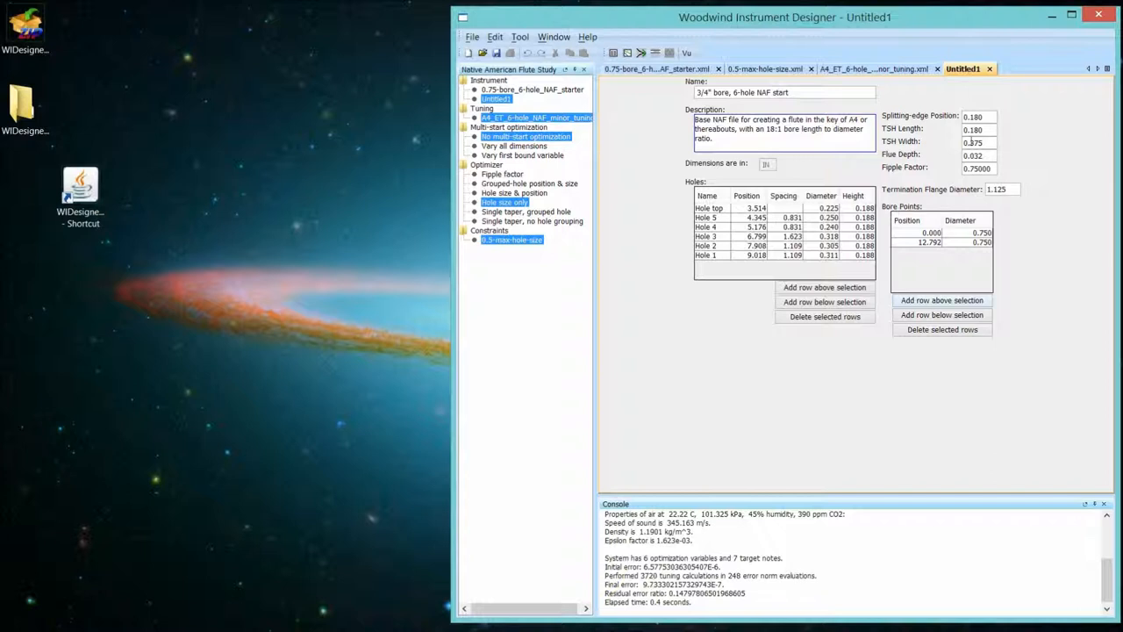
{"action": "mouse_move", "coordinate": [962, 68]}
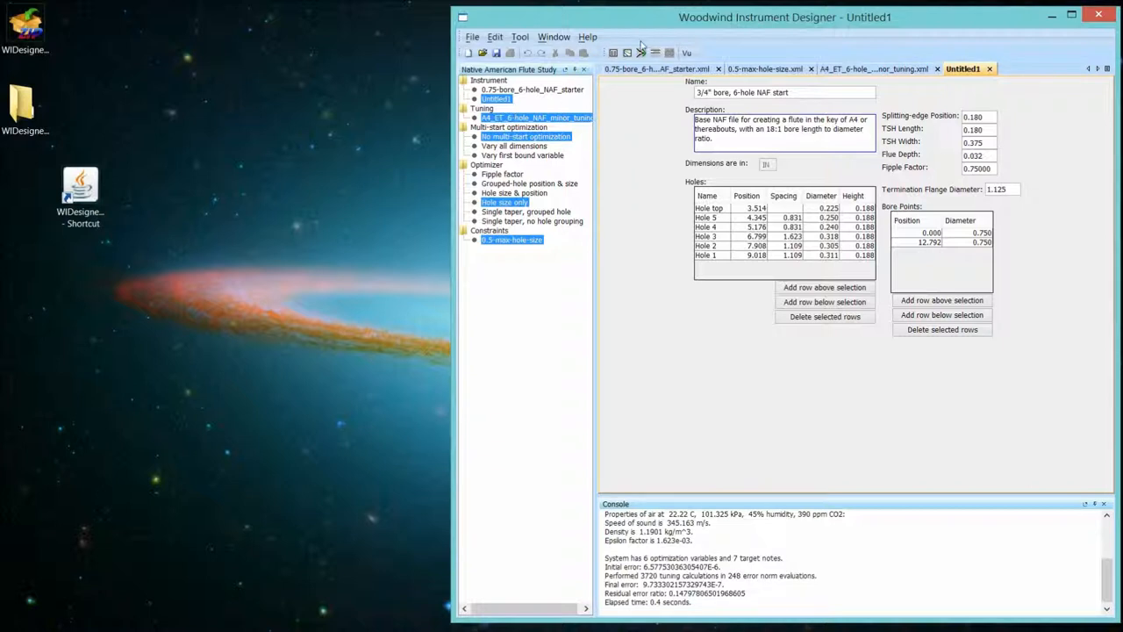
{"action": "left_click", "coordinate": [612, 53]}
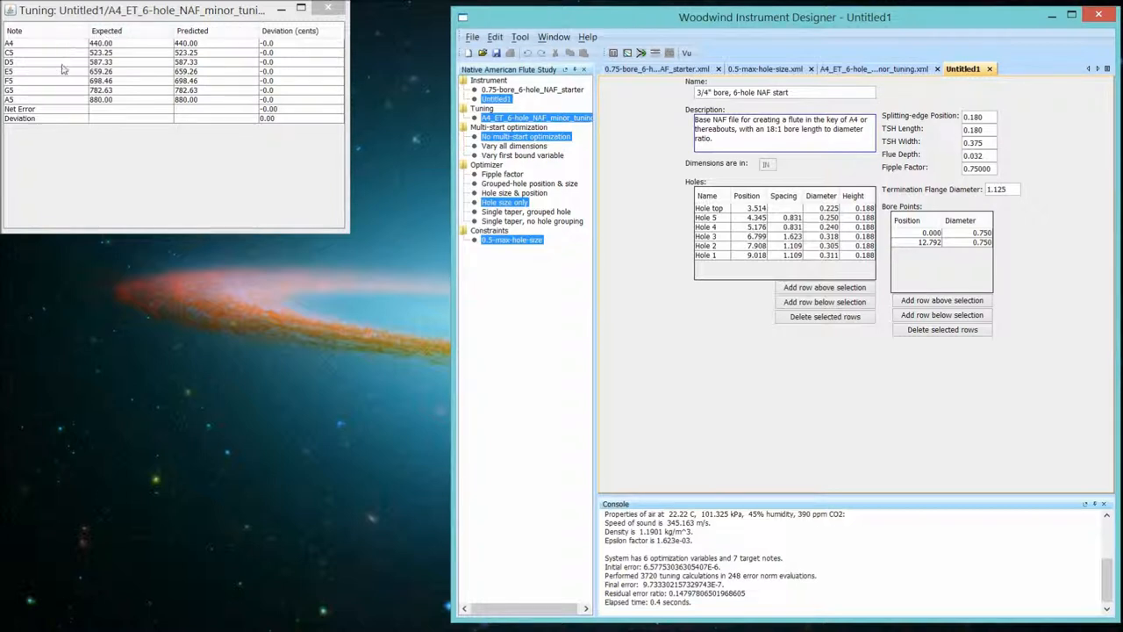
{"action": "mouse_move", "coordinate": [67, 105]}
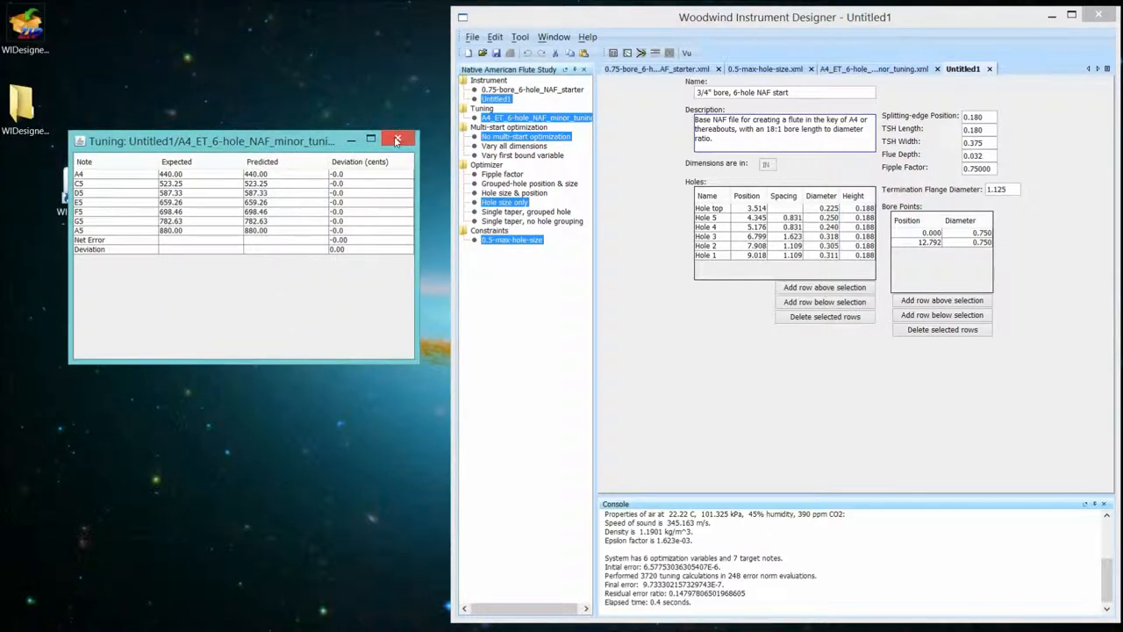
Close the tuning table and return to the 0.5-max-hole-size constraints.
{"action": "left_click", "coordinate": [397, 140]}
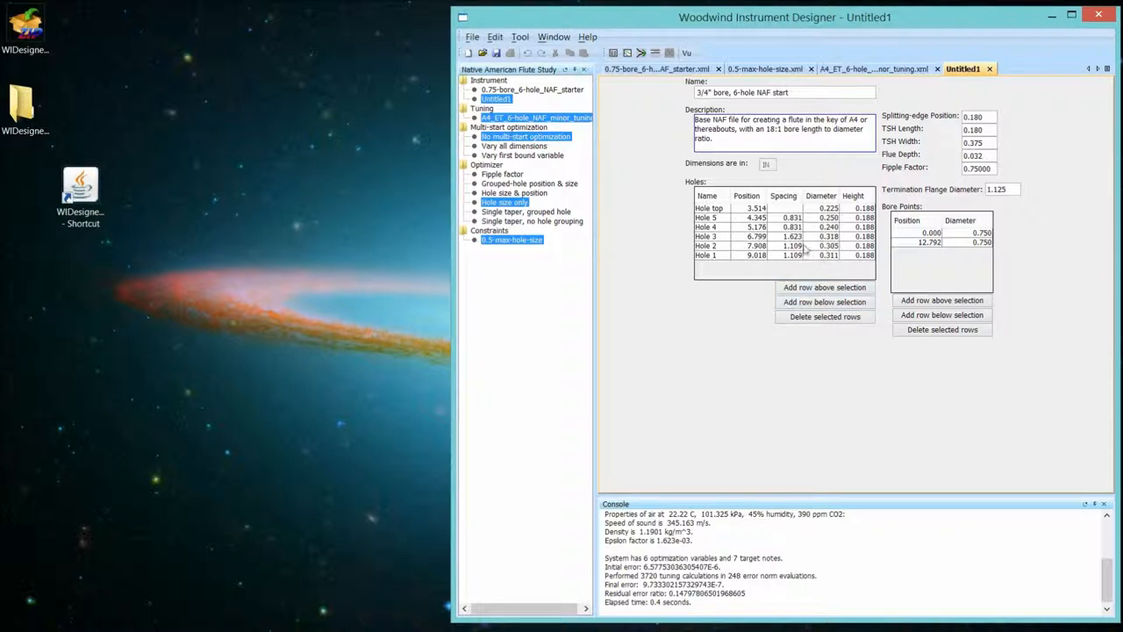
{"action": "mouse_move", "coordinate": [789, 246]}
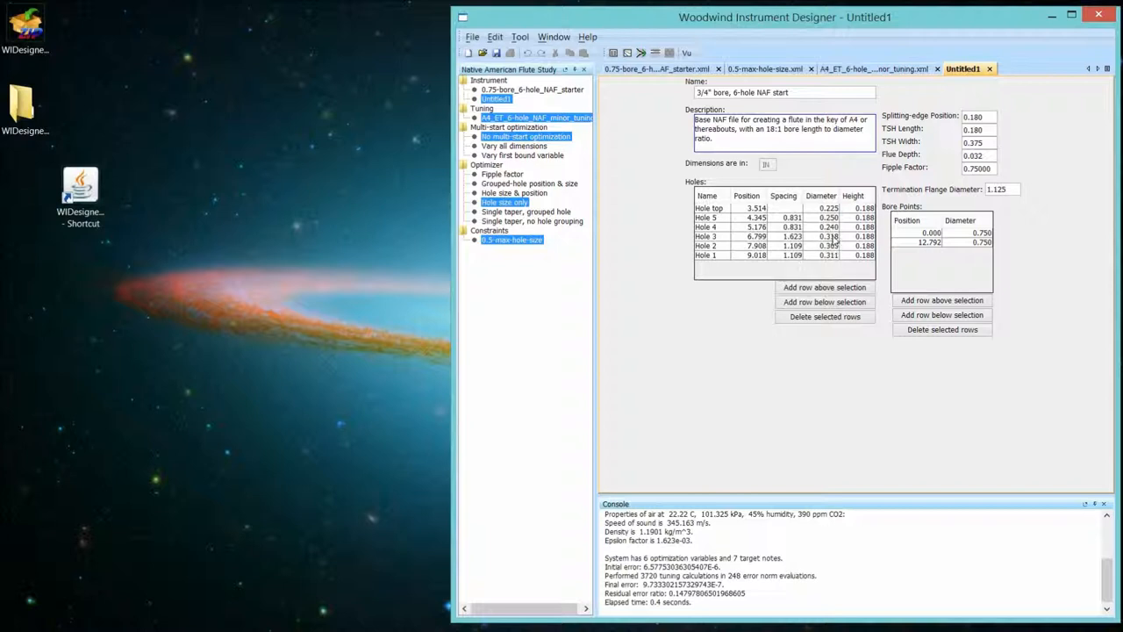
{"action": "mouse_move", "coordinate": [835, 242]}
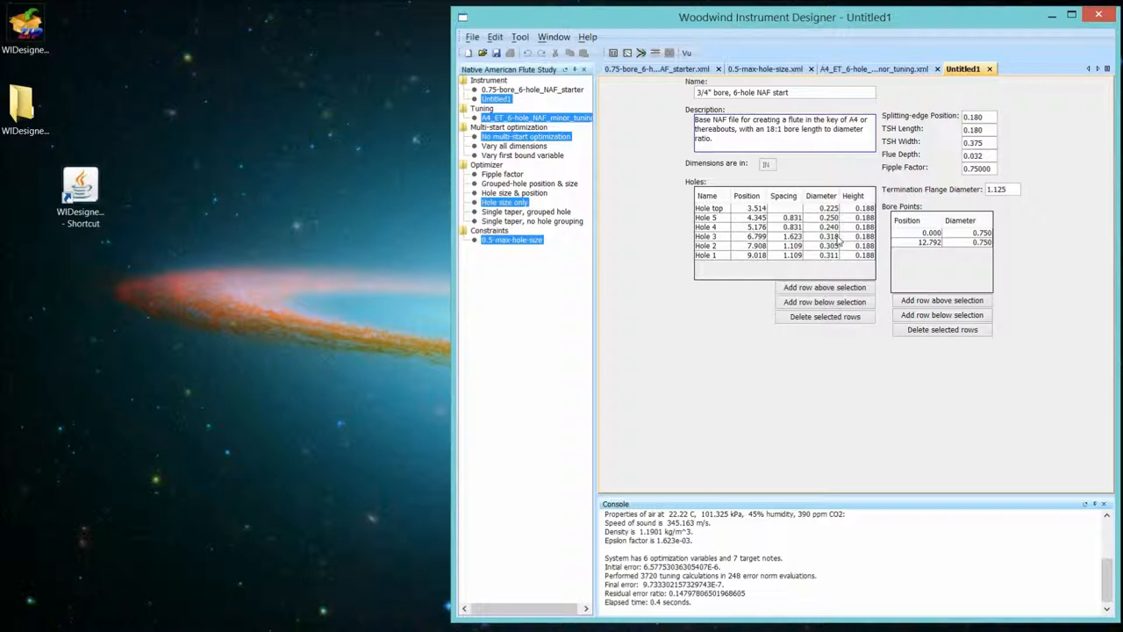
{"action": "mouse_move", "coordinate": [965, 92]}
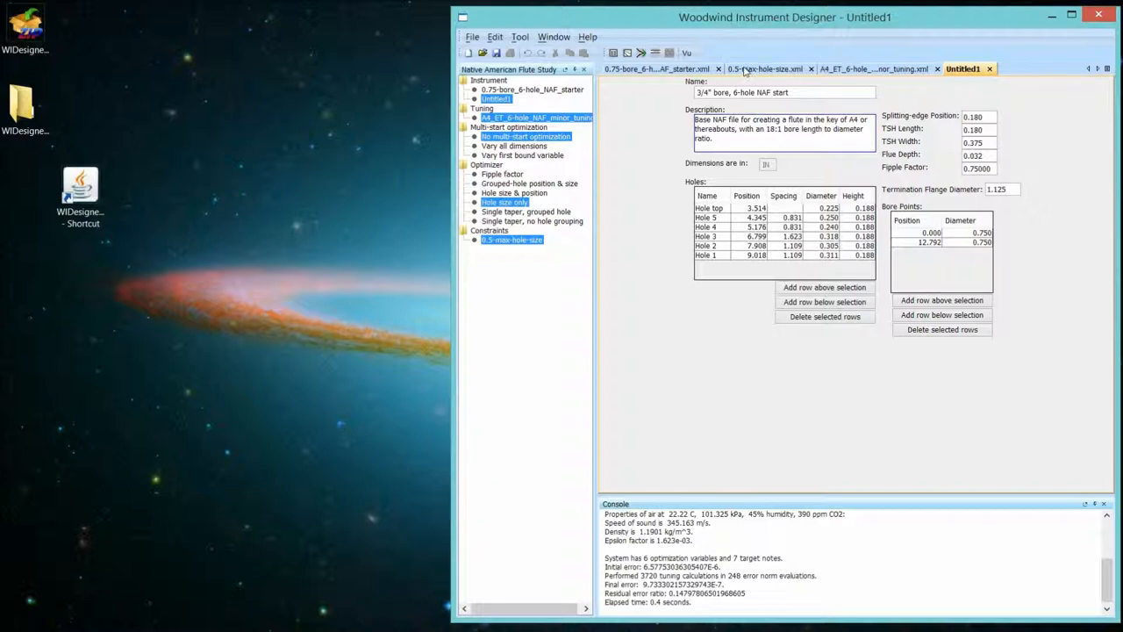
{"action": "left_click", "coordinate": [765, 69]}
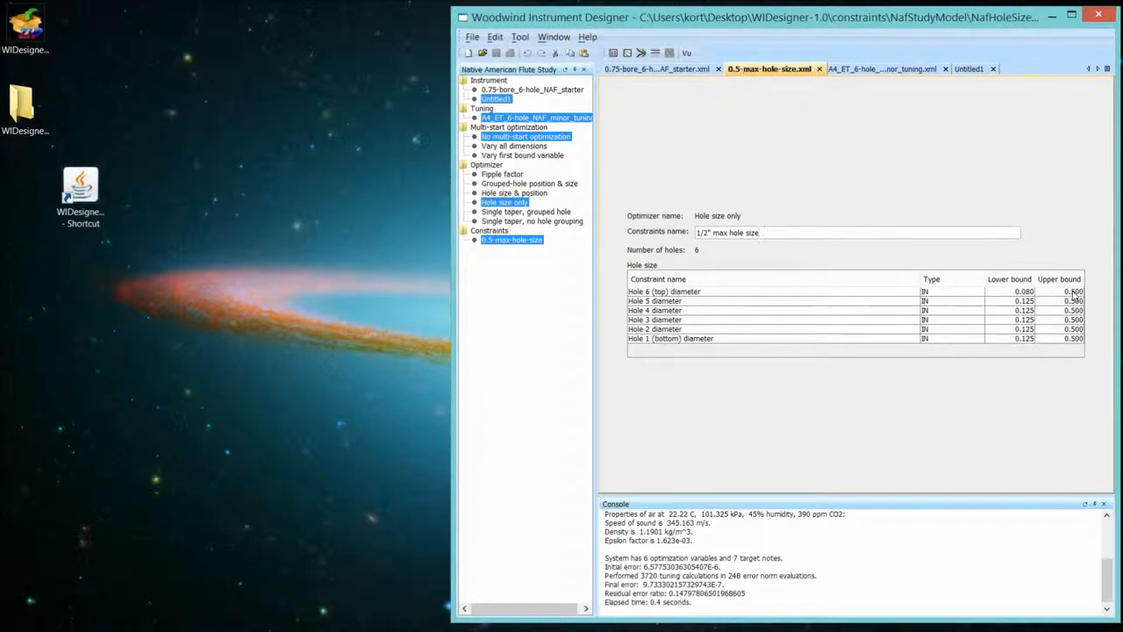
Lower two hole-diameter upper bounds and close the earlier optimized Untitled1 instrument.
{"action": "left_click", "coordinate": [1060, 291]}
{"action": "type", "text": ".3"}
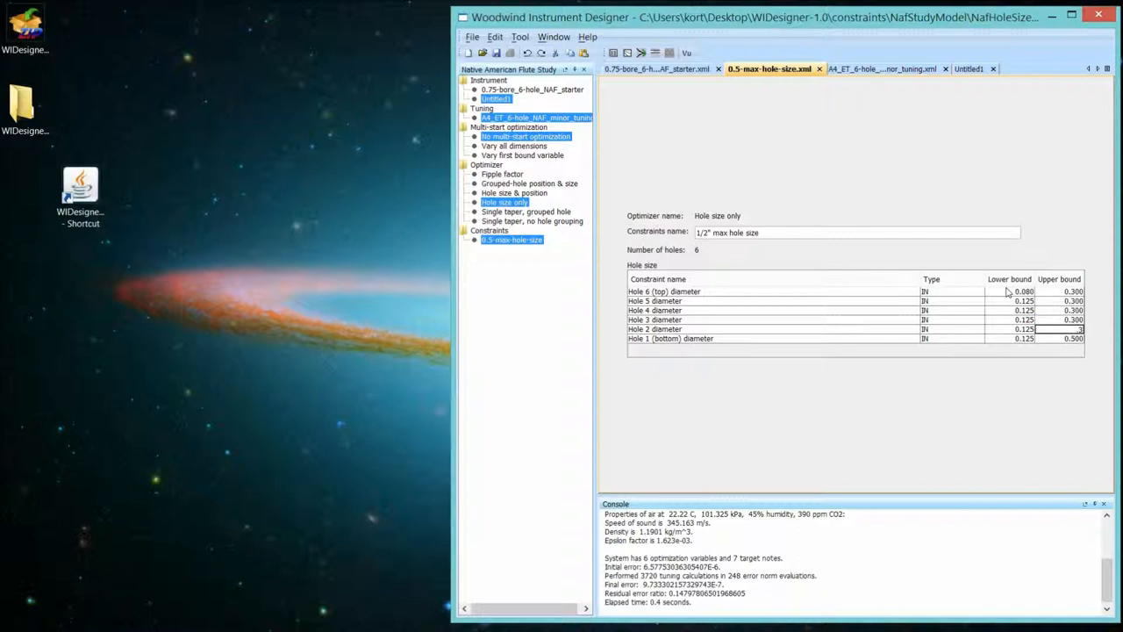
{"action": "left_click", "coordinate": [1060, 330]}
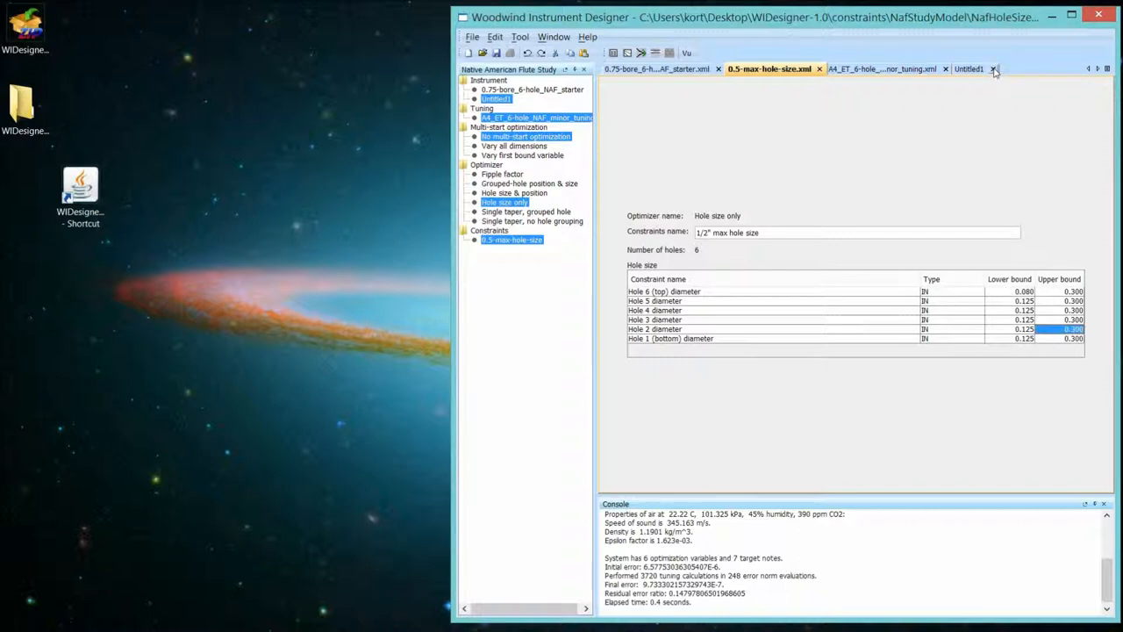
{"action": "left_click", "coordinate": [993, 69]}
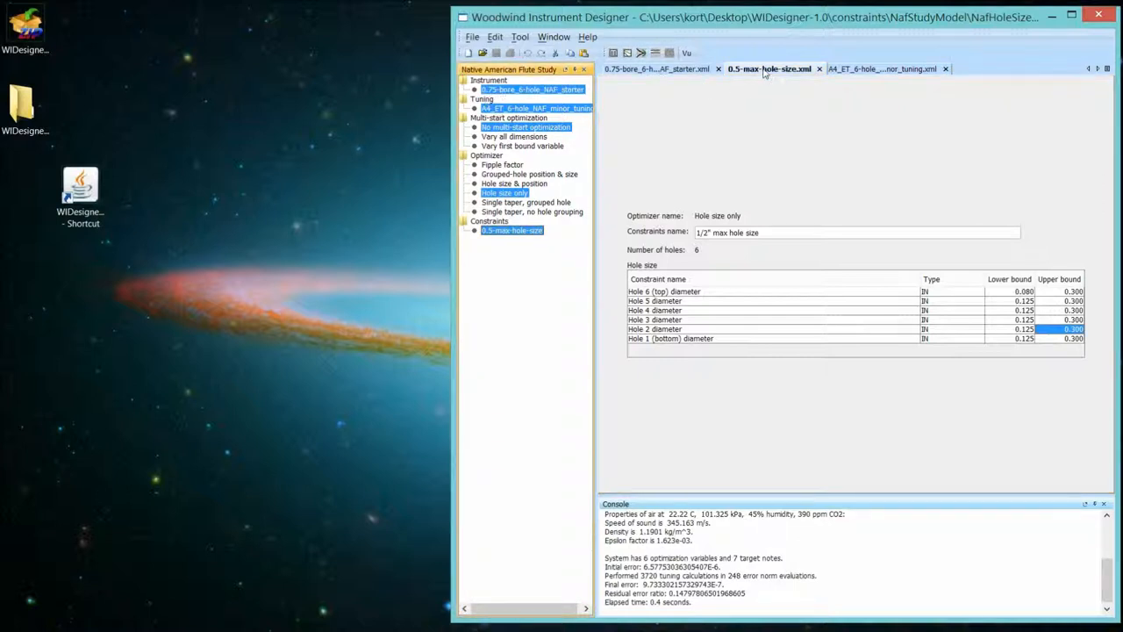
{"action": "mouse_move", "coordinate": [491, 297]}
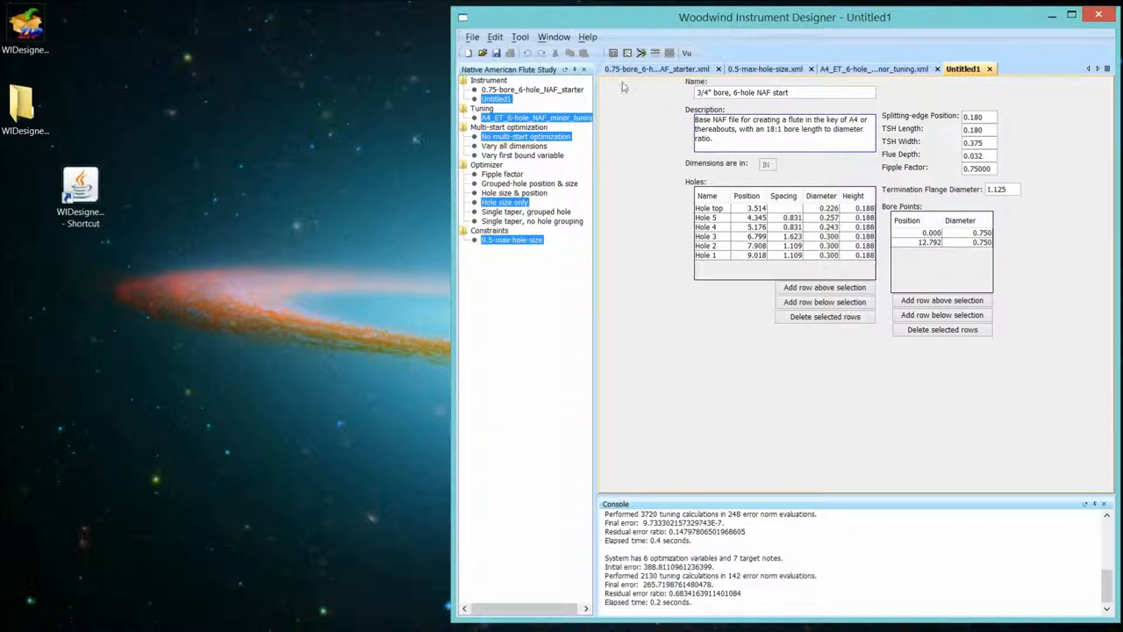
Calculate the tuning table for the re-optimized Untitled1, showing several-cent deviations.
{"action": "left_click", "coordinate": [614, 53]}
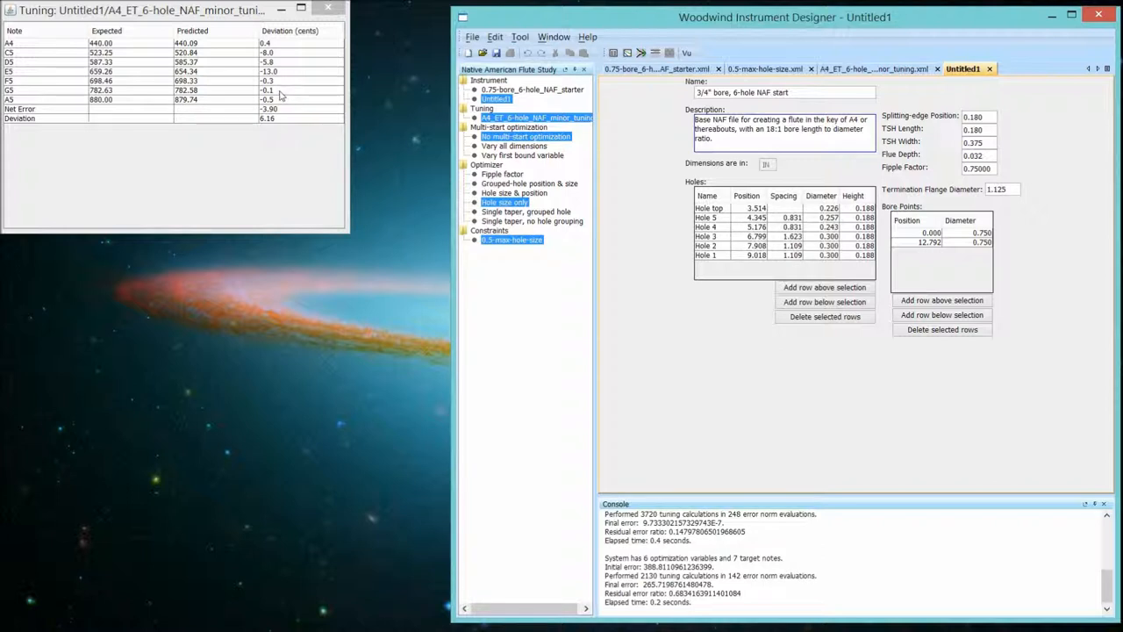
{"action": "mouse_move", "coordinate": [548, 214]}
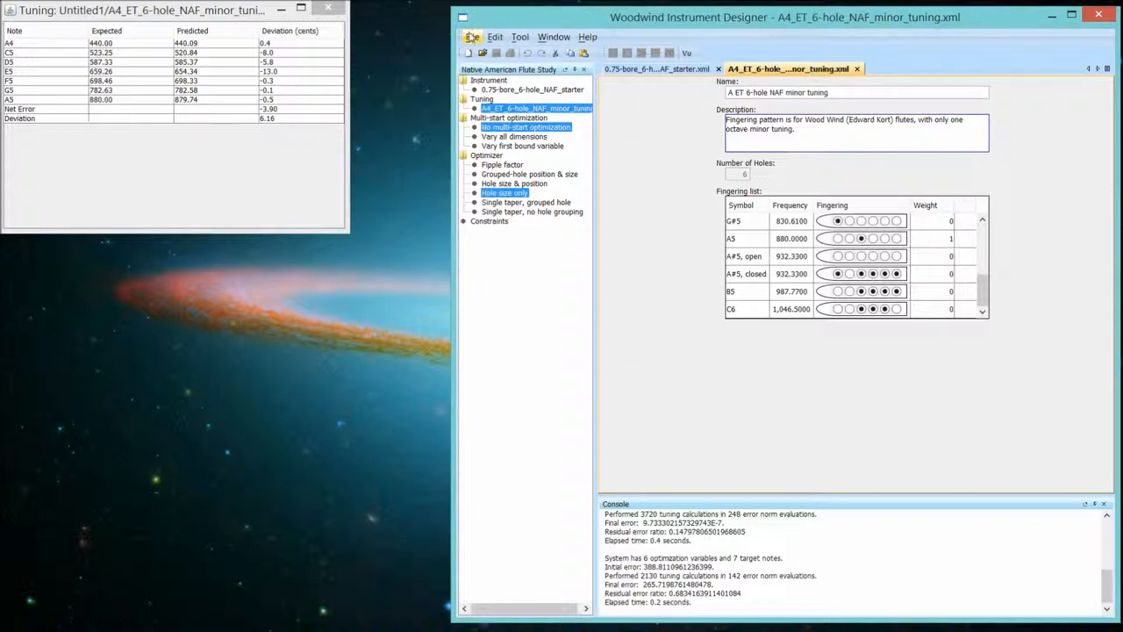
Bring up the File menu to reopen 0.5-max-hole-size from recent files.
{"action": "left_click", "coordinate": [472, 37]}
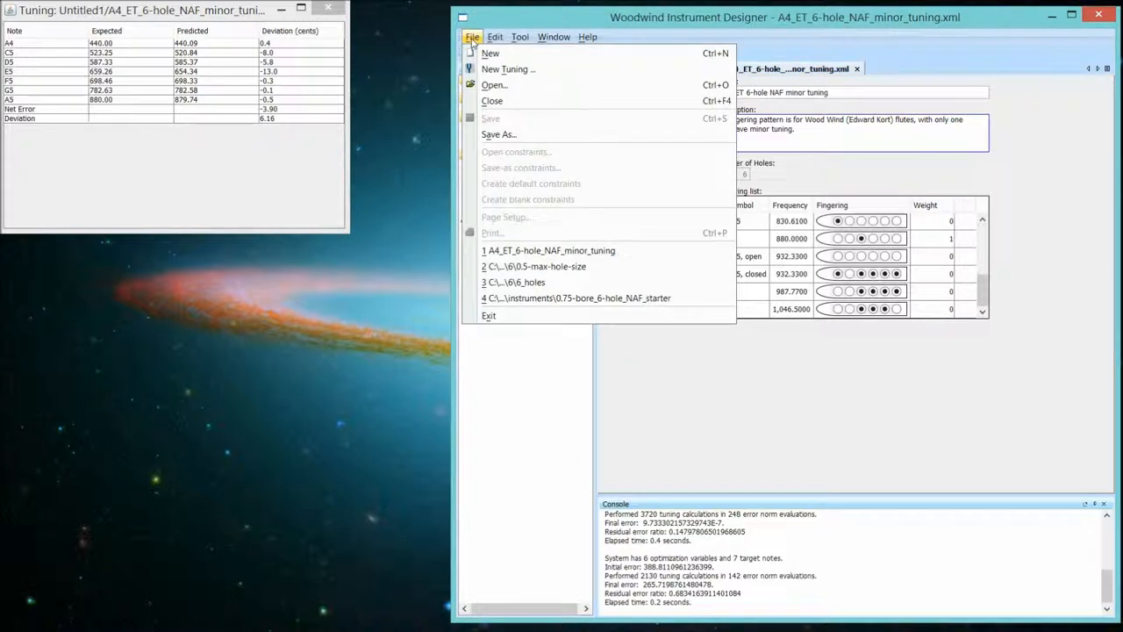
{"action": "mouse_move", "coordinate": [497, 191]}
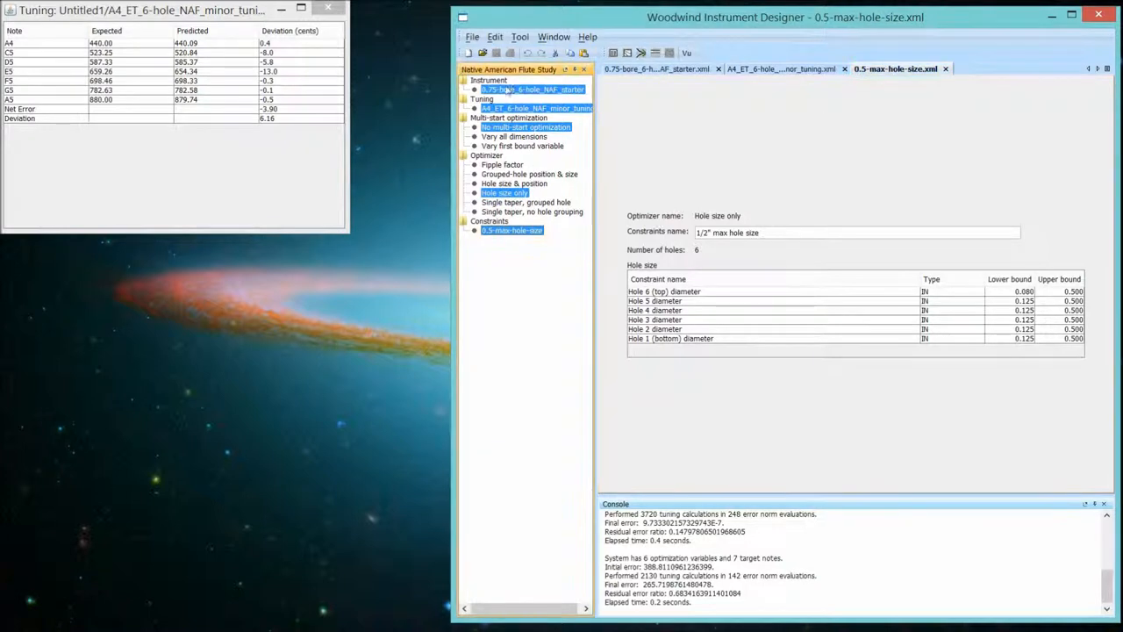
Run the hole-size-only optimization again with the 0.500 upper bounds, producing a new Untitled1.
{"action": "left_click", "coordinate": [328, 11]}
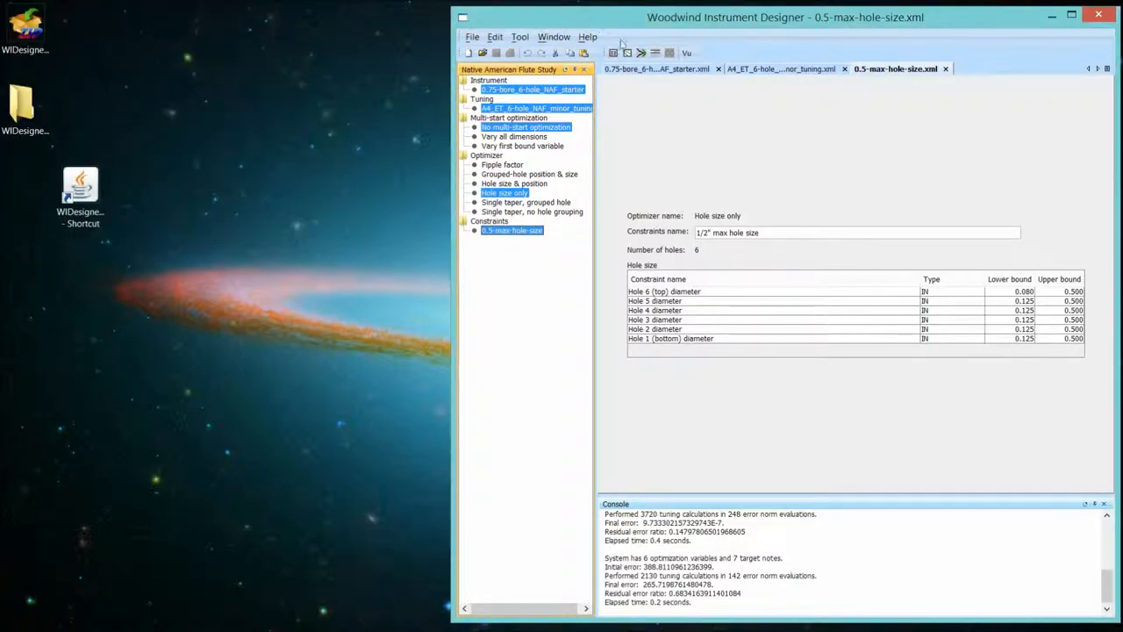
{"action": "left_click", "coordinate": [642, 53]}
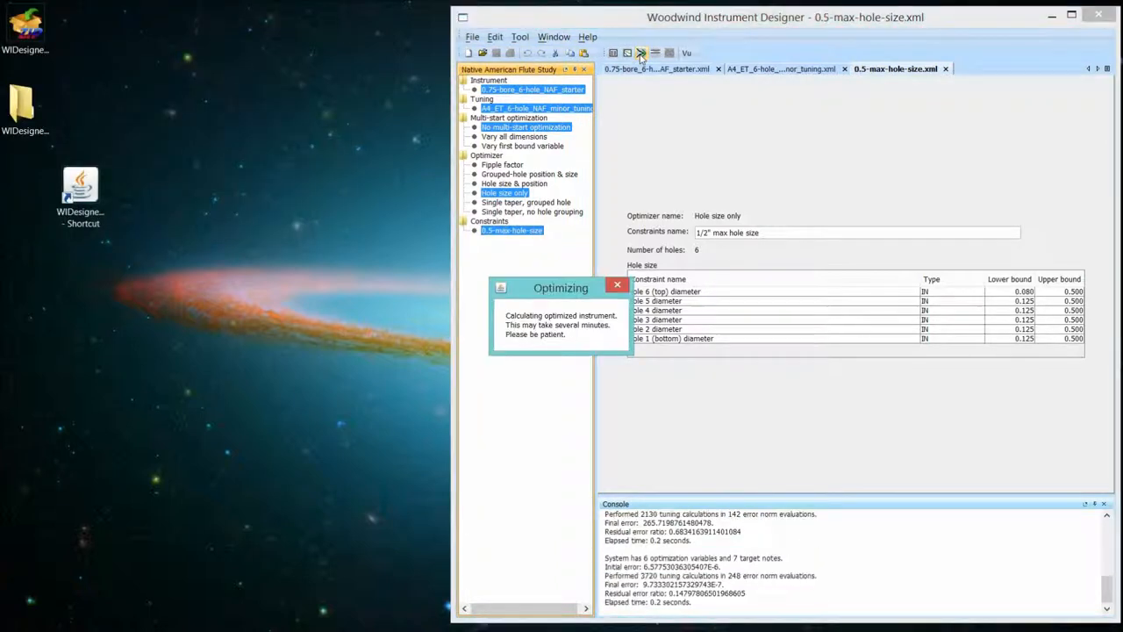
{"action": "left_click", "coordinate": [468, 53]}
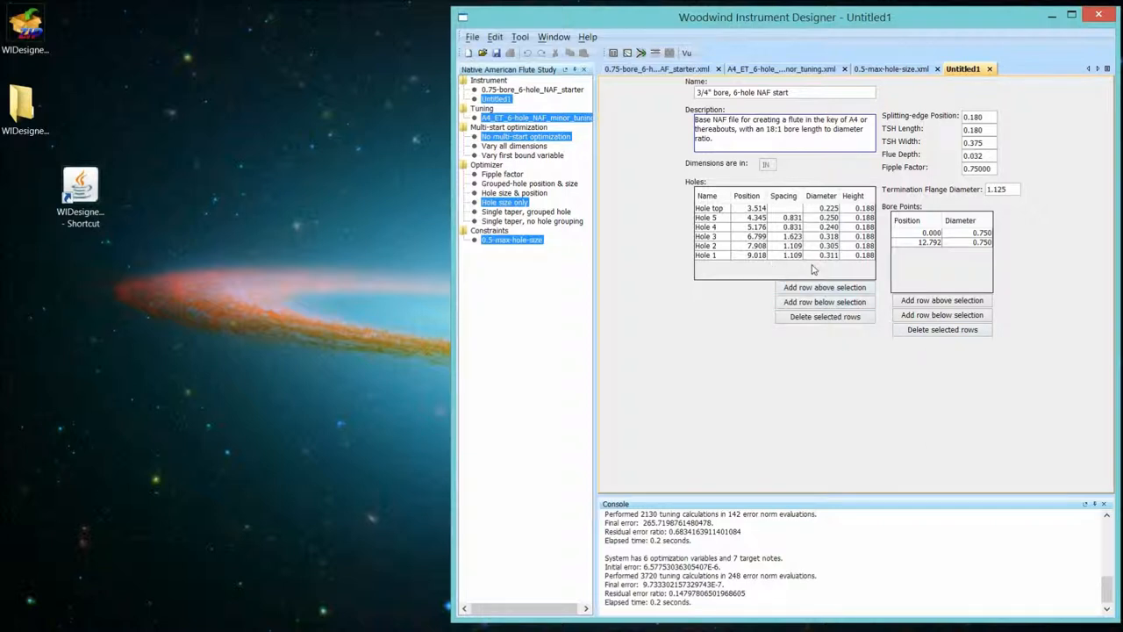
{"action": "mouse_move", "coordinate": [824, 263]}
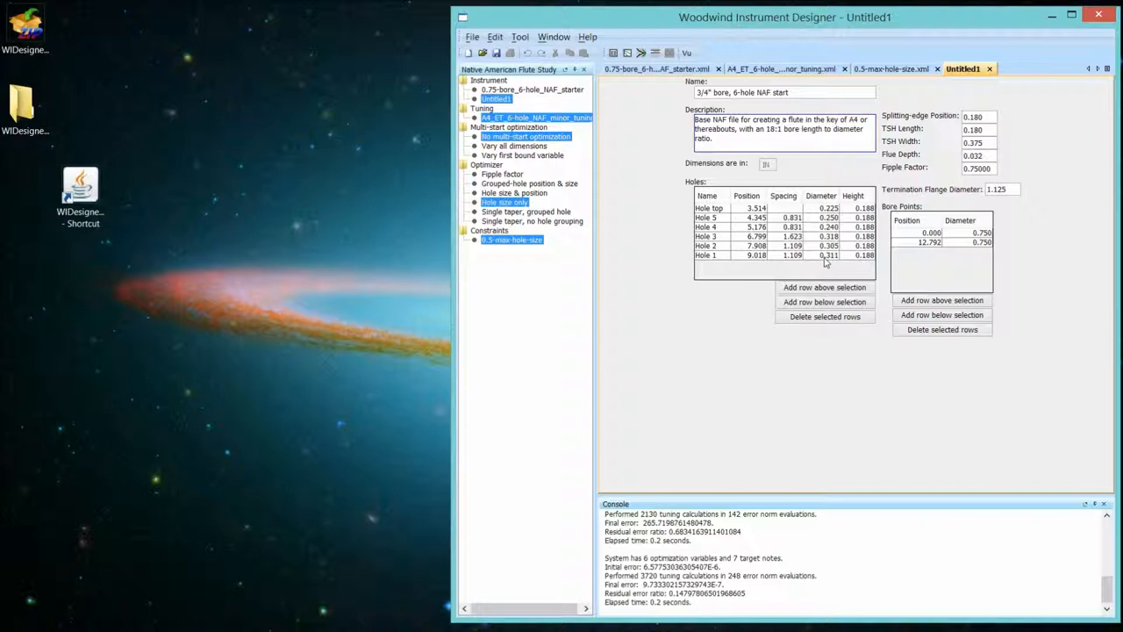
{"action": "mouse_move", "coordinate": [825, 265]}
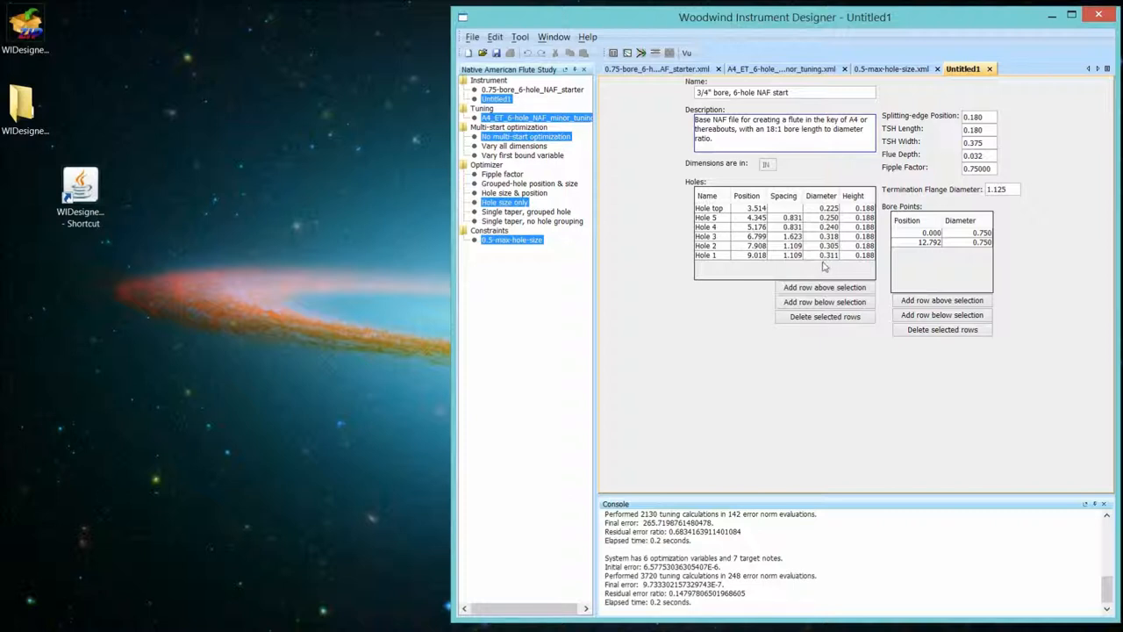
{"action": "mouse_move", "coordinate": [763, 263]}
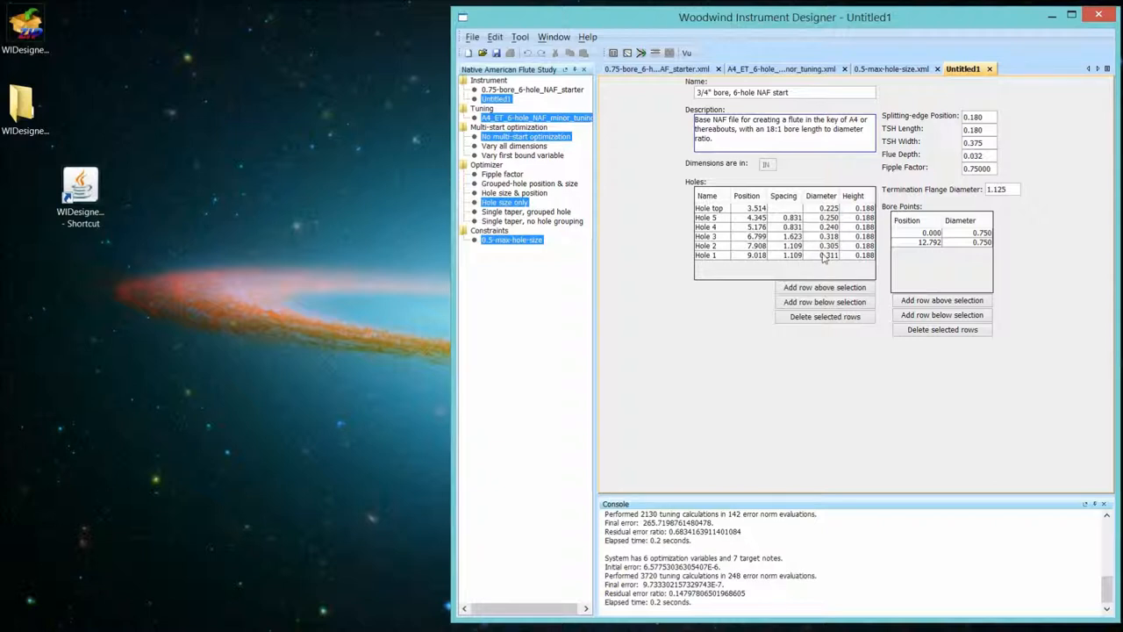
{"action": "mouse_move", "coordinate": [828, 256]}
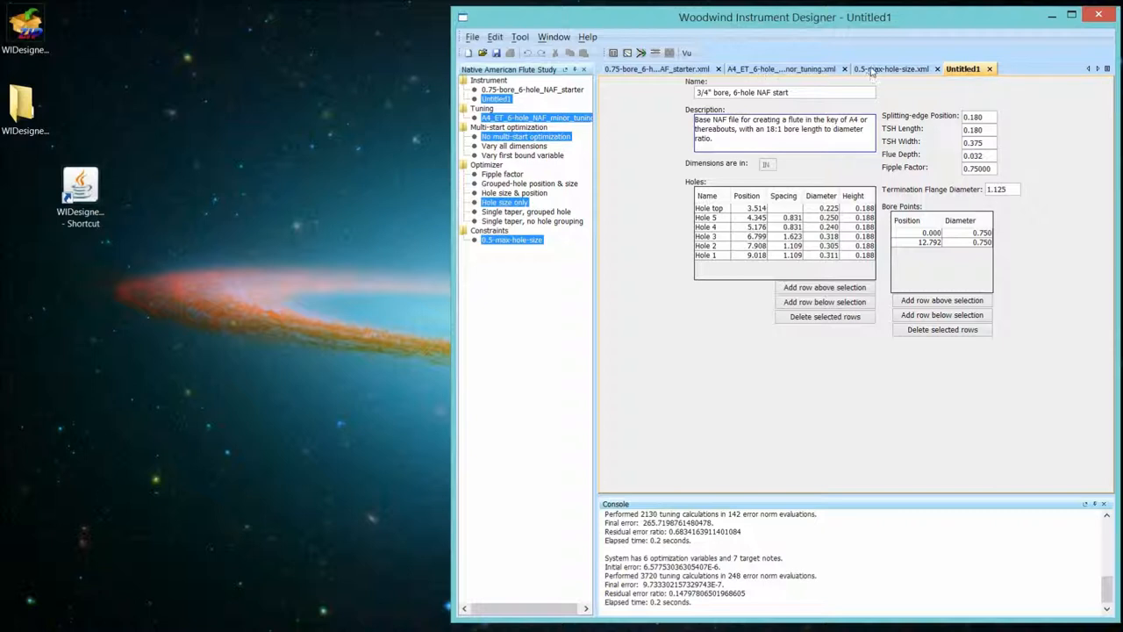
Revise a hole diameter bound in 0.5-max-hole-size.xml and optimize to create Untitled2.
{"action": "left_click", "coordinate": [891, 68]}
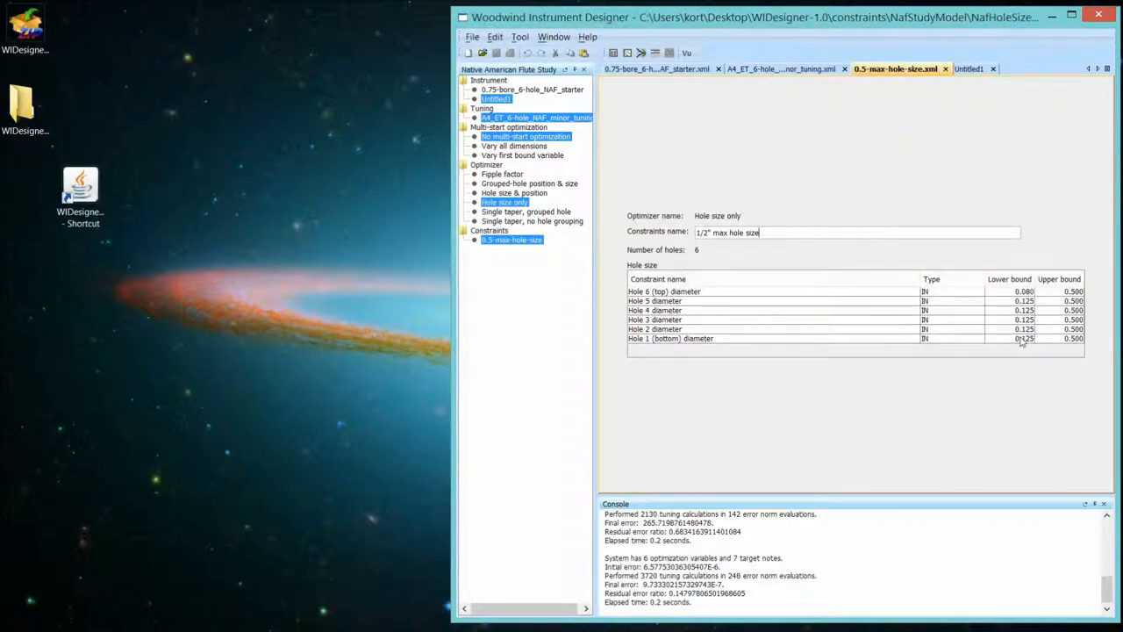
{"action": "left_click", "coordinate": [1009, 339]}
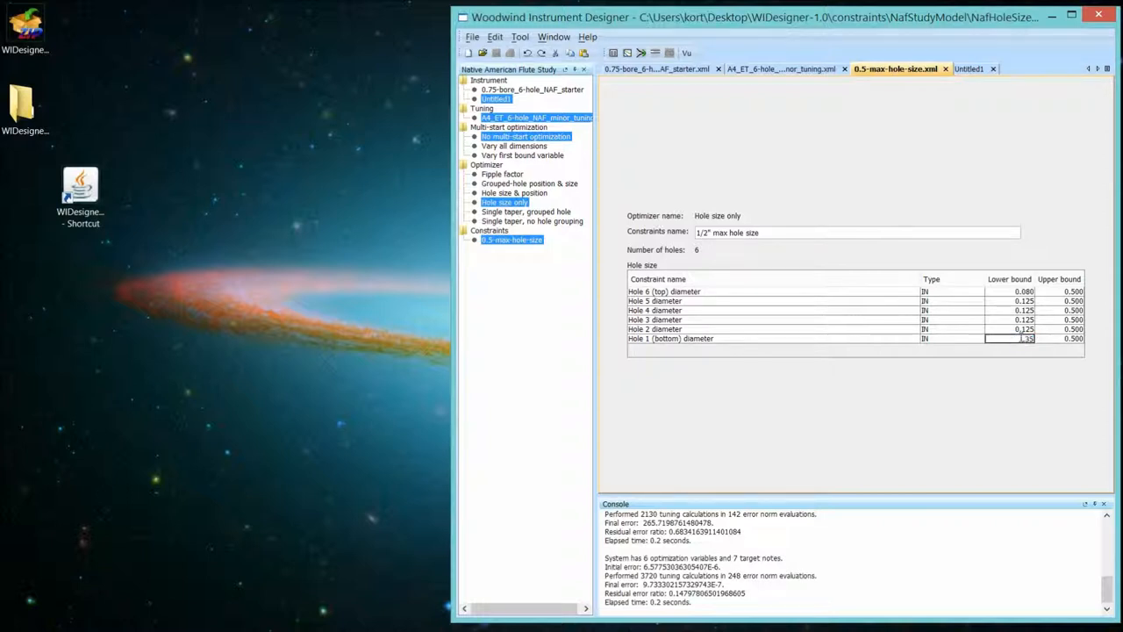
{"action": "left_click", "coordinate": [1008, 330]}
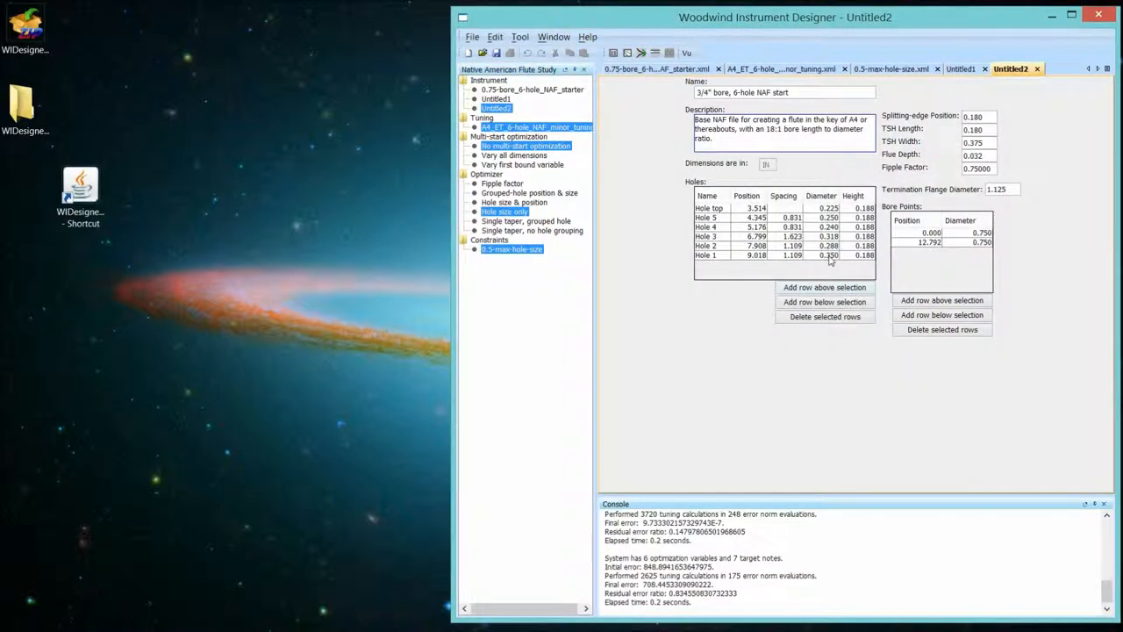
{"action": "mouse_move", "coordinate": [666, 107]}
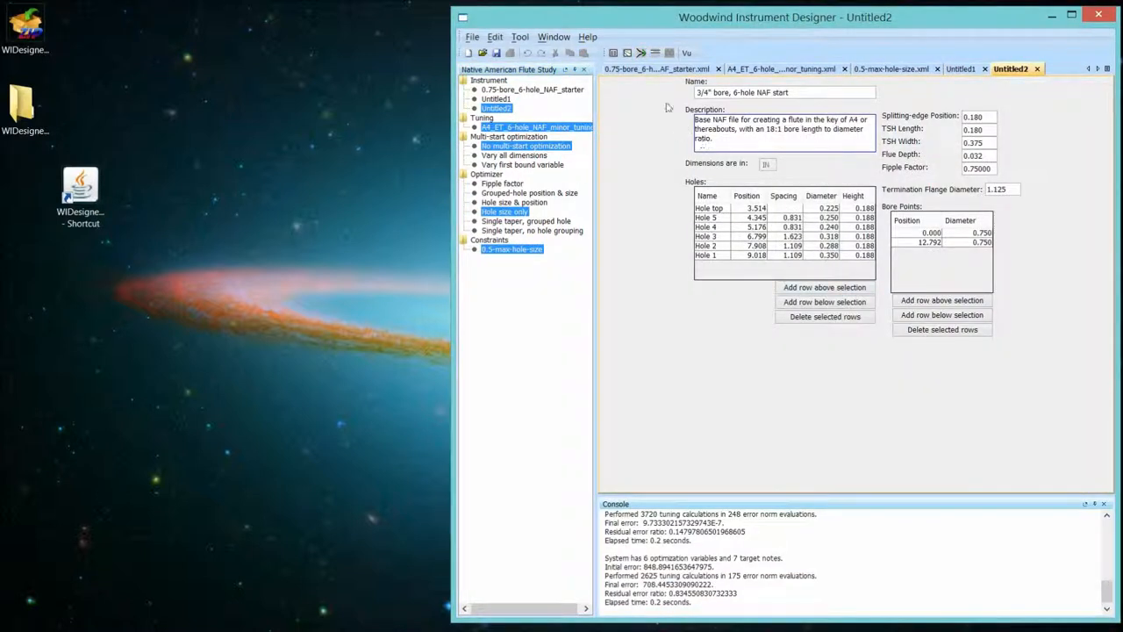
Calculate the tuning of Untitled2 to compare expected and predicted notes.
{"action": "left_click", "coordinate": [614, 52]}
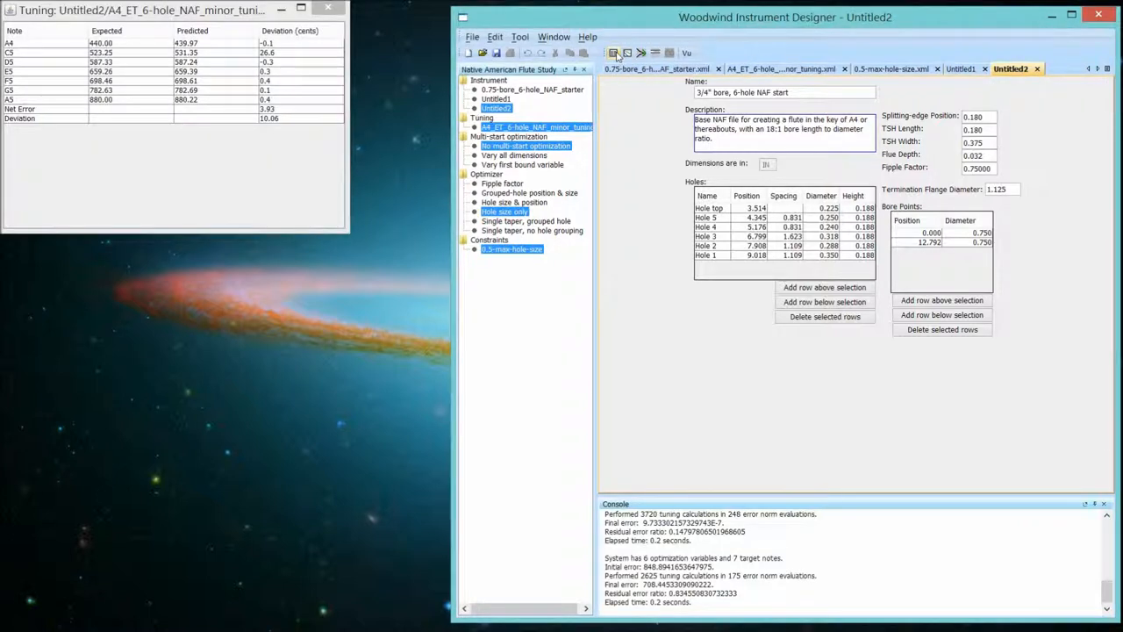
{"action": "mouse_move", "coordinate": [228, 63]}
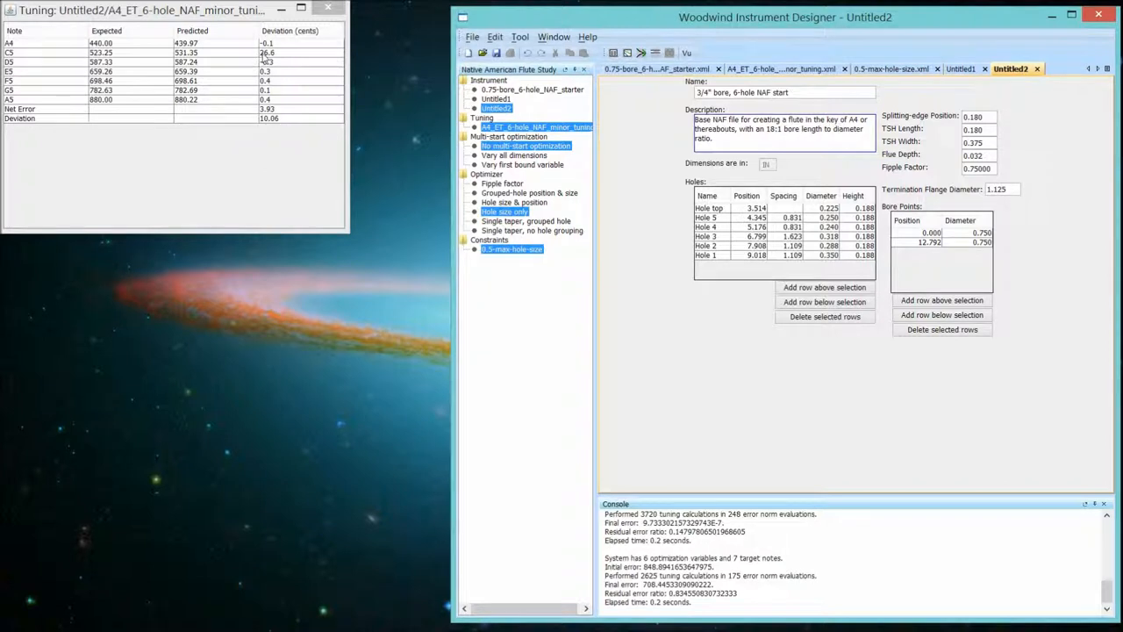
{"action": "mouse_move", "coordinate": [279, 59]}
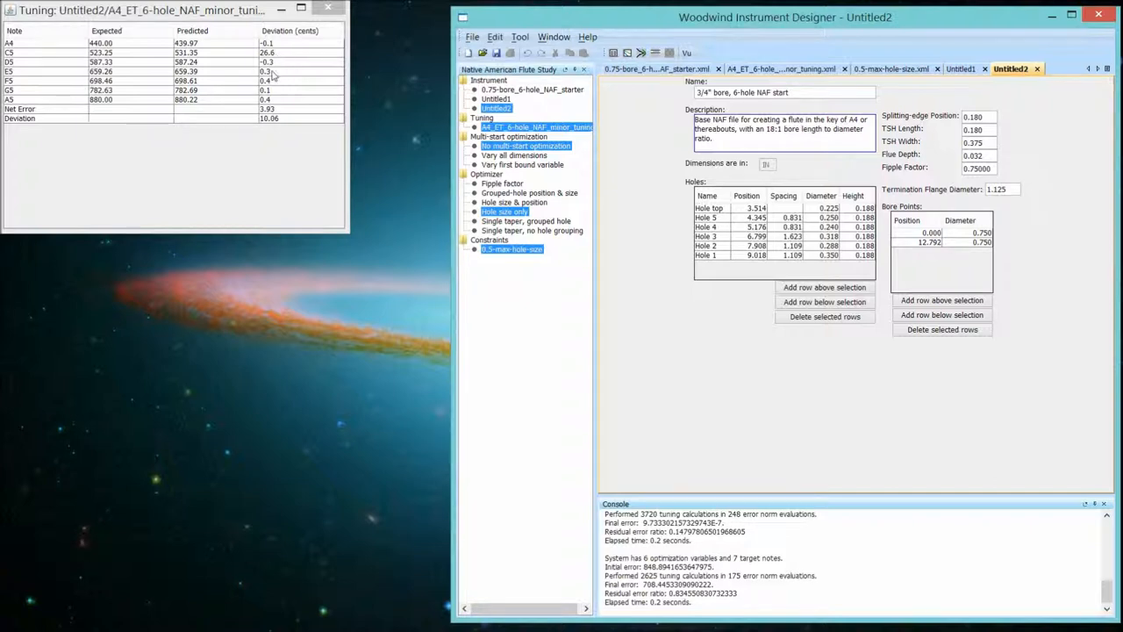
{"action": "mouse_move", "coordinate": [1035, 72]}
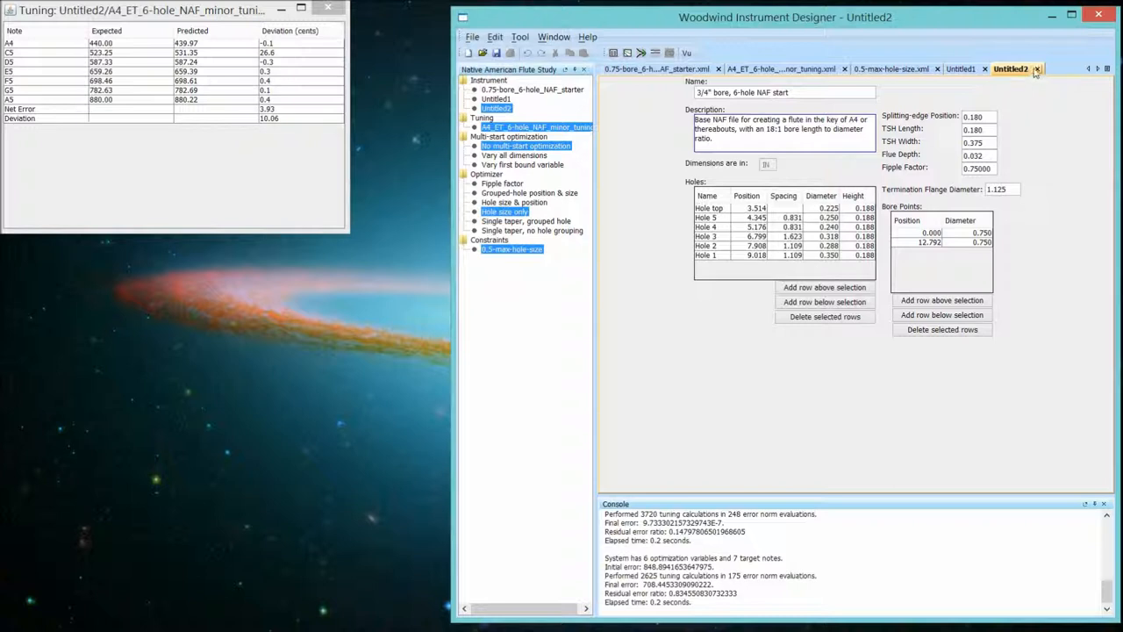
{"action": "mouse_move", "coordinate": [1036, 72]}
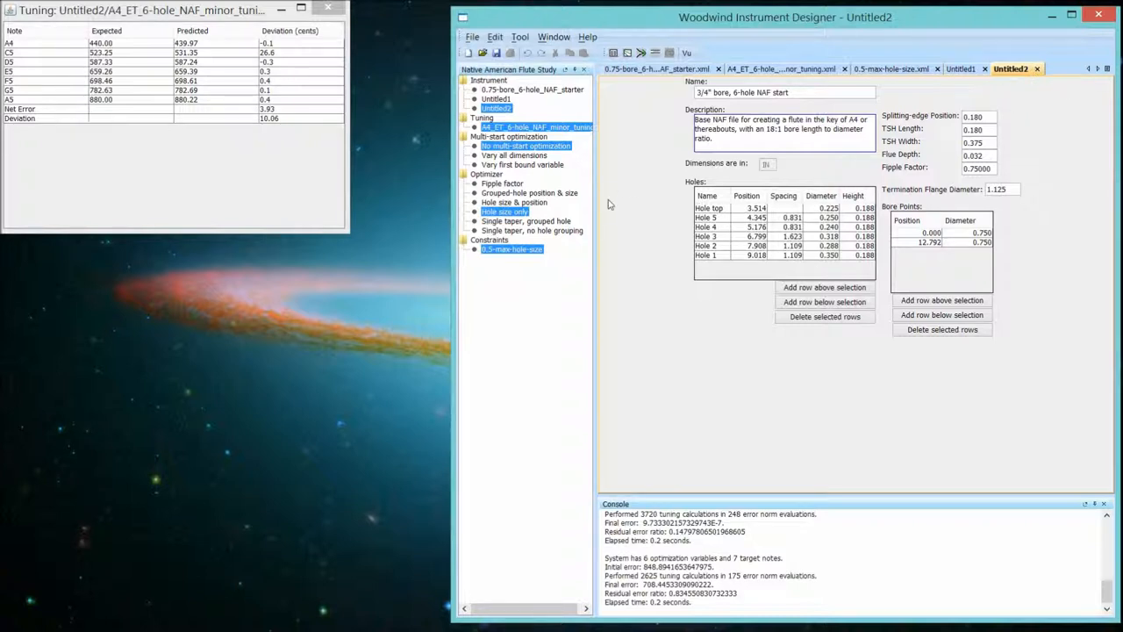
{"action": "mouse_move", "coordinate": [503, 211]}
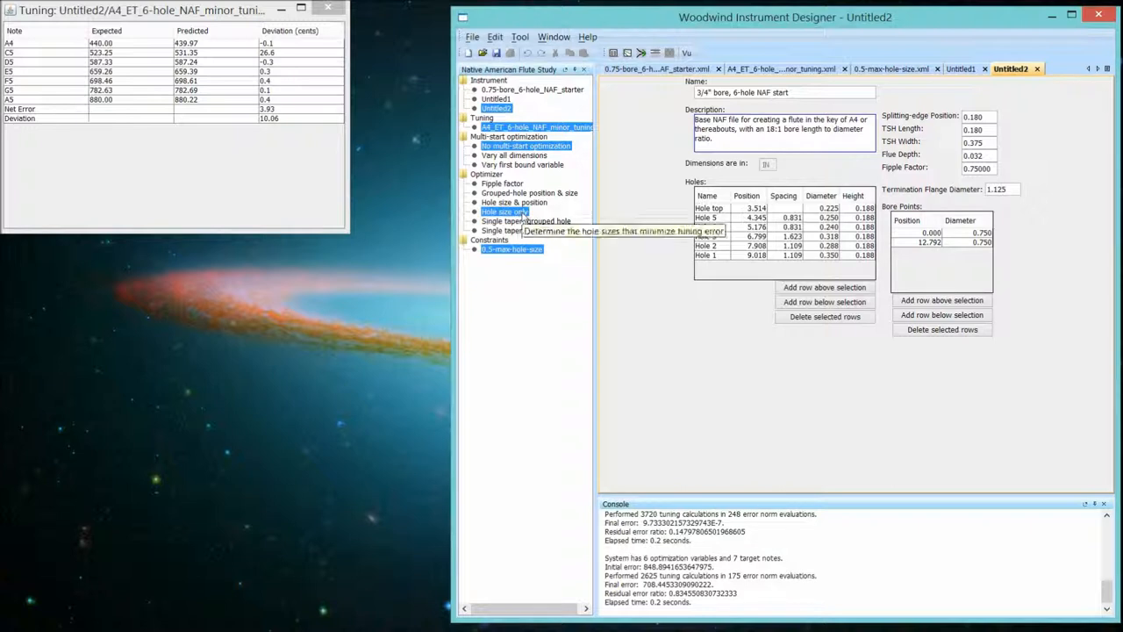
{"action": "mouse_move", "coordinate": [544, 230]}
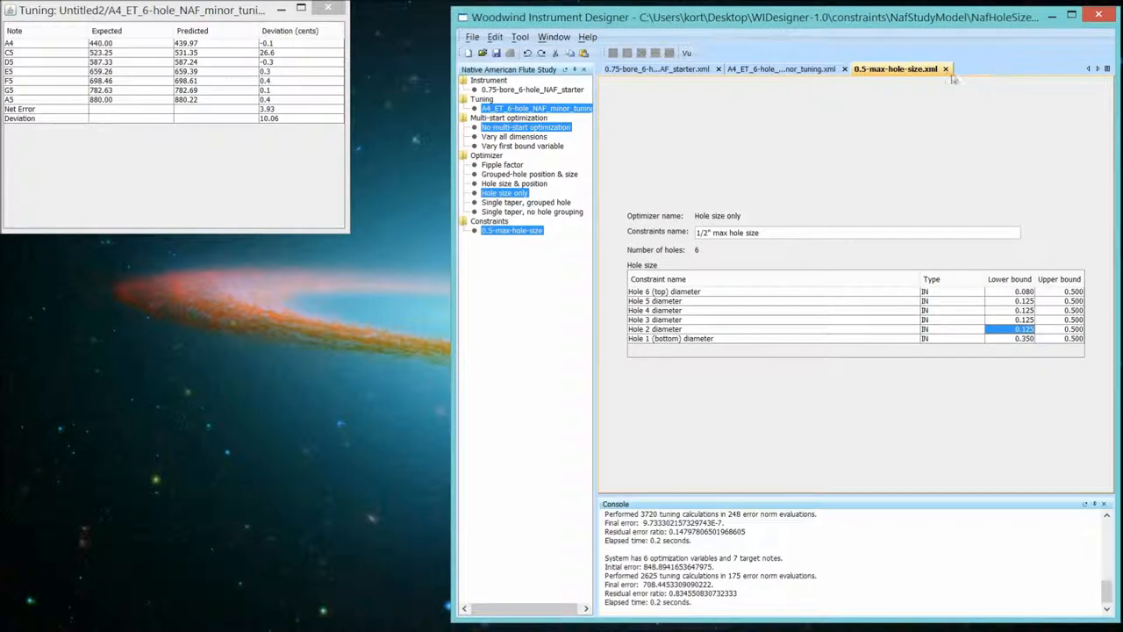
Close the 0.5-max-hole-size constraints and tuning window, and choose the Hole size & position optimizer.
{"action": "left_click", "coordinate": [779, 69]}
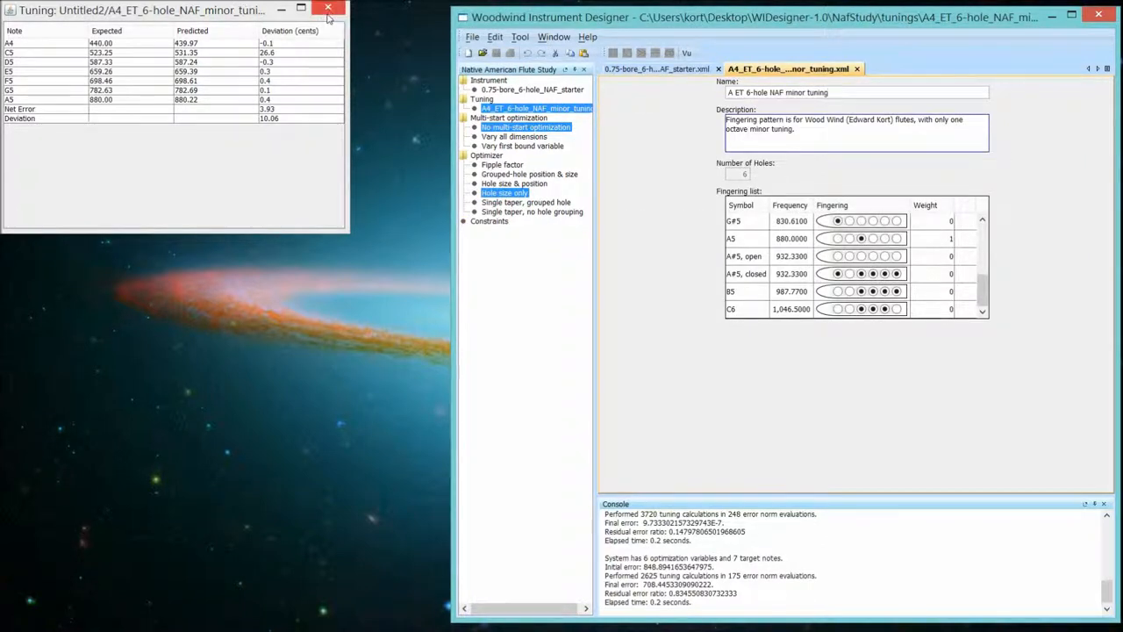
{"action": "left_click", "coordinate": [326, 7]}
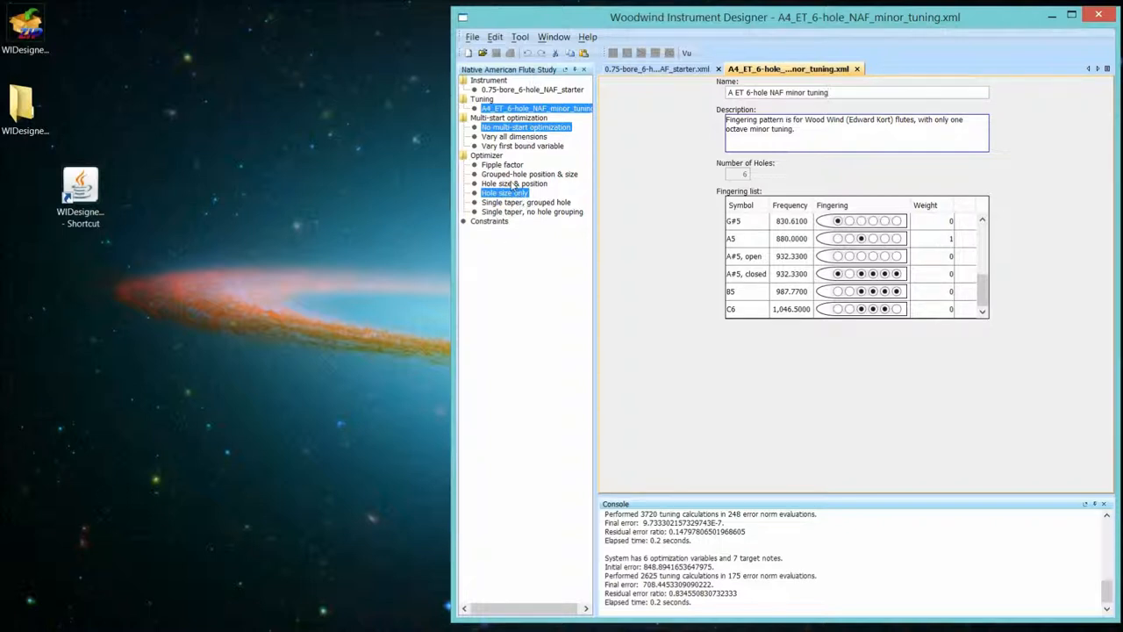
{"action": "left_click", "coordinate": [514, 185]}
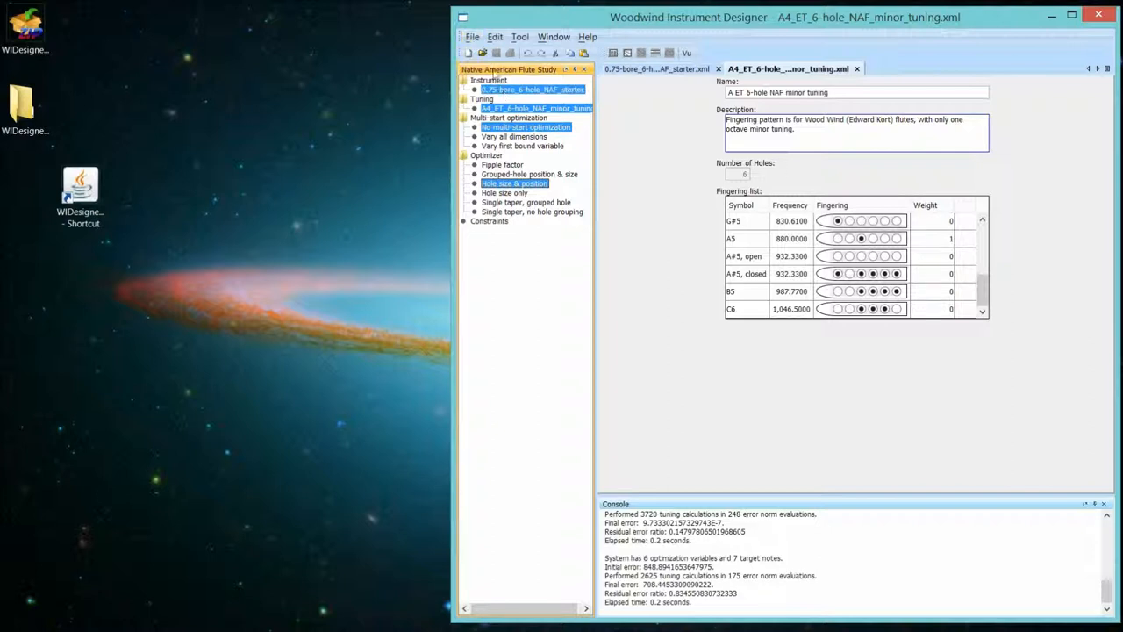
Bring up Open constraints and pick 1.25_max_hole_spacing.xml, previewing its 13 constraints for 6 holes.
{"action": "left_click", "coordinate": [472, 37]}
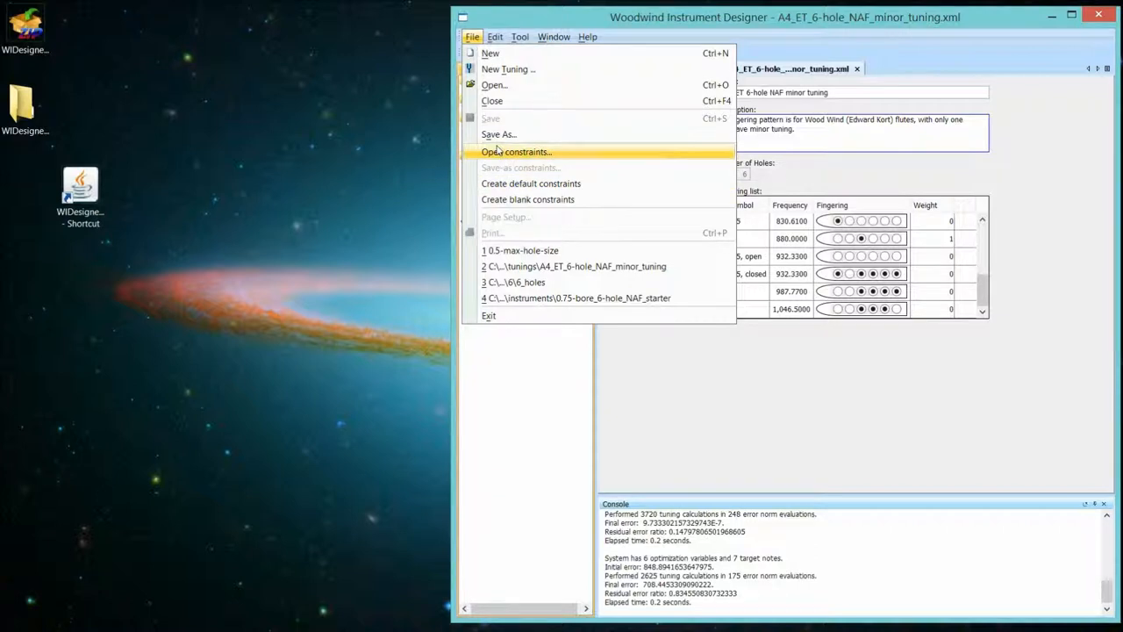
{"action": "left_click", "coordinate": [515, 151]}
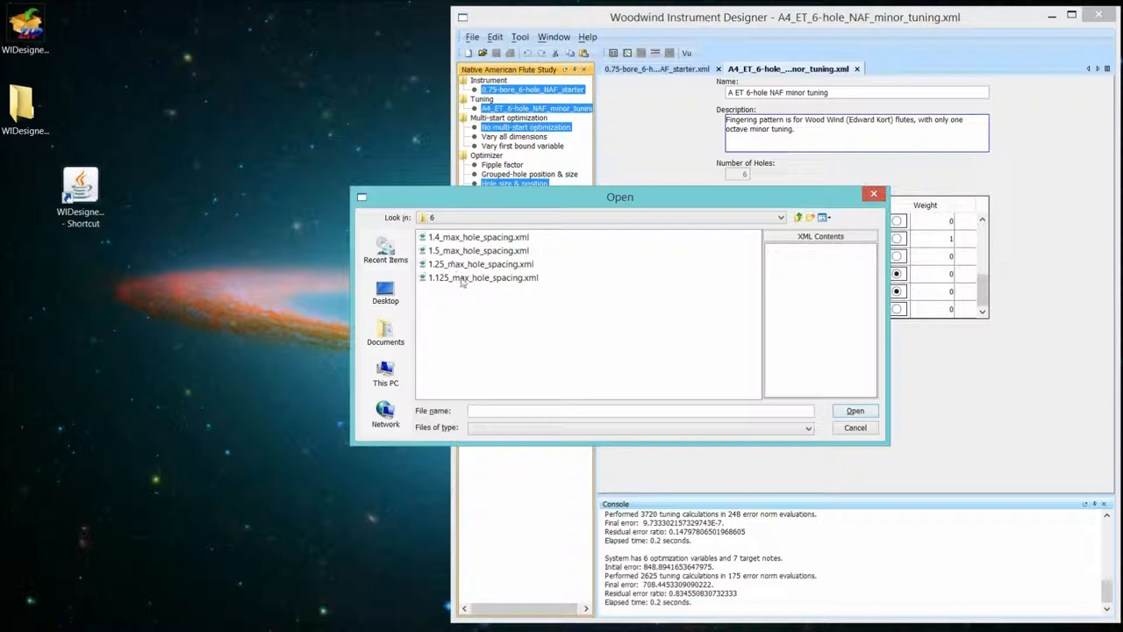
{"action": "mouse_move", "coordinate": [456, 272]}
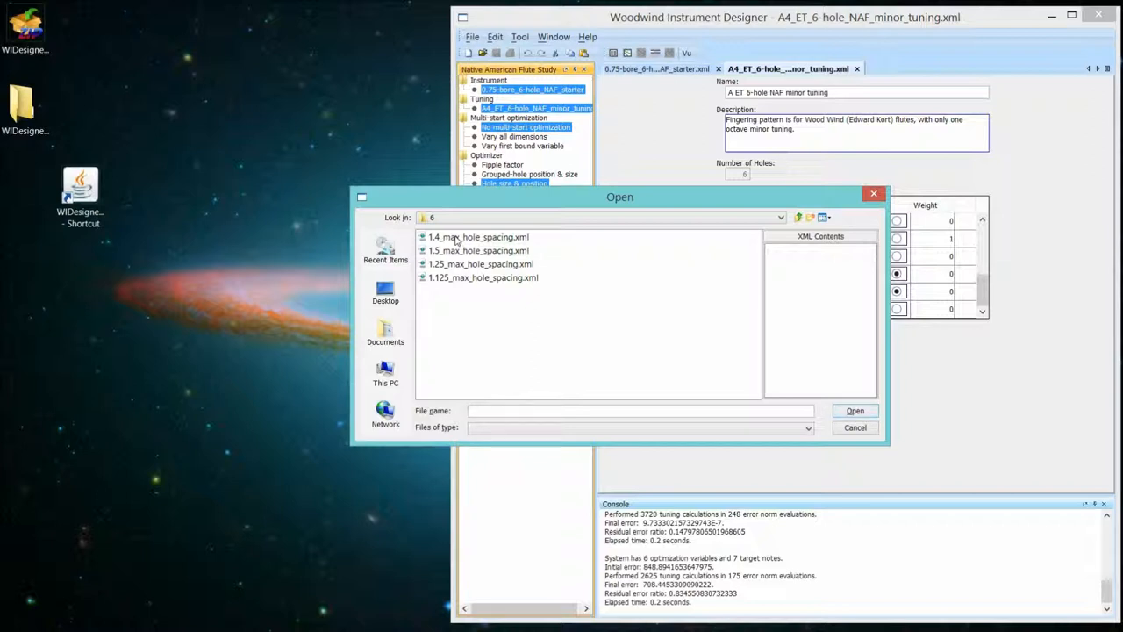
{"action": "mouse_move", "coordinate": [470, 259]}
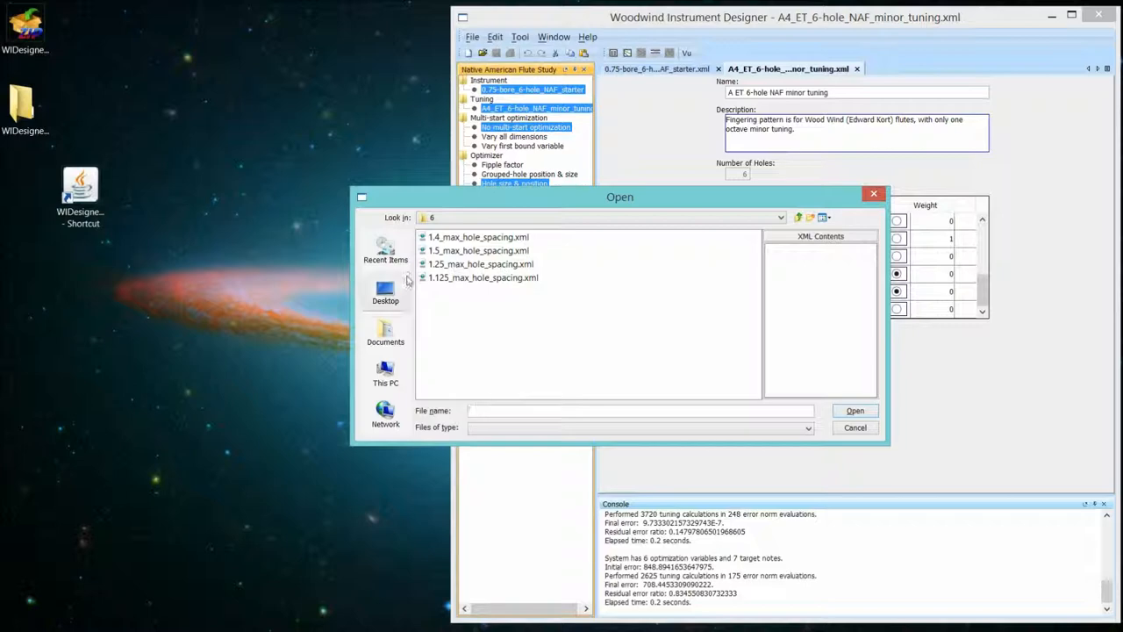
{"action": "left_click", "coordinate": [481, 263]}
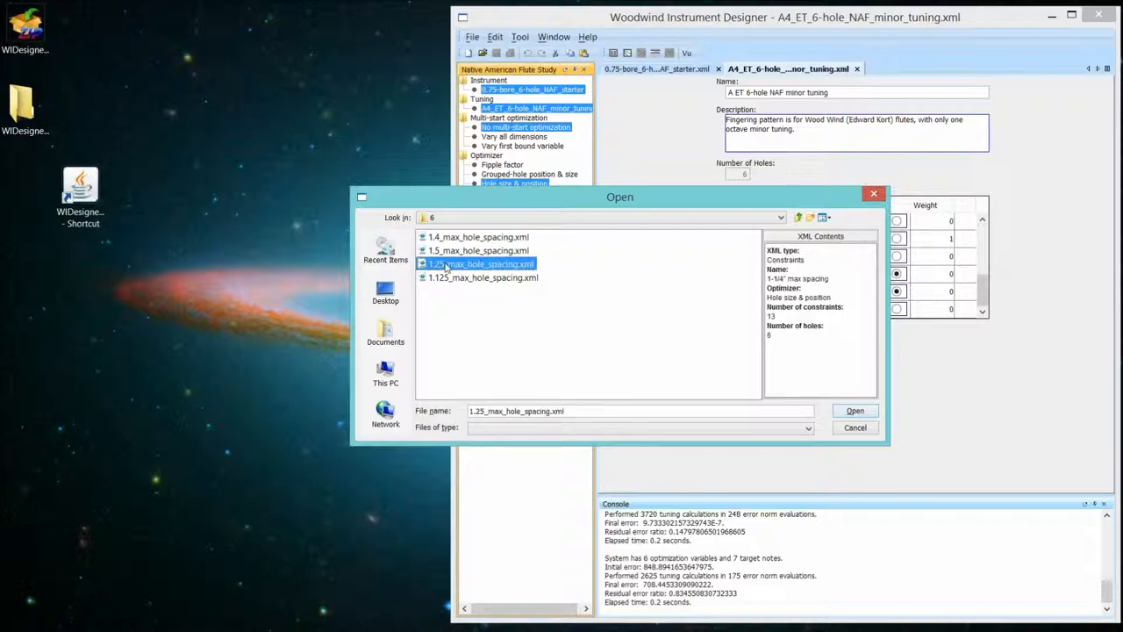
{"action": "mouse_move", "coordinate": [855, 410]}
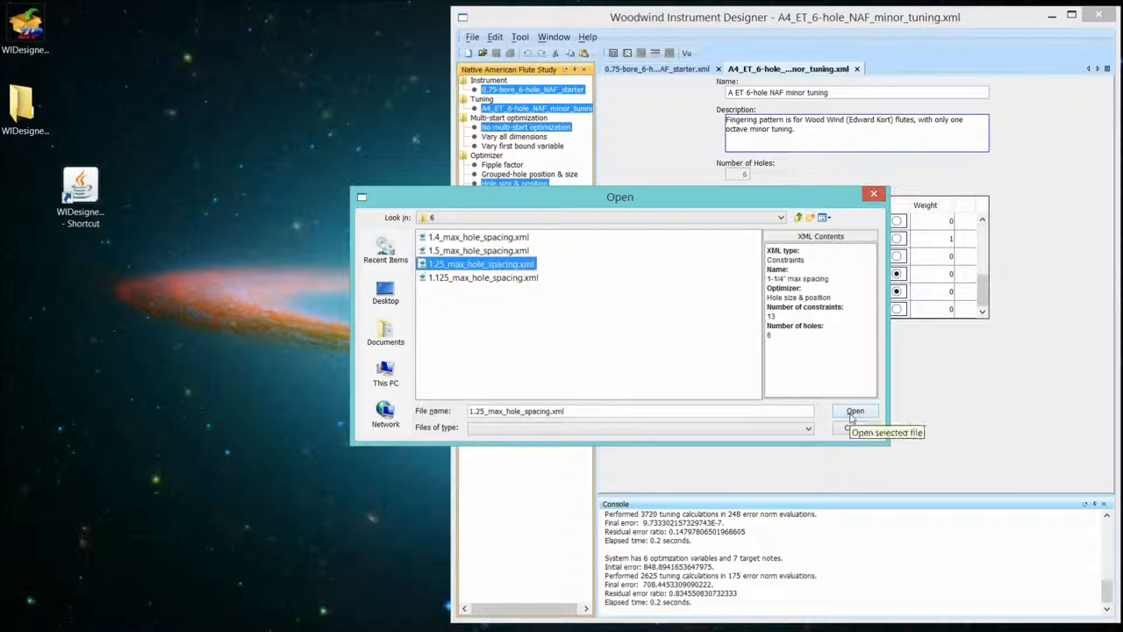
Load the 1.25_max_hole_spacing constraints file with its hole position and size bounds.
{"action": "left_click", "coordinate": [852, 410]}
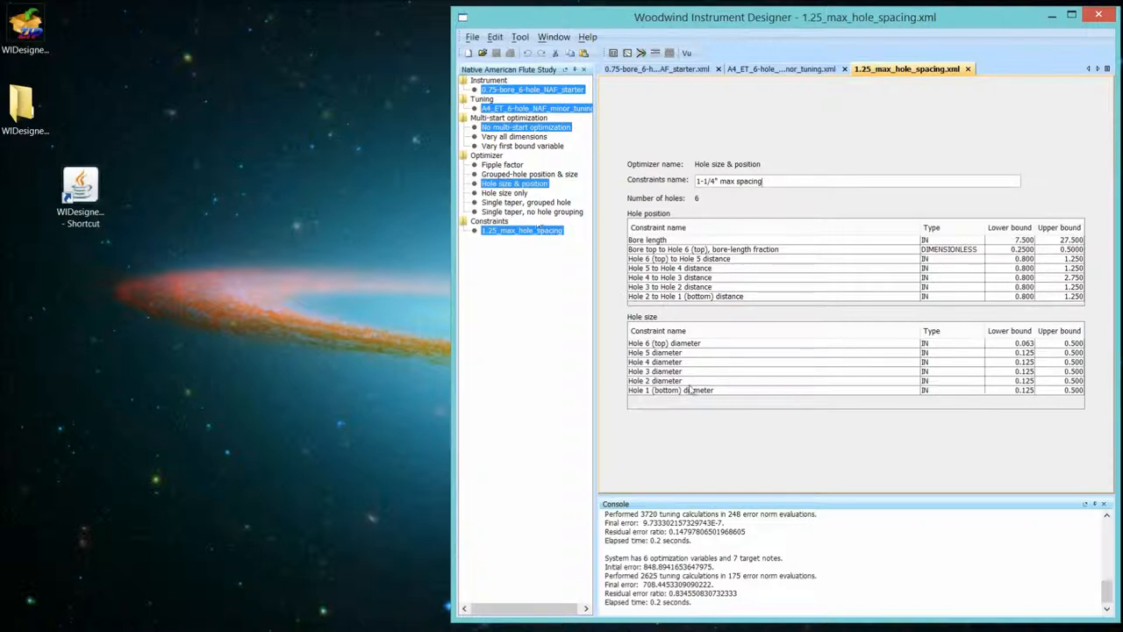
{"action": "mouse_move", "coordinate": [646, 348]}
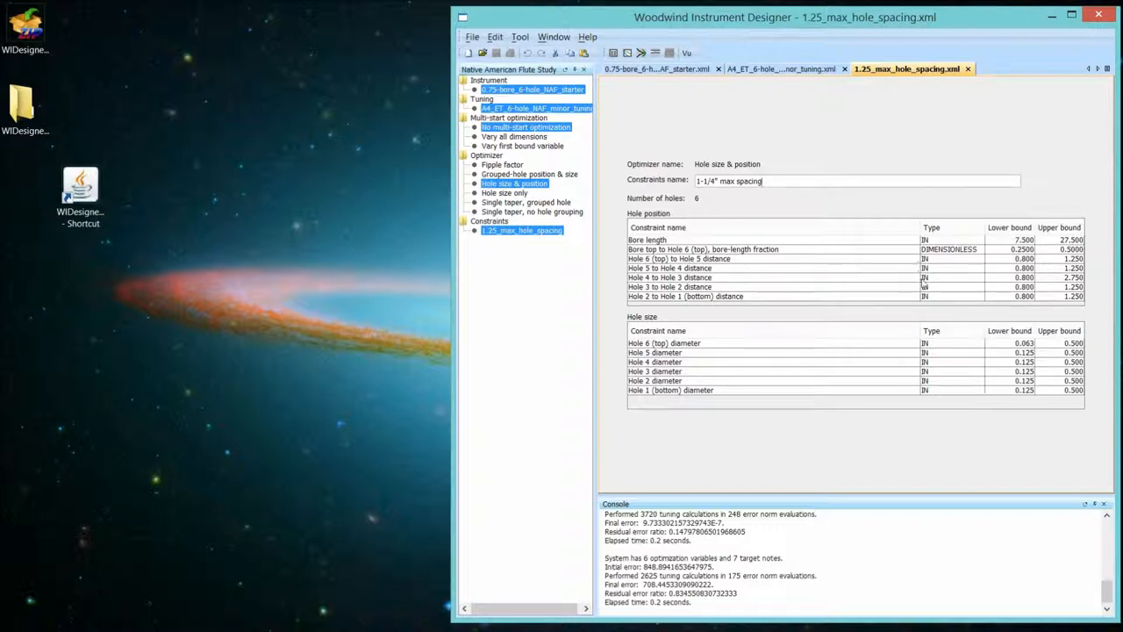
{"action": "mouse_move", "coordinate": [743, 252]}
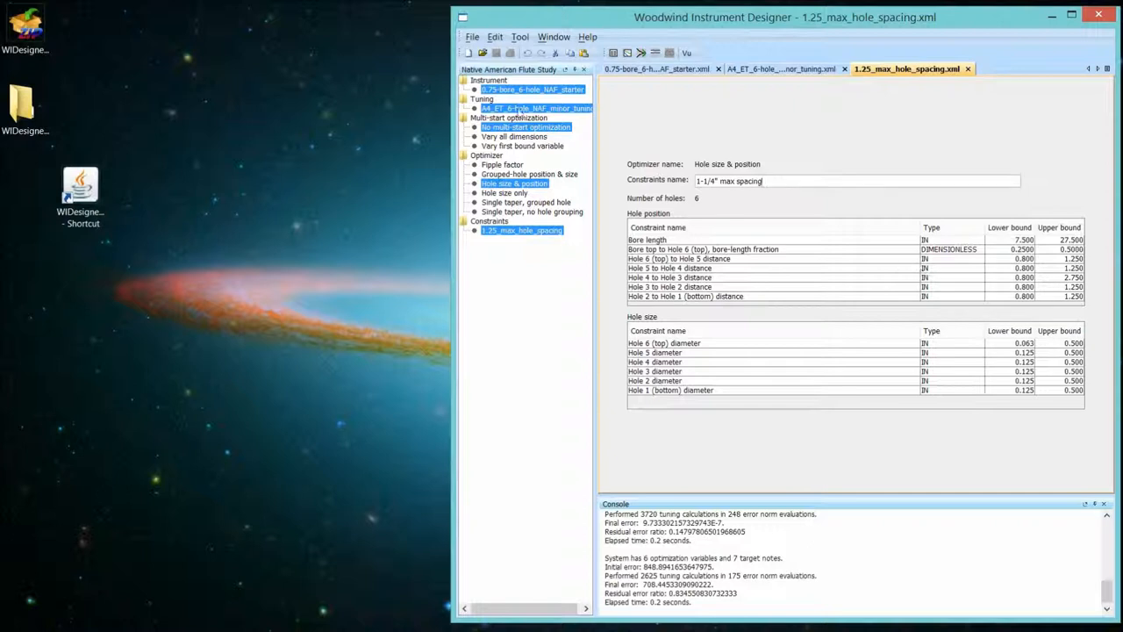
{"action": "mouse_move", "coordinate": [495, 37]}
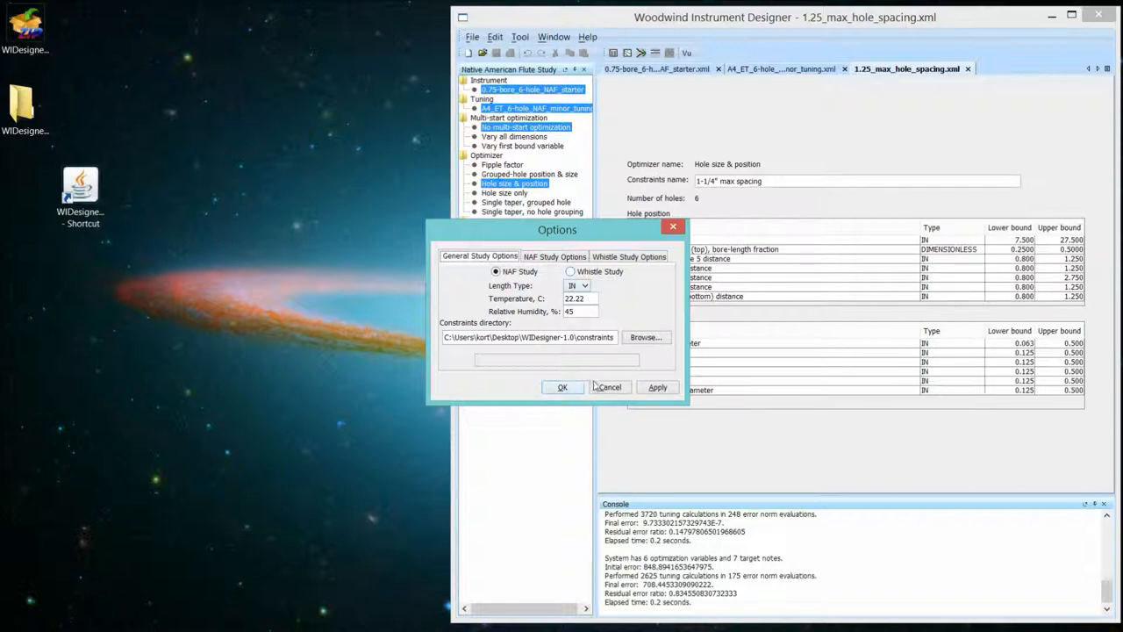
{"action": "left_click", "coordinate": [561, 387]}
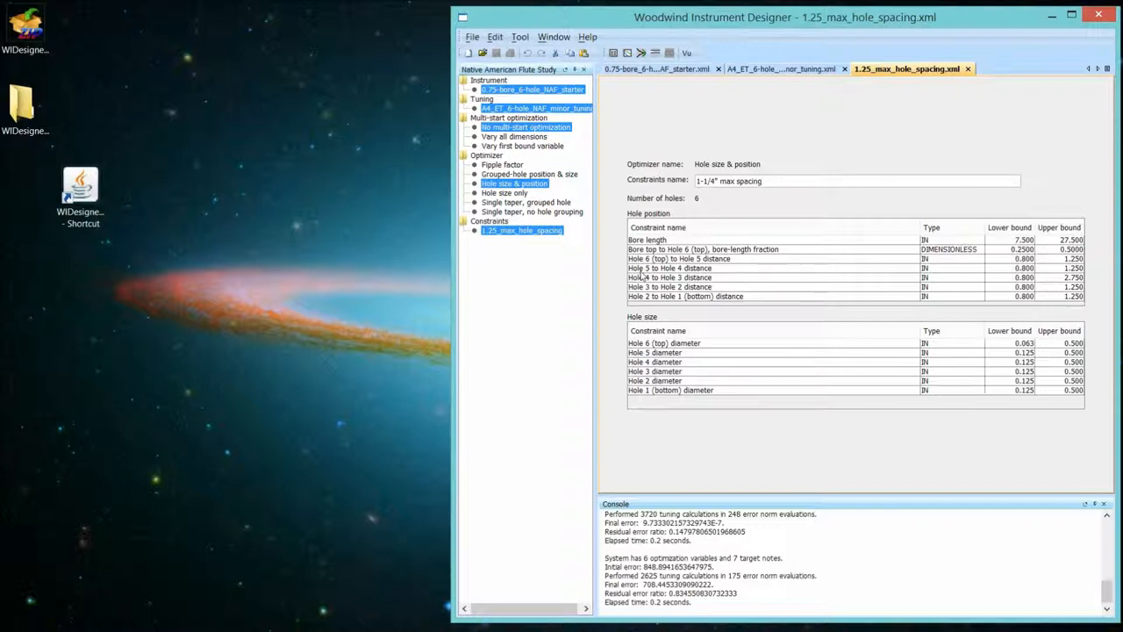
{"action": "mouse_move", "coordinate": [684, 295]}
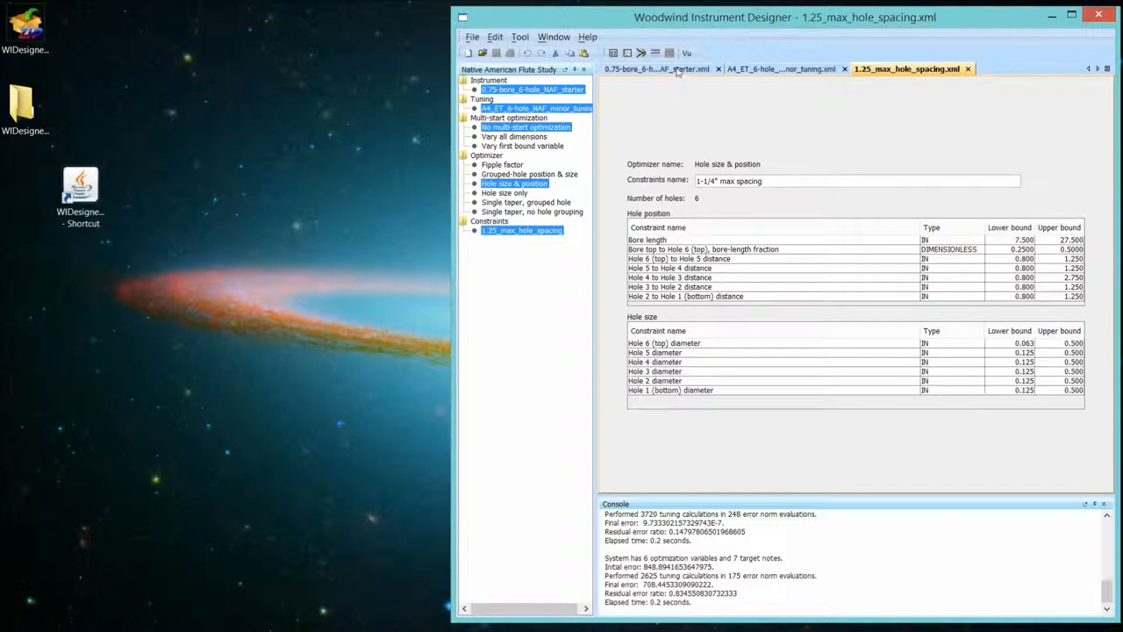
{"action": "mouse_move", "coordinate": [504, 192]}
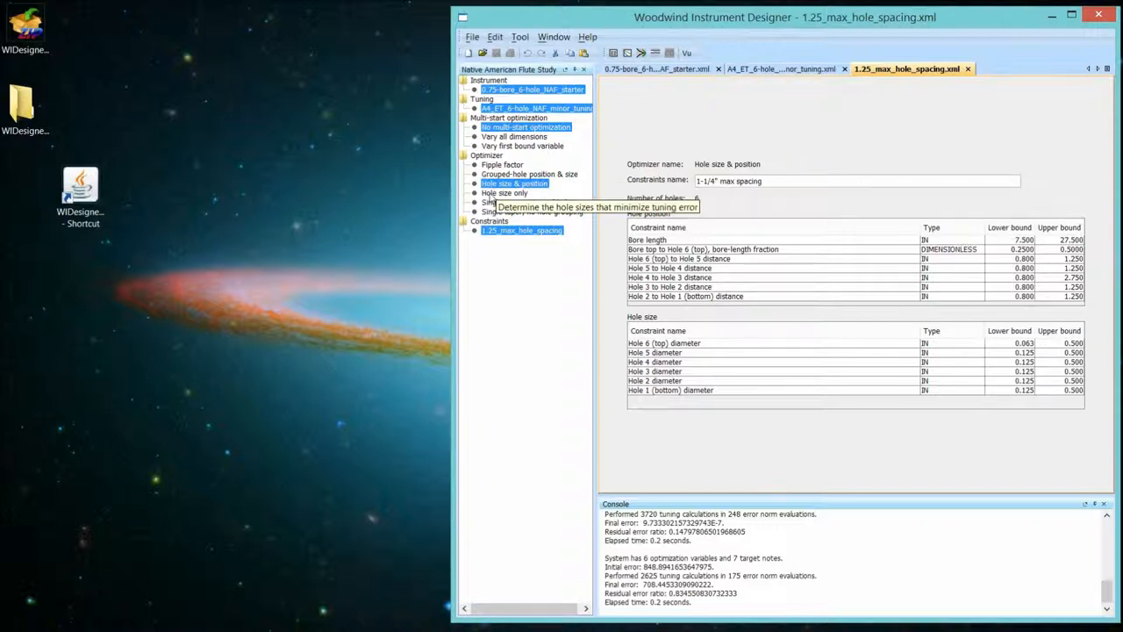
{"action": "mouse_move", "coordinate": [659, 83]}
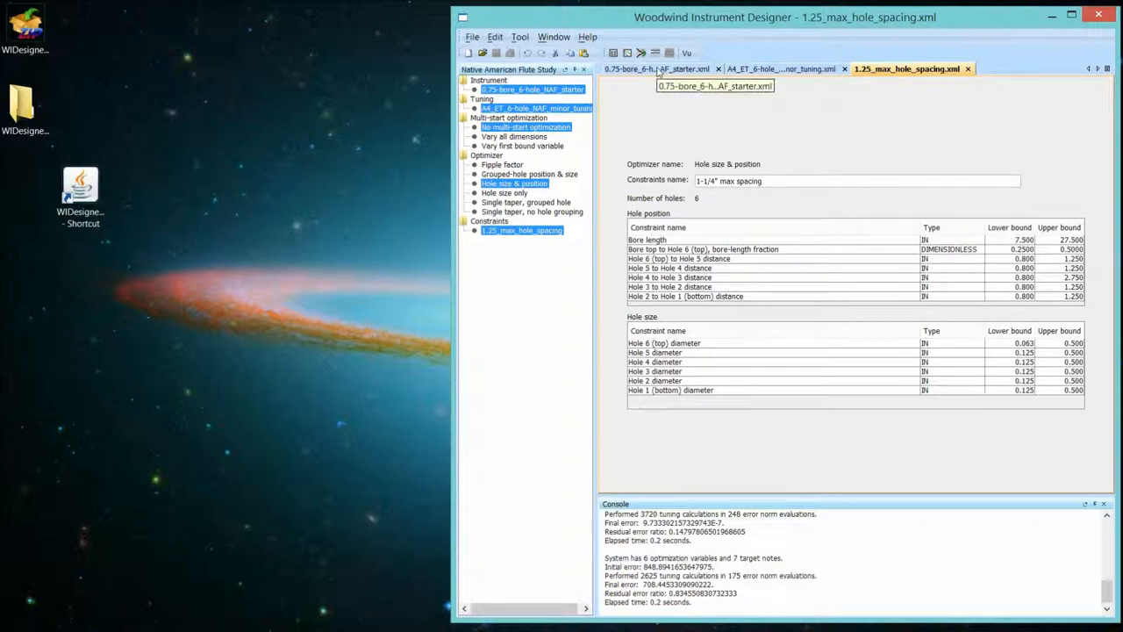
{"action": "left_click", "coordinate": [656, 69]}
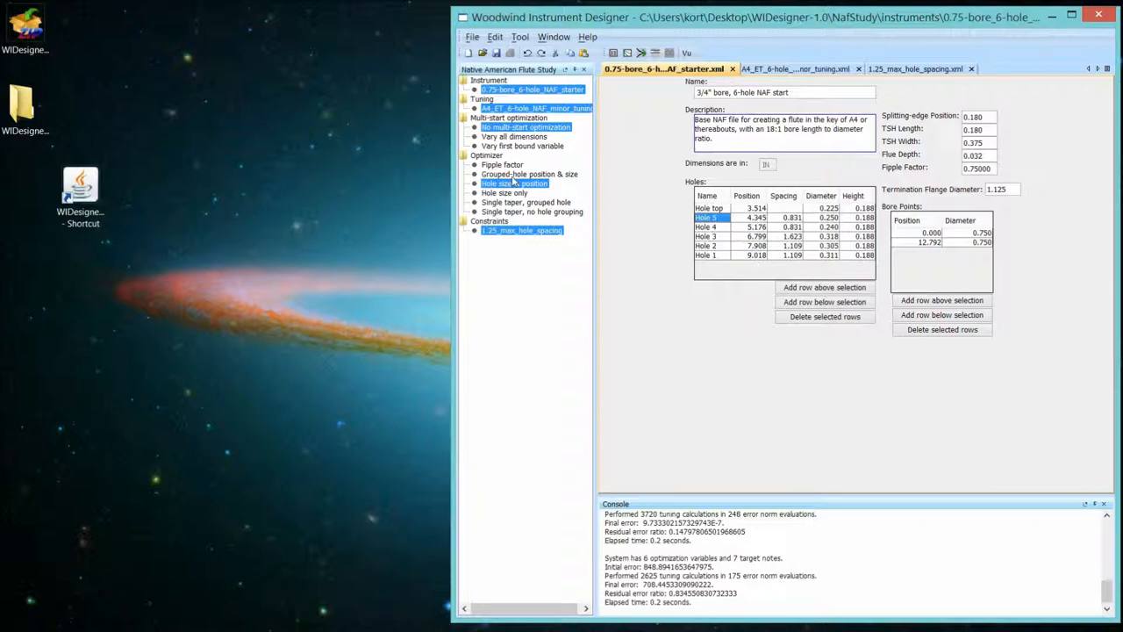
{"action": "mouse_move", "coordinate": [512, 184]}
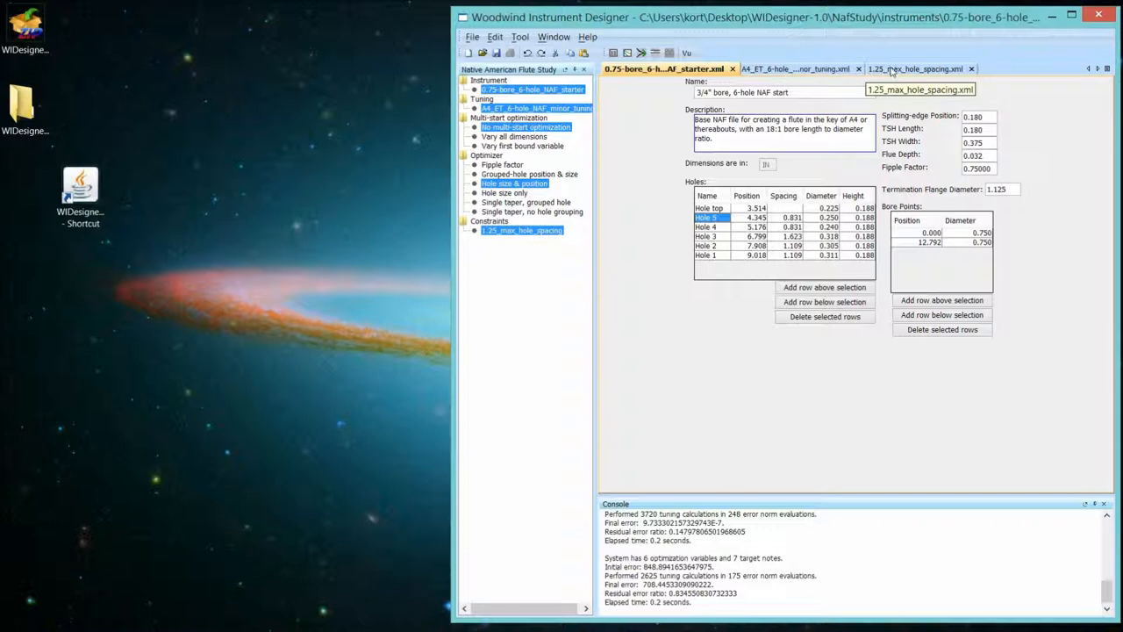
{"action": "left_click", "coordinate": [912, 68]}
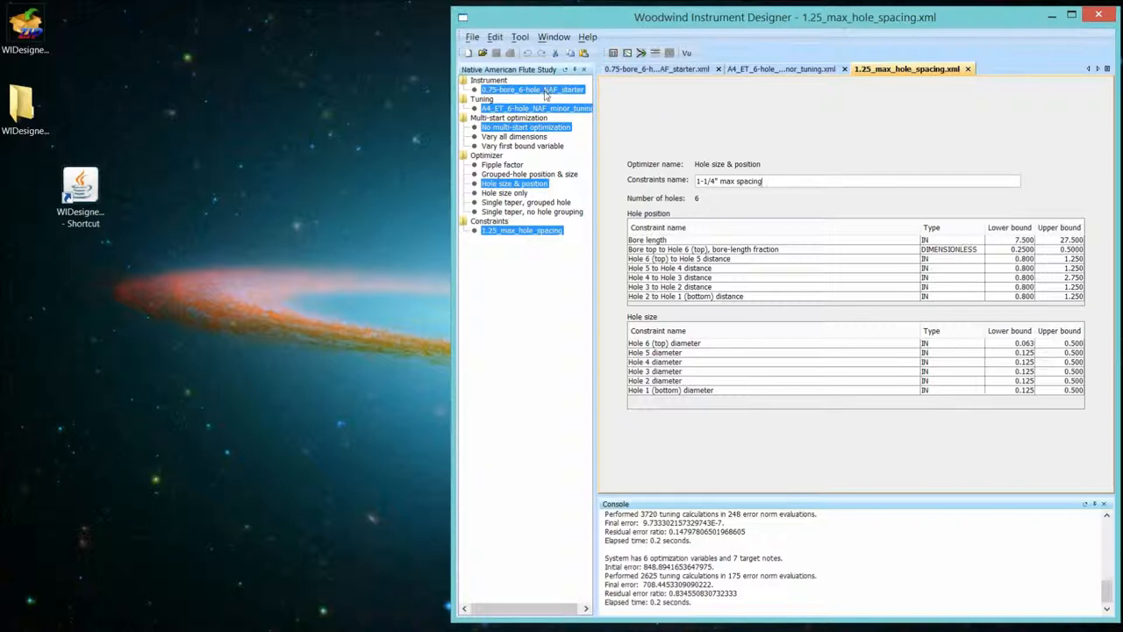
{"action": "mouse_move", "coordinate": [642, 53]}
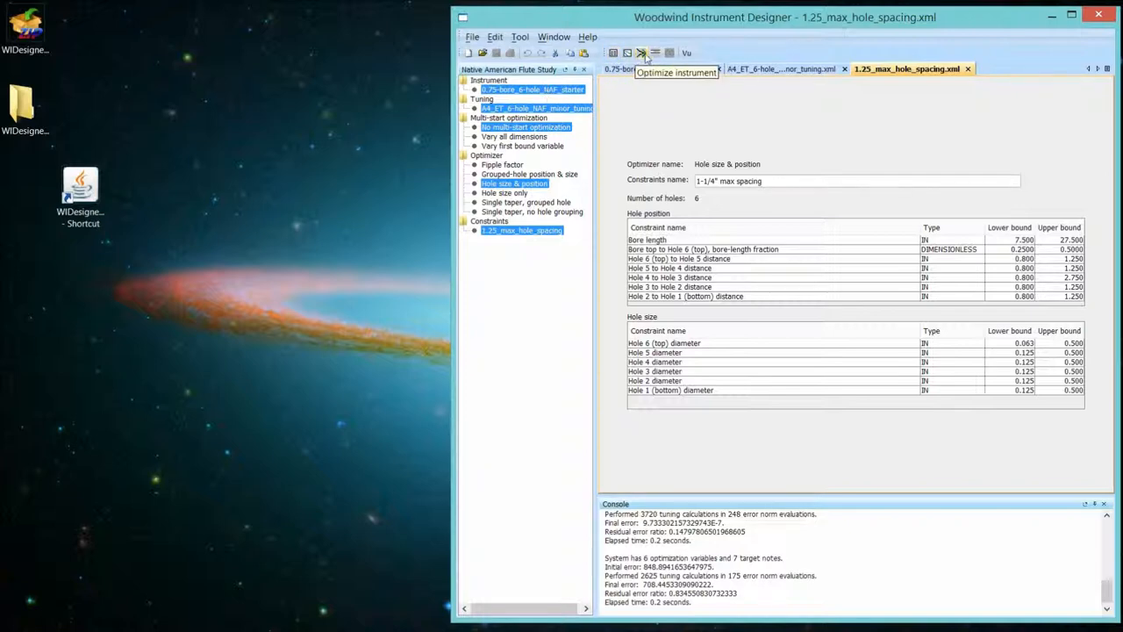
Optimize the starter under the 1.25_max_hole_spacing constraints to get Untitled1, then dismiss its tuning table.
{"action": "left_click", "coordinate": [642, 52]}
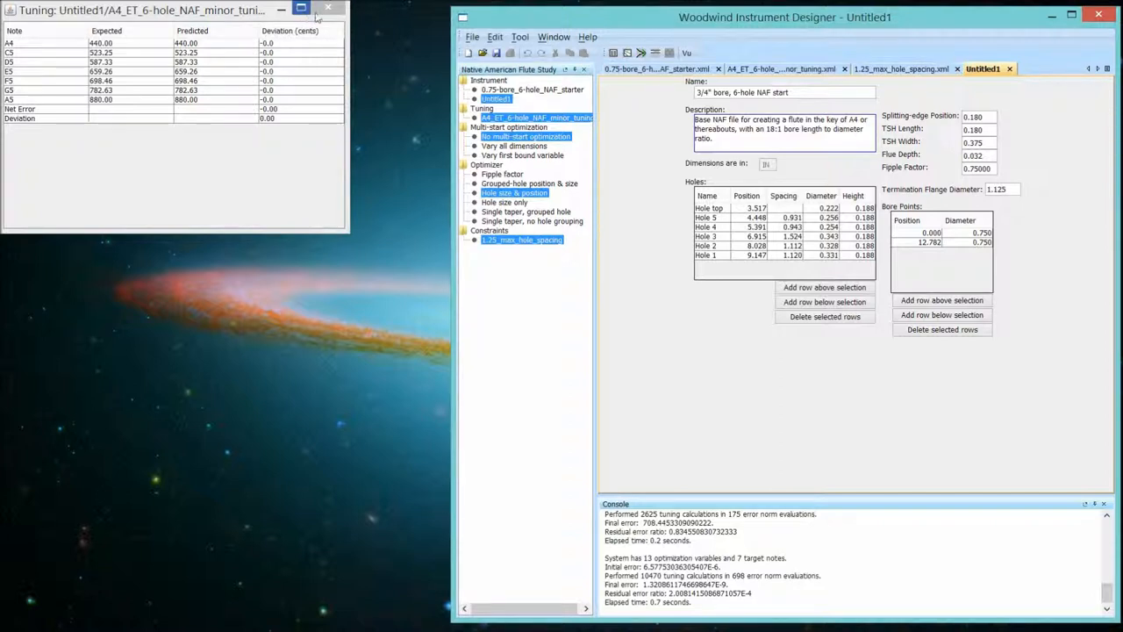
{"action": "left_click", "coordinate": [328, 11]}
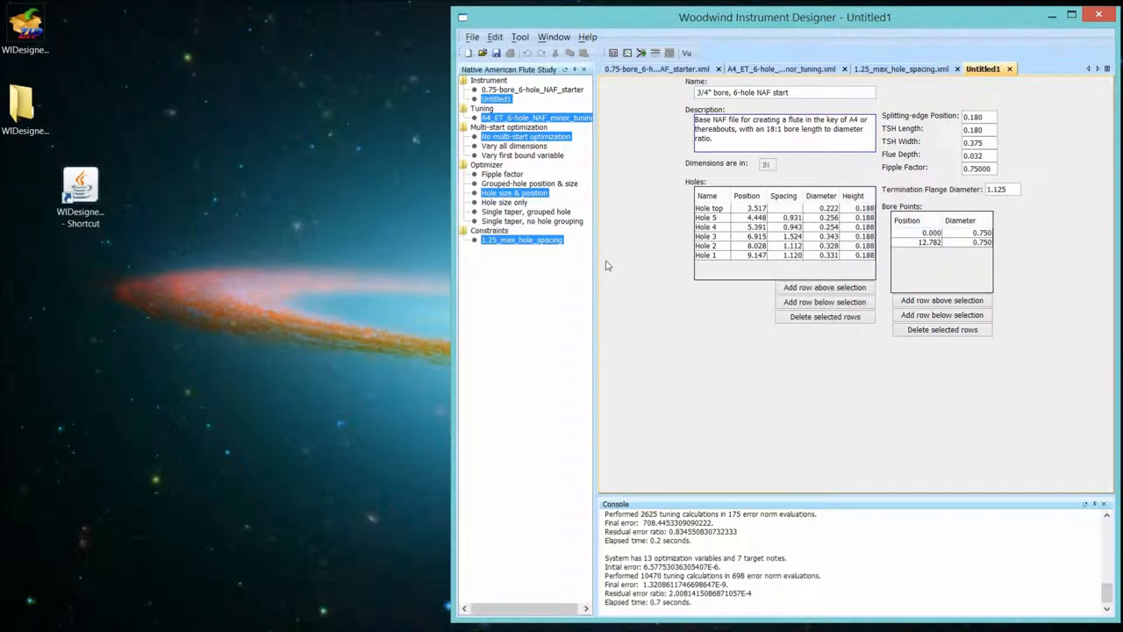
{"action": "mouse_move", "coordinate": [675, 305]}
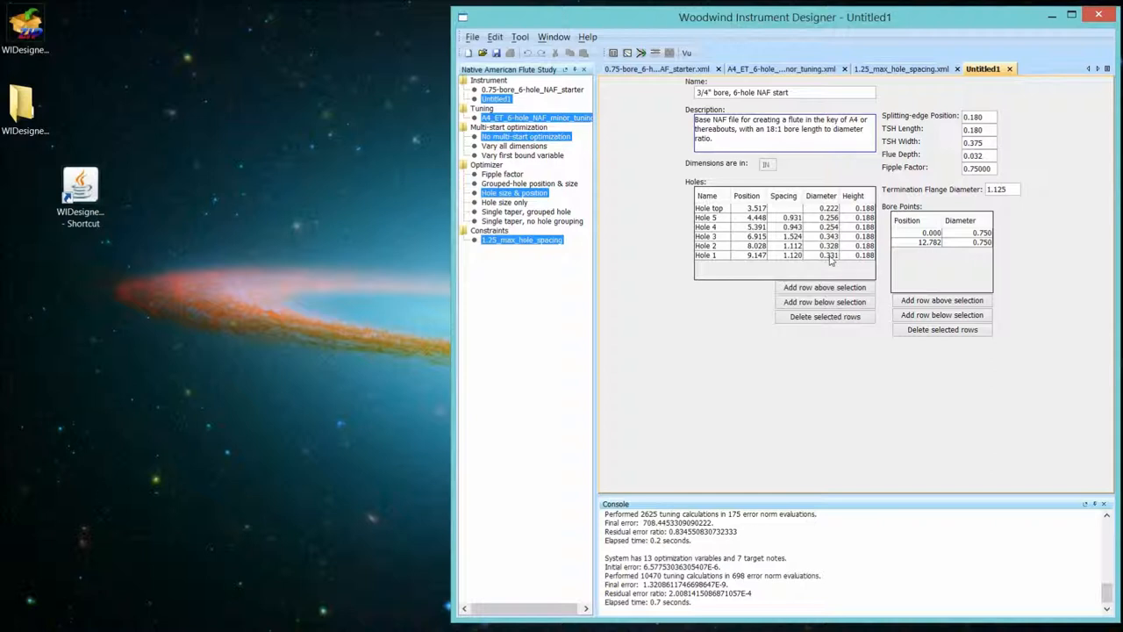
{"action": "mouse_move", "coordinate": [777, 235]}
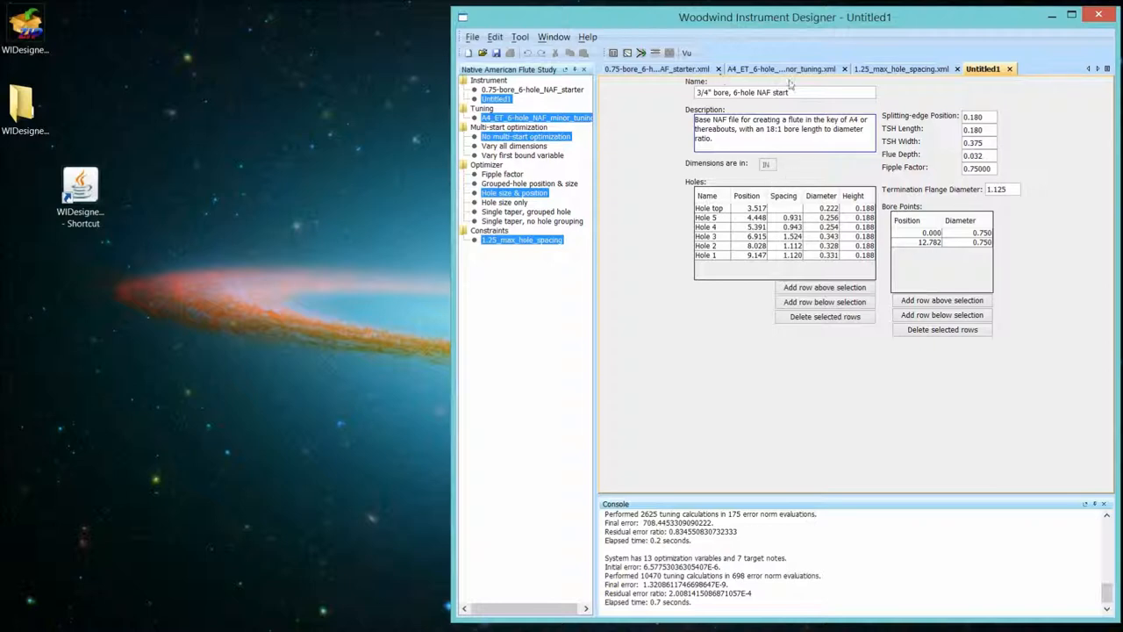
Return to the max hole spacing constraints and edit a bound before optimizing again for Untitled2.
{"action": "left_click", "coordinate": [905, 69]}
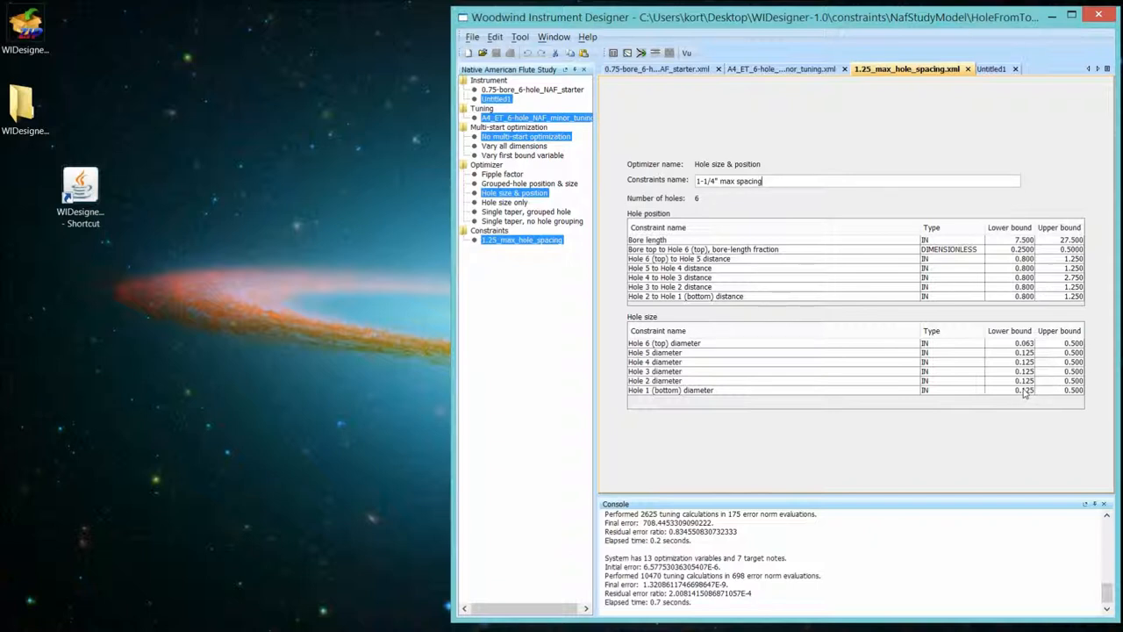
{"action": "double_click", "coordinate": [1009, 389]}
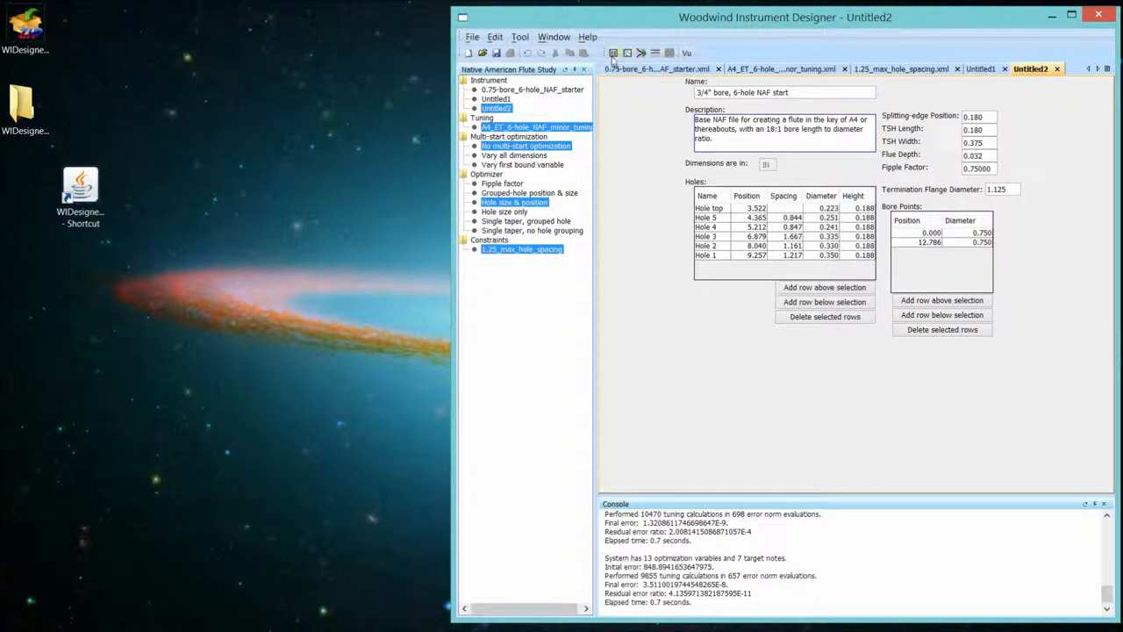
Check Untitled2's tuning table (zero-cent deviations) and close it.
{"action": "left_click", "coordinate": [612, 52]}
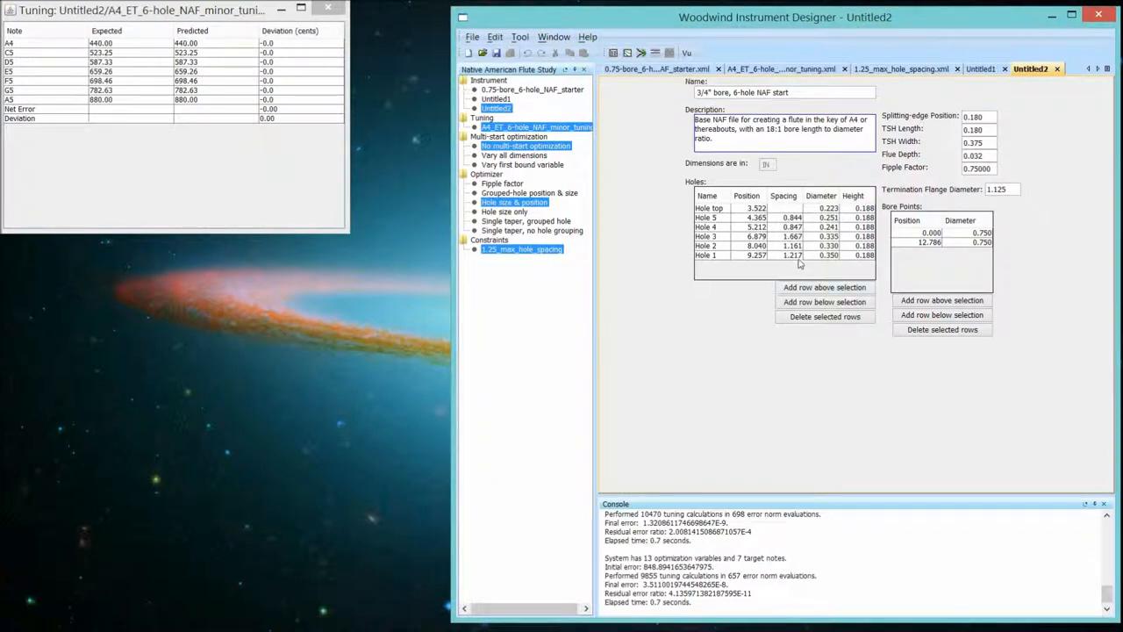
{"action": "mouse_move", "coordinate": [958, 173]}
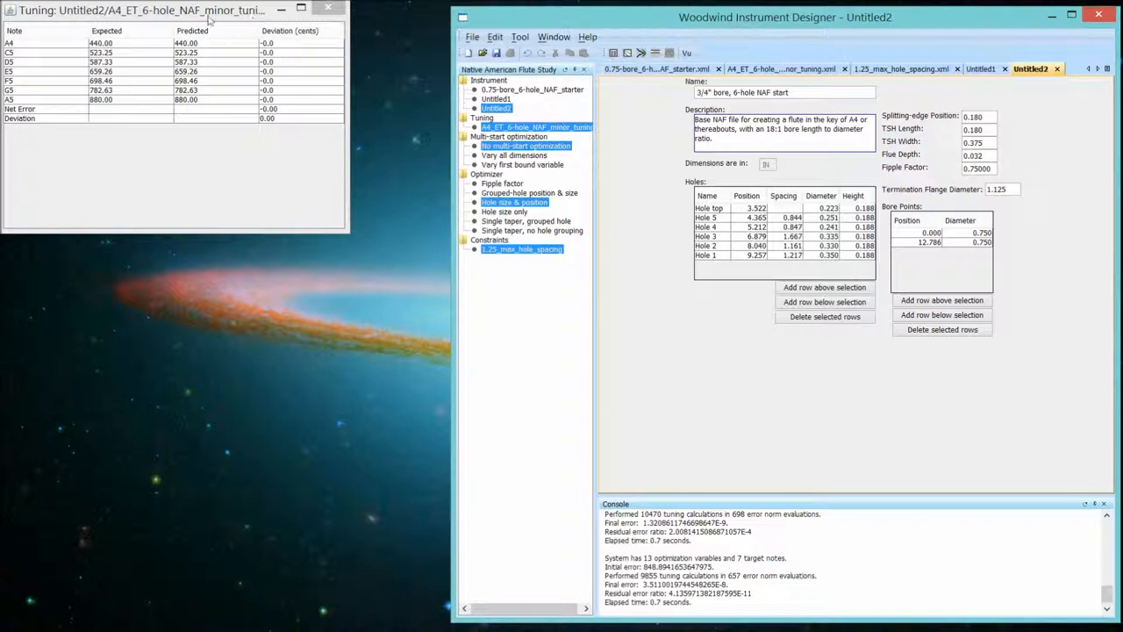
{"action": "mouse_move", "coordinate": [954, 256]}
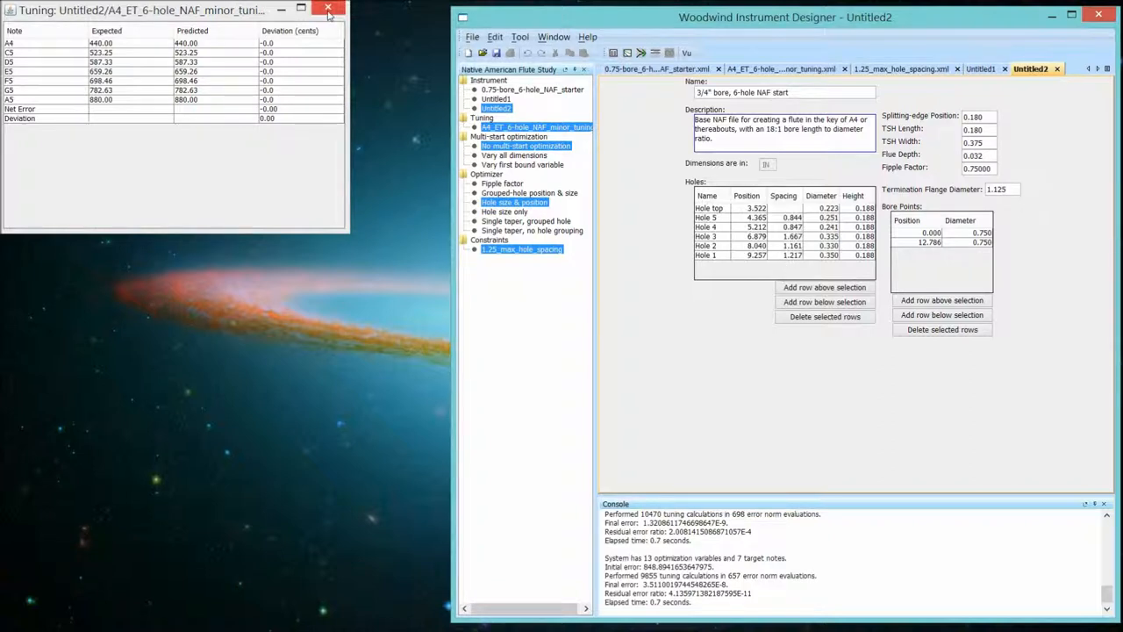
{"action": "left_click", "coordinate": [328, 10]}
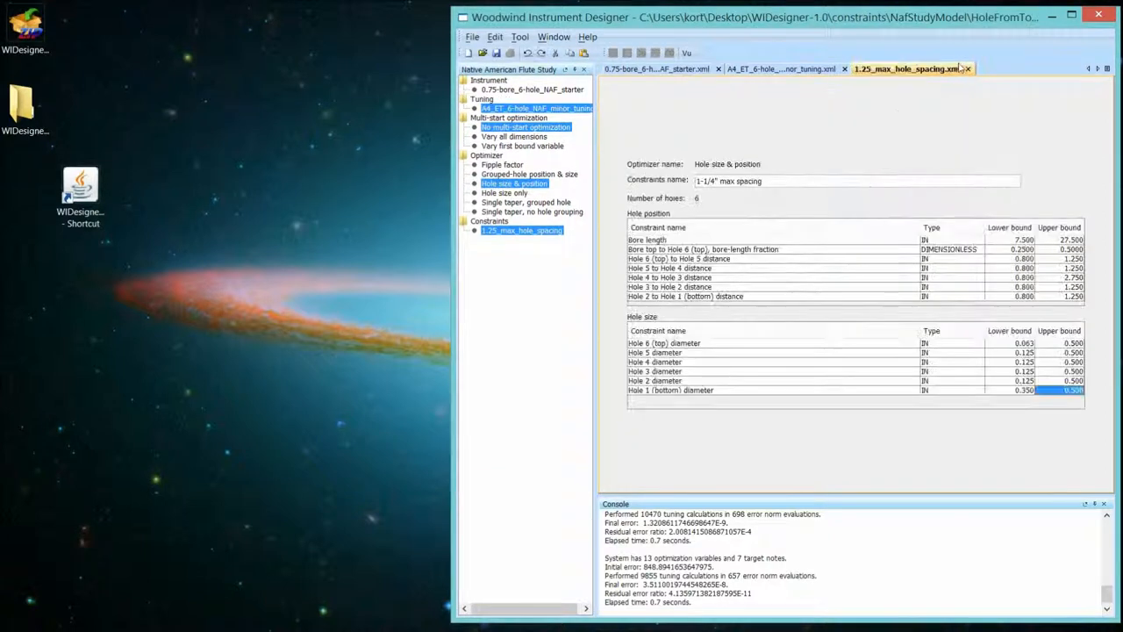
Close the max hole spacing constraints and switch to the Grouped-hole position & size optimizer.
{"action": "left_click", "coordinate": [779, 68]}
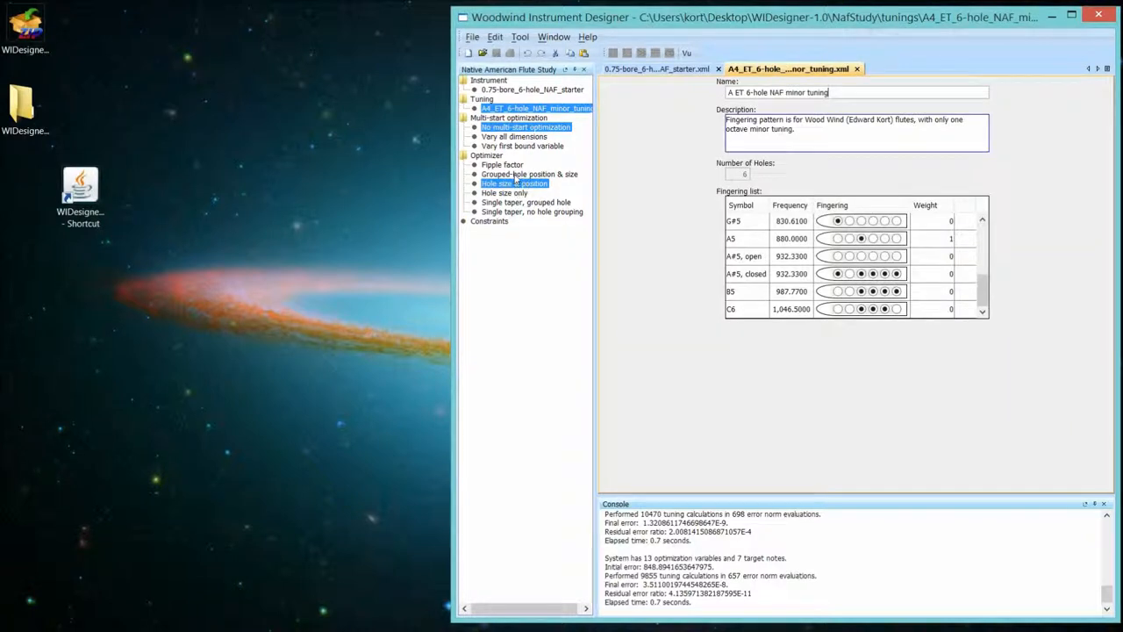
{"action": "left_click", "coordinate": [529, 173]}
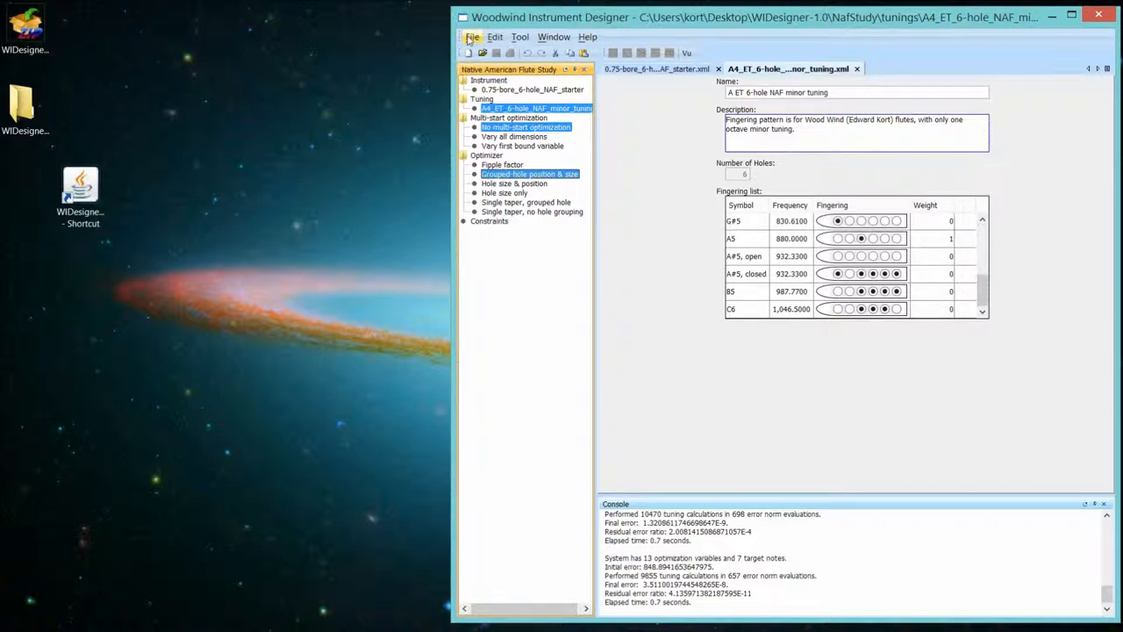
Bring up the Open constraints dialog listing 2-group_1.25_max_spacing.
{"action": "left_click", "coordinate": [472, 37]}
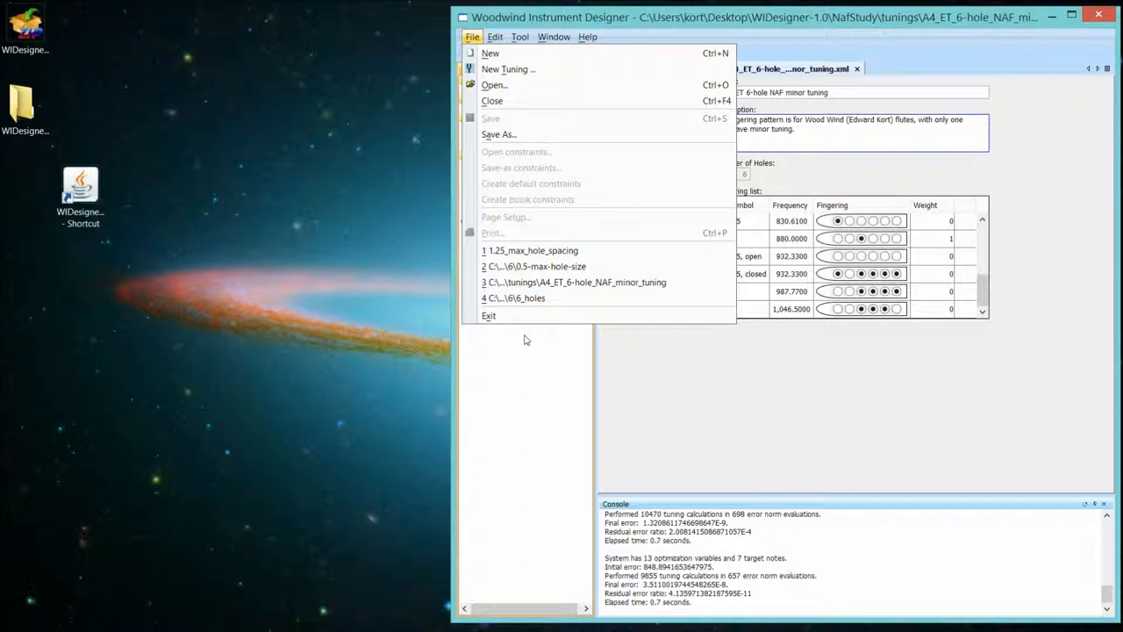
{"action": "left_click", "coordinate": [472, 36]}
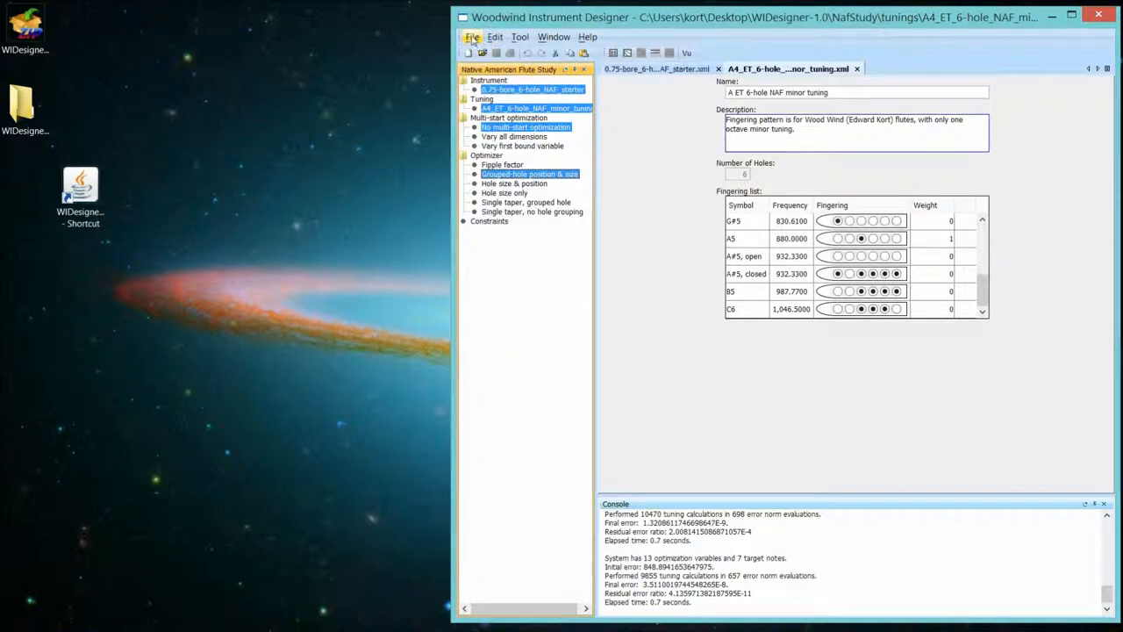
{"action": "left_click", "coordinate": [472, 37]}
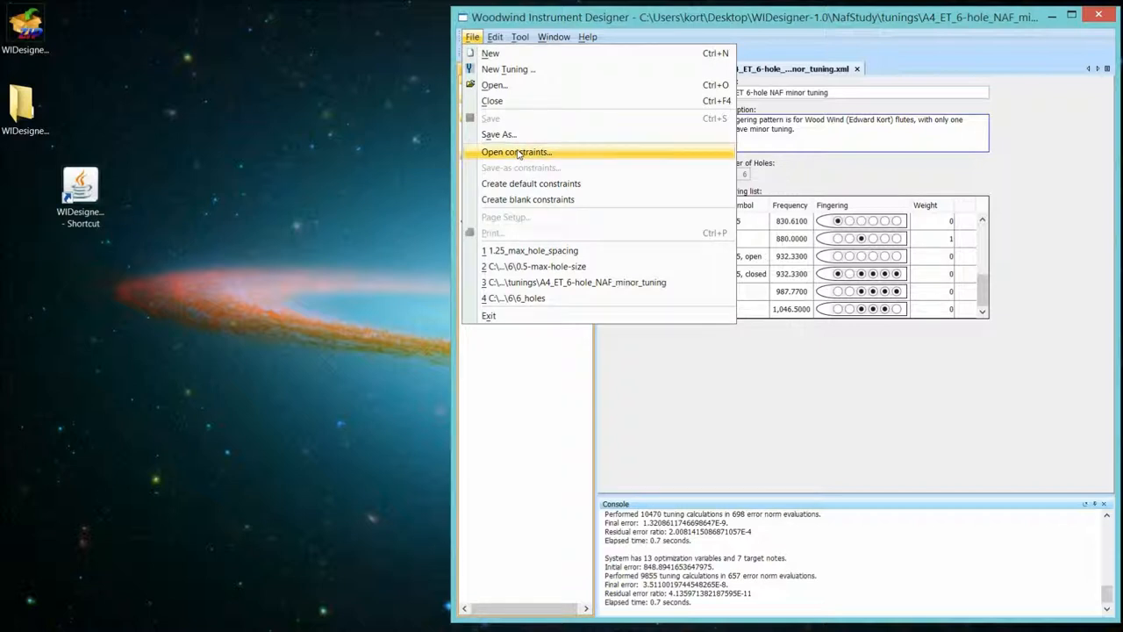
{"action": "left_click", "coordinate": [515, 151]}
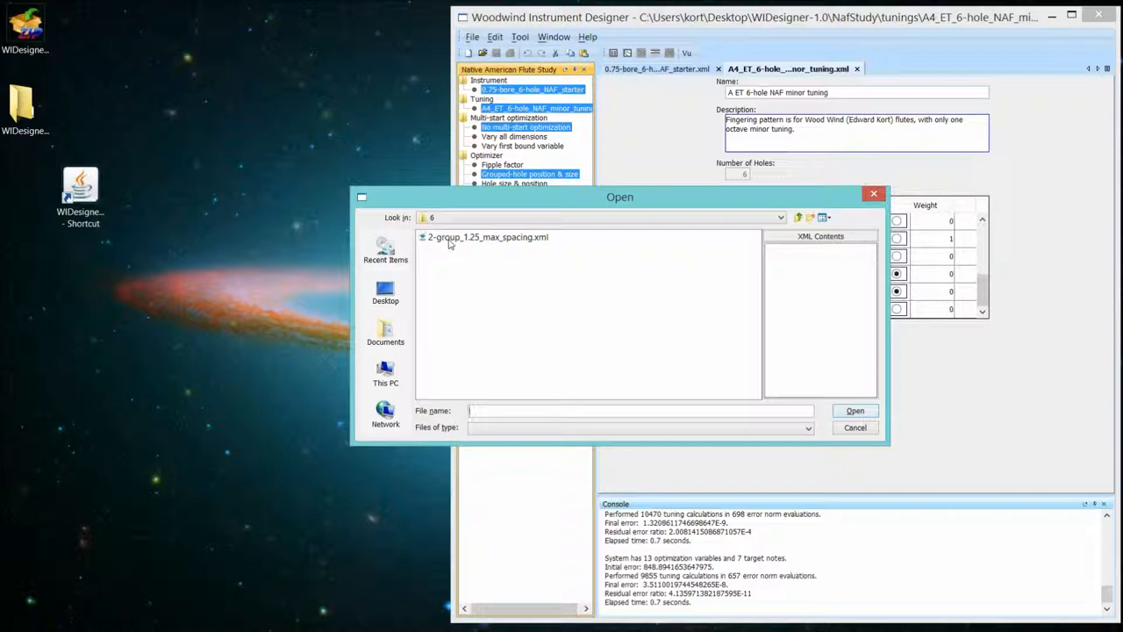
Open the 2-group_1.25_max_spacing.xml constraints file from the Open dialog.
{"action": "left_click", "coordinate": [487, 237]}
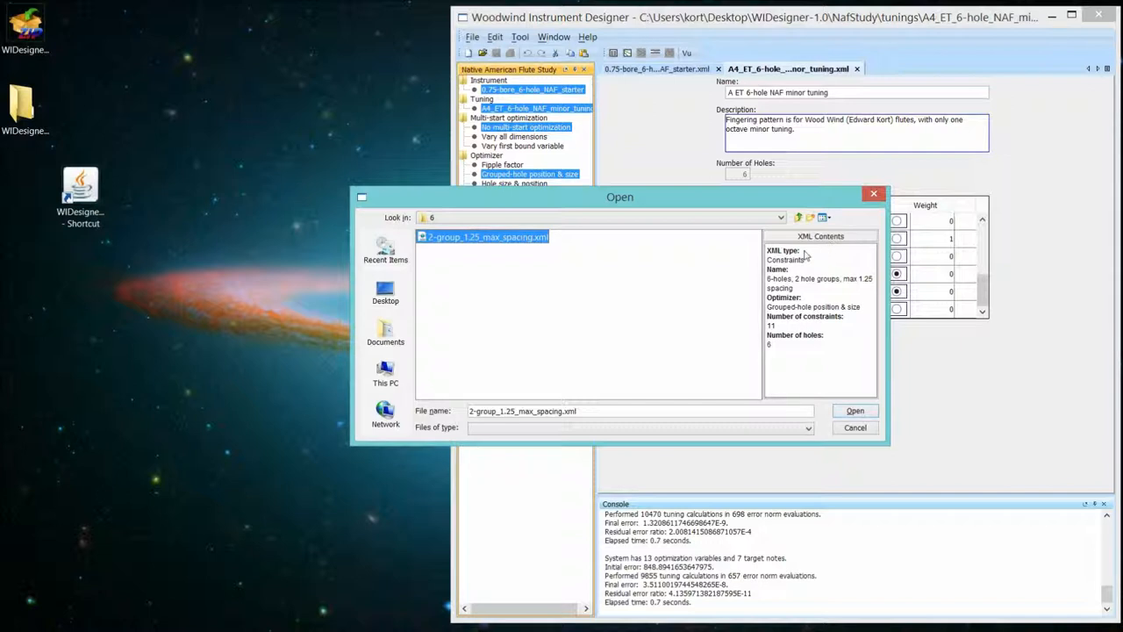
{"action": "mouse_move", "coordinate": [800, 331]}
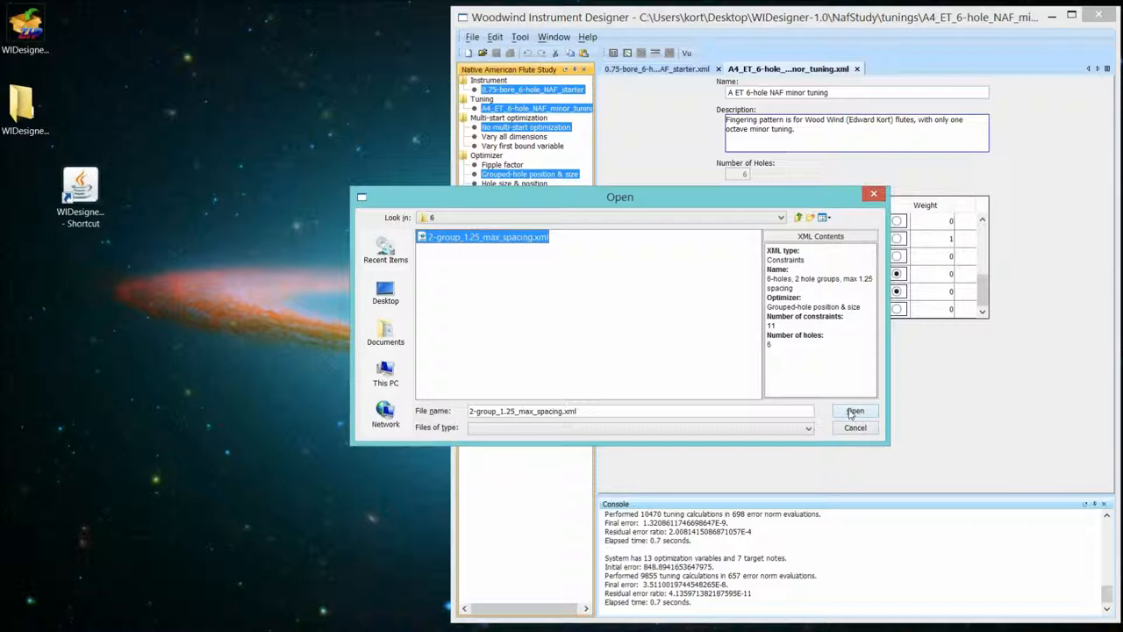
{"action": "left_click", "coordinate": [852, 411]}
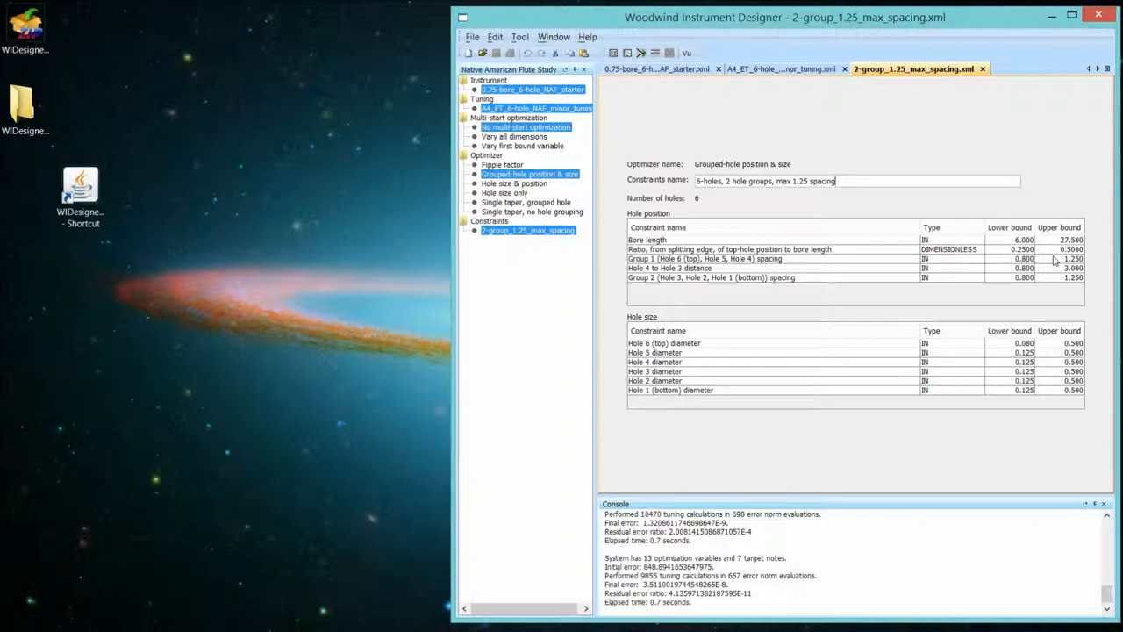
{"action": "mouse_move", "coordinate": [1067, 259]}
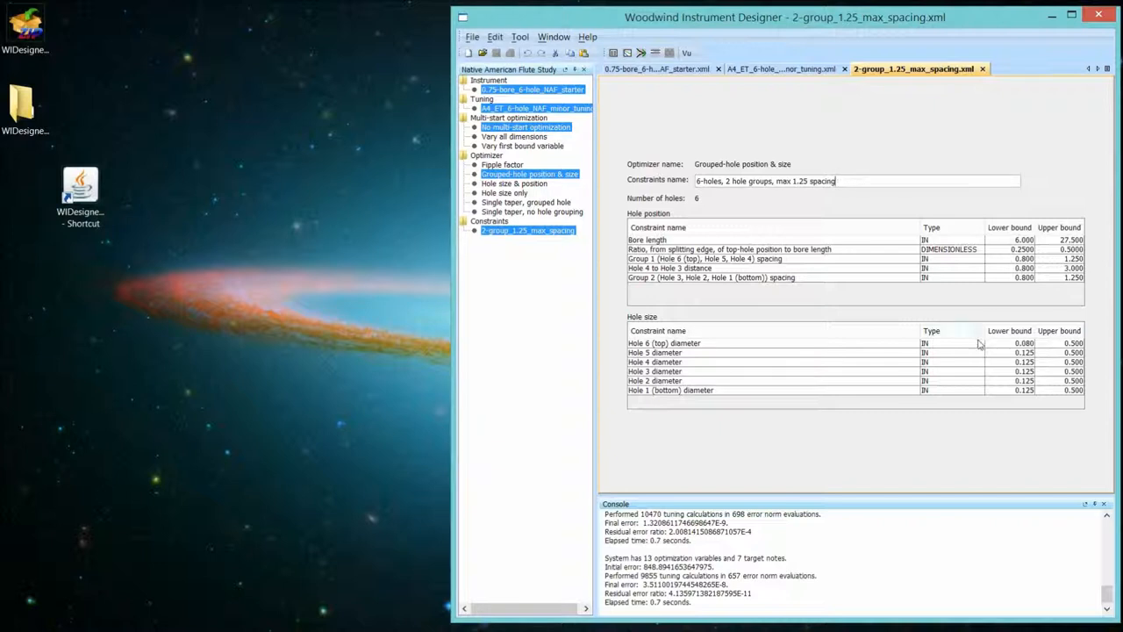
{"action": "mouse_move", "coordinate": [986, 363]}
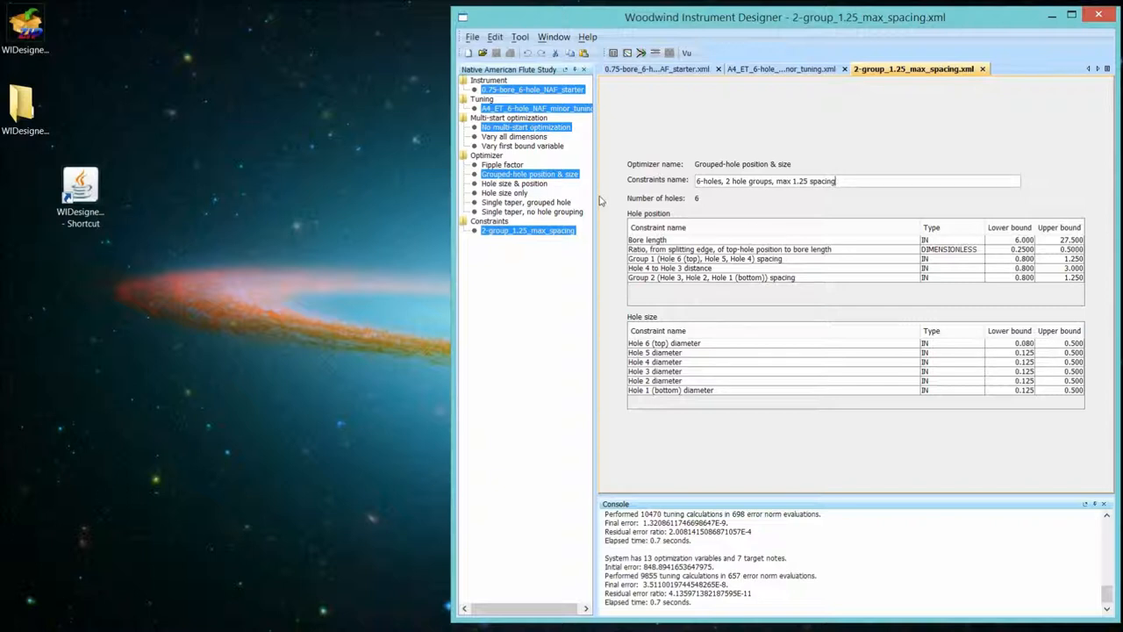
{"action": "mouse_move", "coordinate": [604, 5]}
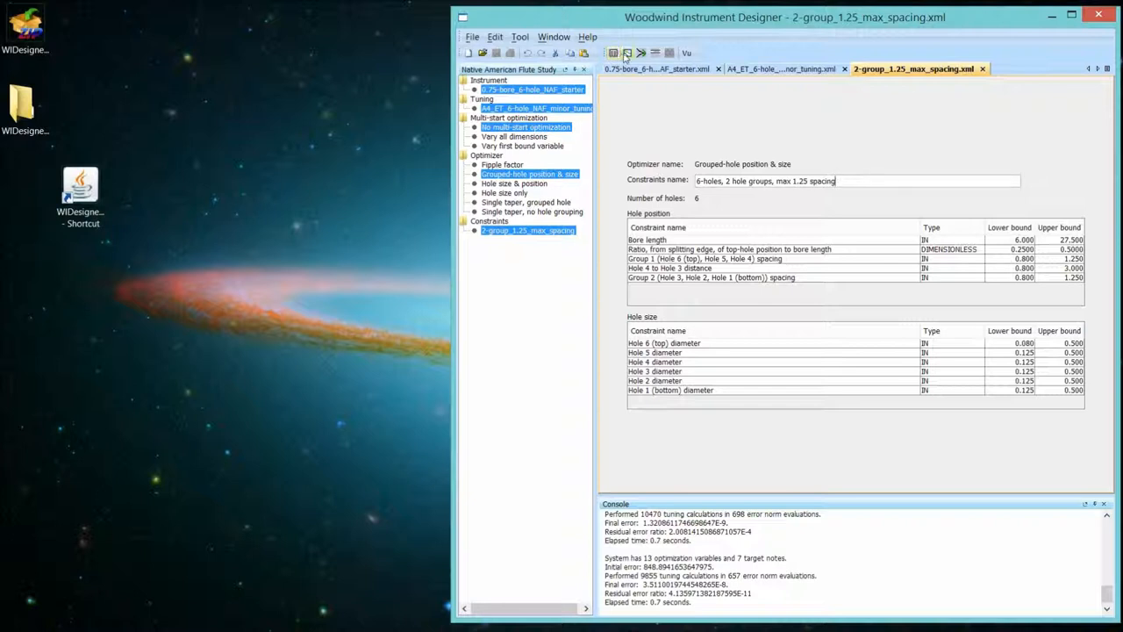
Run the grouped-hole optimization on the NAF starter, producing Untitled1.
{"action": "left_click", "coordinate": [642, 53]}
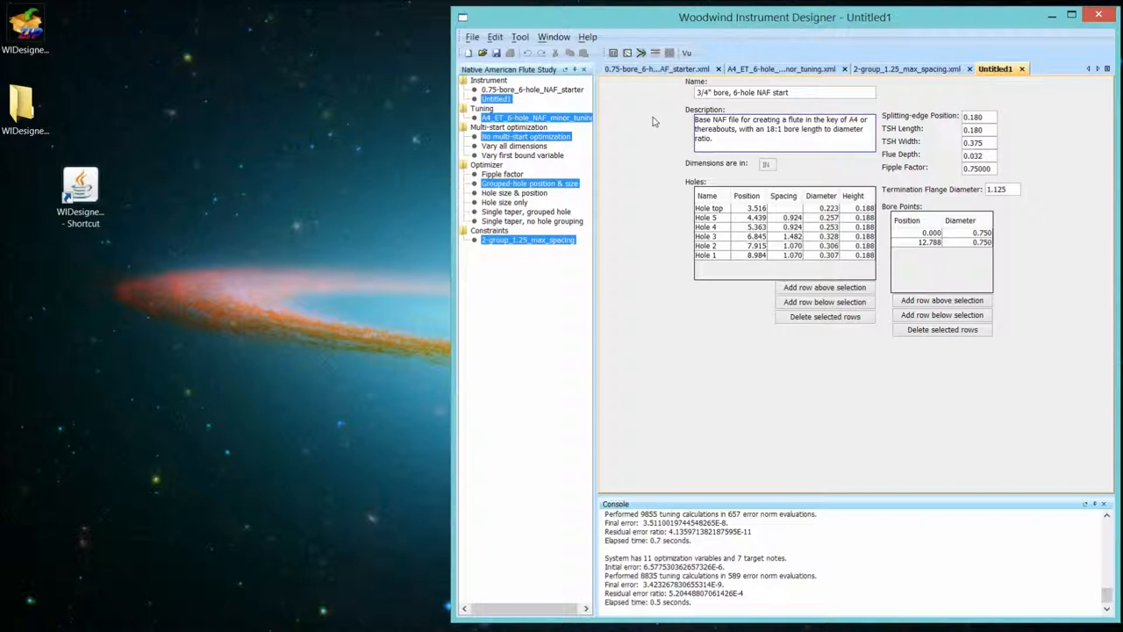
{"action": "mouse_move", "coordinate": [740, 277]}
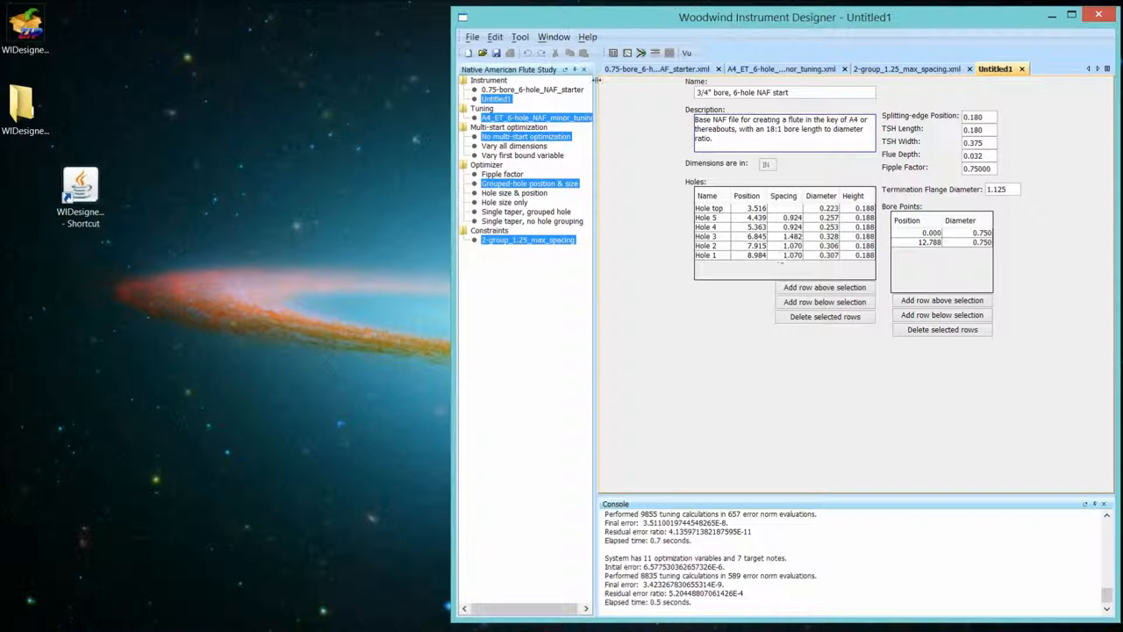
{"action": "mouse_move", "coordinate": [612, 53]}
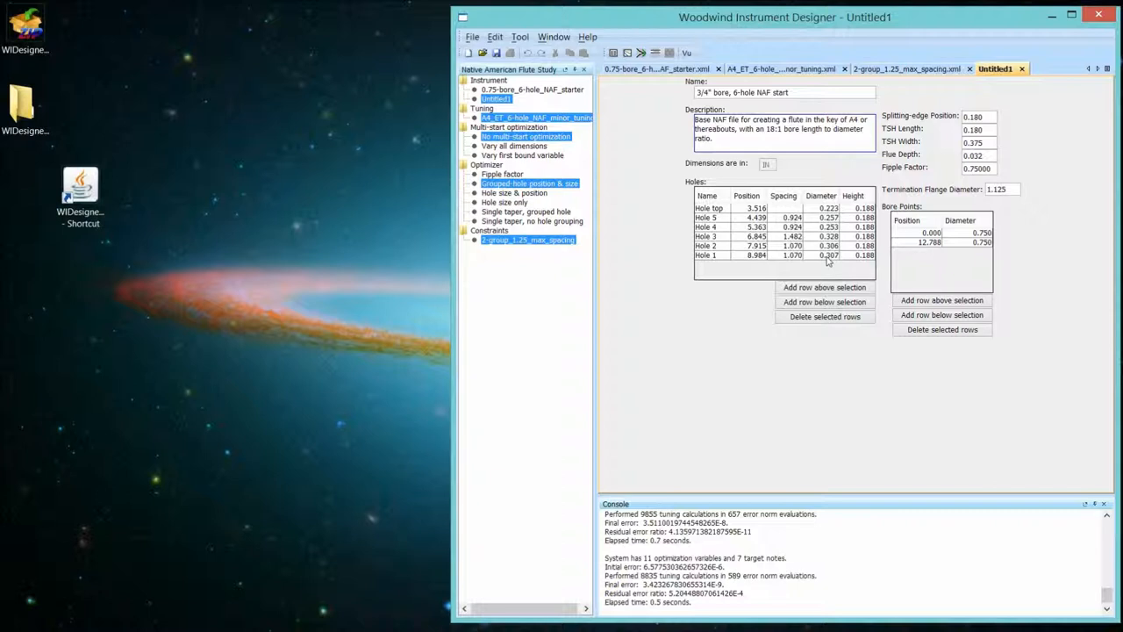
{"action": "mouse_move", "coordinate": [974, 84]}
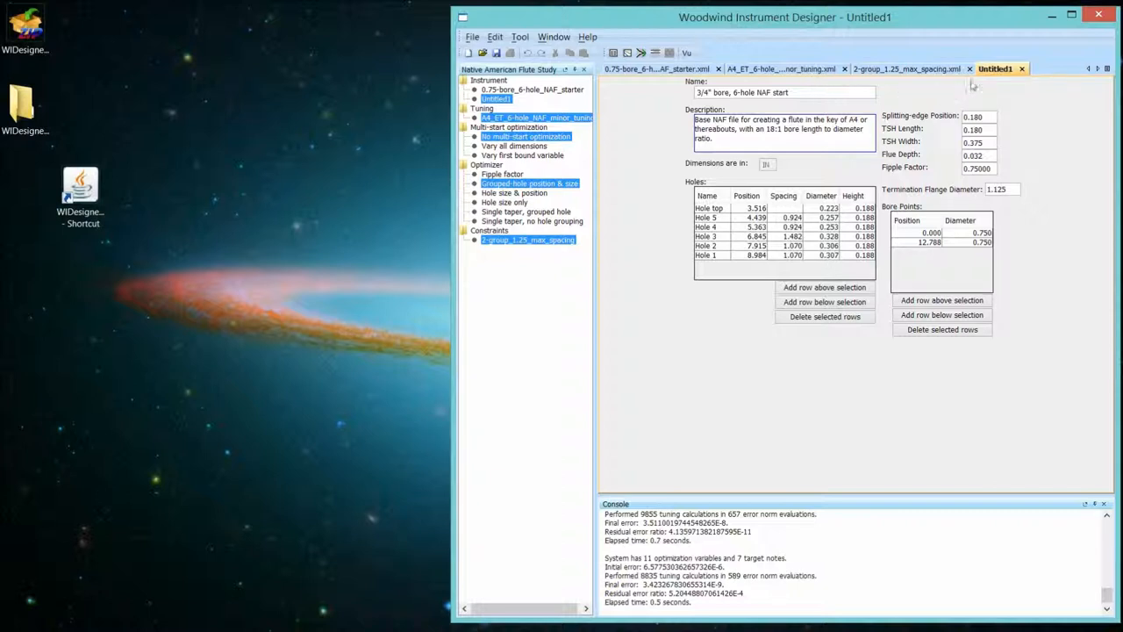
Set Hole 1 (bottom) diameter lower bound to 0.250 and re-optimize, producing Untitled2.
{"action": "left_click", "coordinate": [909, 68]}
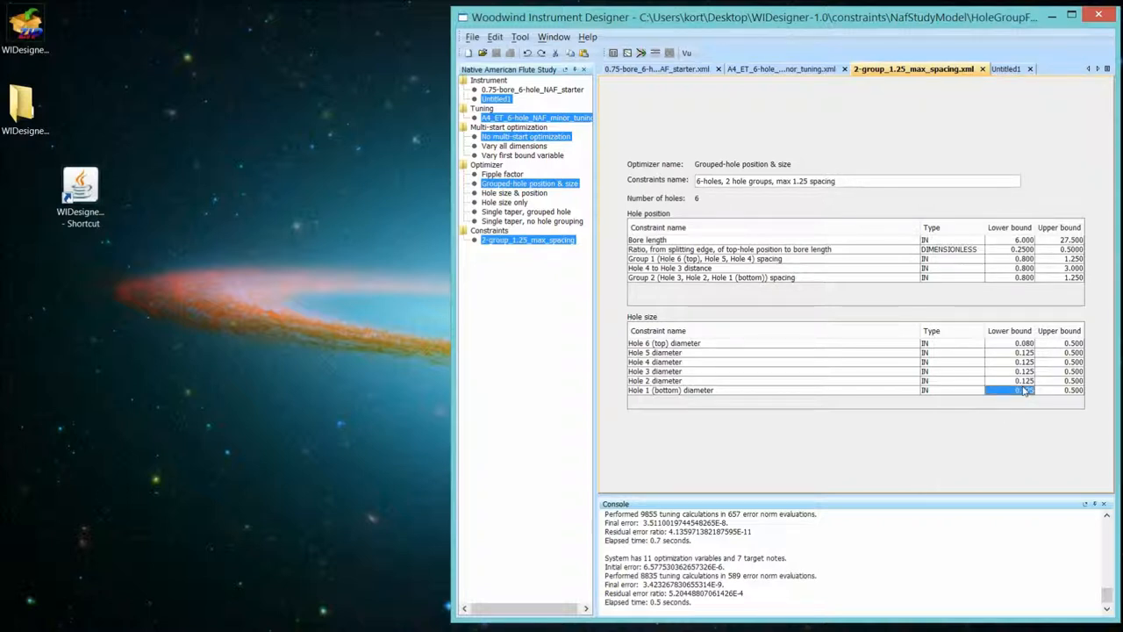
{"action": "left_click", "coordinate": [1024, 379]}
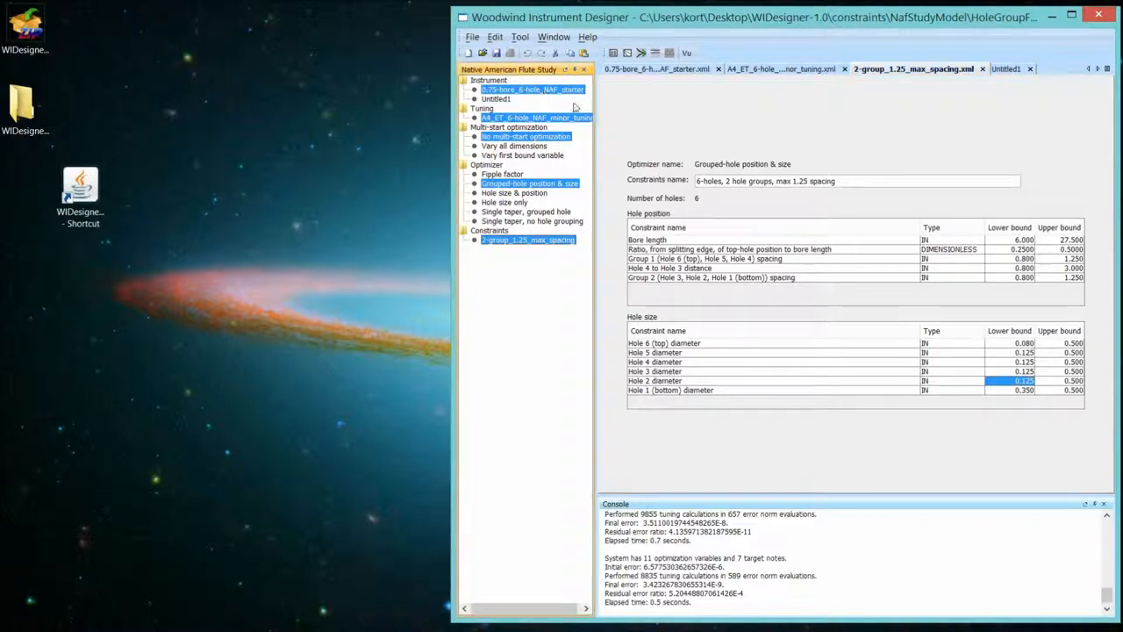
{"action": "left_click", "coordinate": [639, 52]}
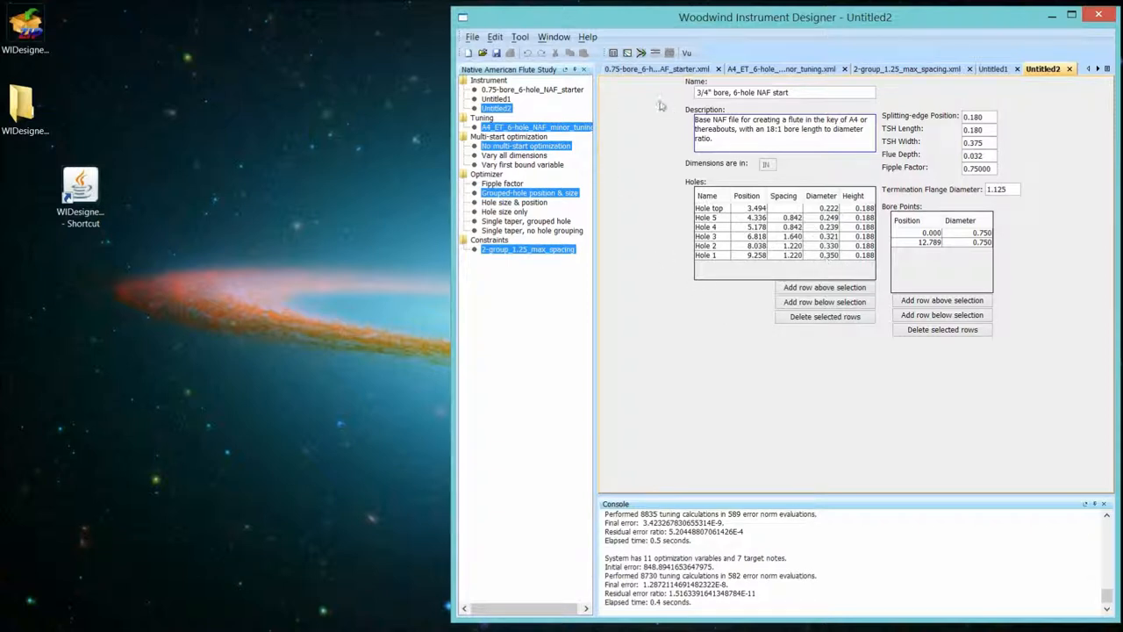
Show Untitled2's zero-deviation tuning table, then close Untitled2 and Untitled1.
{"action": "left_click", "coordinate": [613, 52]}
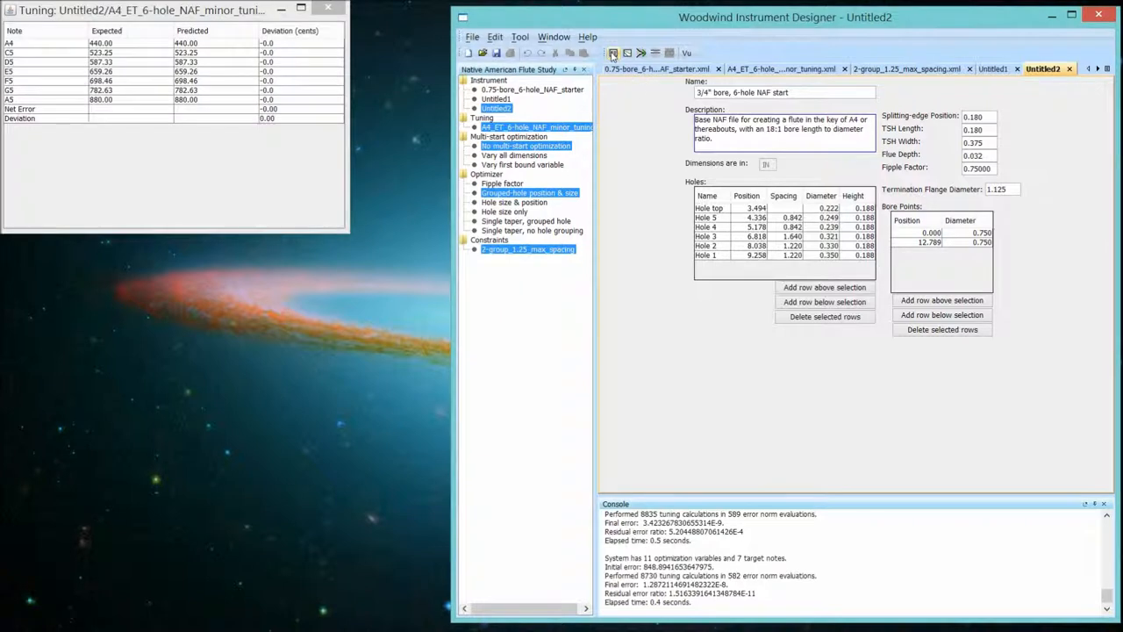
{"action": "mouse_move", "coordinate": [298, 190]}
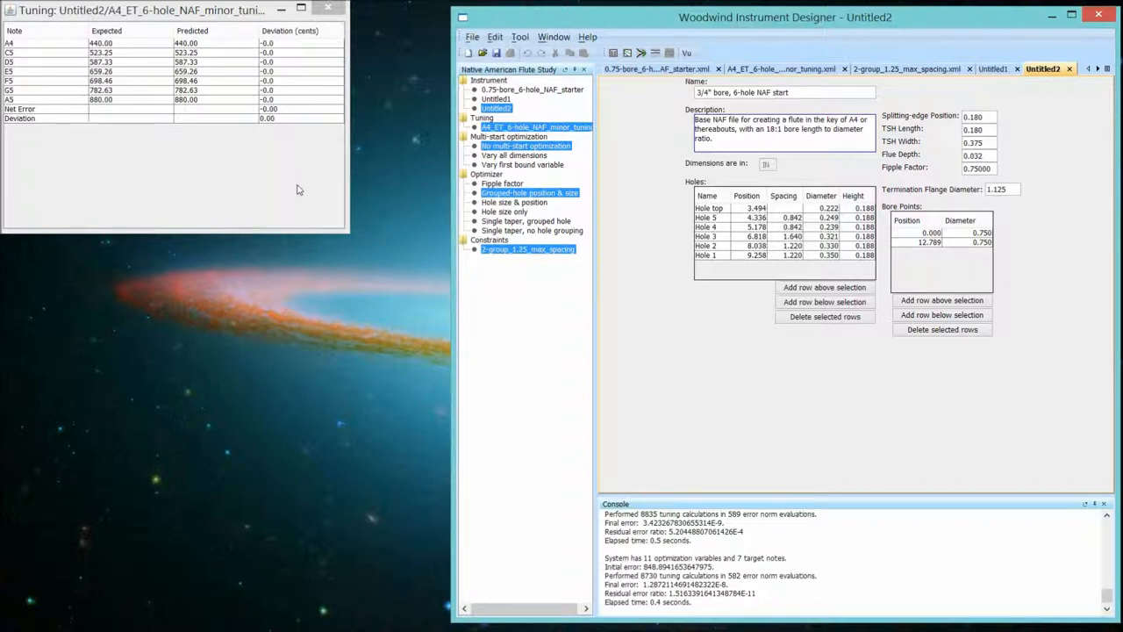
{"action": "mouse_move", "coordinate": [688, 319]}
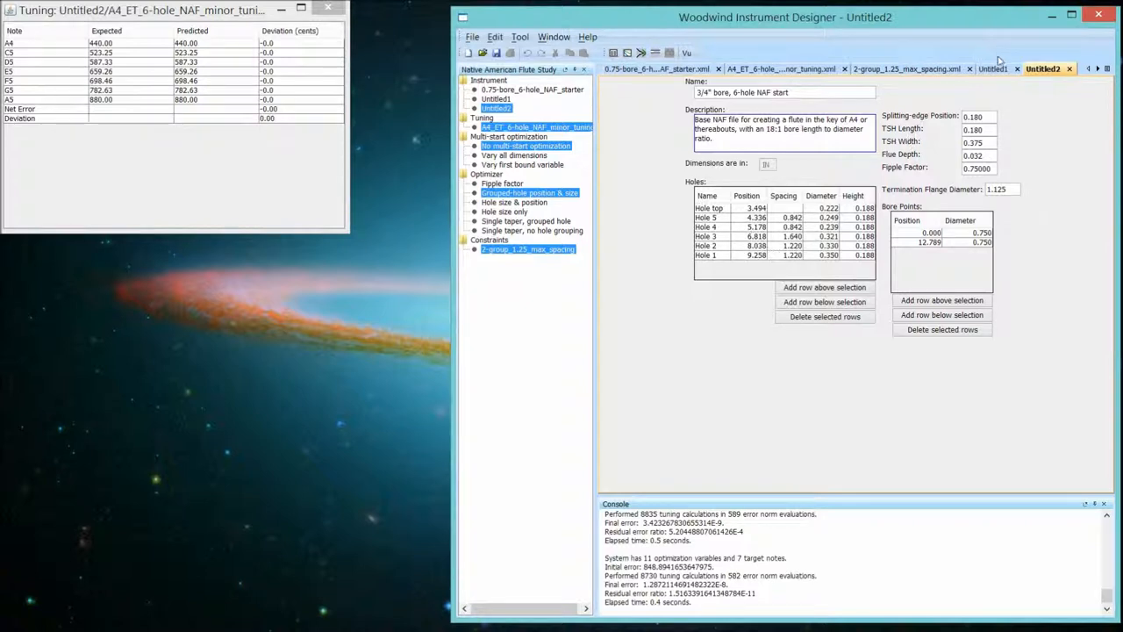
{"action": "left_click", "coordinate": [993, 68]}
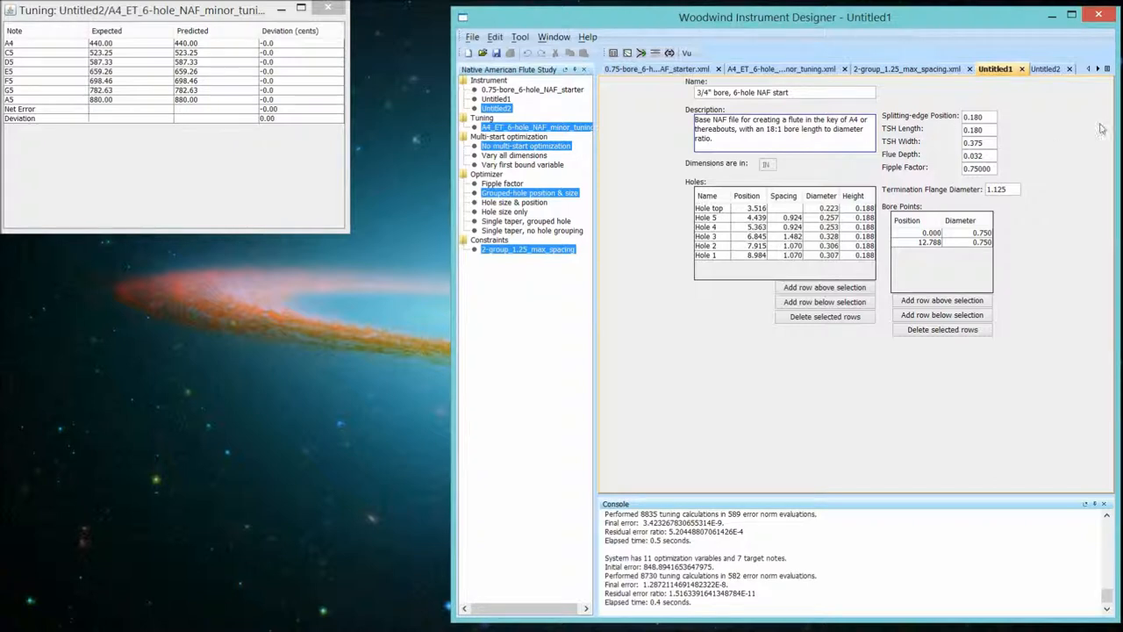
{"action": "mouse_move", "coordinate": [1070, 70]}
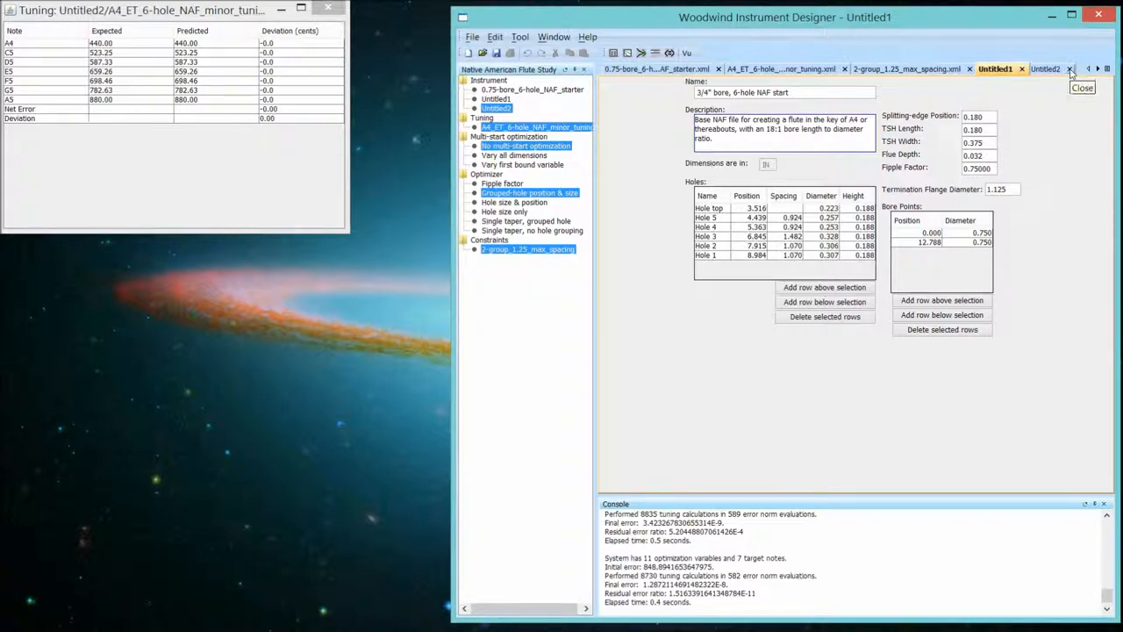
{"action": "left_click", "coordinate": [1071, 69]}
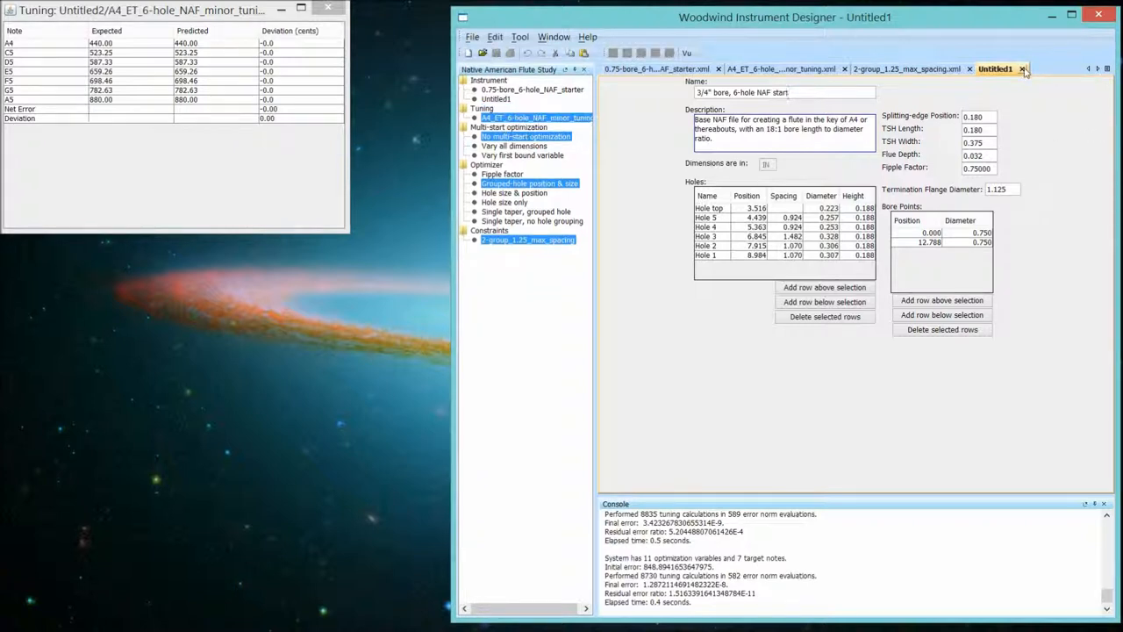
{"action": "left_click", "coordinate": [906, 69]}
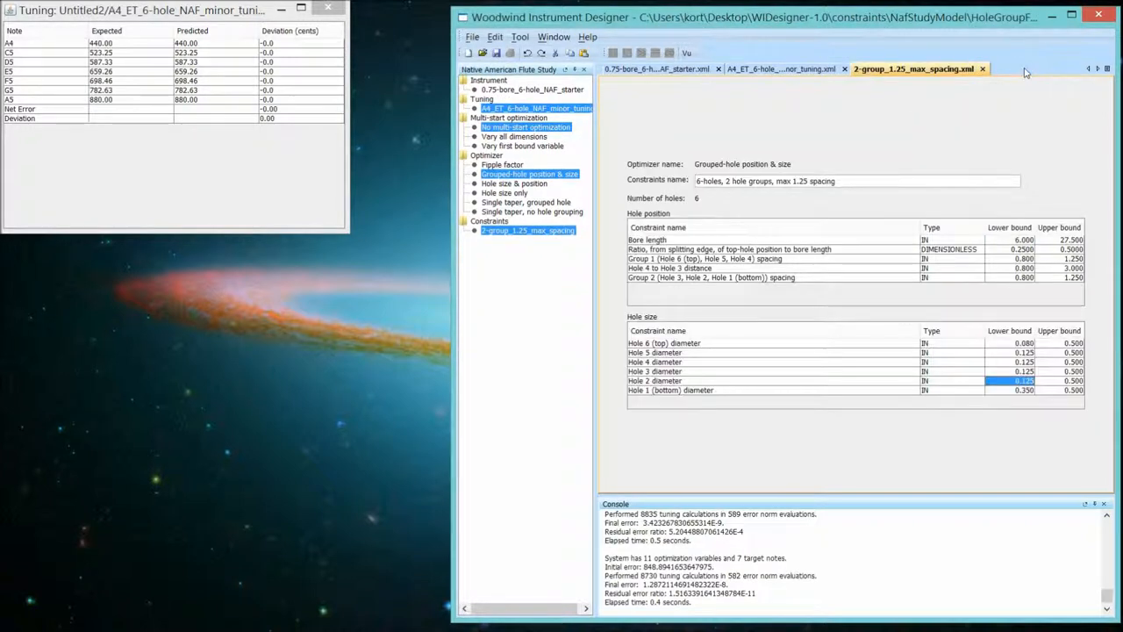
{"action": "mouse_move", "coordinate": [965, 130]}
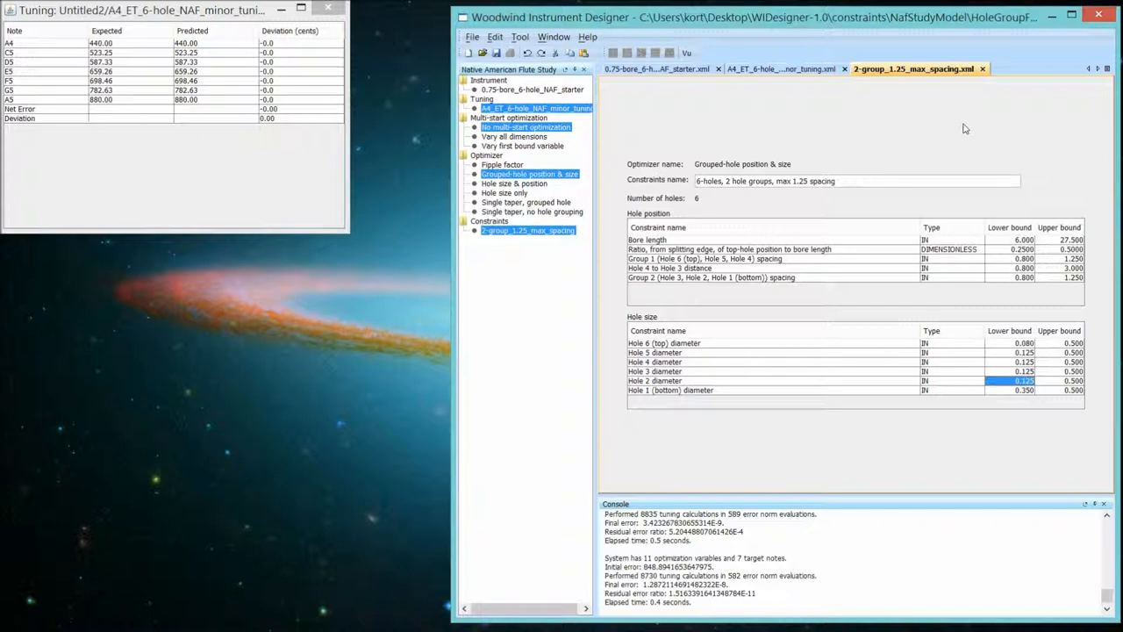
{"action": "mouse_move", "coordinate": [691, 126]}
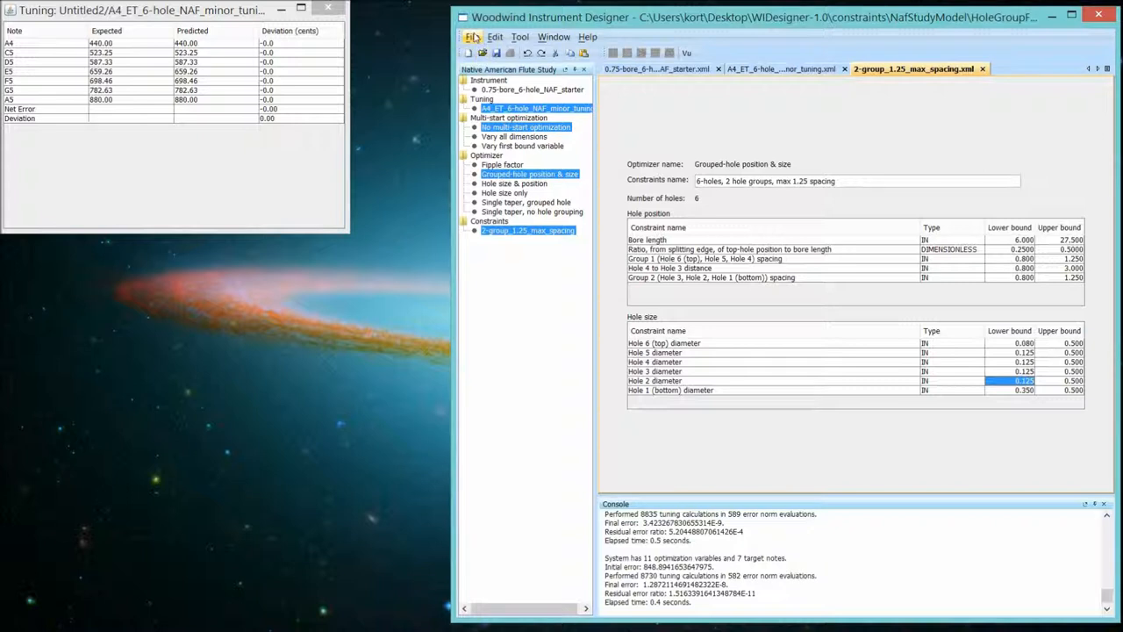
{"action": "mouse_move", "coordinate": [498, 92]}
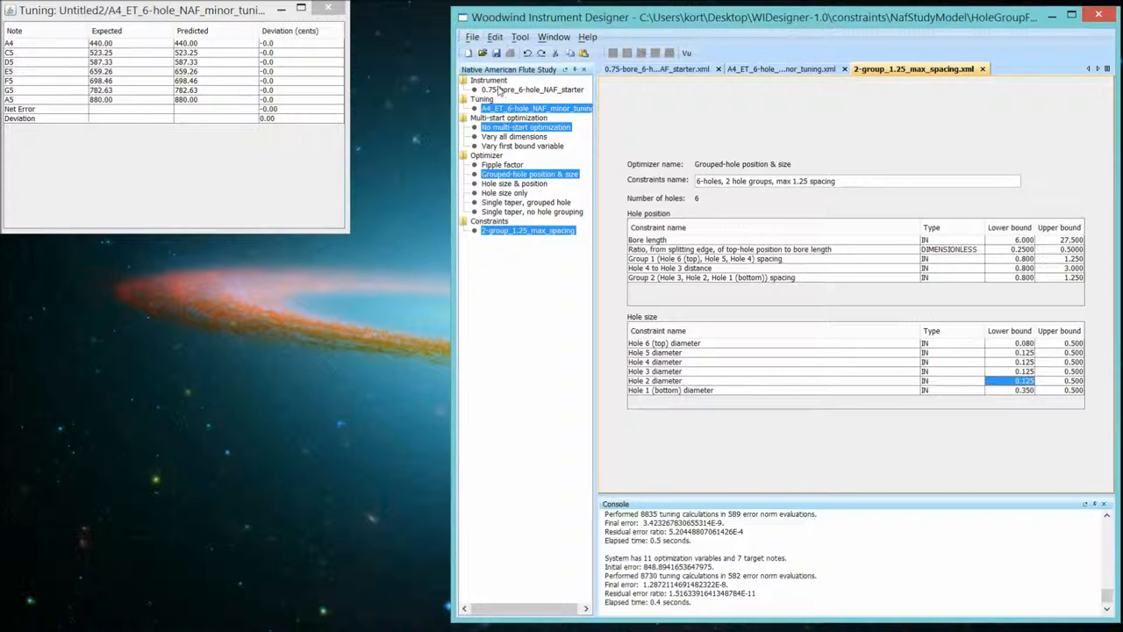
{"action": "left_click", "coordinate": [472, 35]}
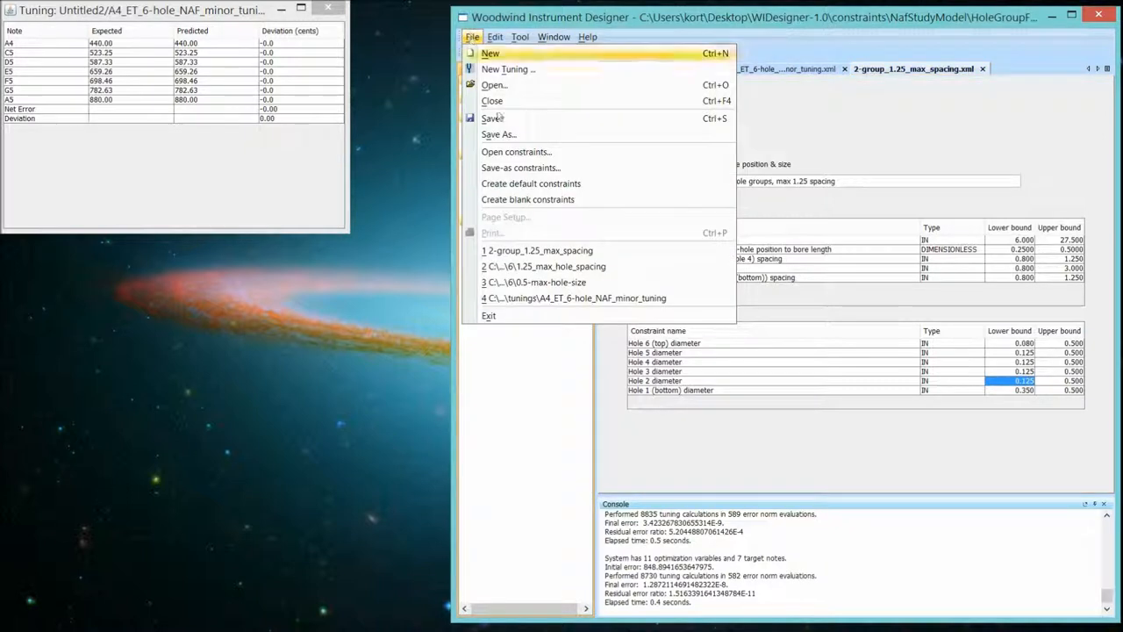
{"action": "mouse_move", "coordinate": [516, 151]}
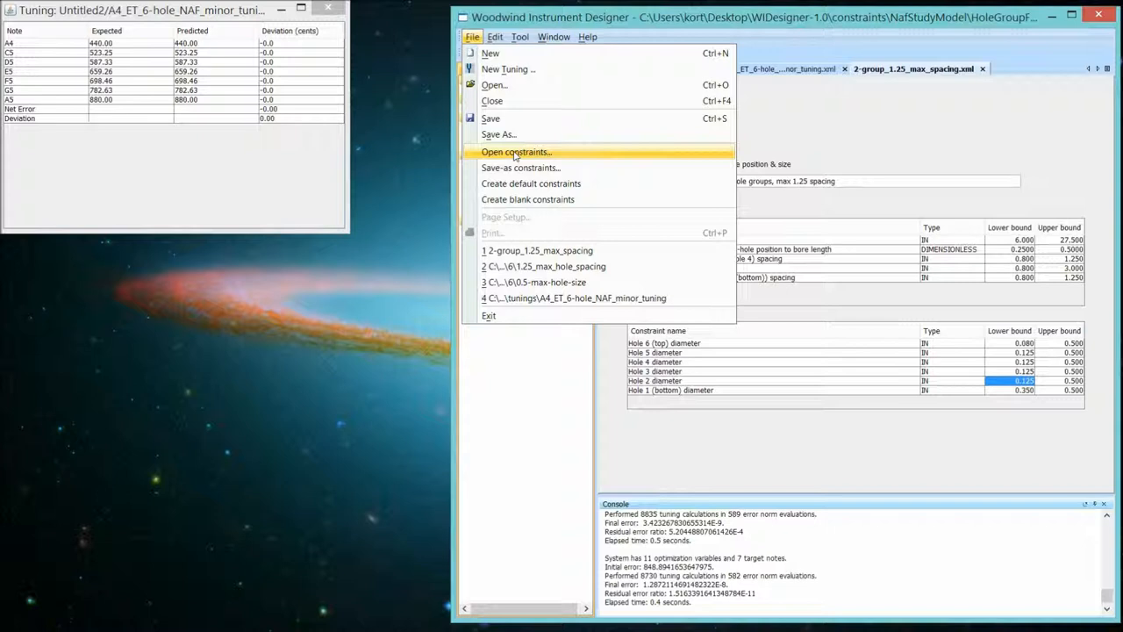
{"action": "mouse_move", "coordinate": [526, 184]}
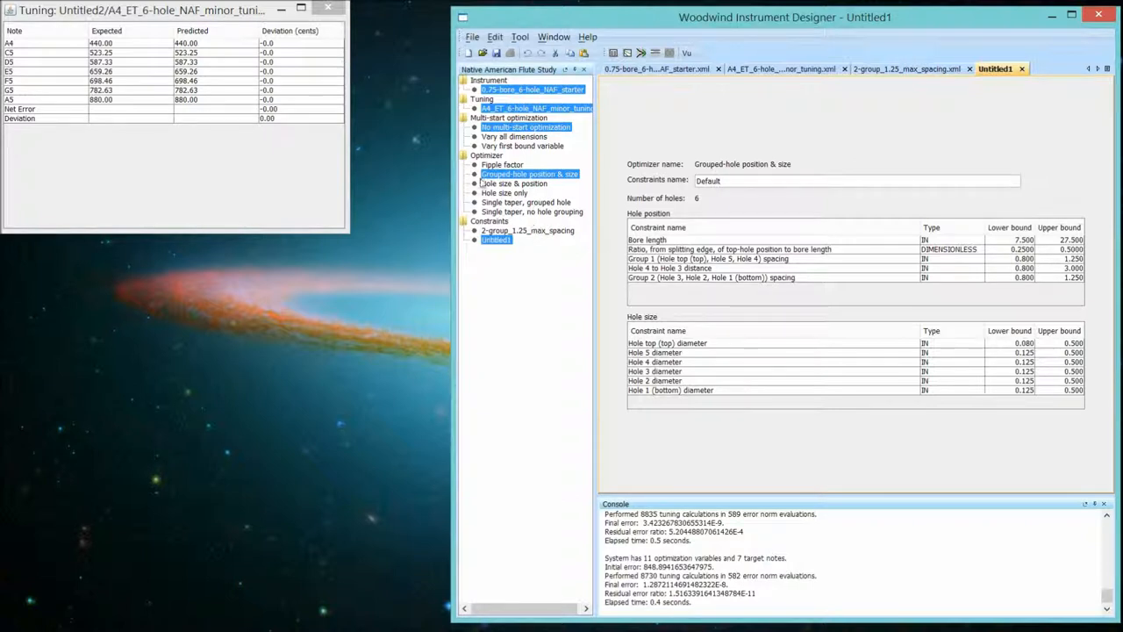
{"action": "mouse_move", "coordinate": [530, 174]}
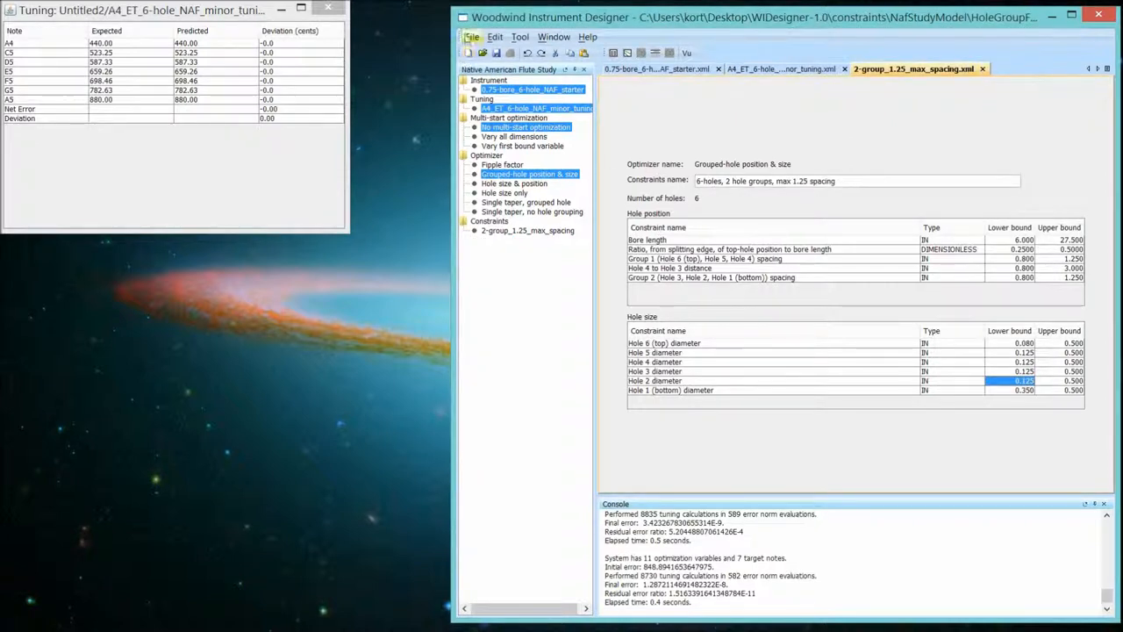
Create blank constraints with a single hole-spacing group for all six holes.
{"action": "left_click", "coordinate": [472, 36]}
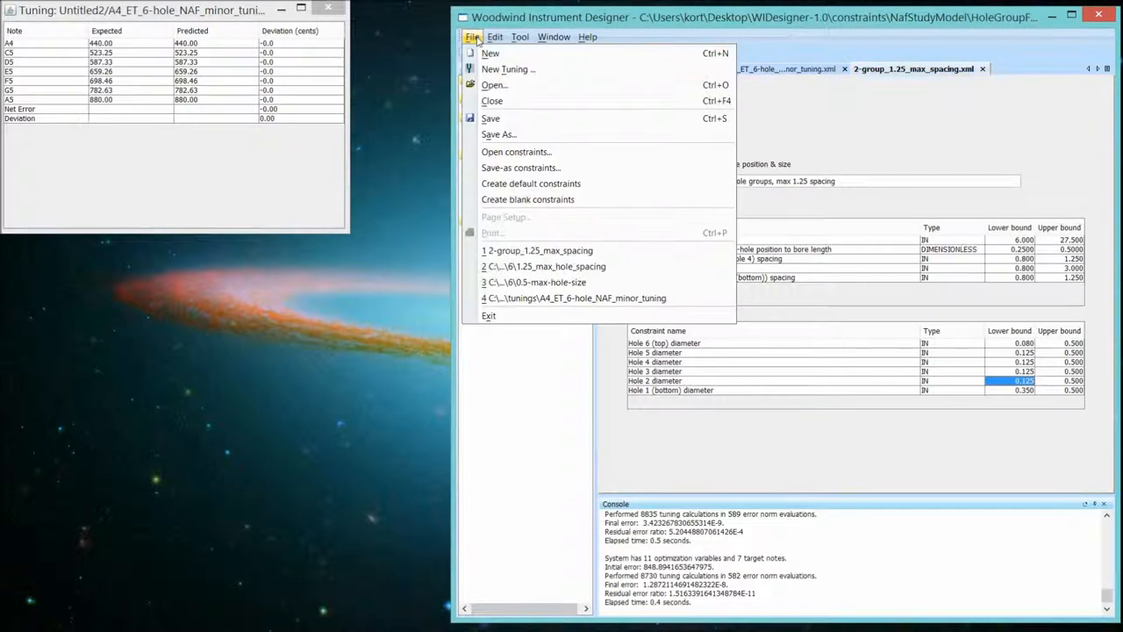
{"action": "mouse_move", "coordinate": [526, 200]}
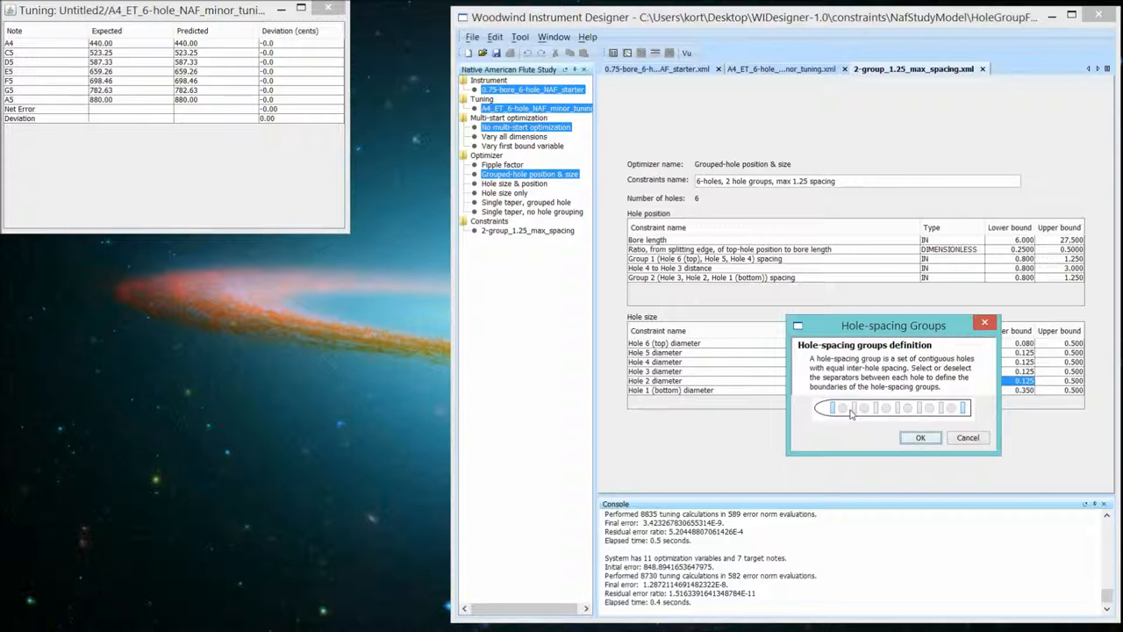
{"action": "mouse_move", "coordinate": [891, 440]}
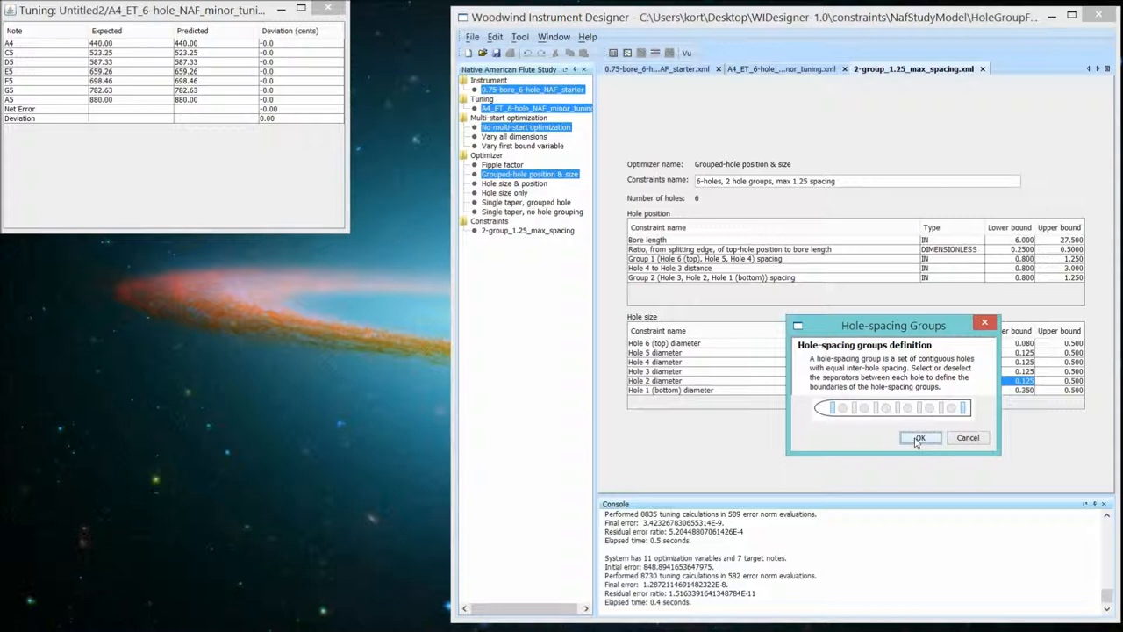
{"action": "left_click", "coordinate": [919, 437]}
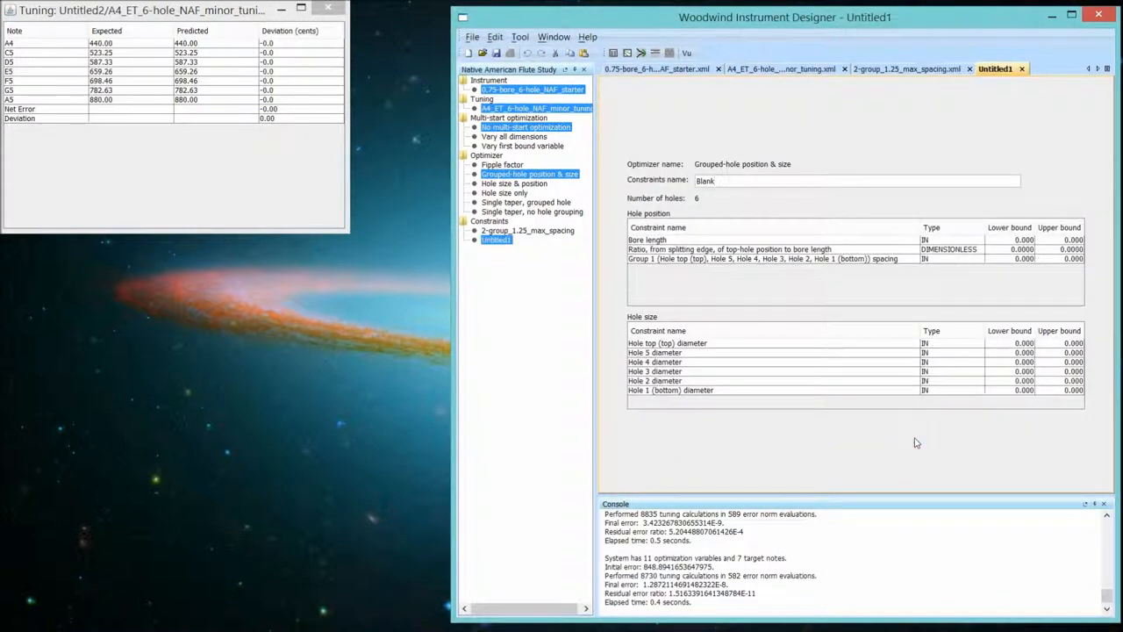
{"action": "mouse_move", "coordinate": [642, 277]}
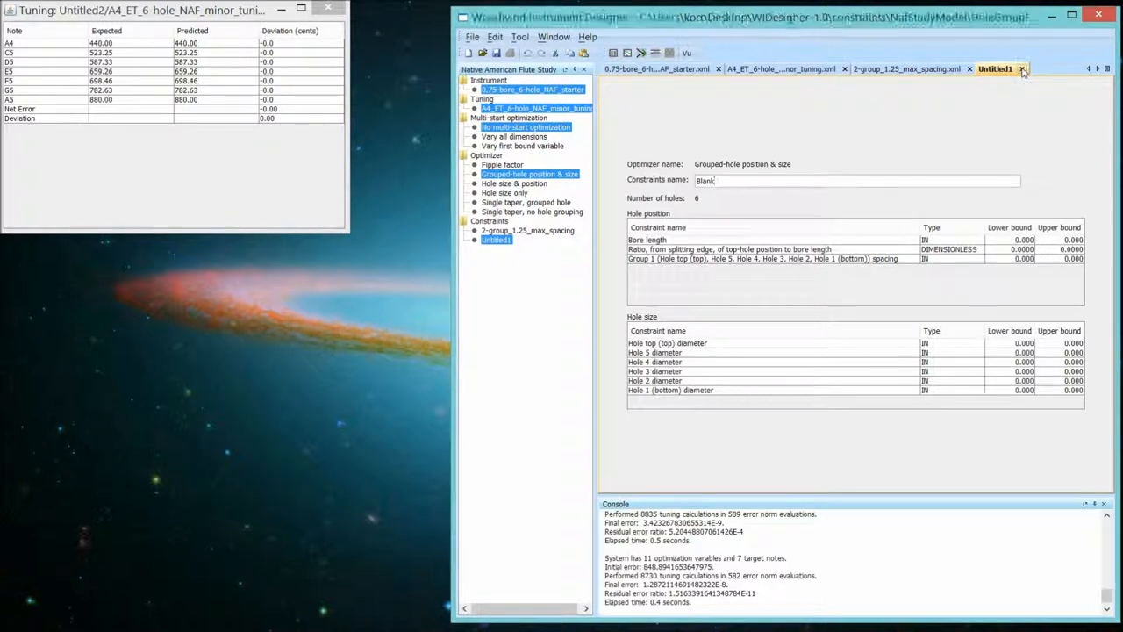
{"action": "left_click", "coordinate": [909, 68]}
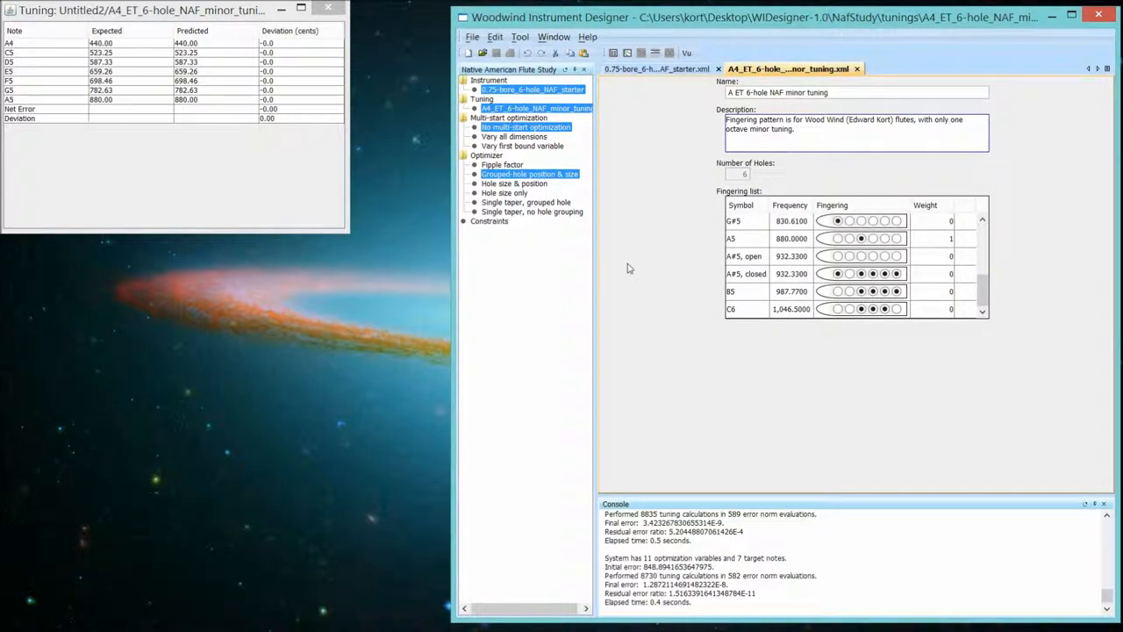
{"action": "mouse_move", "coordinate": [523, 230]}
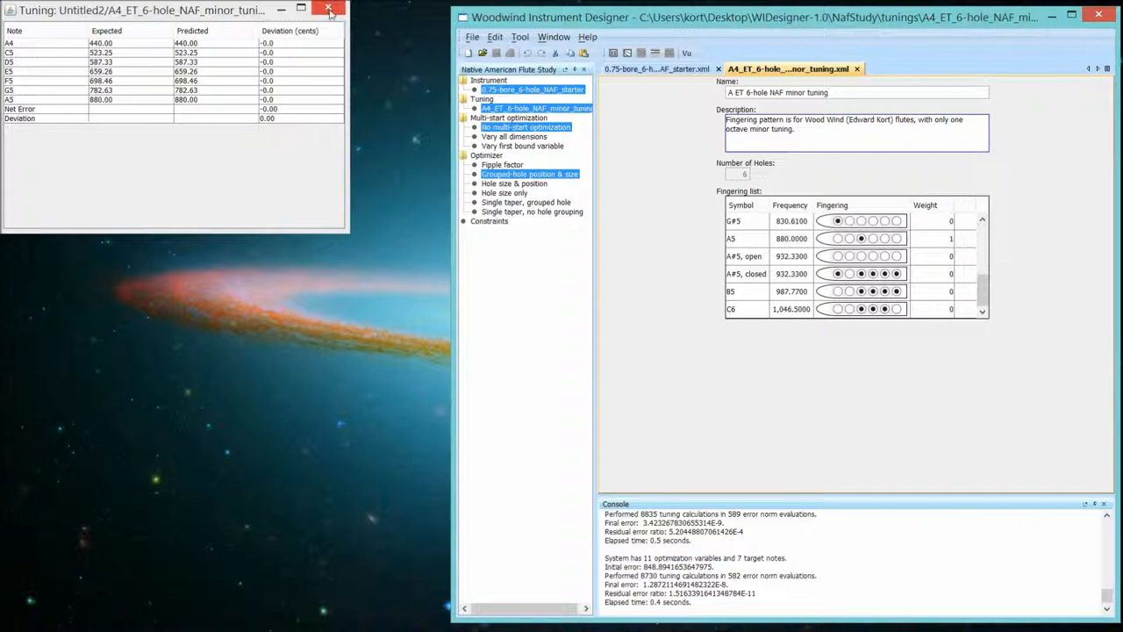
{"action": "left_click", "coordinate": [328, 10]}
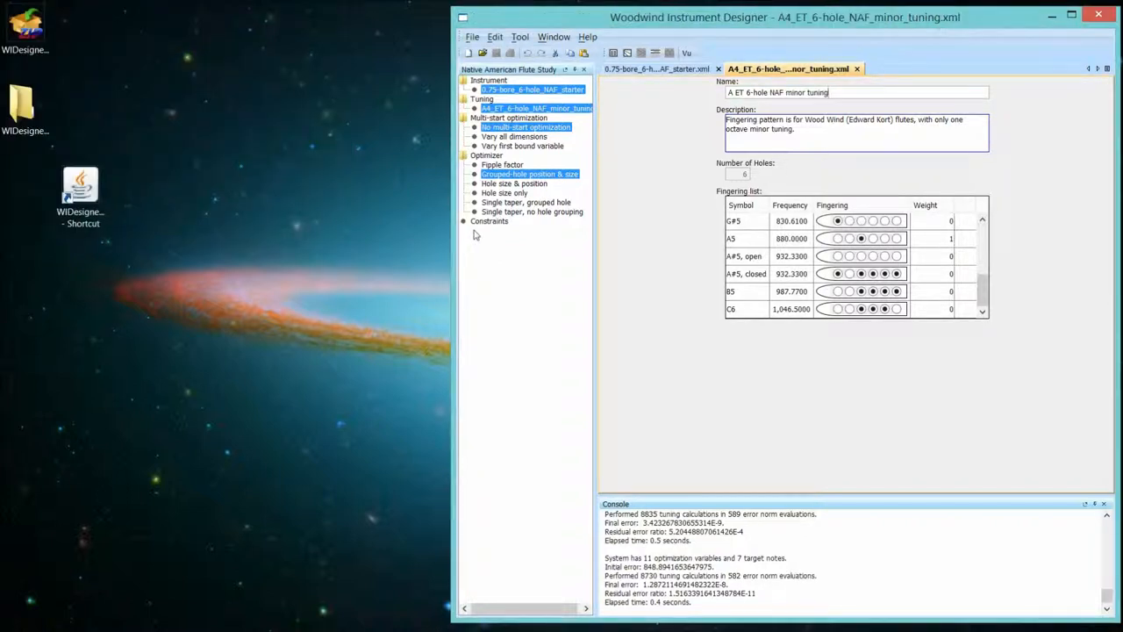
{"action": "mouse_move", "coordinate": [525, 202]}
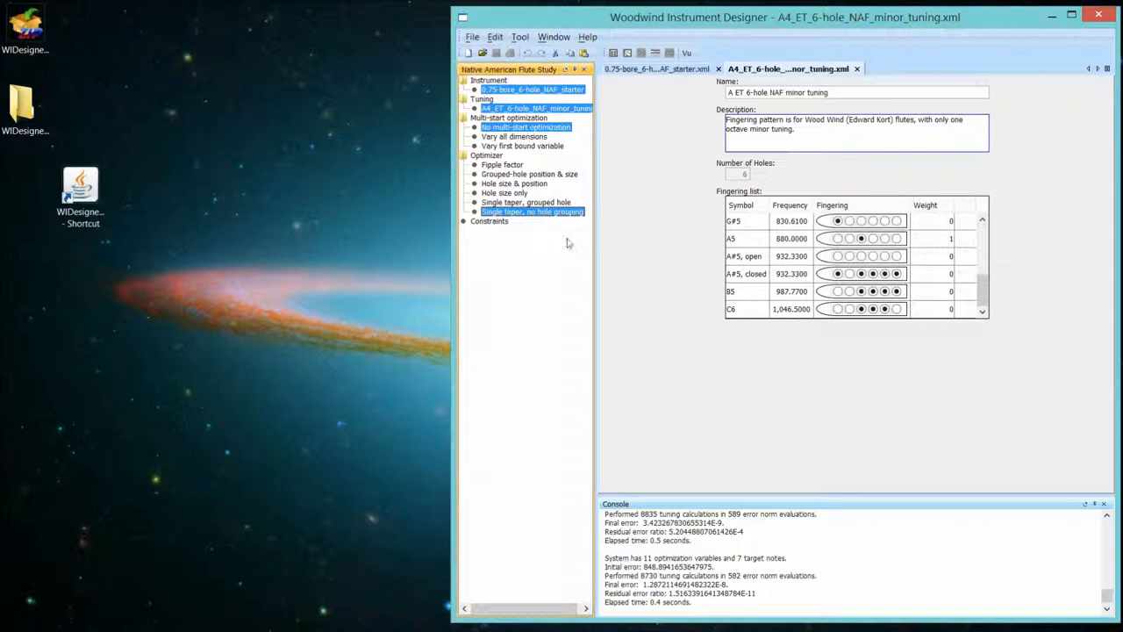
{"action": "mouse_move", "coordinate": [653, 254]}
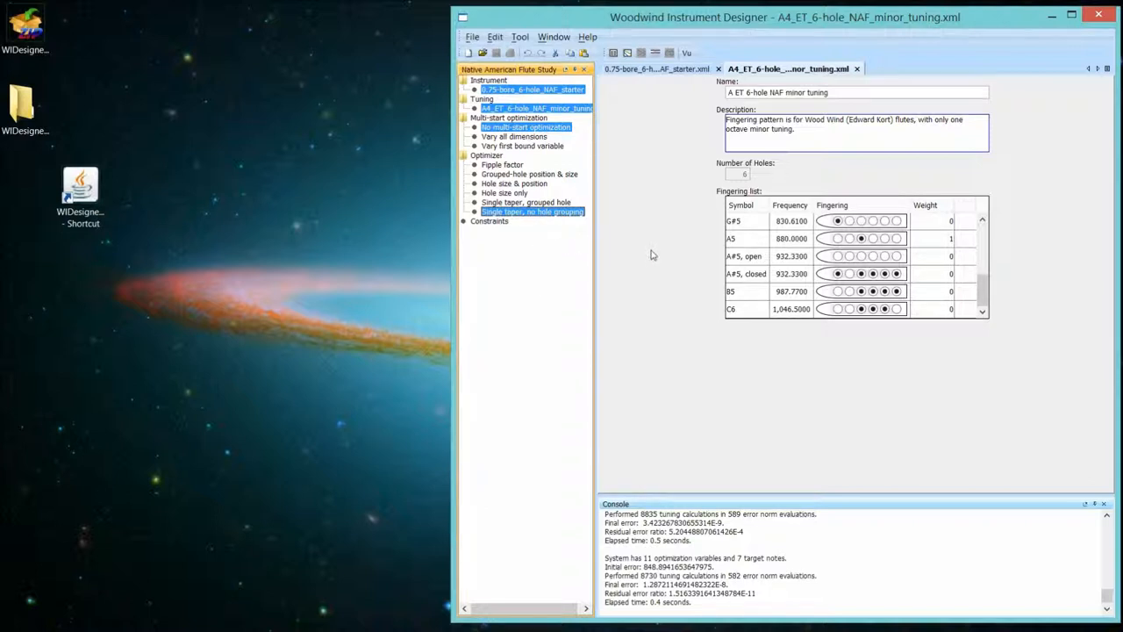
{"action": "mouse_move", "coordinate": [597, 198]}
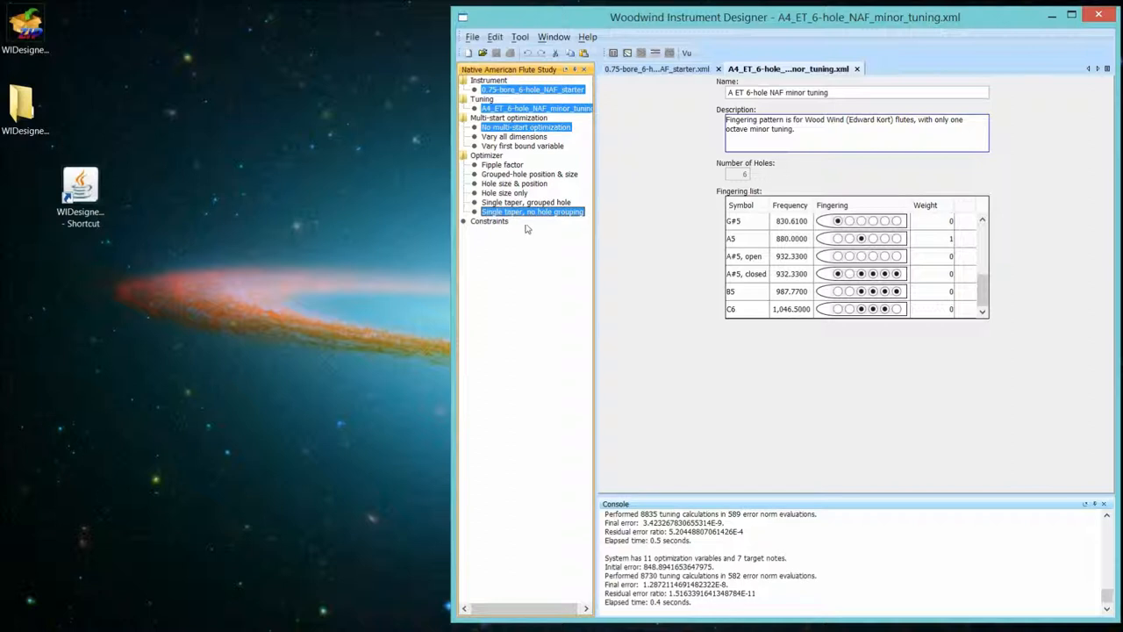
{"action": "mouse_move", "coordinate": [531, 210]}
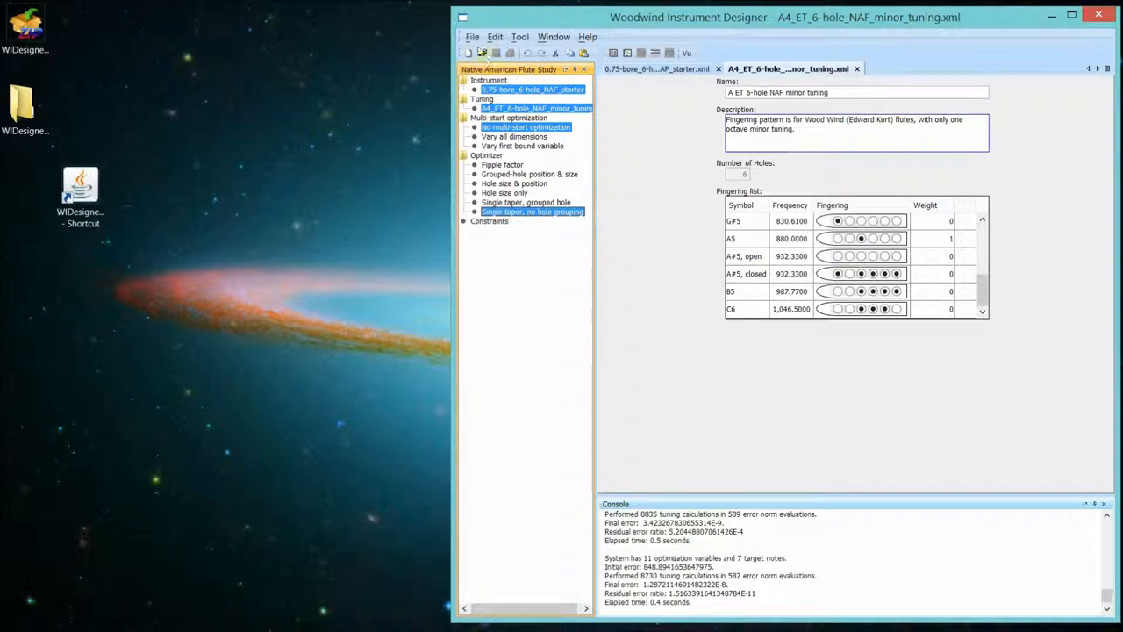
Open the 1.25_max_hole_spacing.xml constraints for the single-taper, no-grouping optimizer.
{"action": "left_click", "coordinate": [472, 37]}
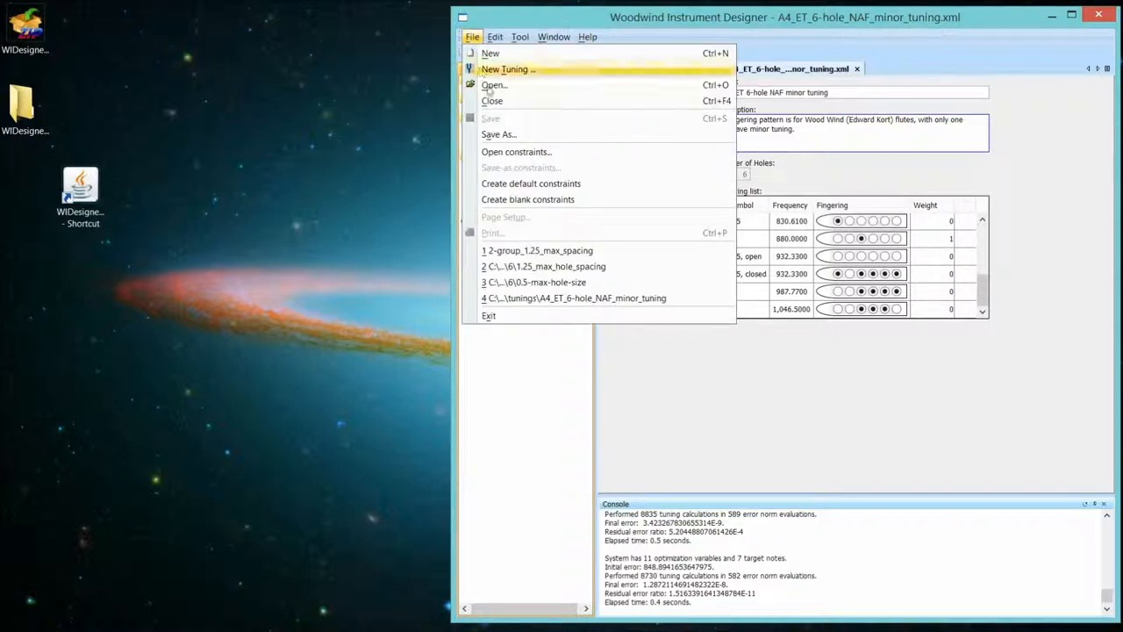
{"action": "left_click", "coordinate": [495, 84]}
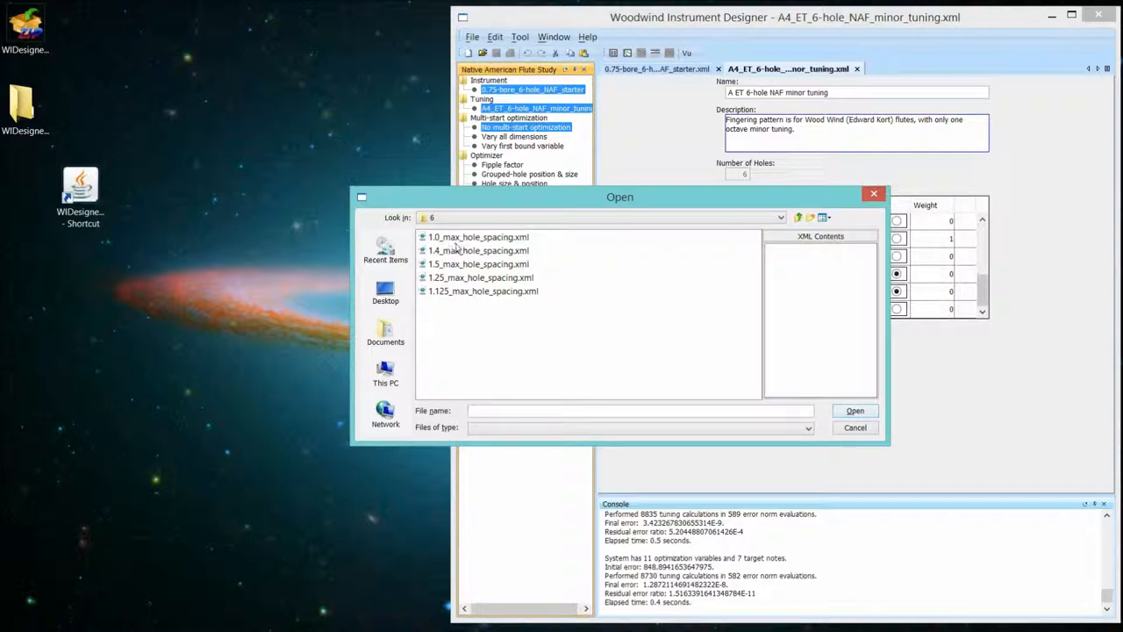
{"action": "mouse_move", "coordinate": [470, 265]}
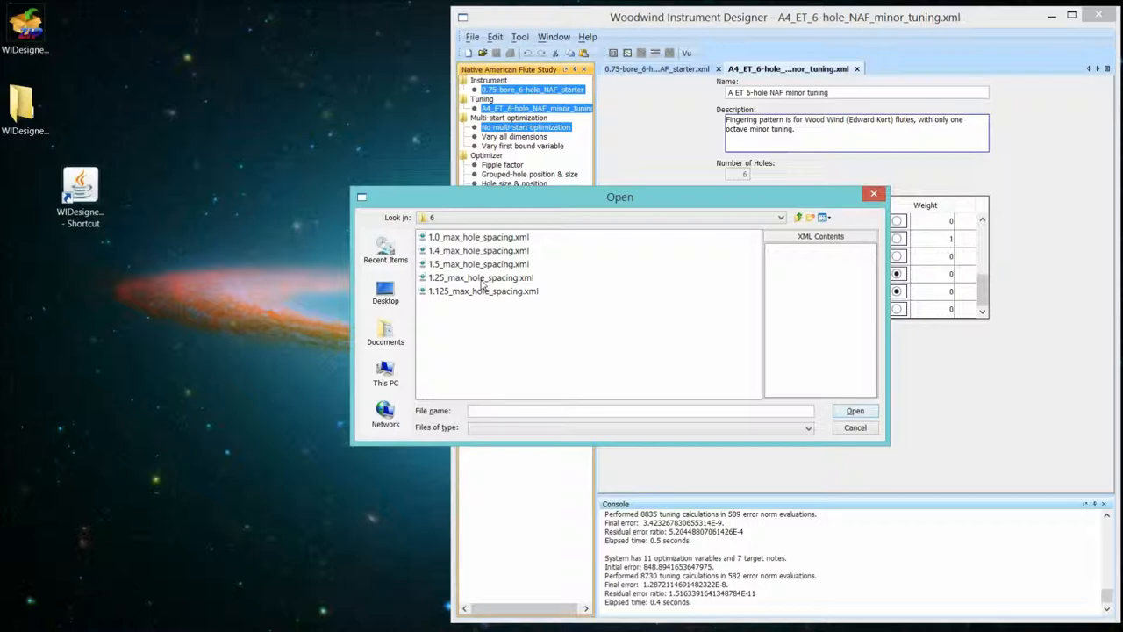
{"action": "double_click", "coordinate": [481, 277]}
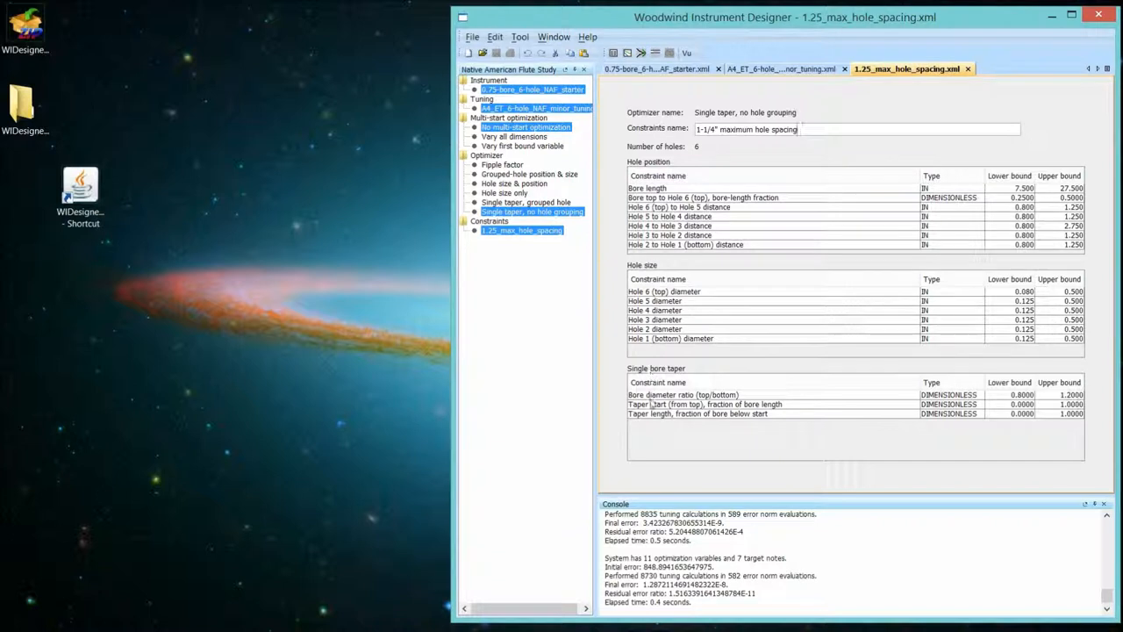
{"action": "mouse_move", "coordinate": [653, 404]}
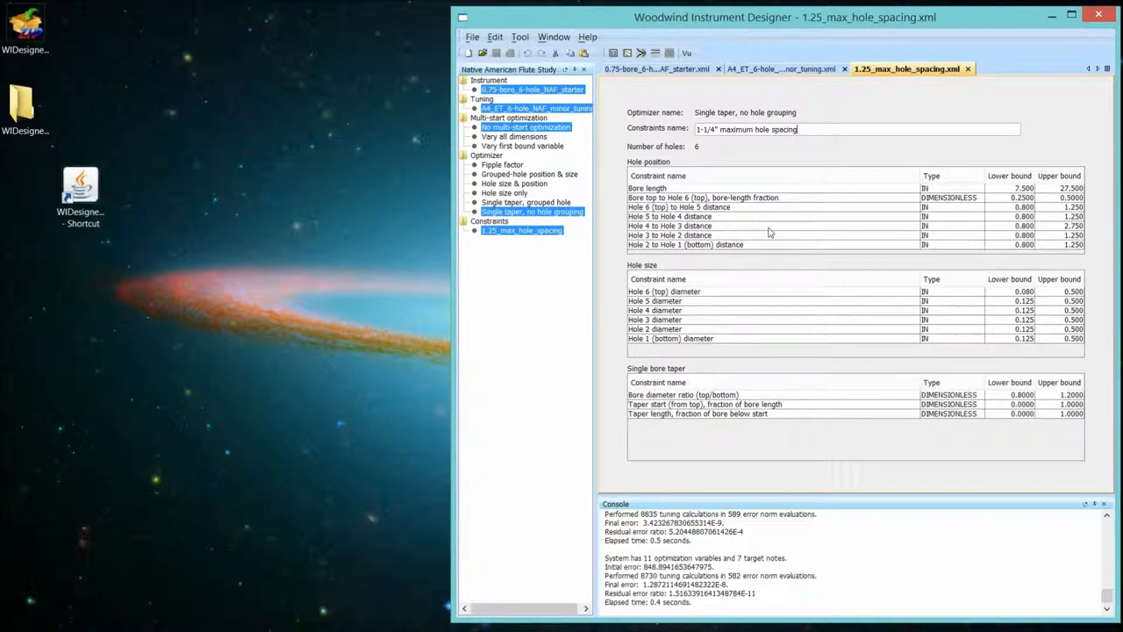
{"action": "mouse_move", "coordinate": [512, 172]}
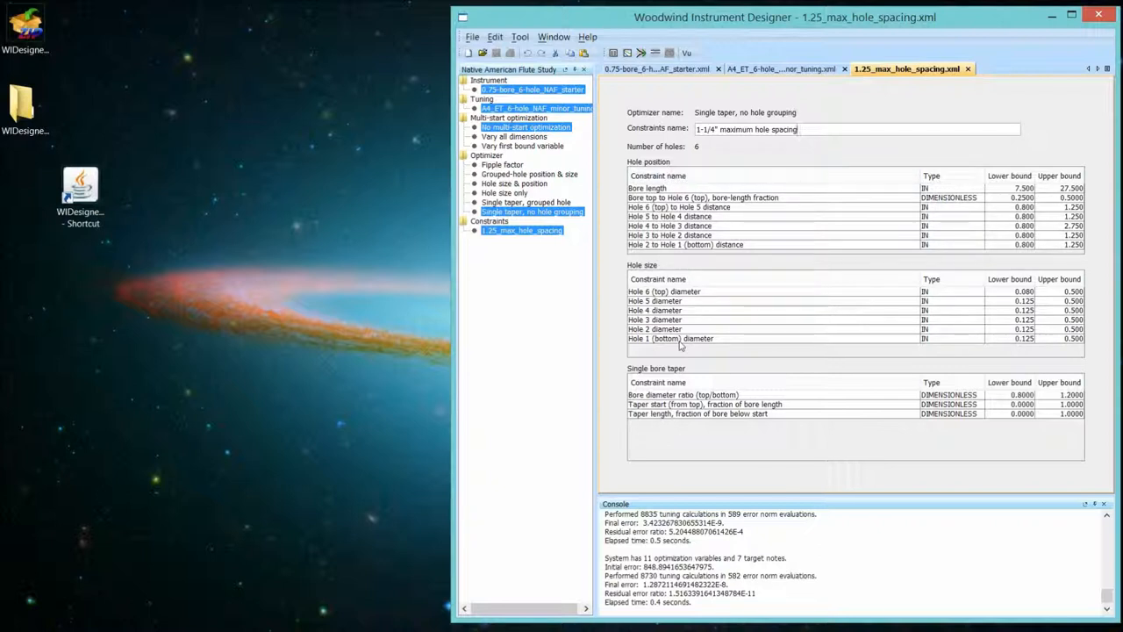
{"action": "mouse_move", "coordinate": [693, 378]}
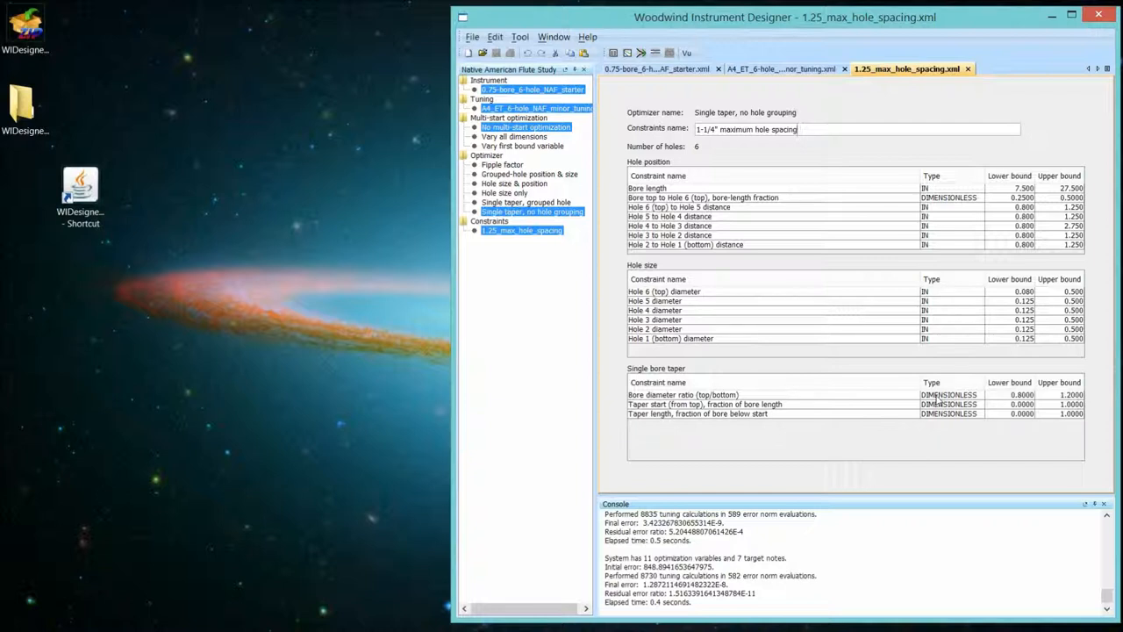
{"action": "mouse_move", "coordinate": [986, 397]}
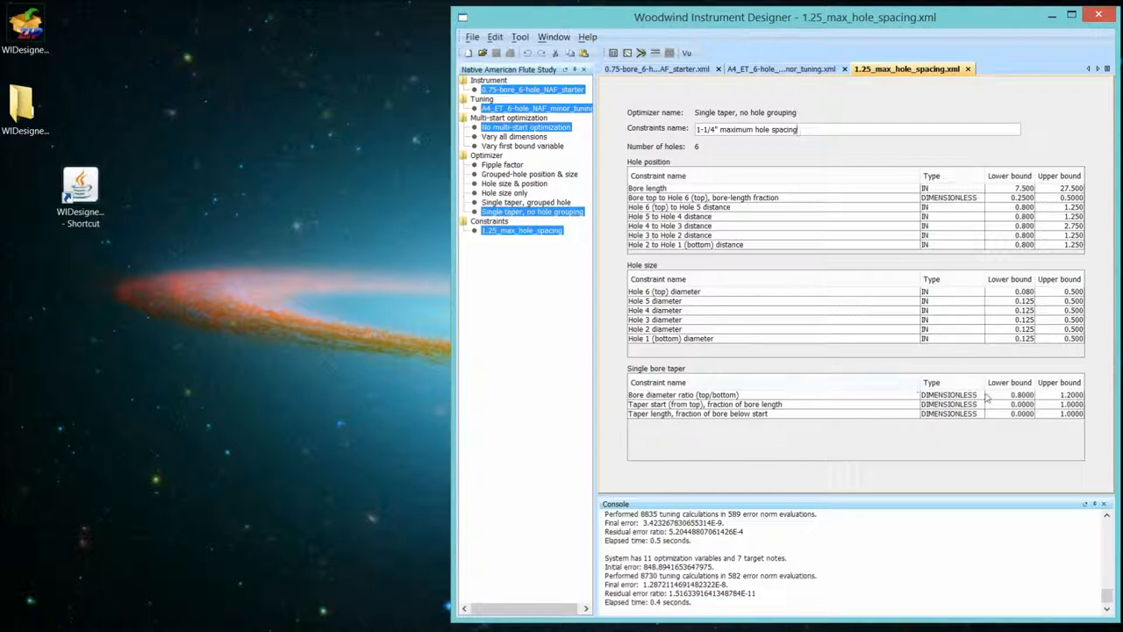
{"action": "mouse_move", "coordinate": [740, 428]}
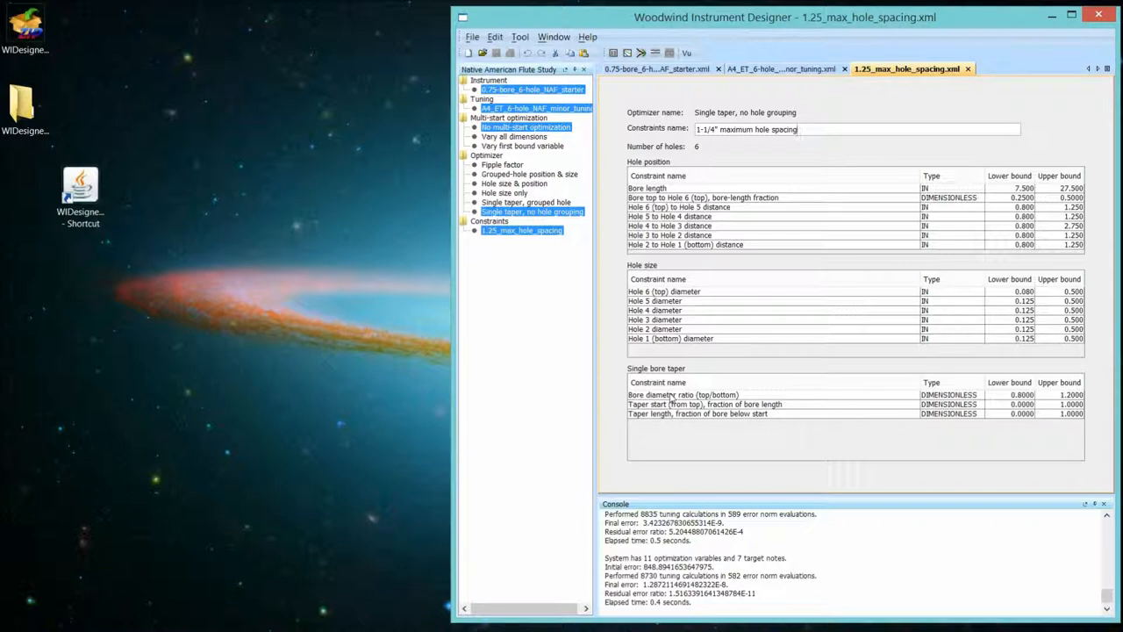
{"action": "mouse_move", "coordinate": [650, 418]}
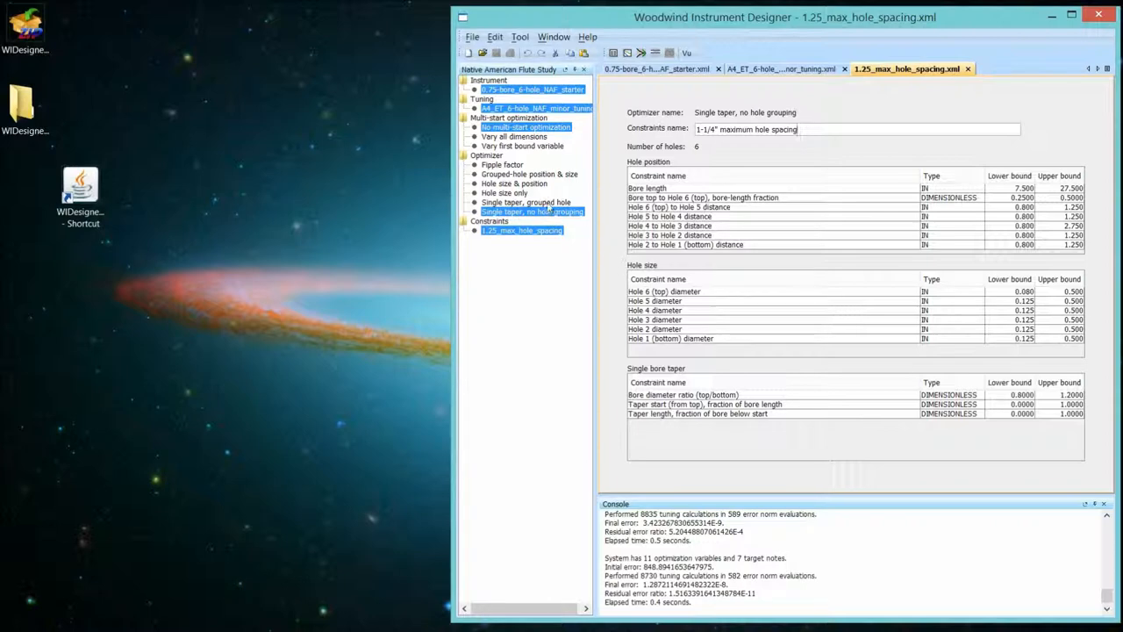
Choose the single-taper grouped-hole optimizer and open its 2-group_1.25-max-spacing.xml constraints.
{"action": "left_click", "coordinate": [526, 201]}
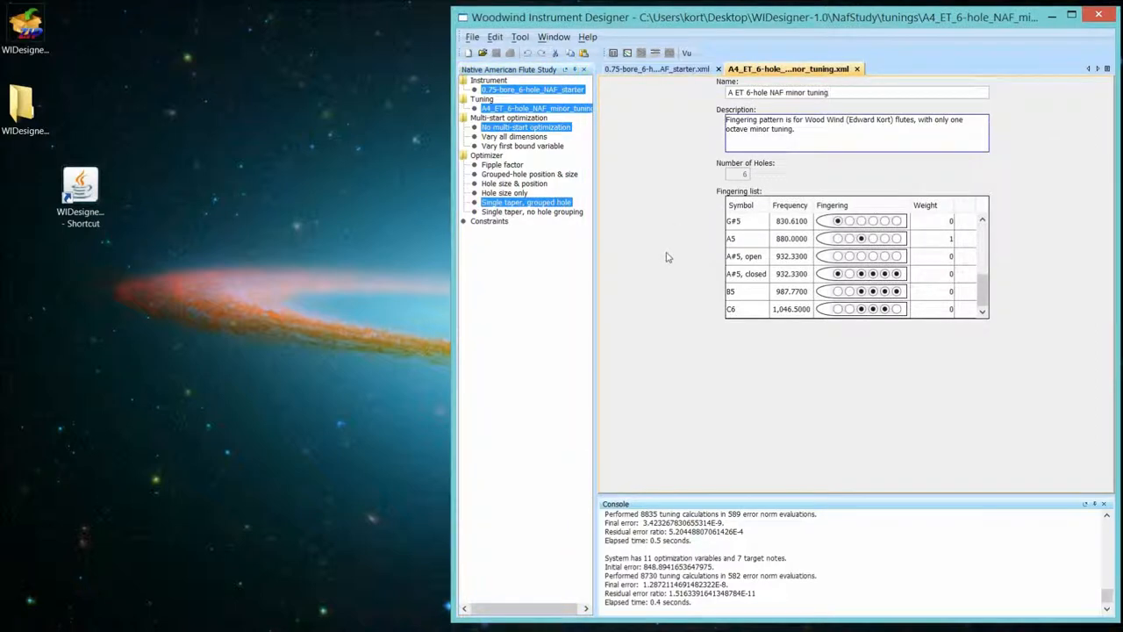
{"action": "mouse_move", "coordinate": [541, 268]}
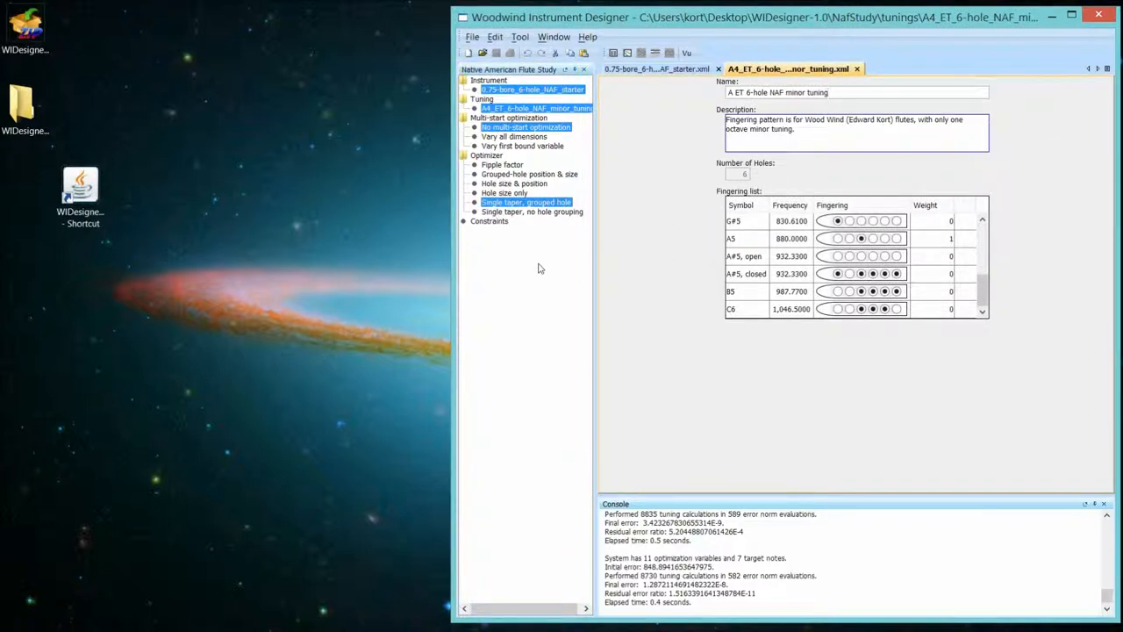
{"action": "mouse_move", "coordinate": [526, 202]}
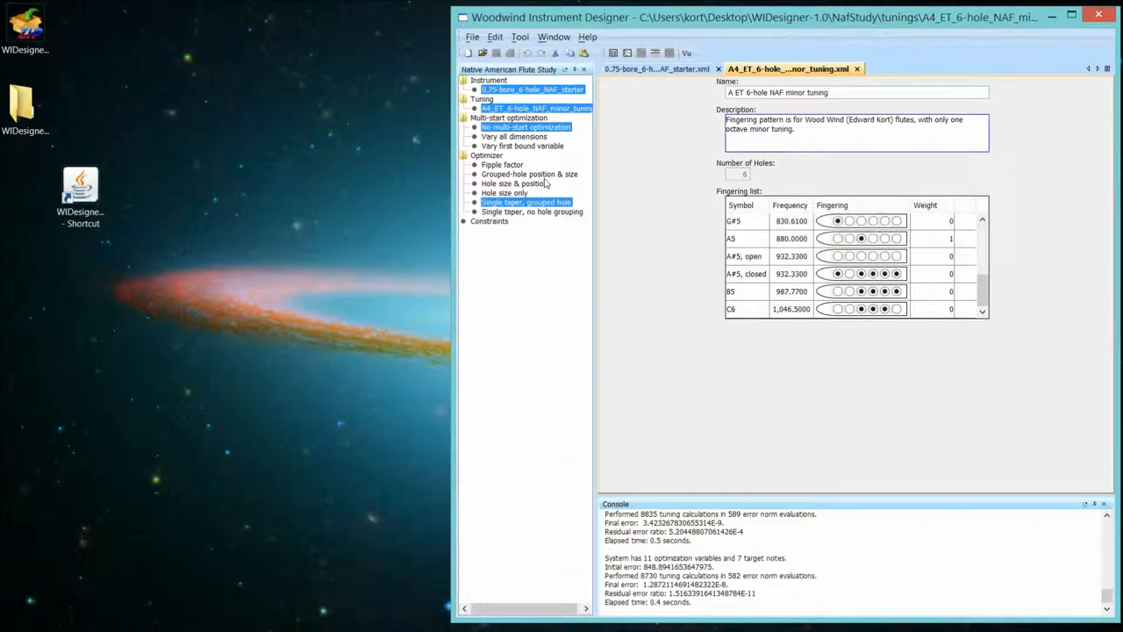
{"action": "mouse_move", "coordinate": [526, 202]}
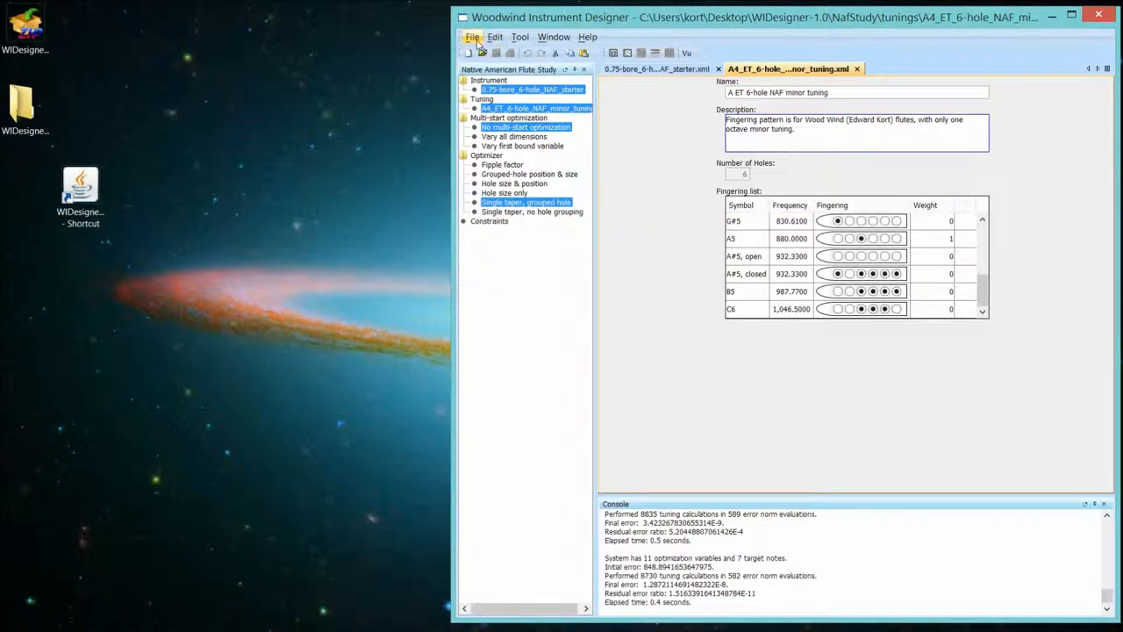
{"action": "left_click", "coordinate": [472, 37]}
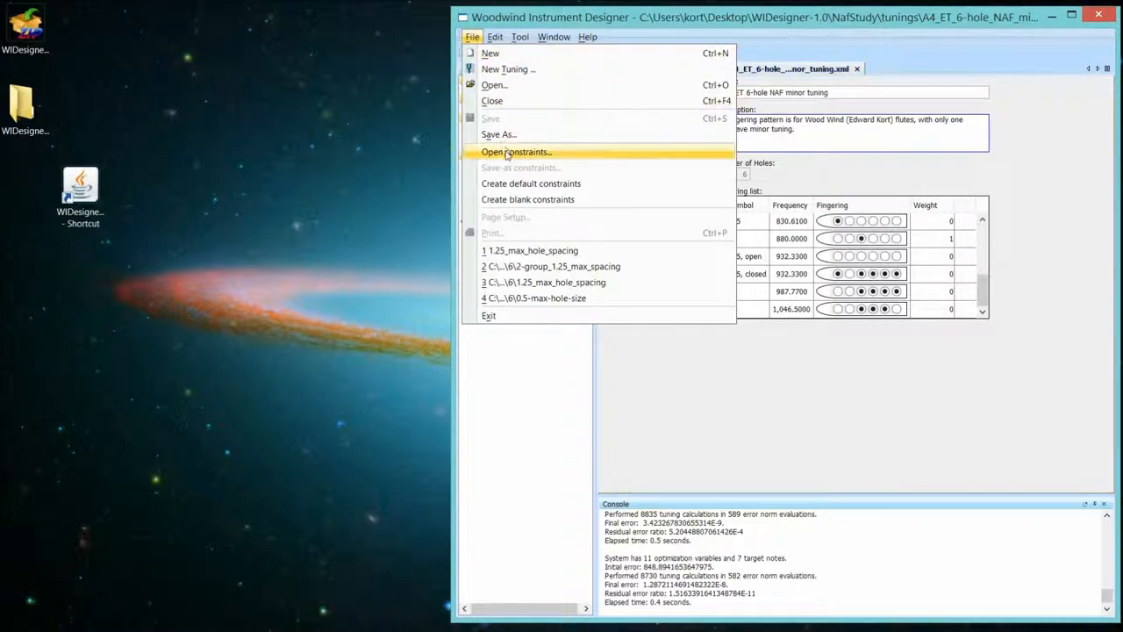
{"action": "left_click", "coordinate": [516, 151]}
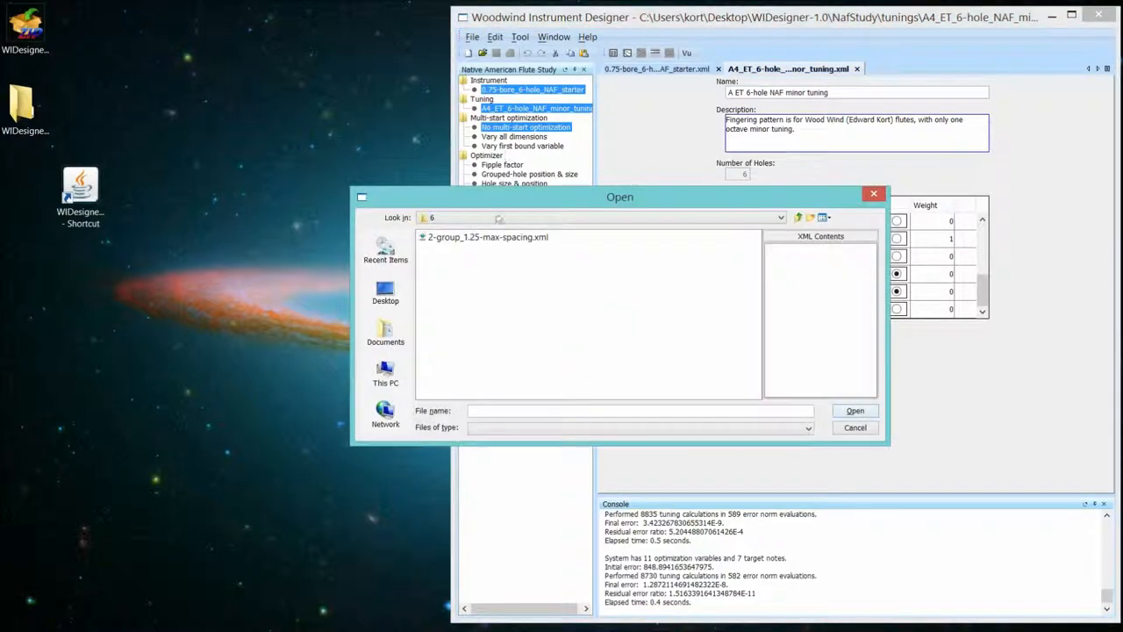
{"action": "left_click", "coordinate": [487, 237]}
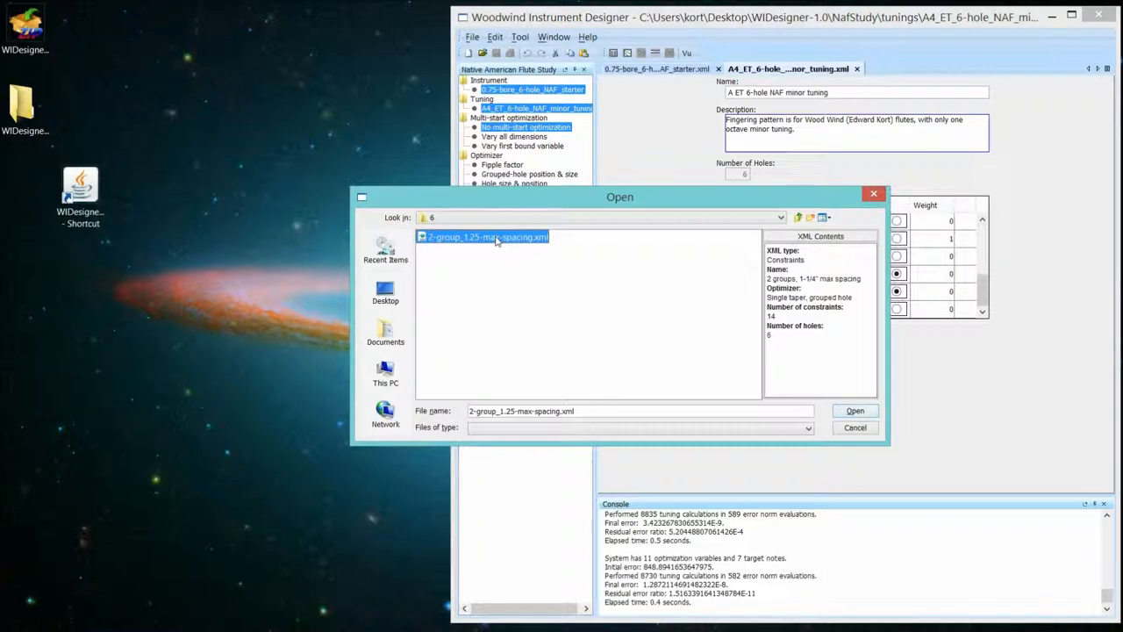
{"action": "left_click", "coordinate": [853, 410]}
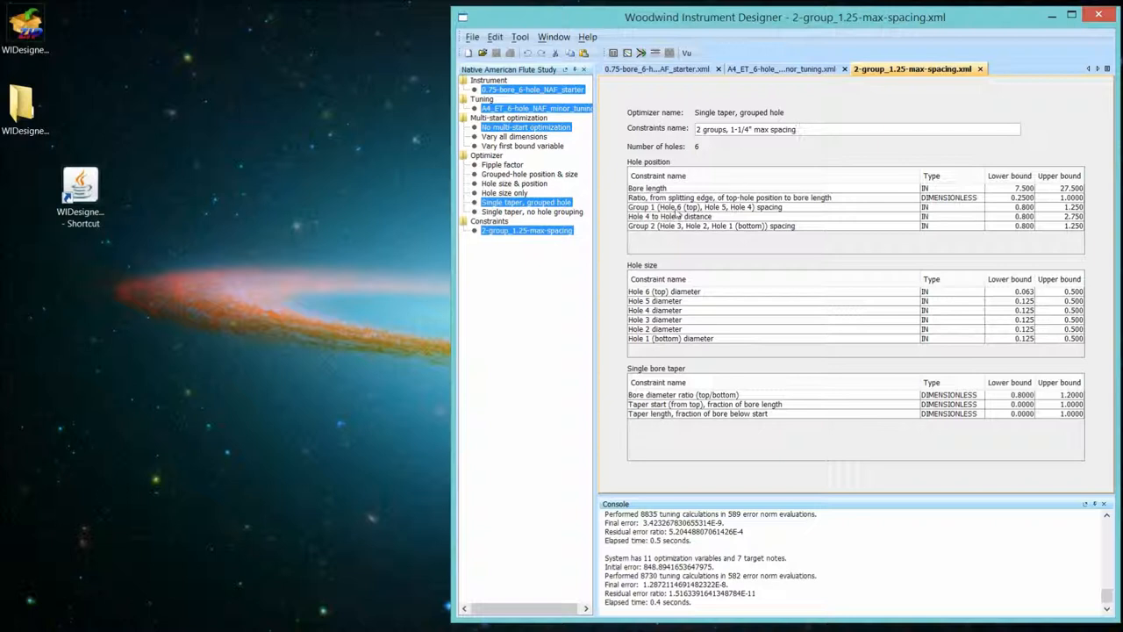
{"action": "mouse_move", "coordinate": [673, 214]}
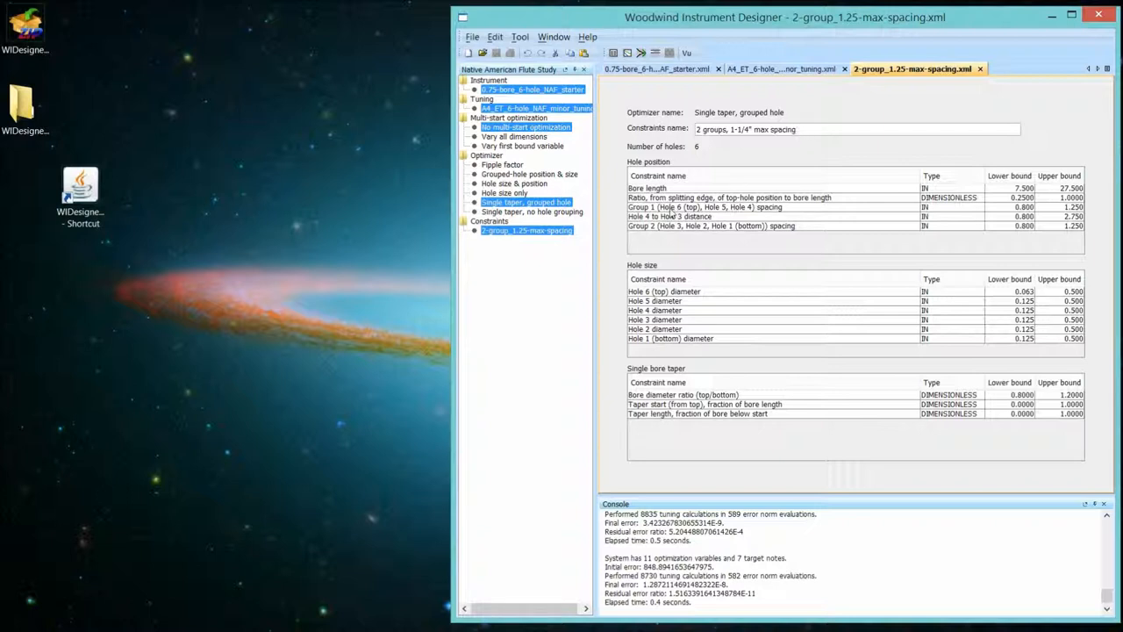